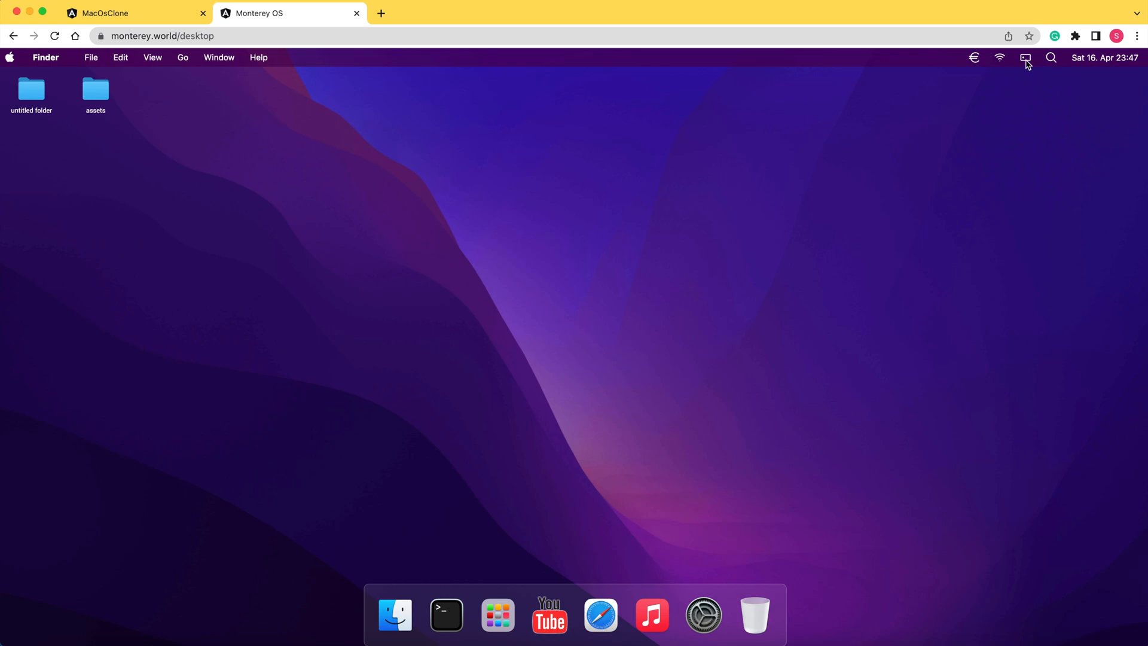
- Open the Monterey OS control center showing Wi-Fi, Bluetooth, AirDrop, Focus and Music tiles
left_click(1025, 58)
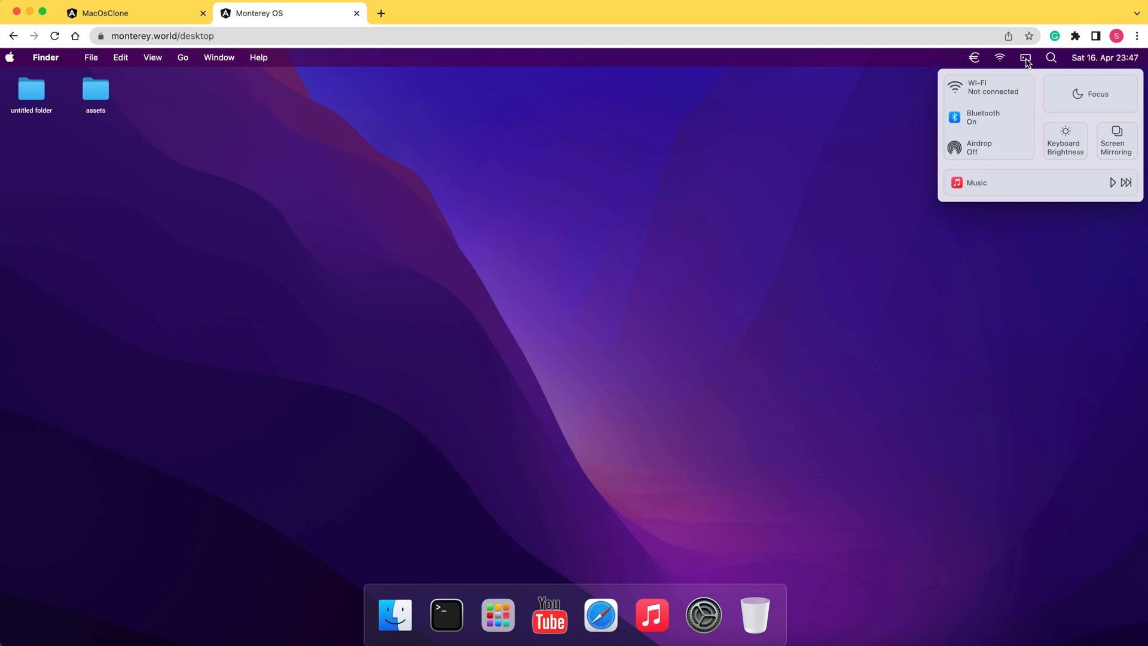
mouse_move(984, 100)
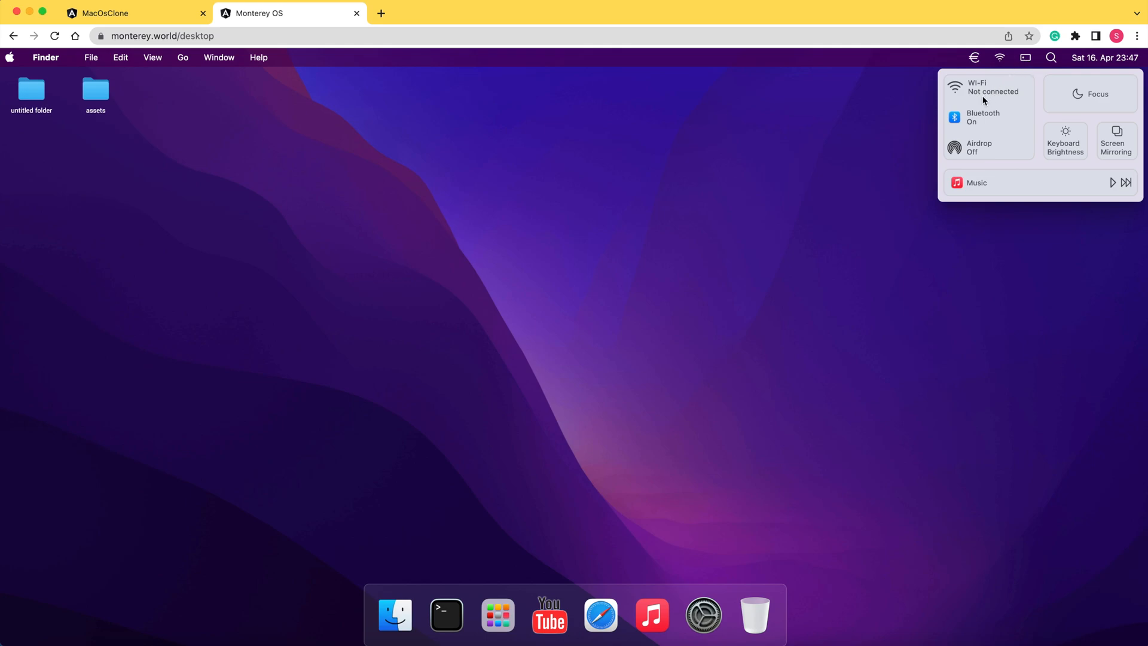
mouse_move(1126, 163)
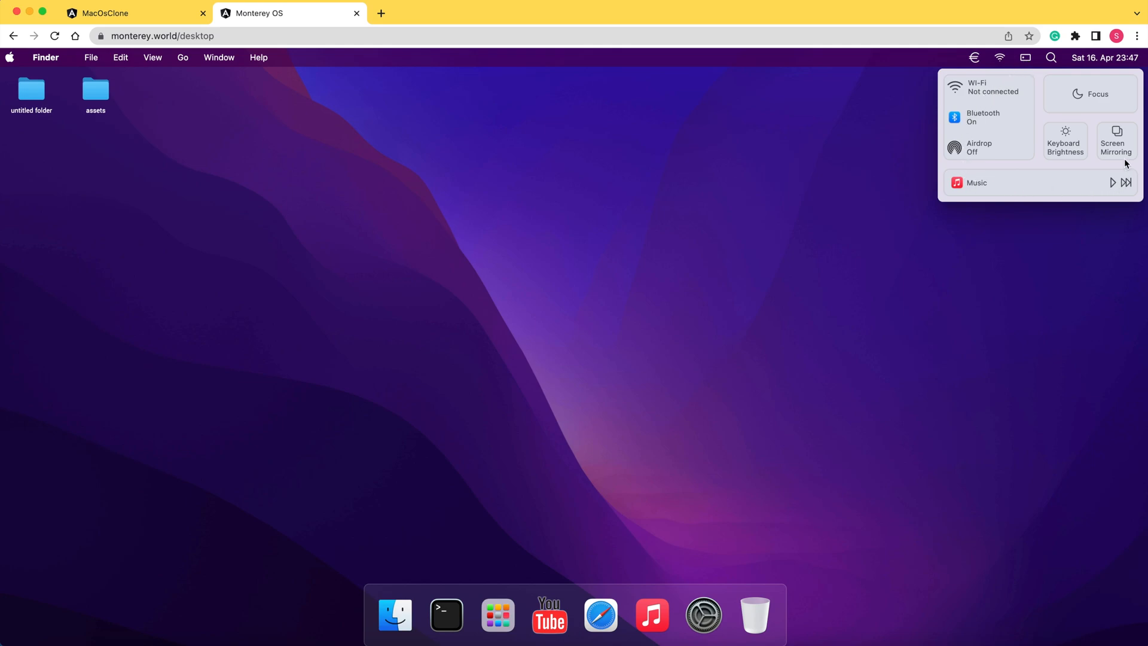
mouse_move(990, 264)
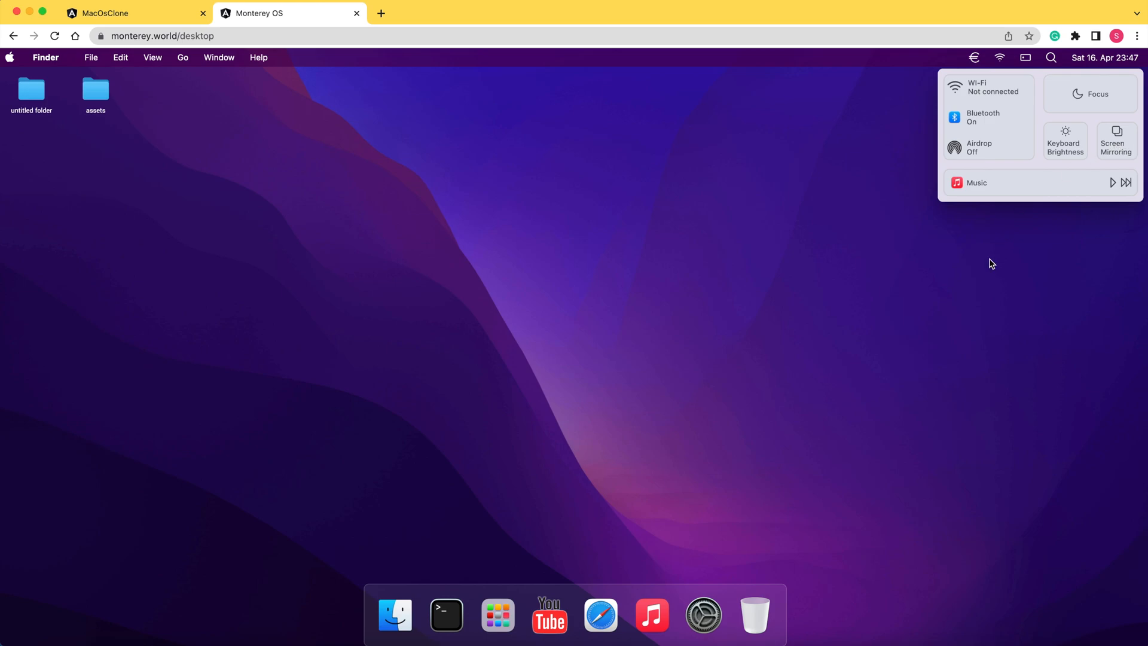
mouse_move(1021, 80)
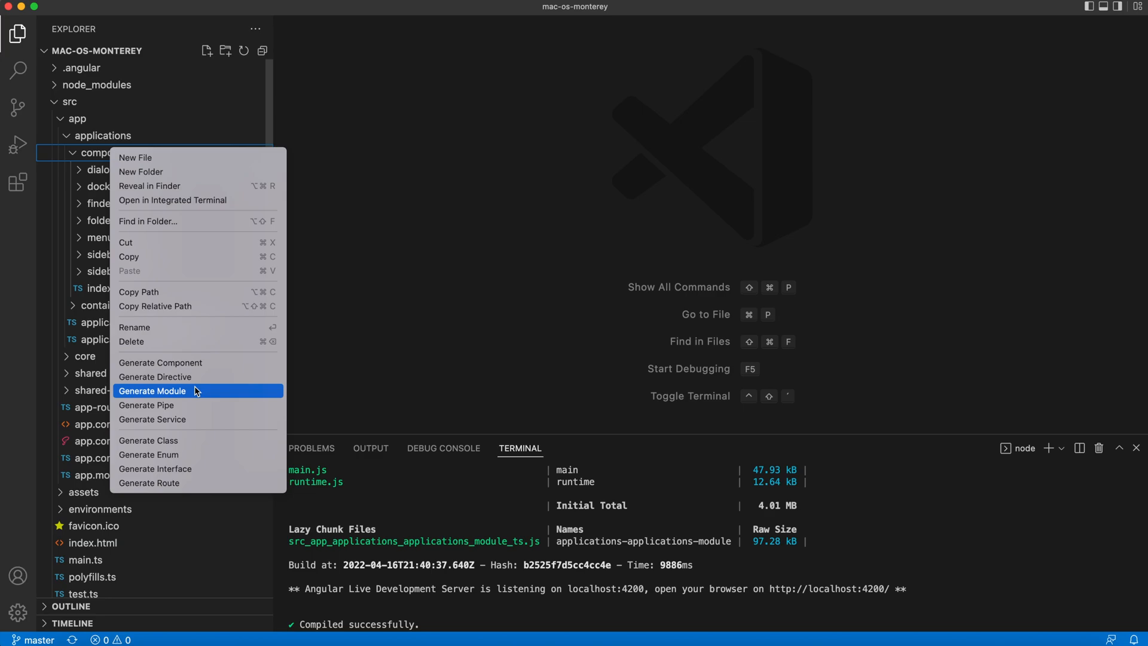
- Generate a 'settings' module under components and open applications.module.ts
left_click(153, 390)
type("settings")
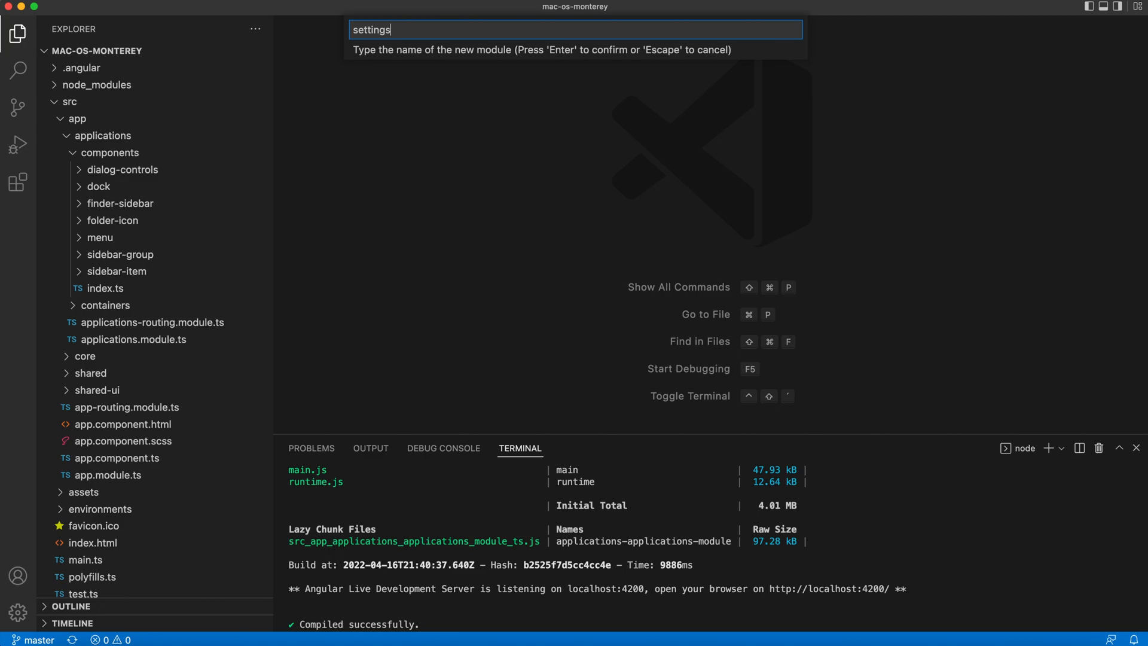
key("enter")
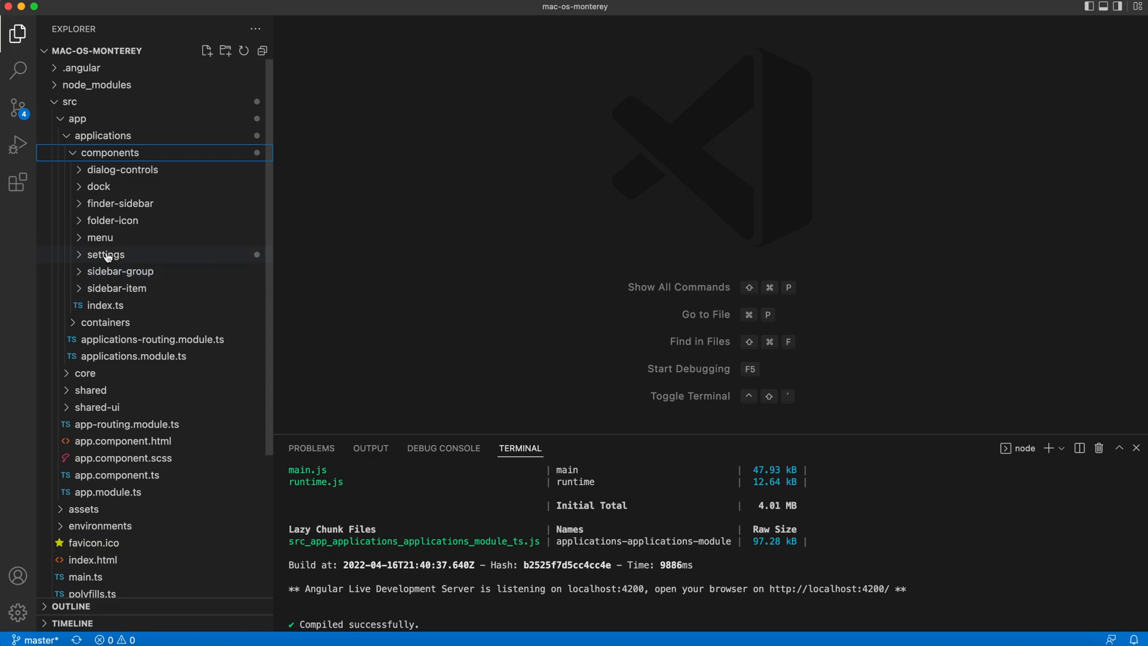
left_click(106, 254)
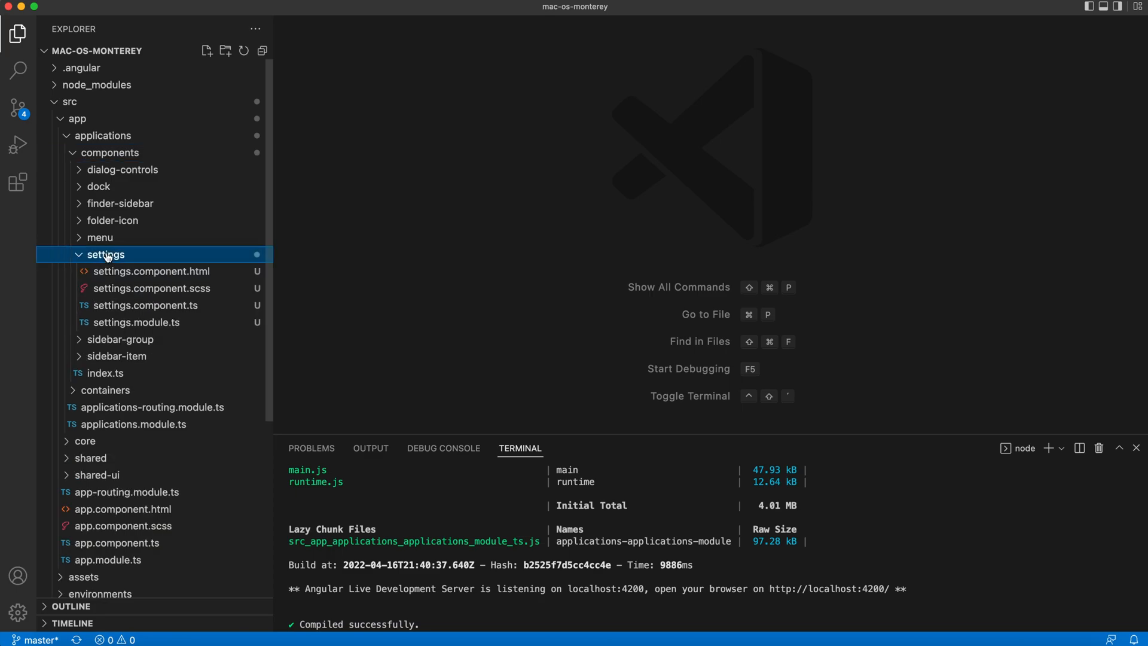
mouse_move(166, 307)
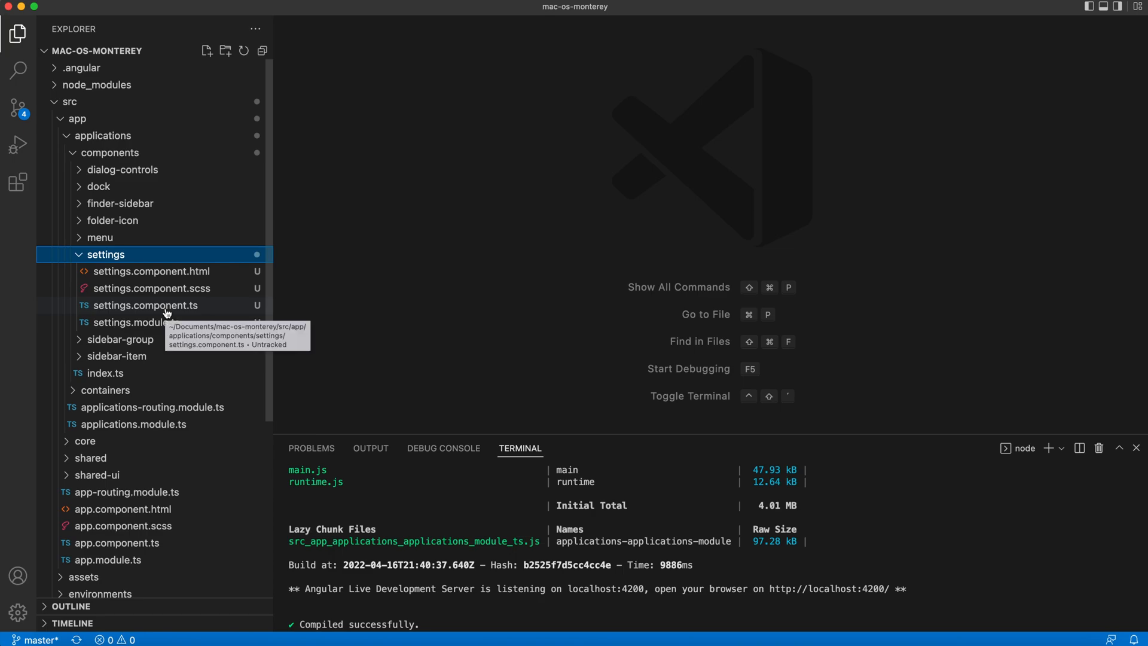
mouse_move(166, 313)
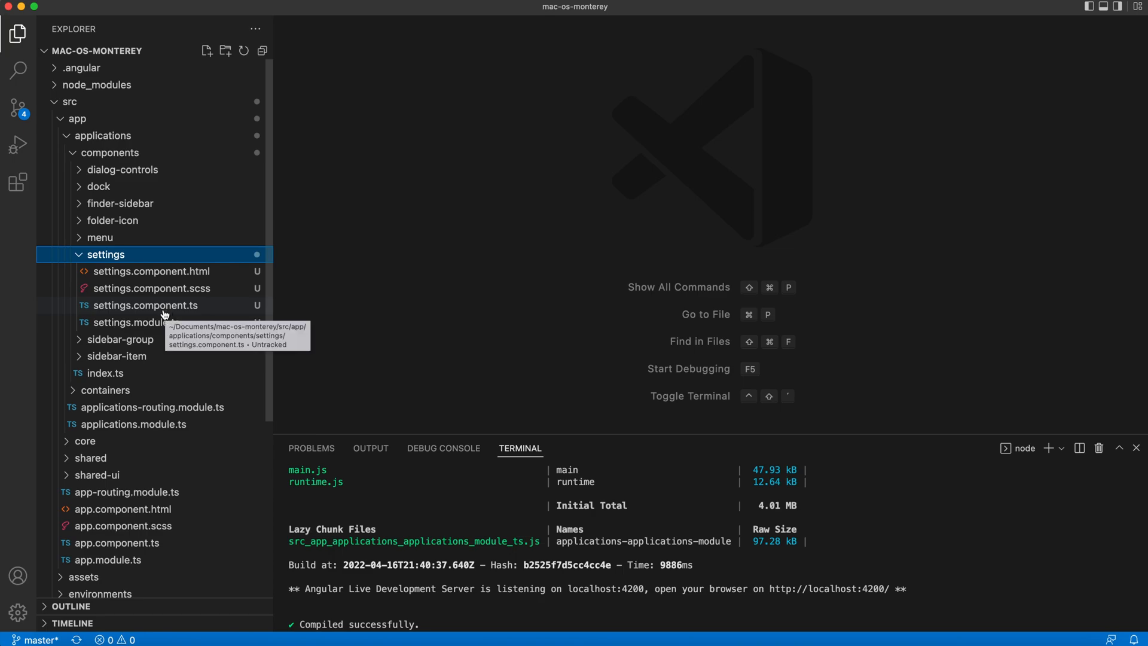
double_click(133, 424)
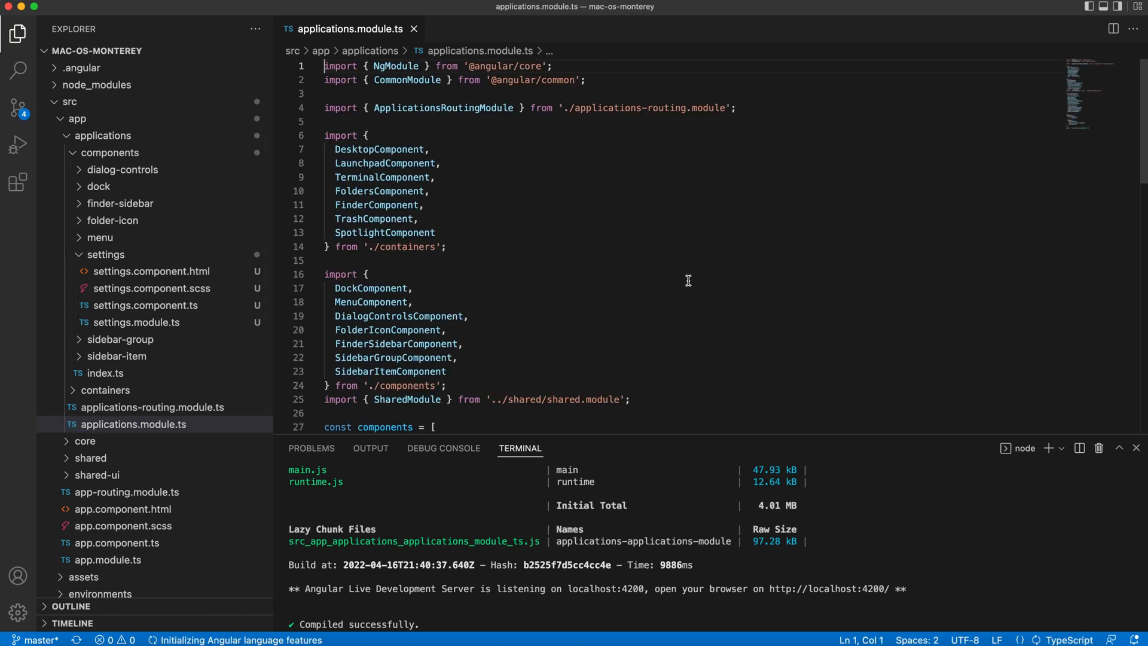
- Add the Settings import and import DialogModule from primeng/dialog in shared-ui.module.ts
type("Settings")
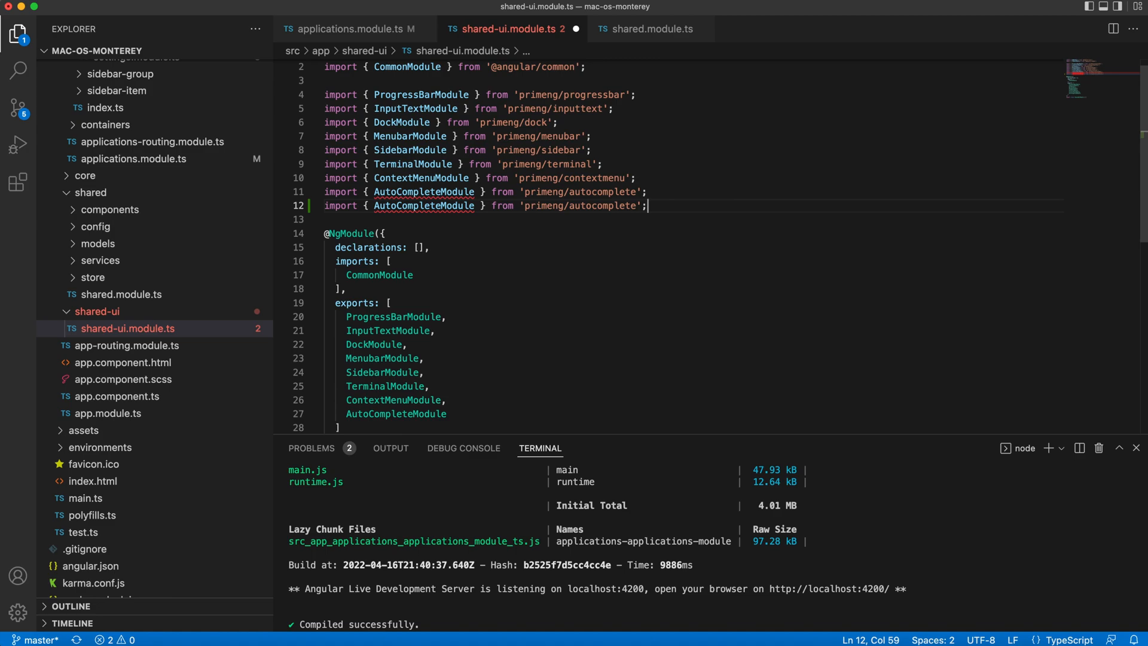
double_click(423, 205)
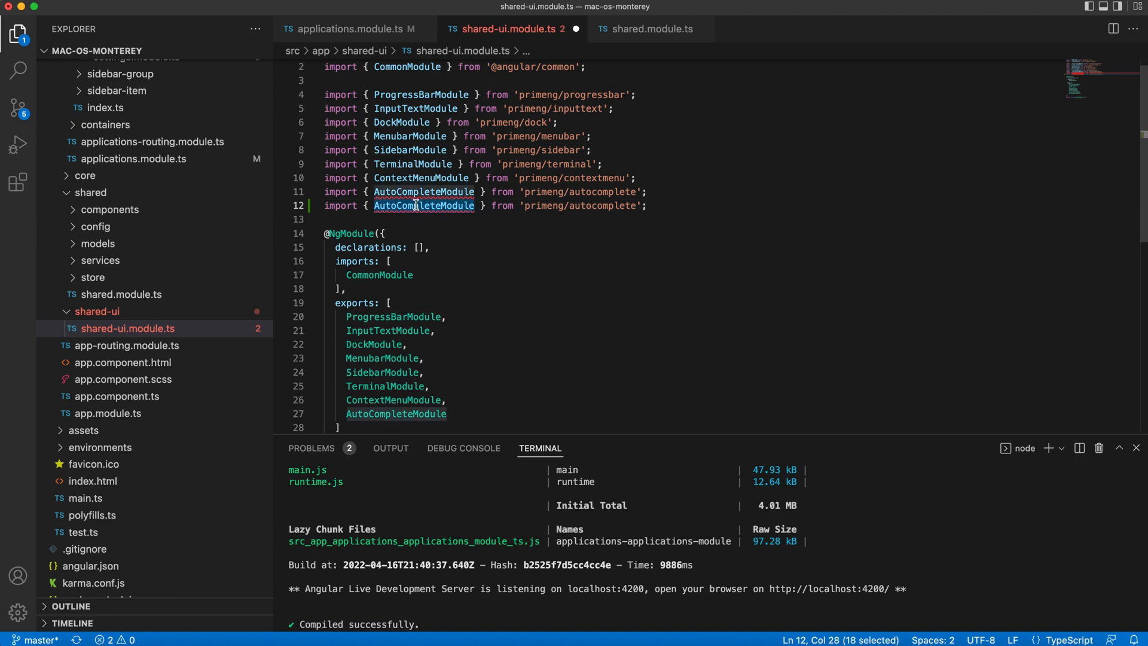
type("DialogModule")
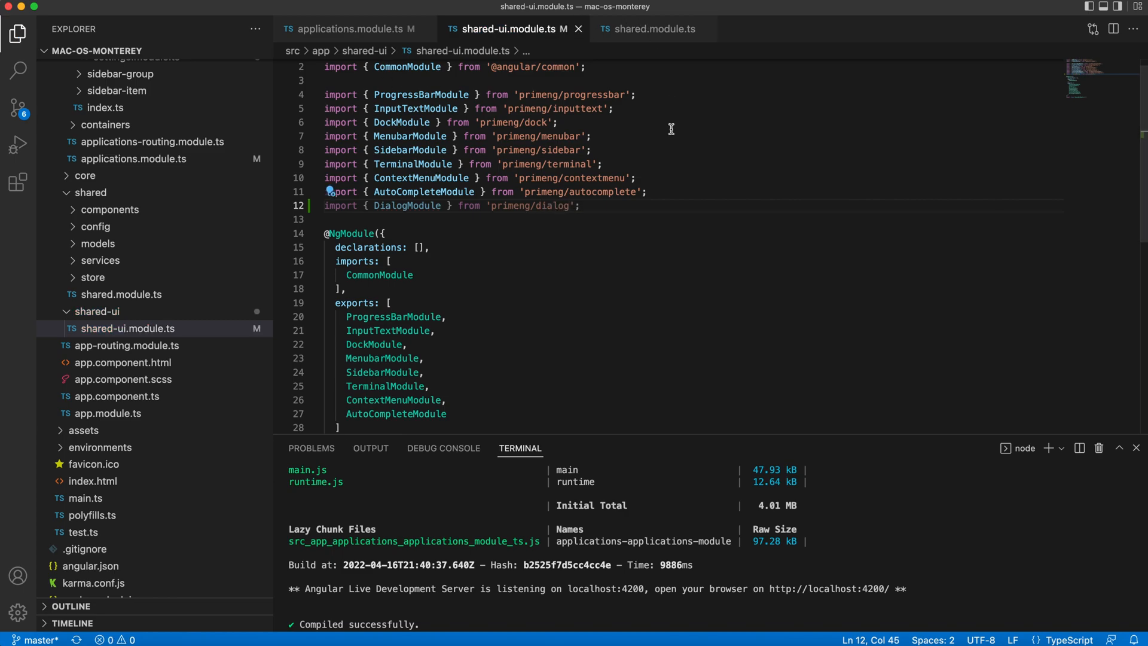
type("menu")
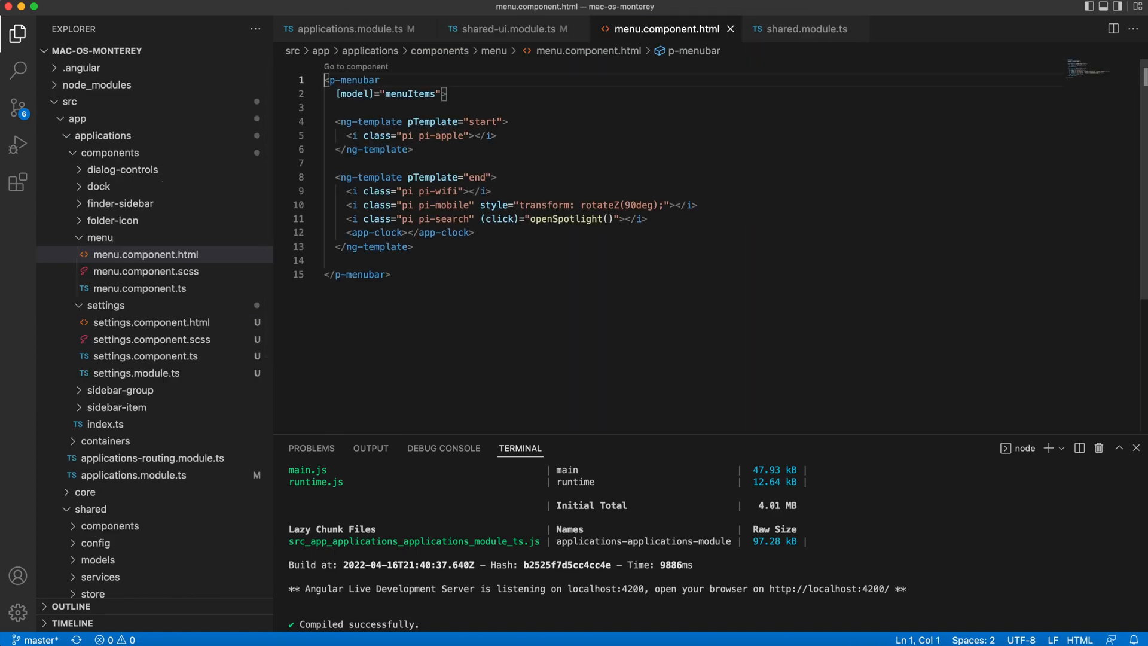
- Add an empty <p-dialog></p-dialog> below the menubar markup in menu.component.html
key("enter")
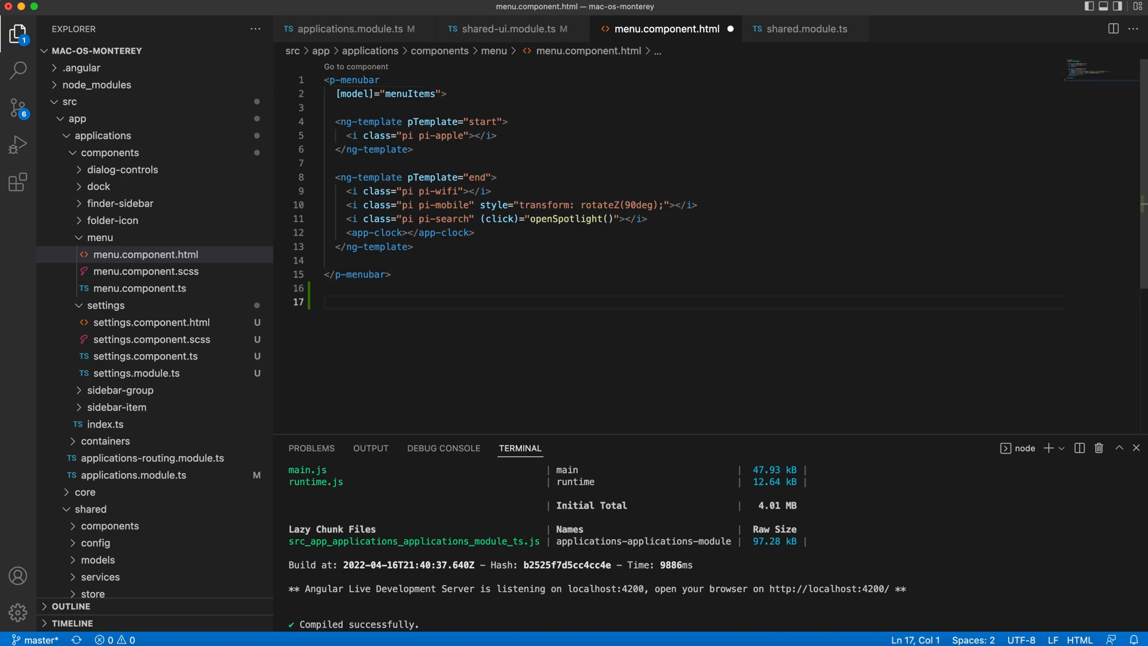
type("<p-dial")
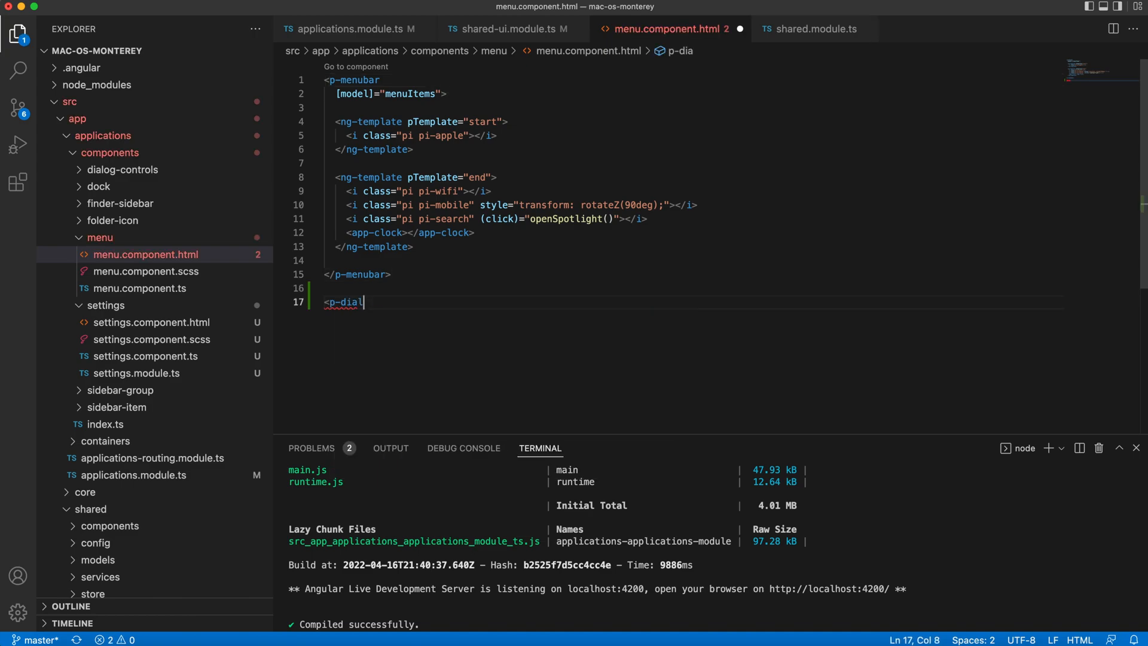
type("og></p-dialog>")
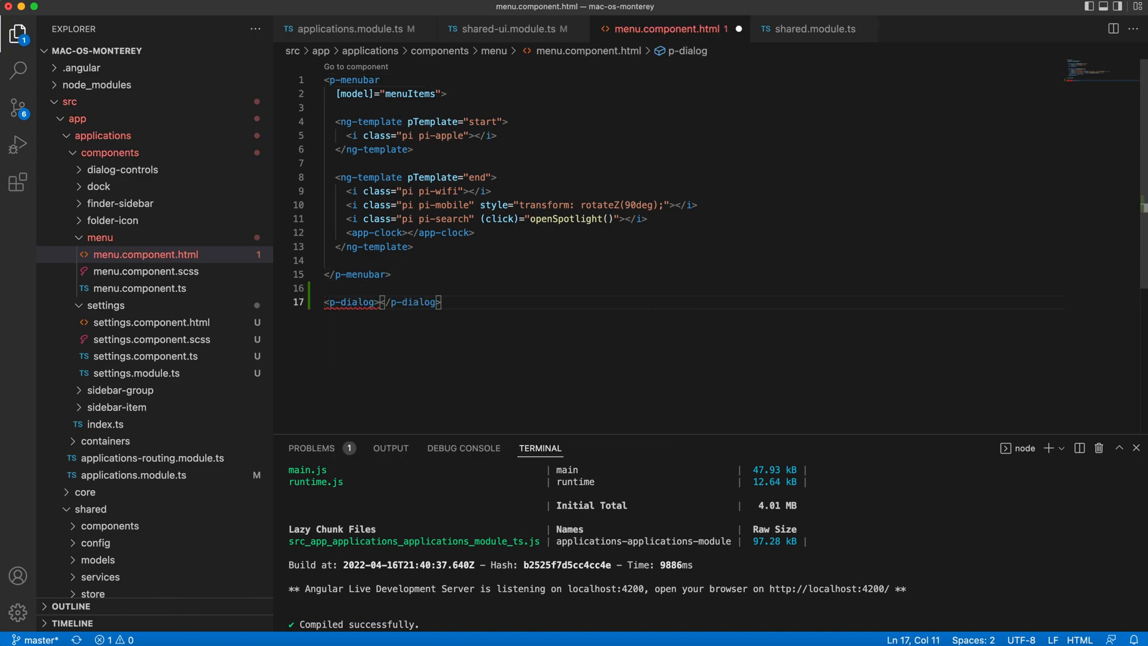
- Export DialogModule from shared-ui.module.ts and hide the dialog header with [showHeader]="false"
left_click(505, 29)
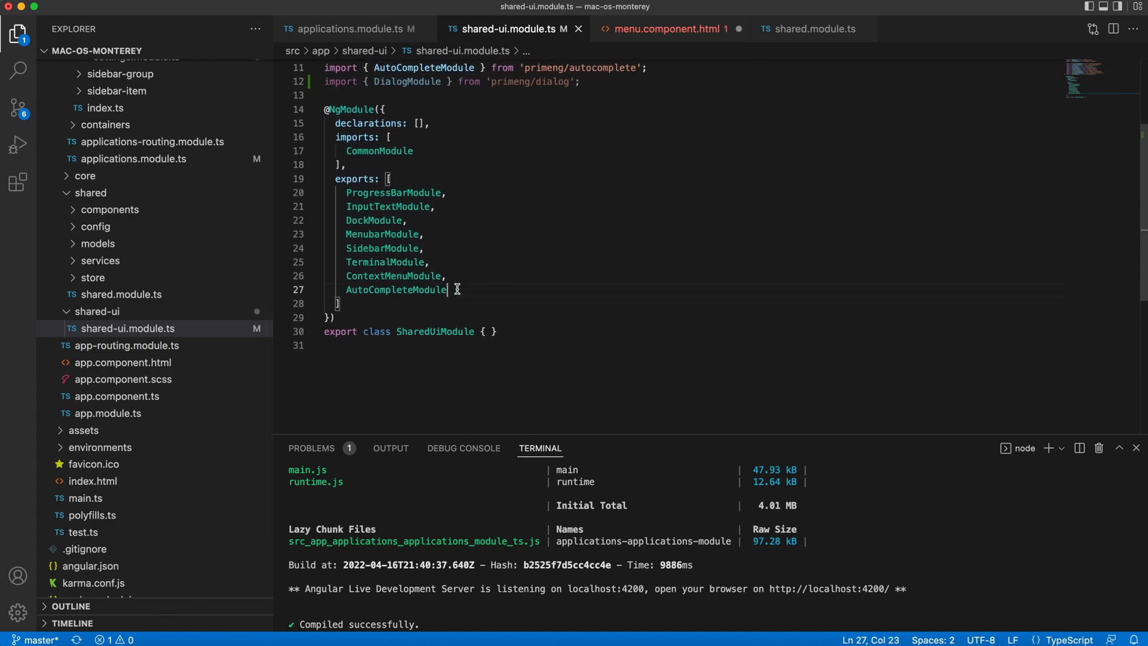
type("DialogModule")
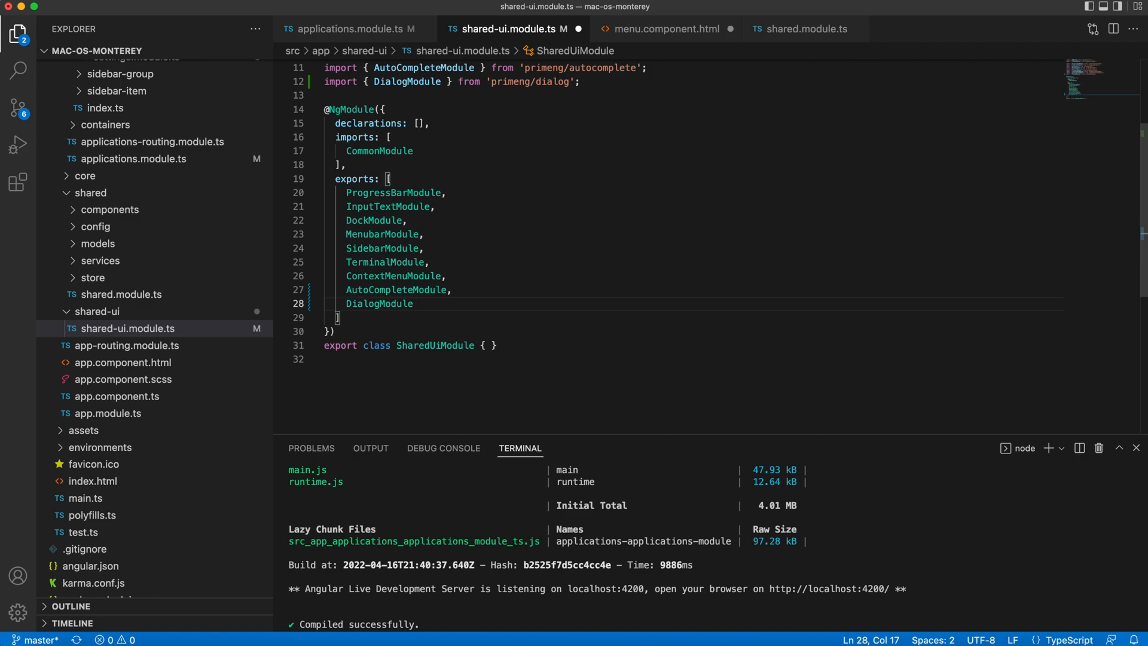
left_click(665, 29)
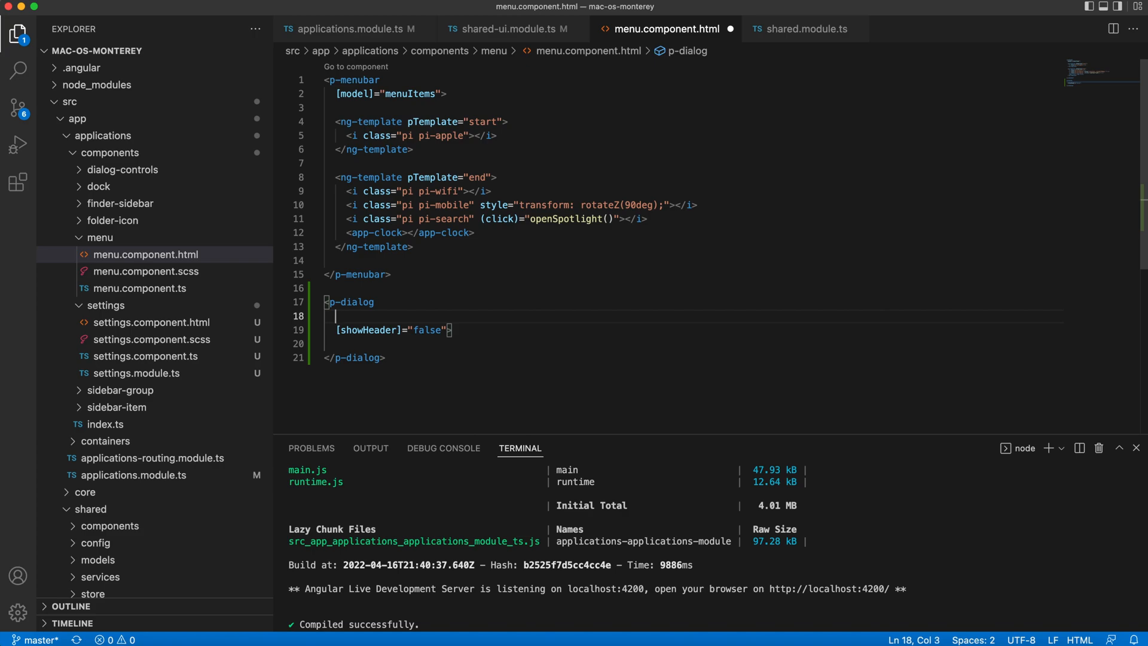
type("[visib")
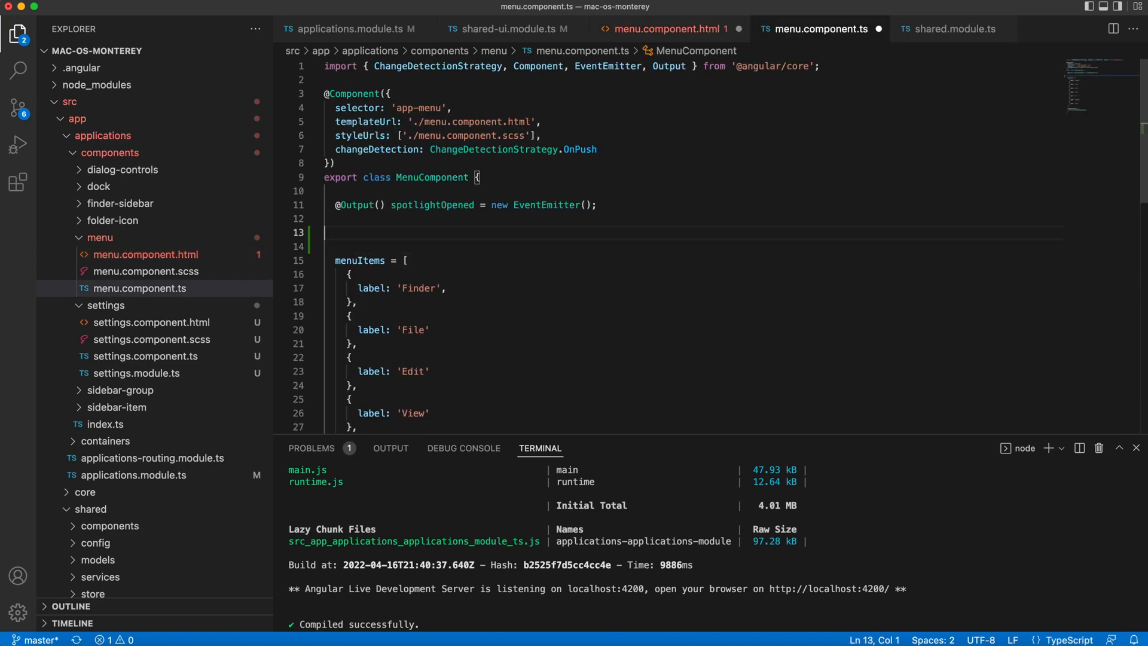
- Add isSettingsDialogDisplayed = false and (click)="toggleSettingsDialog()" on the mobile icon
type("isSettingsDialogDisplayed = false;")
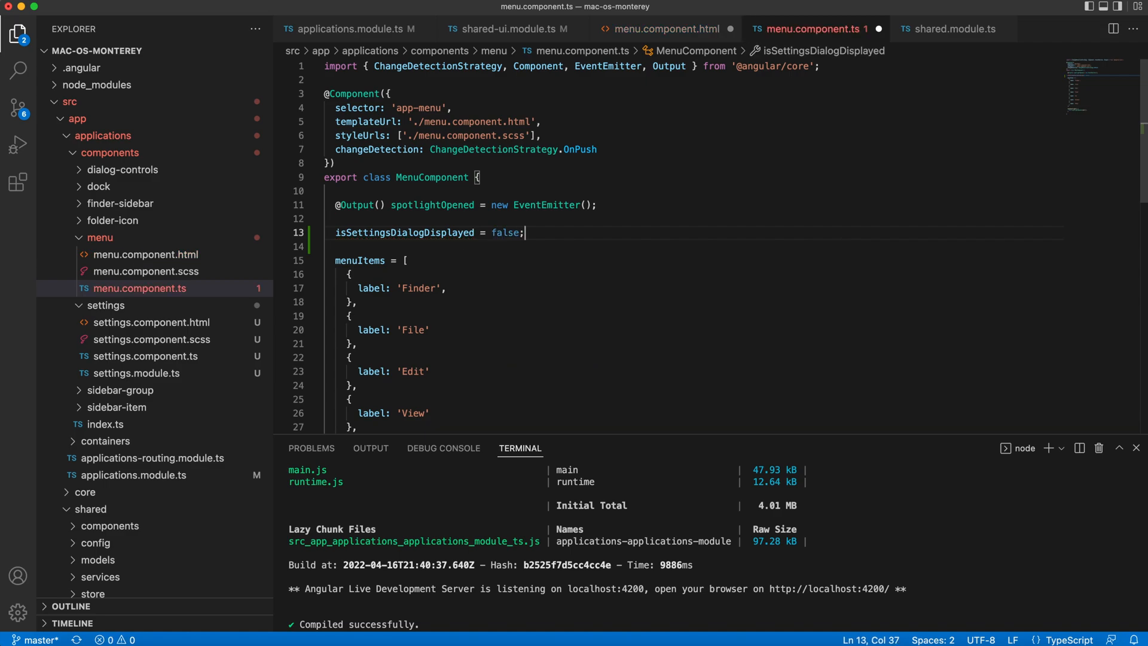
left_click(665, 29)
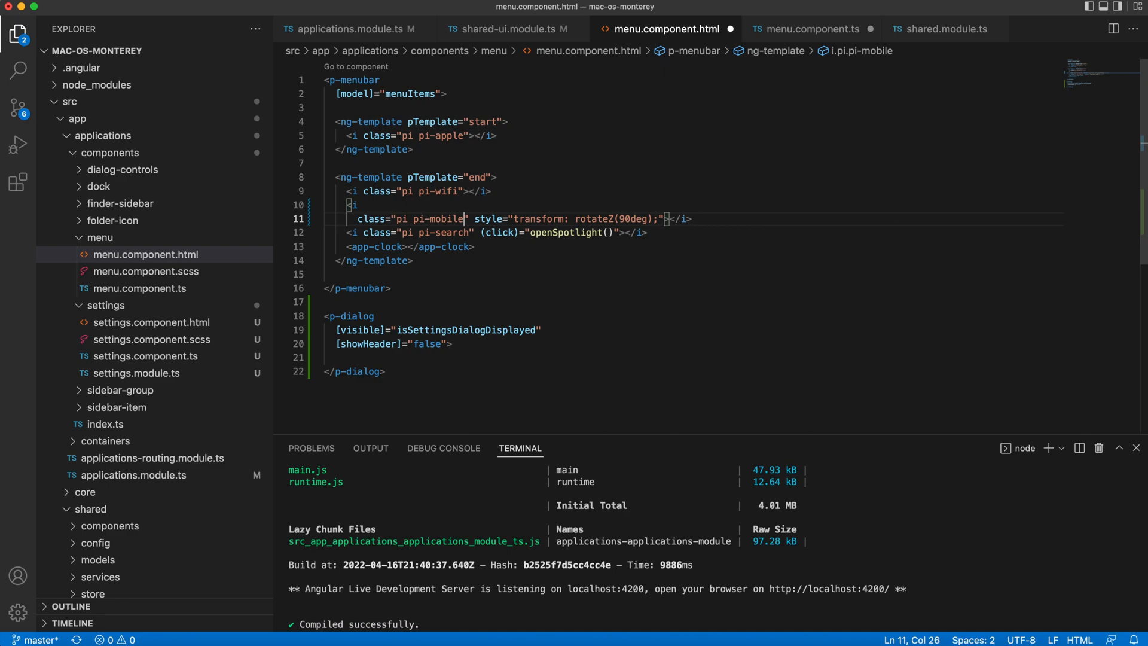
key("Enter")
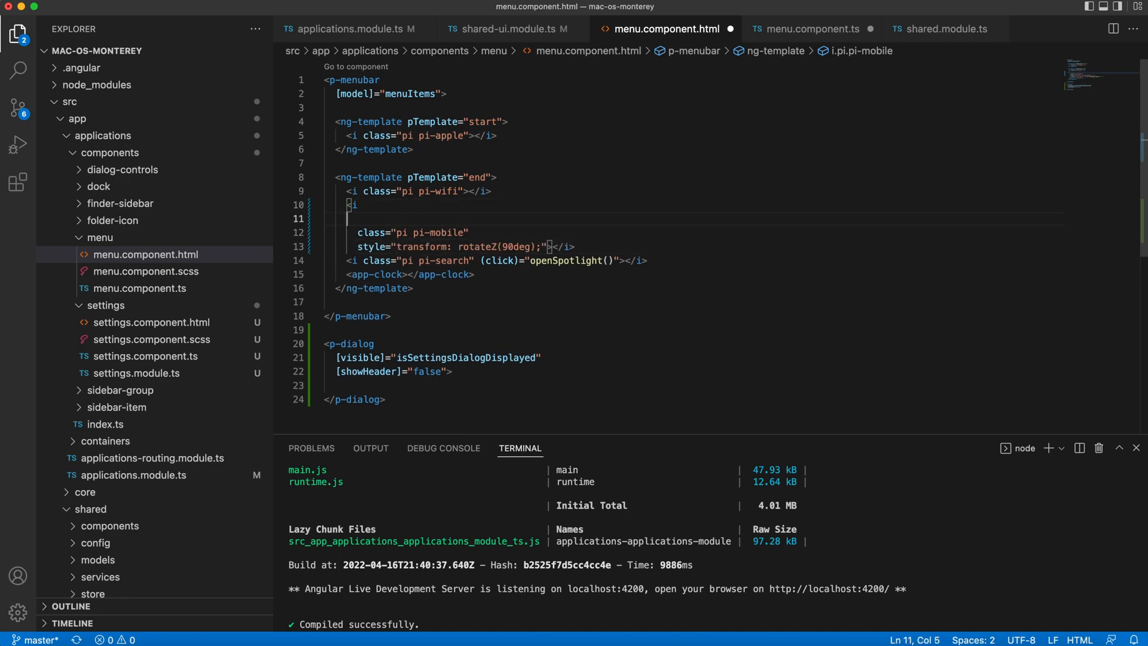
type("(")
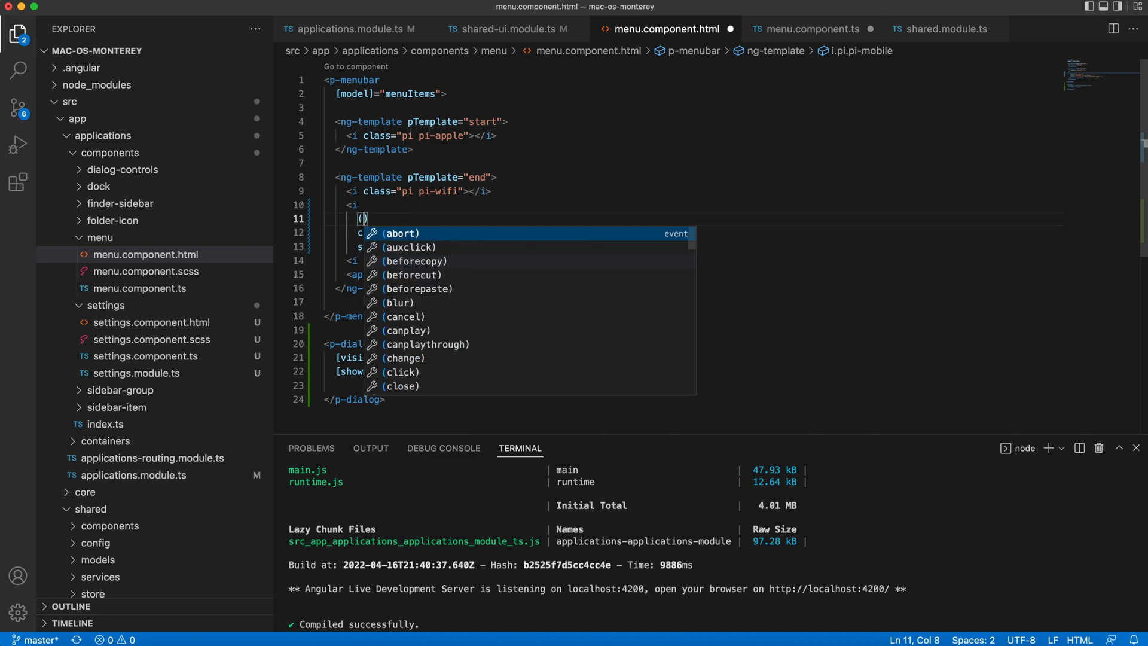
type("(click)=\"\"")
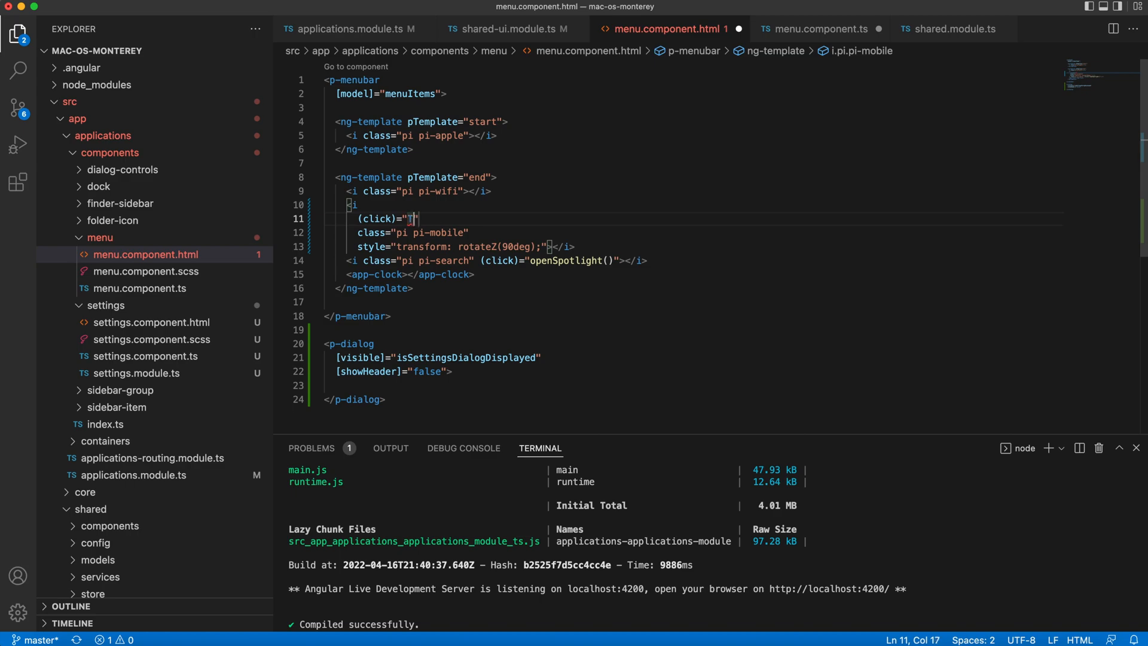
type("toggleSettingsDialog()")
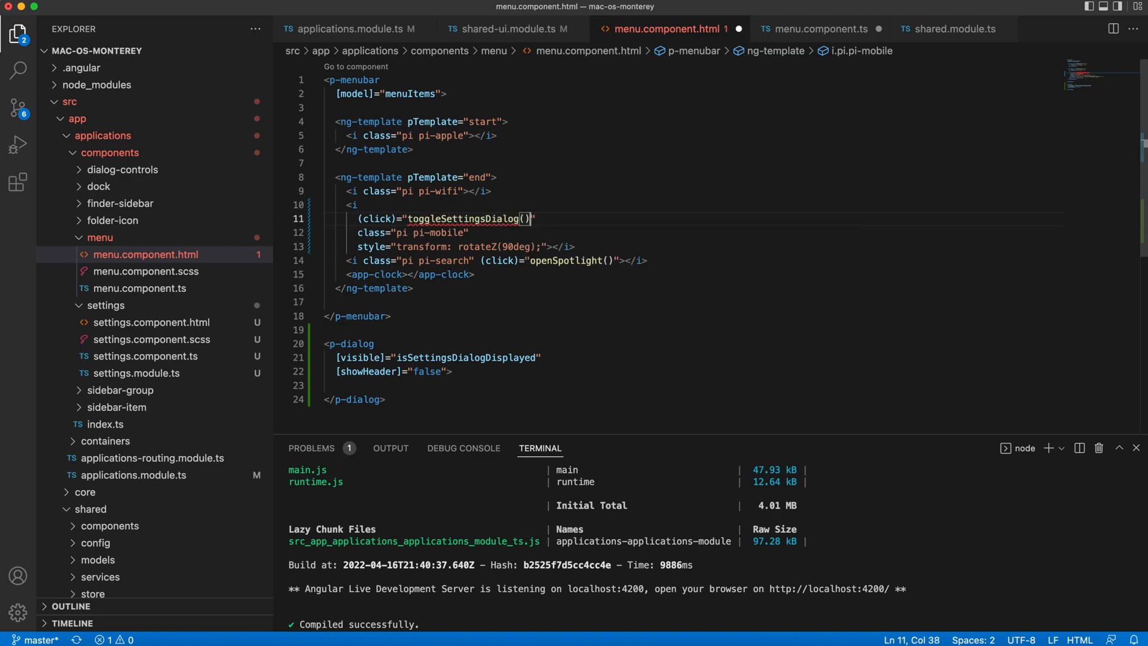
left_click(818, 29)
type("styleClass=\"mt-2\"")
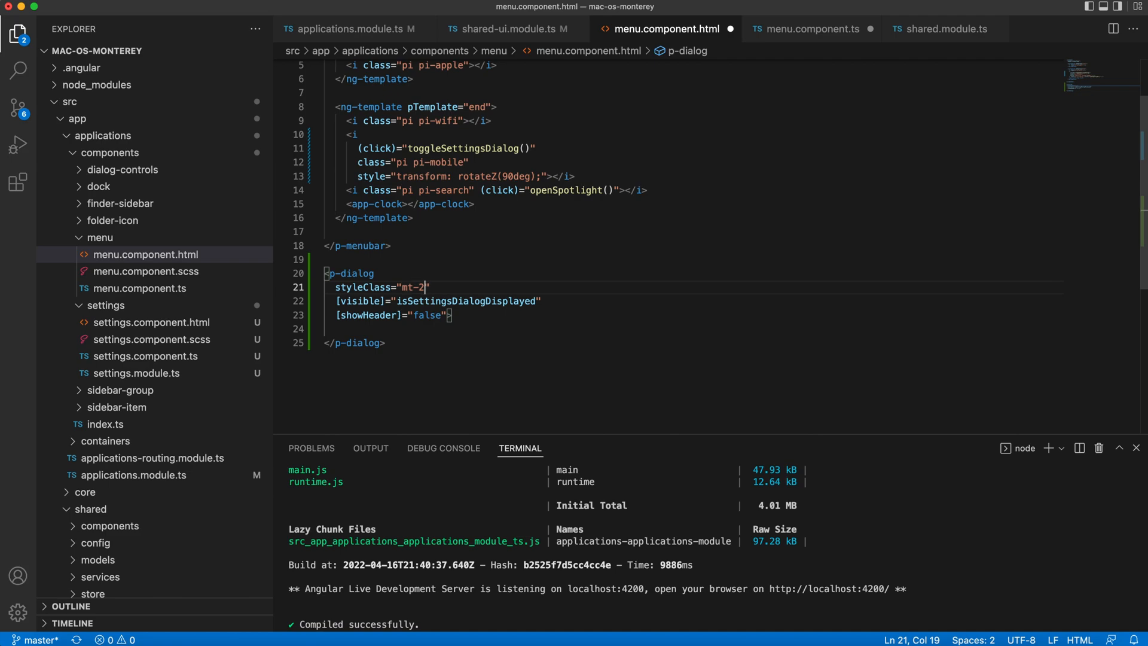
- Give the p-dialog position="top-right"
key("Right")
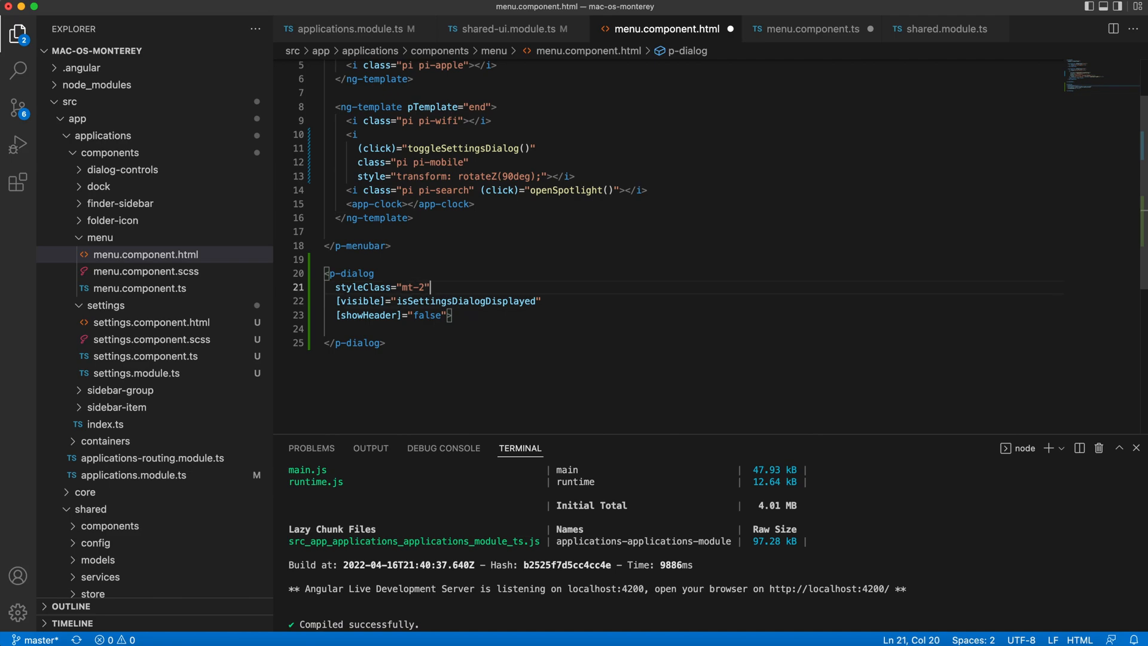
type("position=\"\"")
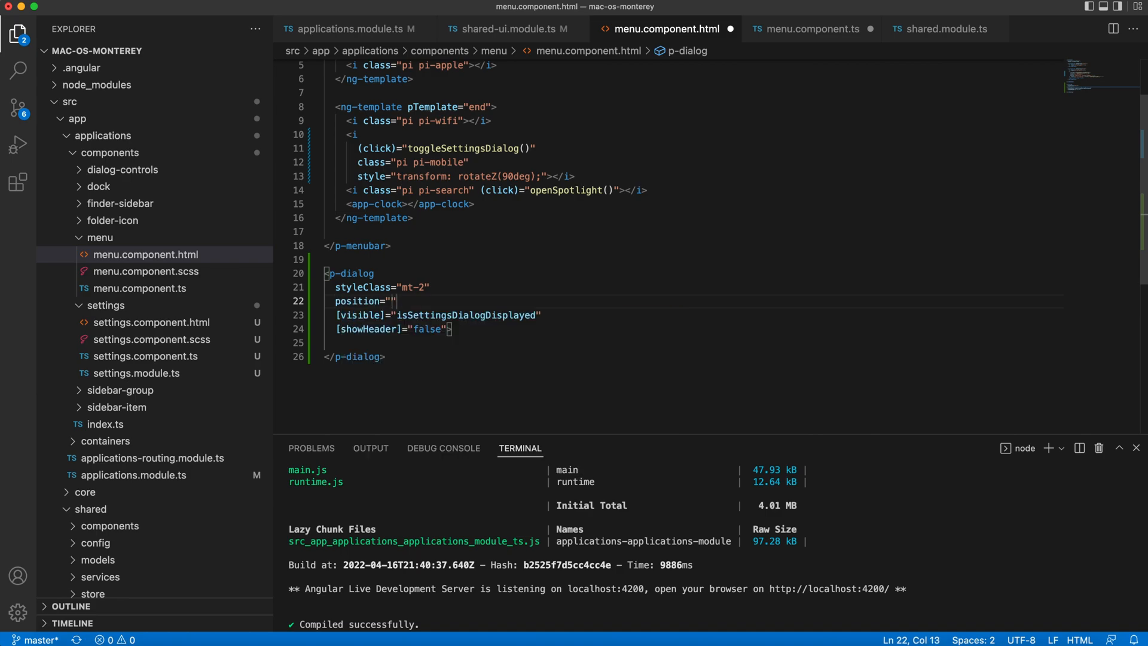
type("top-right")
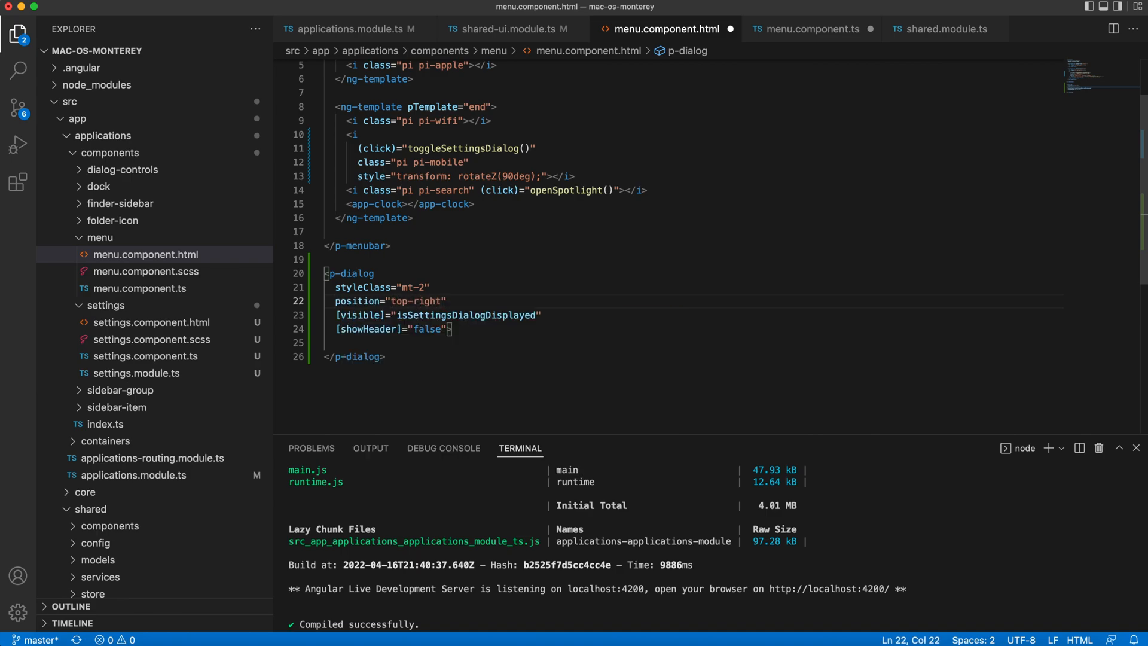
- Add an ng-template inside the dialog and begin an <app-settings> tag
type("<ng-template>")
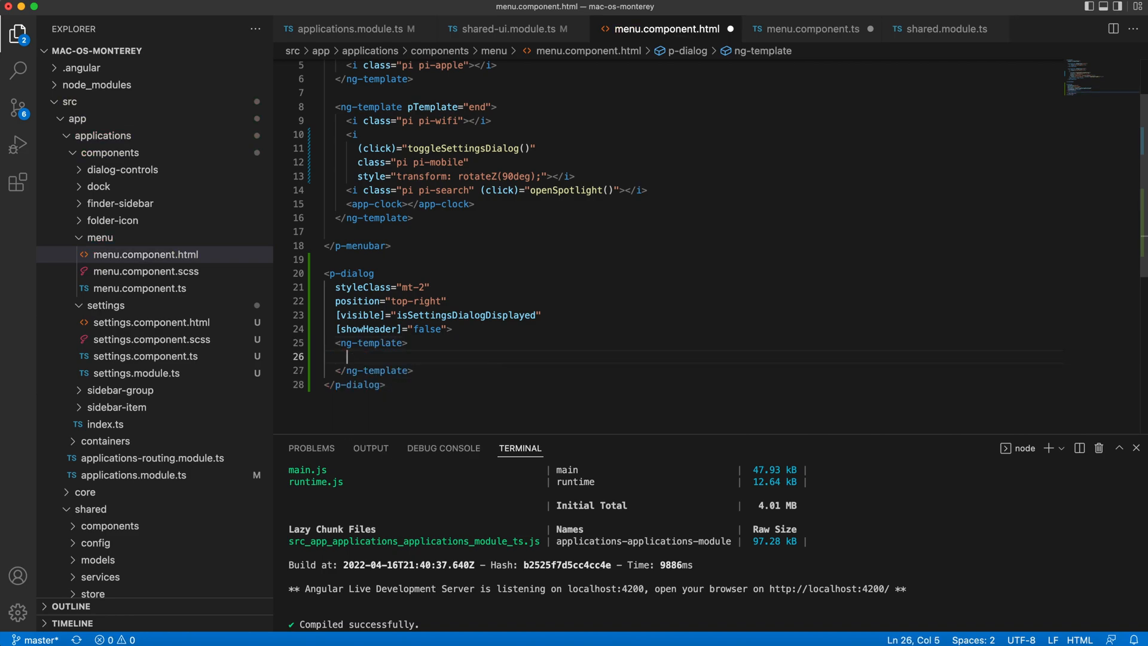
type("<app-se")
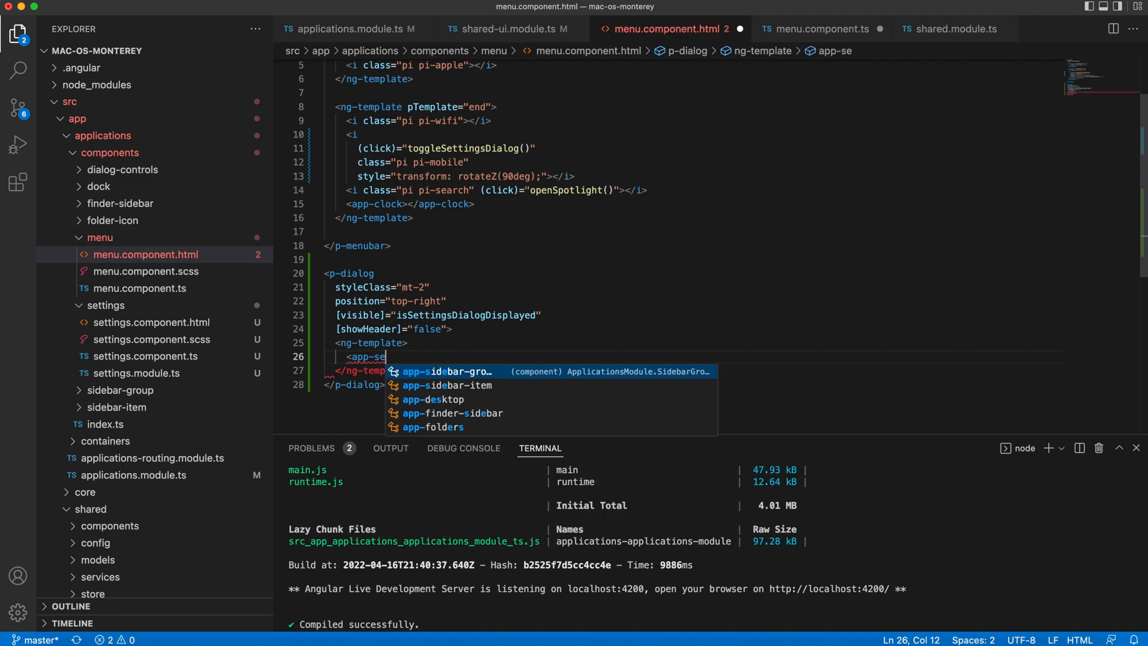
type("t")
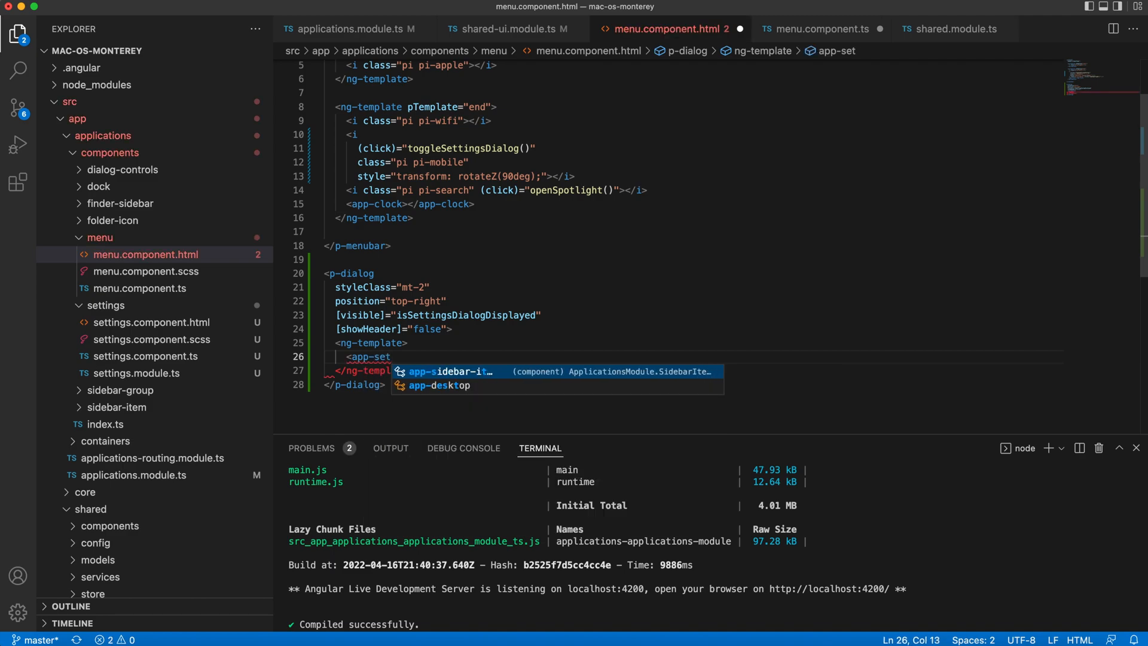
key("Escape")
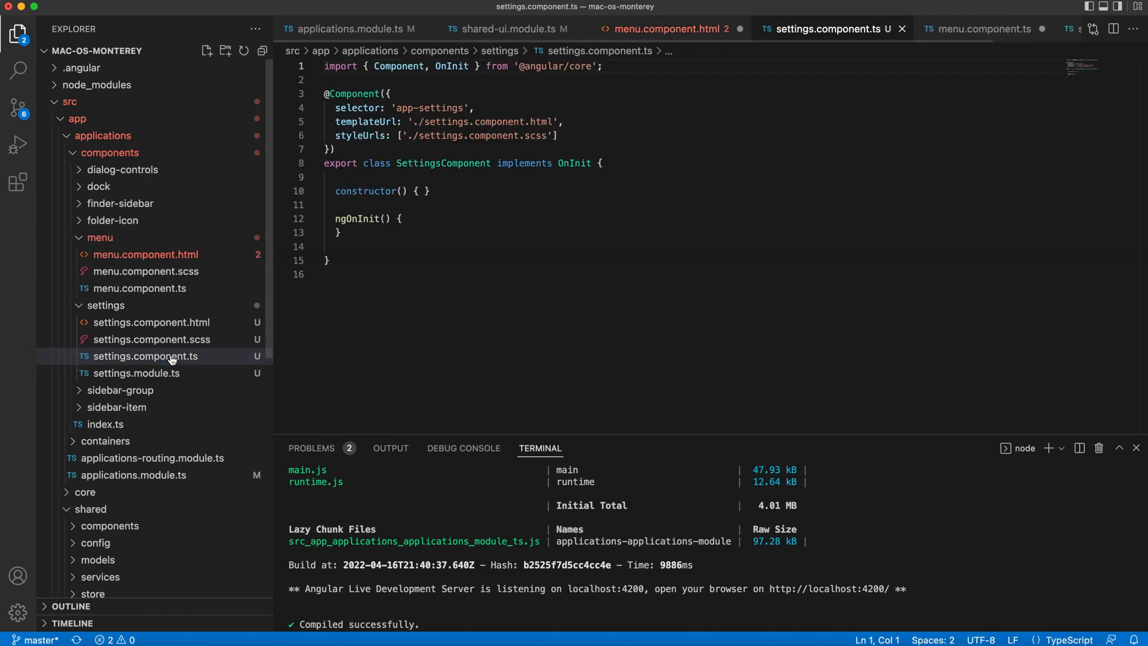
- Export the settings component from settings.module.ts and place <app-settings> in a pTemplate ng-template
left_click(136, 373)
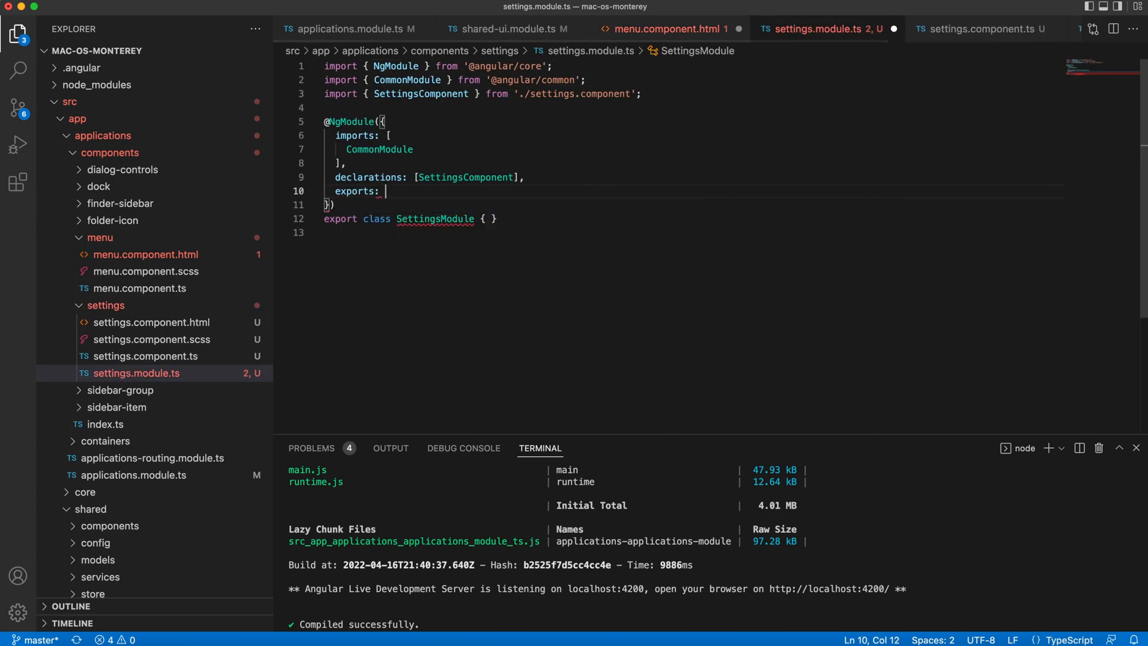
type("S")
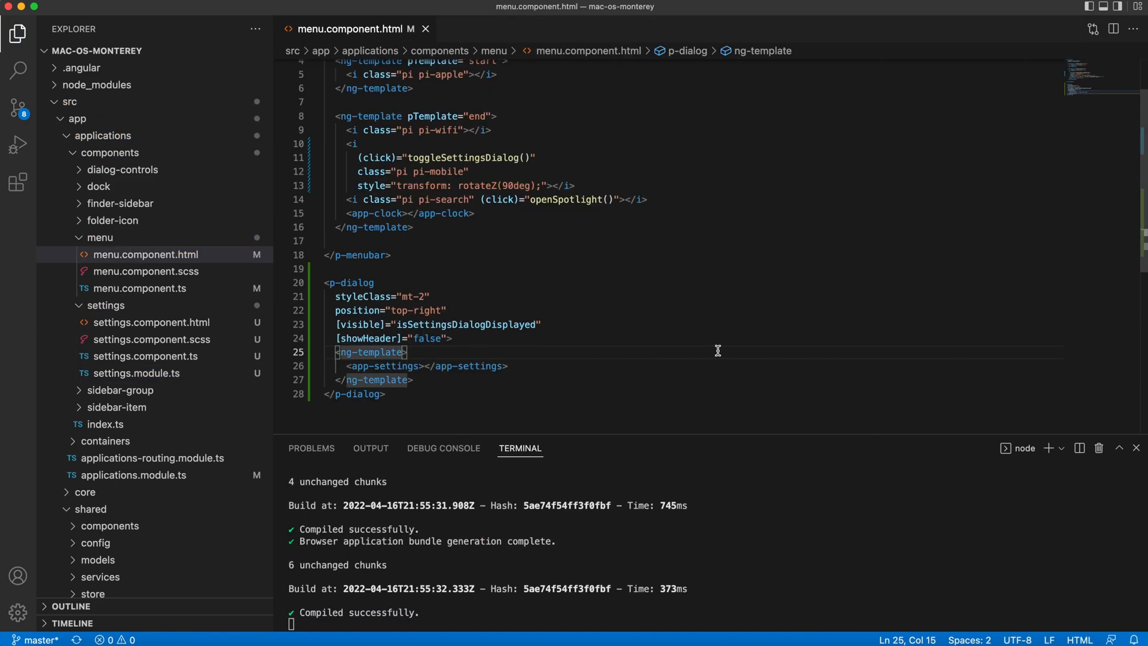
type("pTemplate=\"")
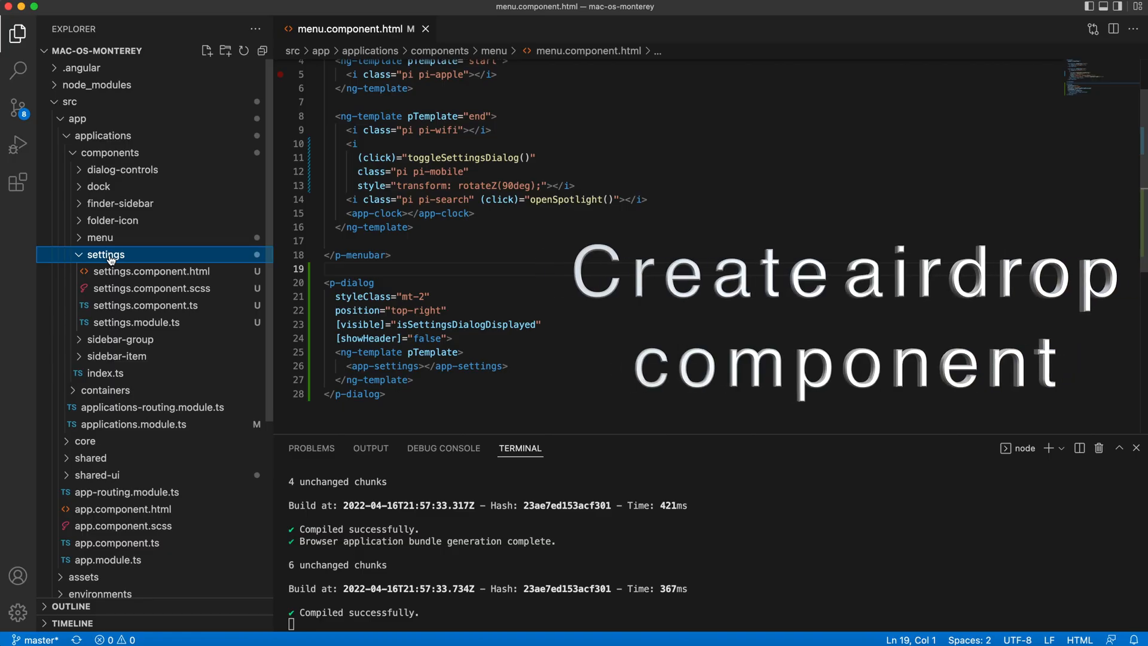
- Generate airdrop-control and bluetooth-control components in the settings folder
right_click(106, 255)
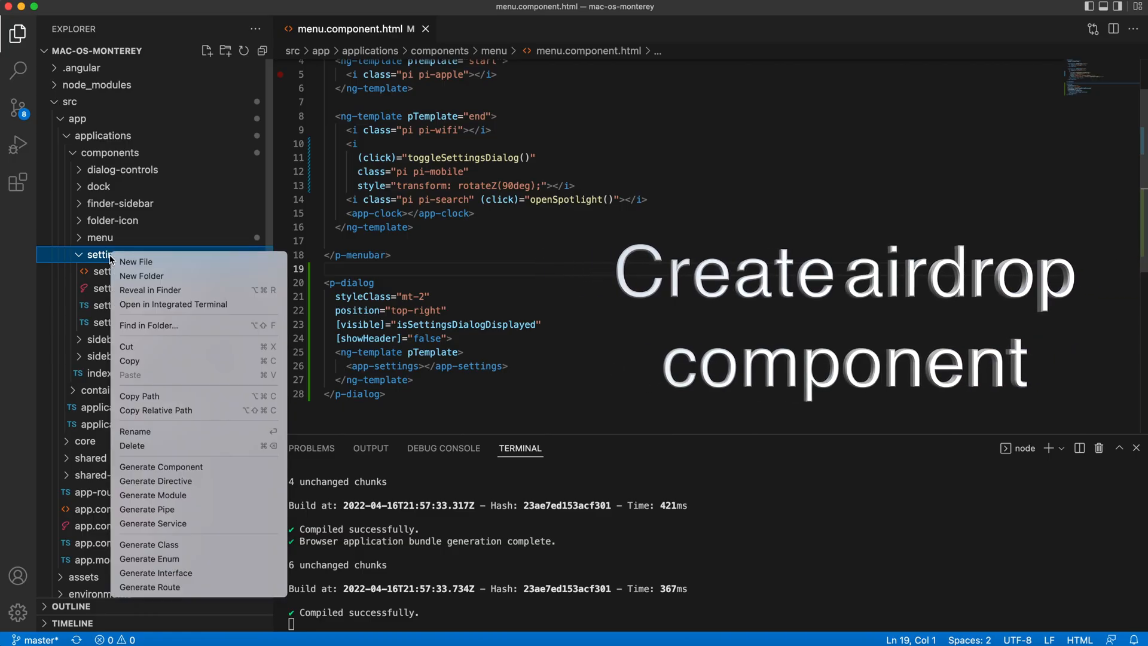
left_click(160, 467)
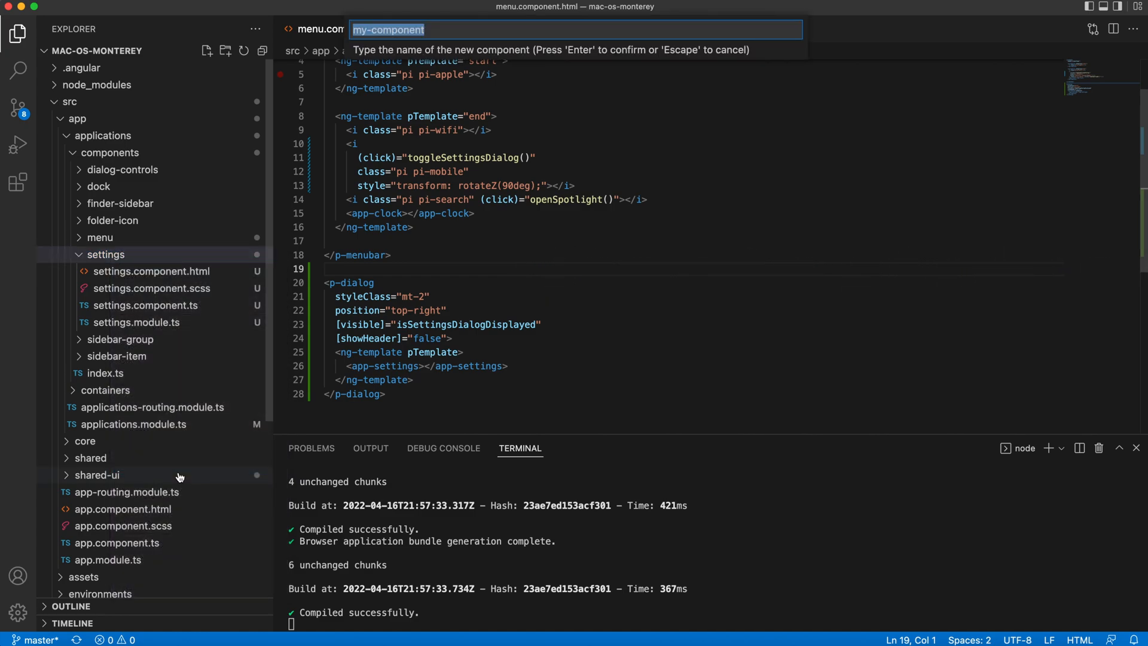
type("airdrop-")
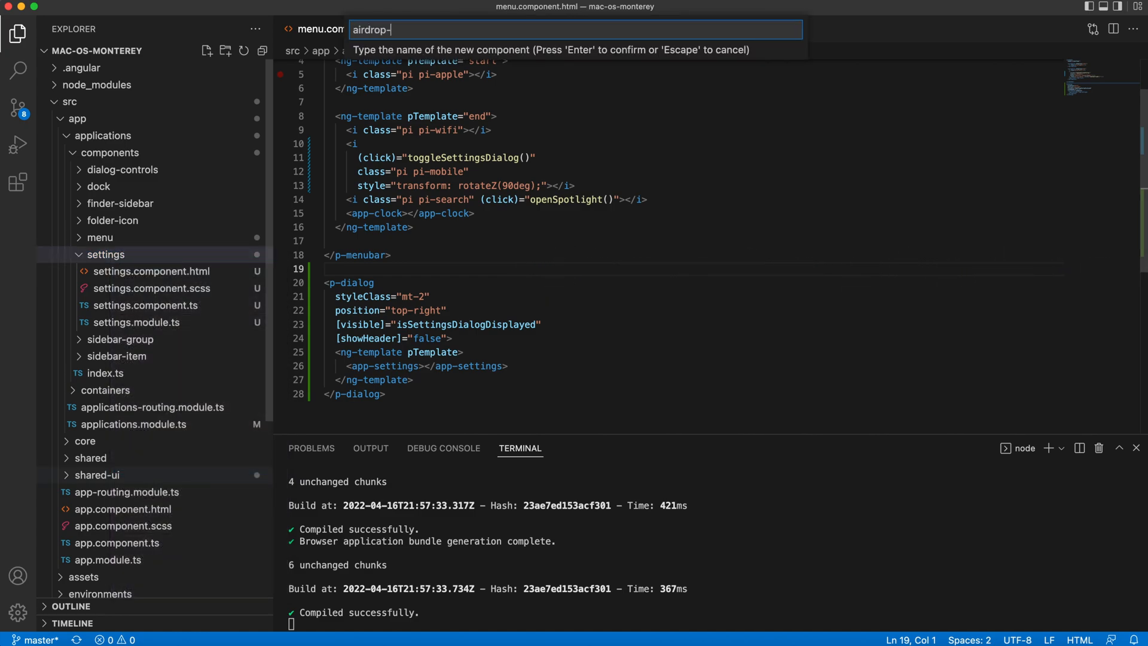
type("control")
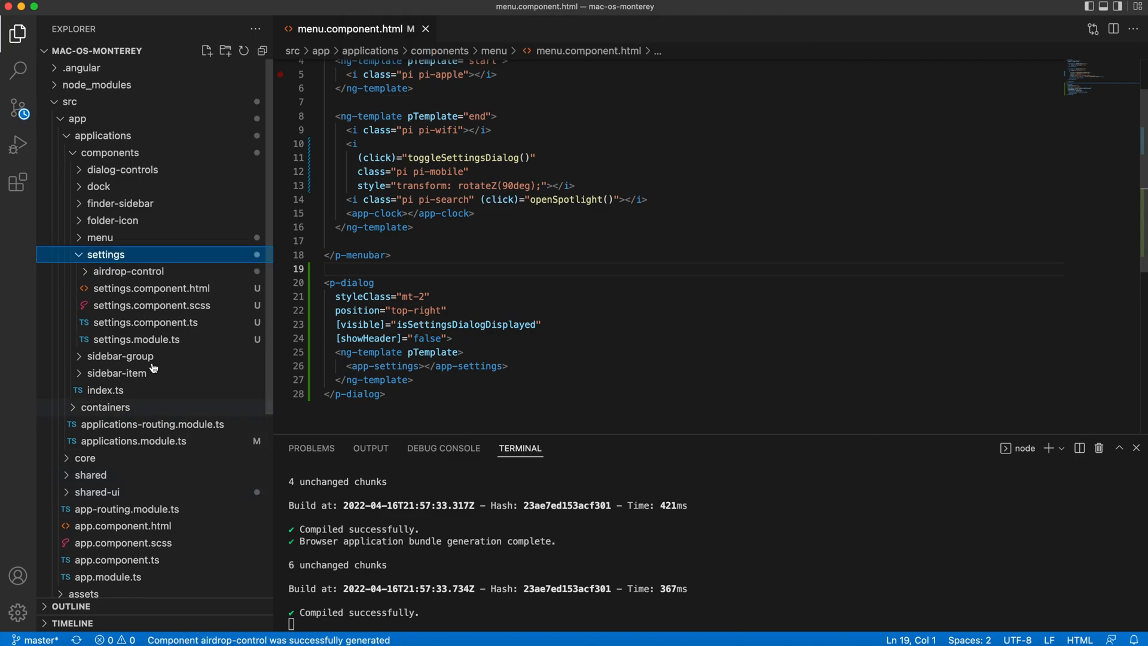
right_click(105, 254)
type("bluetooth-control")
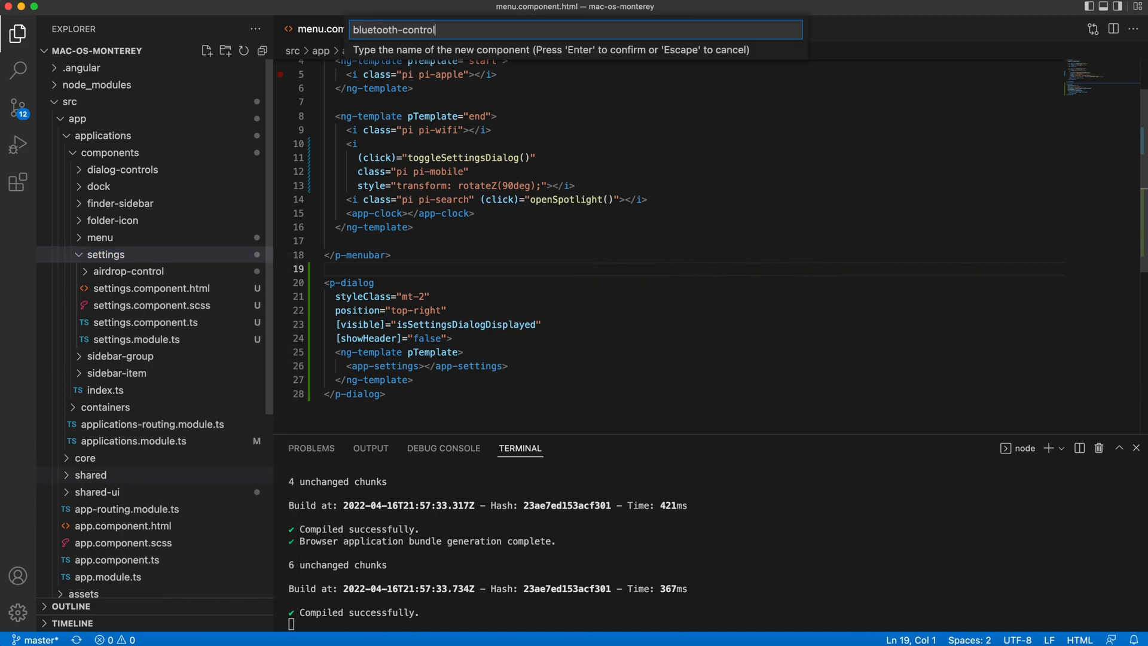
key("enter")
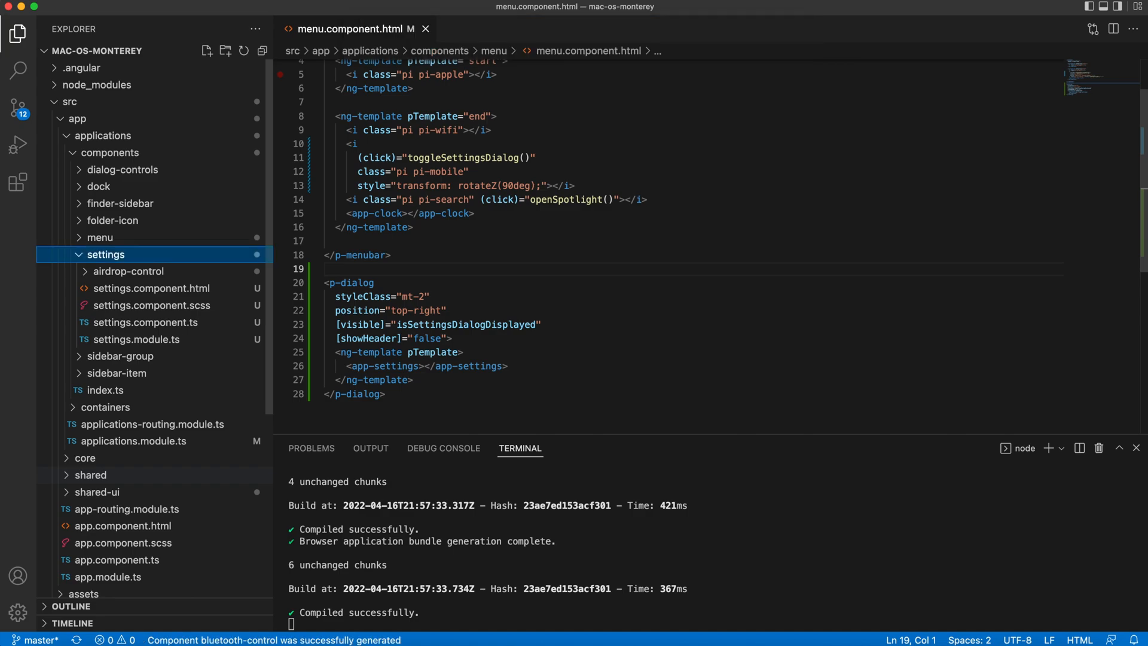
- Generate keyboard-brightness-control and music-control components in the settings folder
right_click(106, 254)
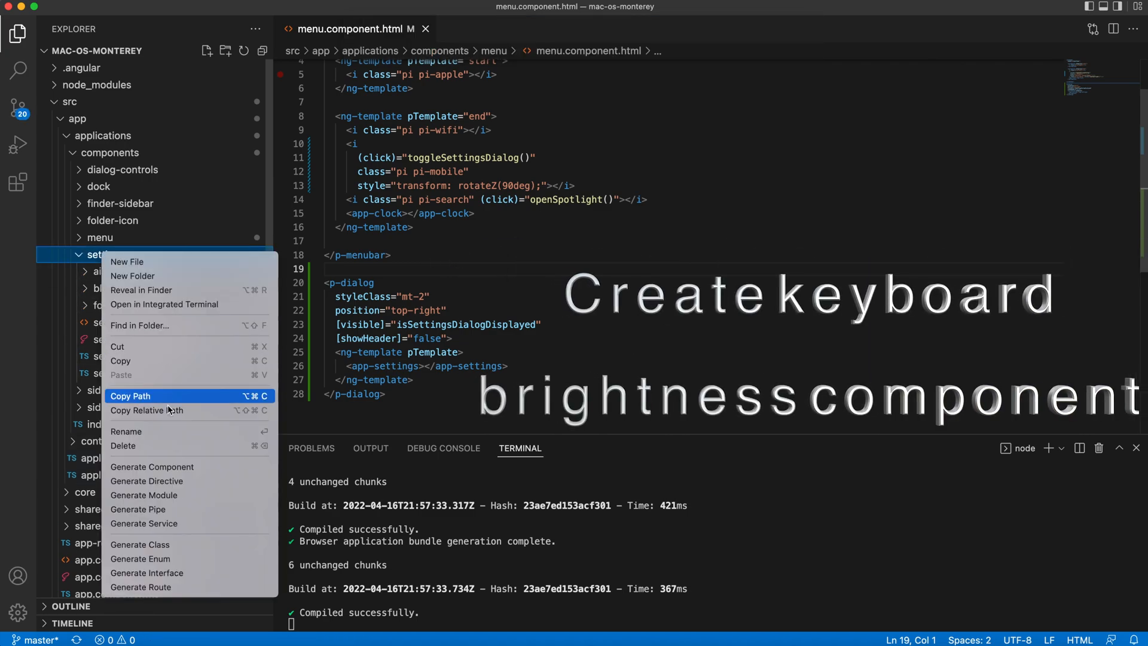
left_click(151, 466)
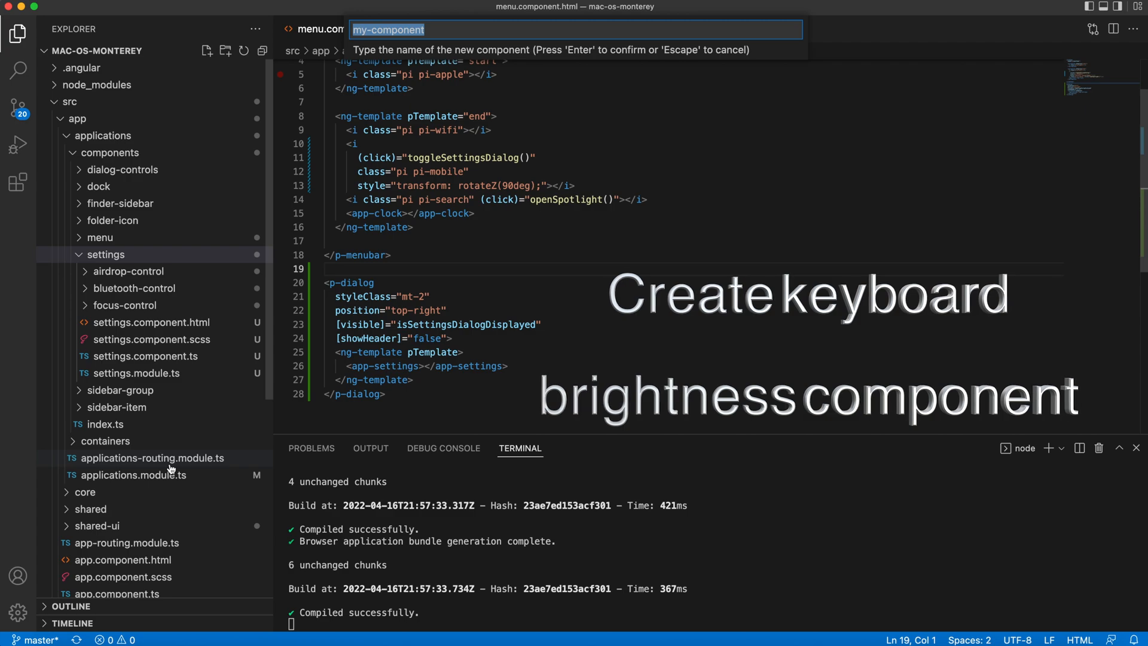
type("keyboard-bri")
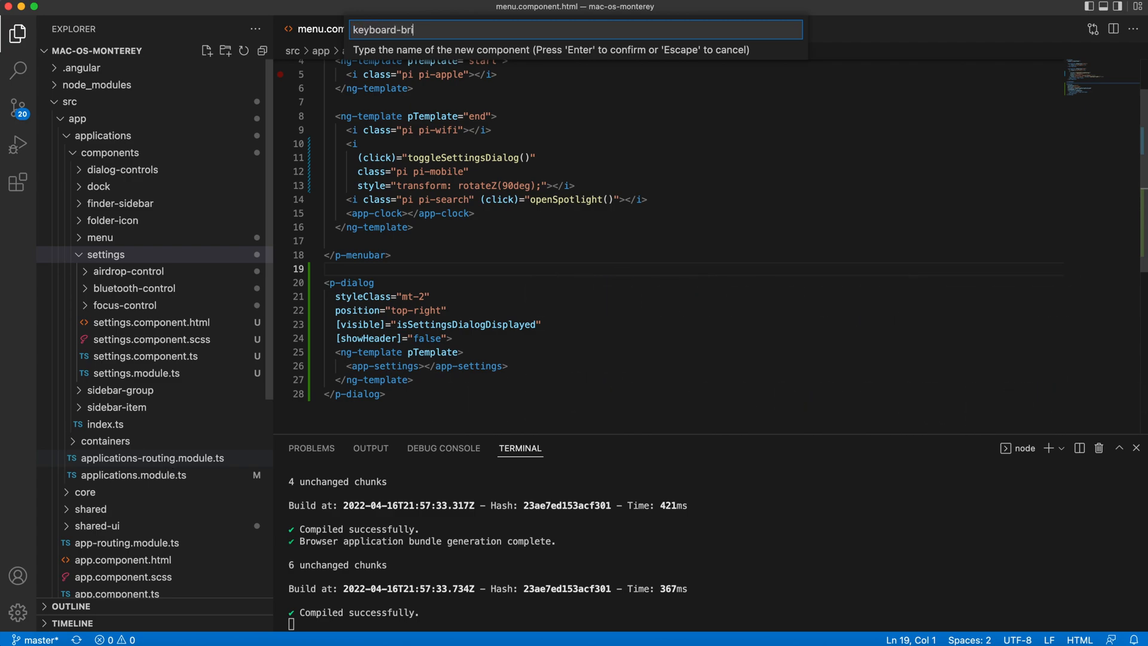
type("ght")
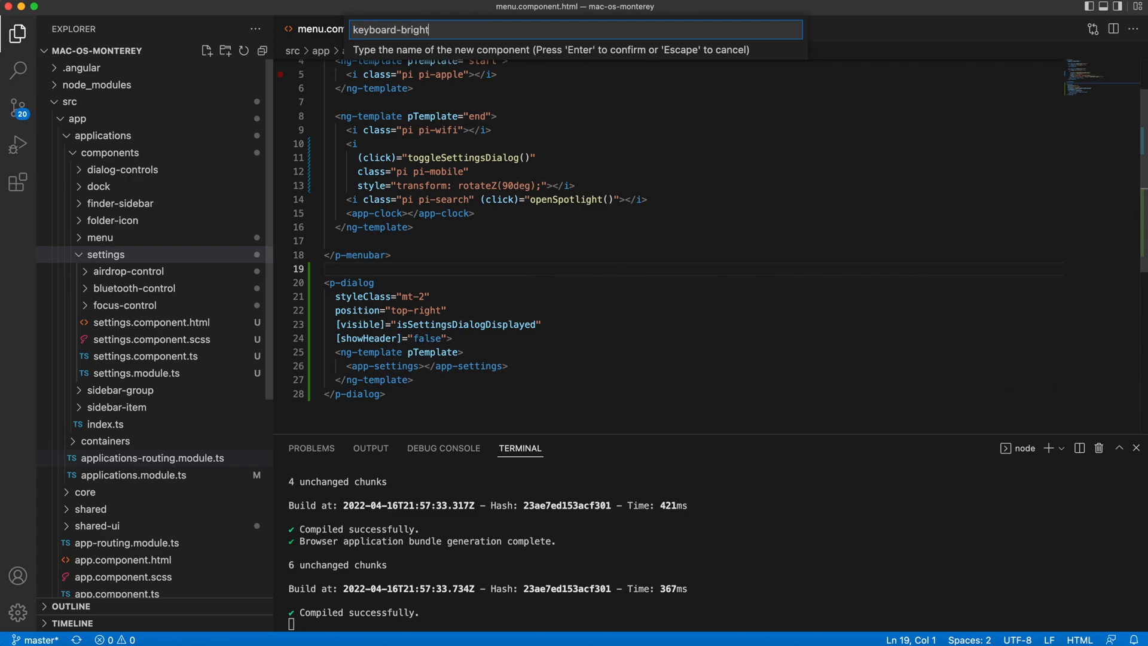
key("Enter")
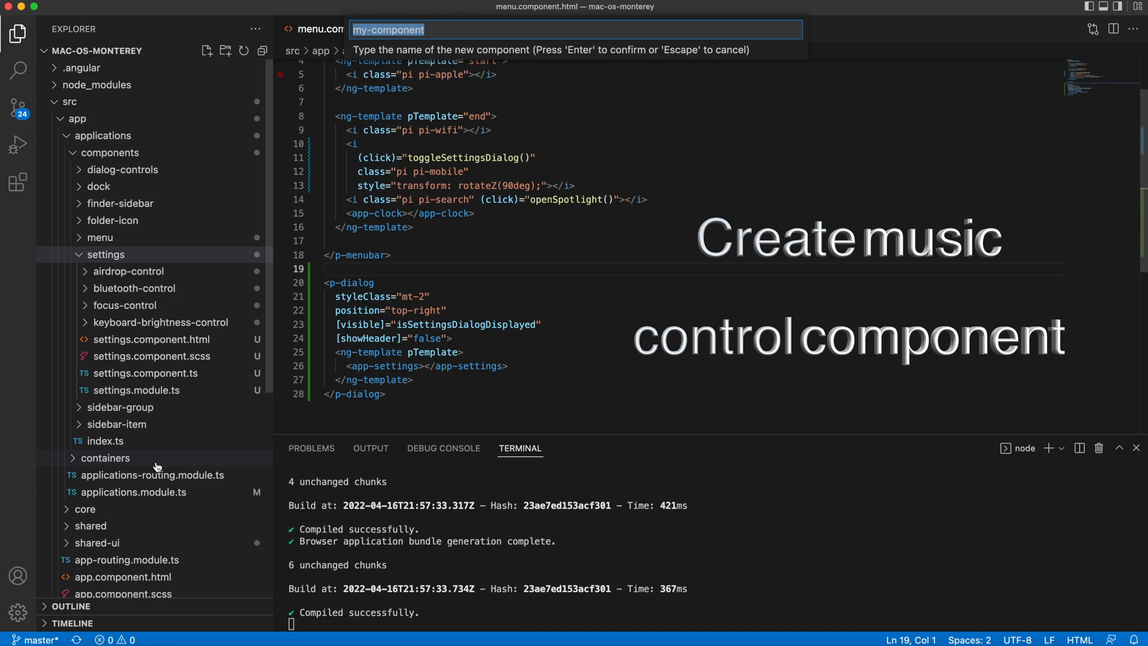
type("music-contr")
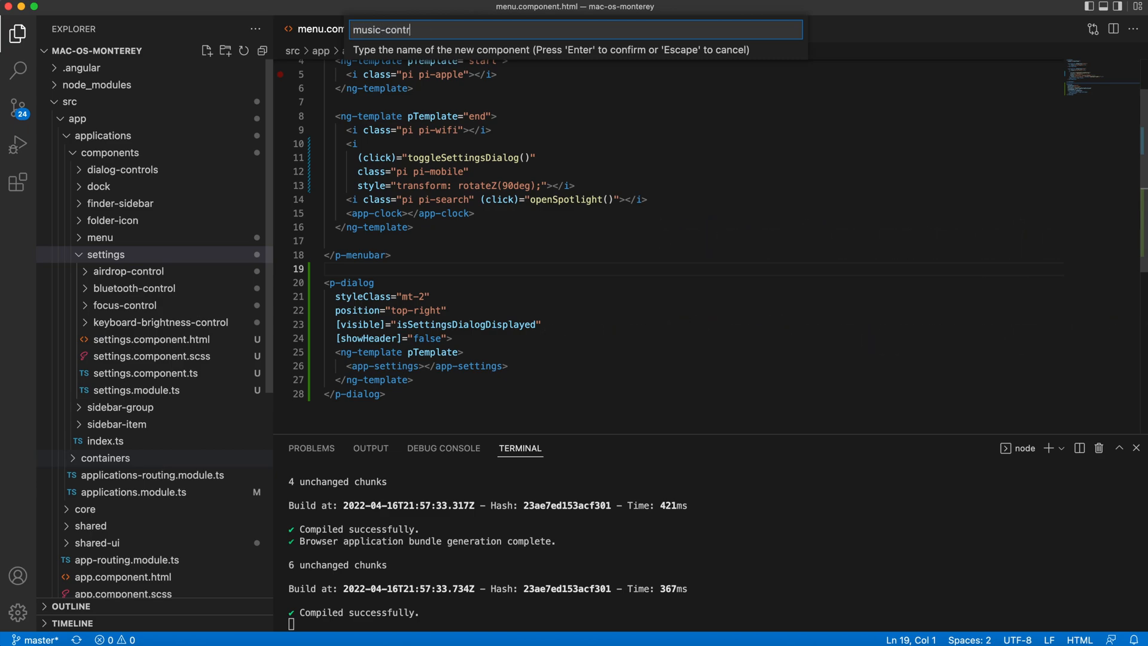
key("Enter")
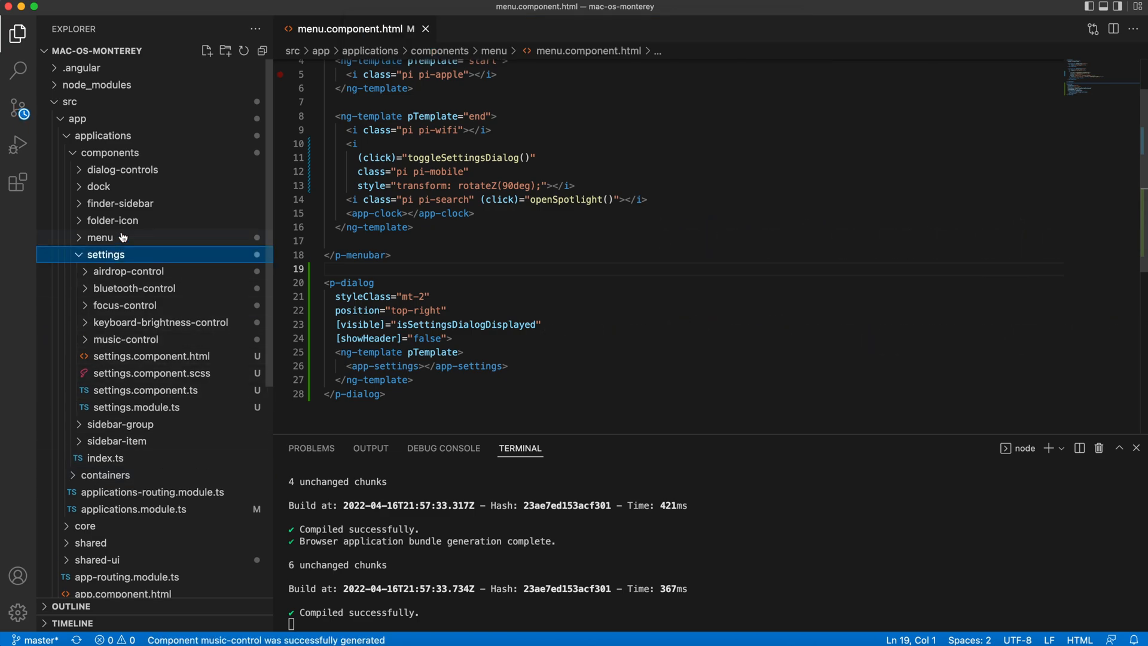
- Generate screen-mirroring-control and wifi-control components in the settings folder
right_click(105, 255)
type("screen")
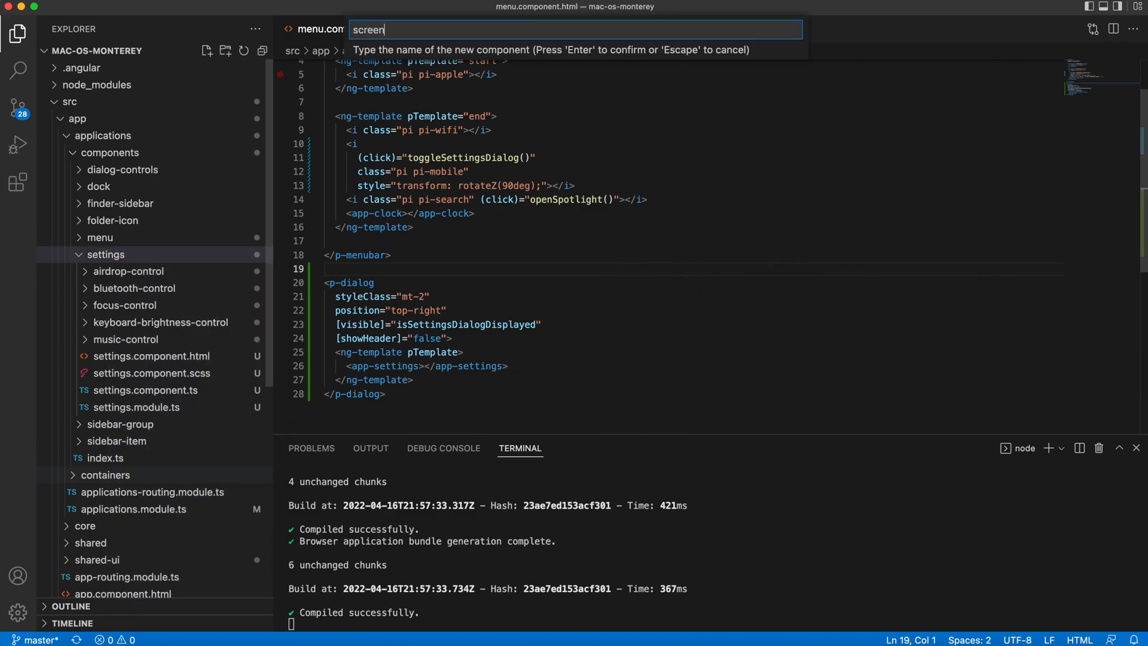
type("-mirr")
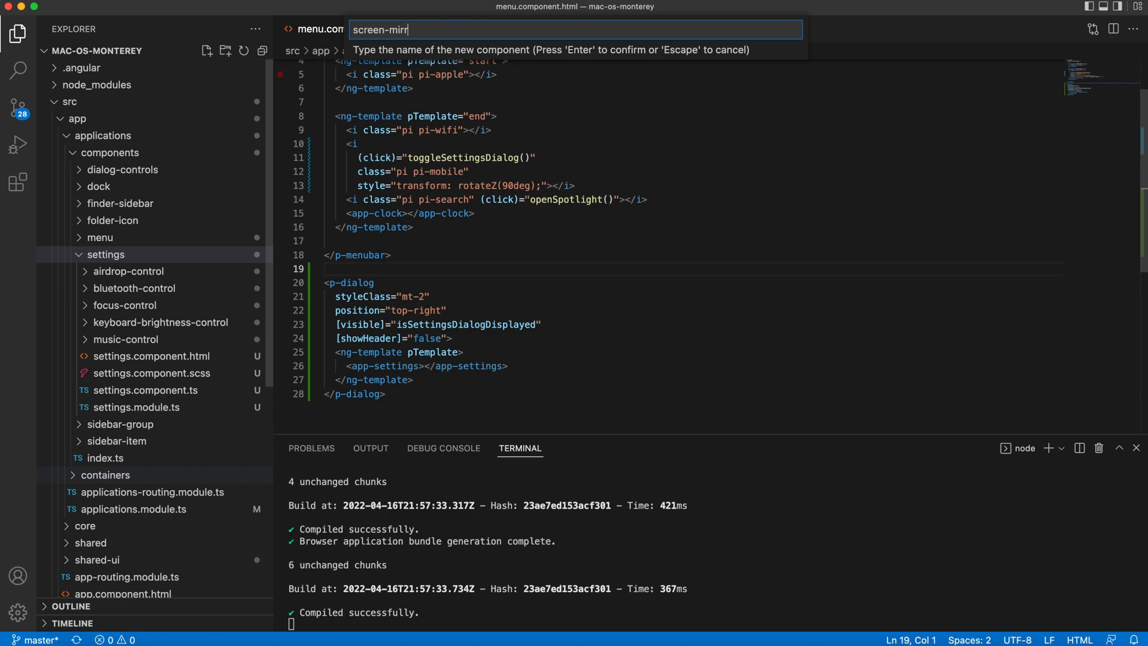
key("Enter")
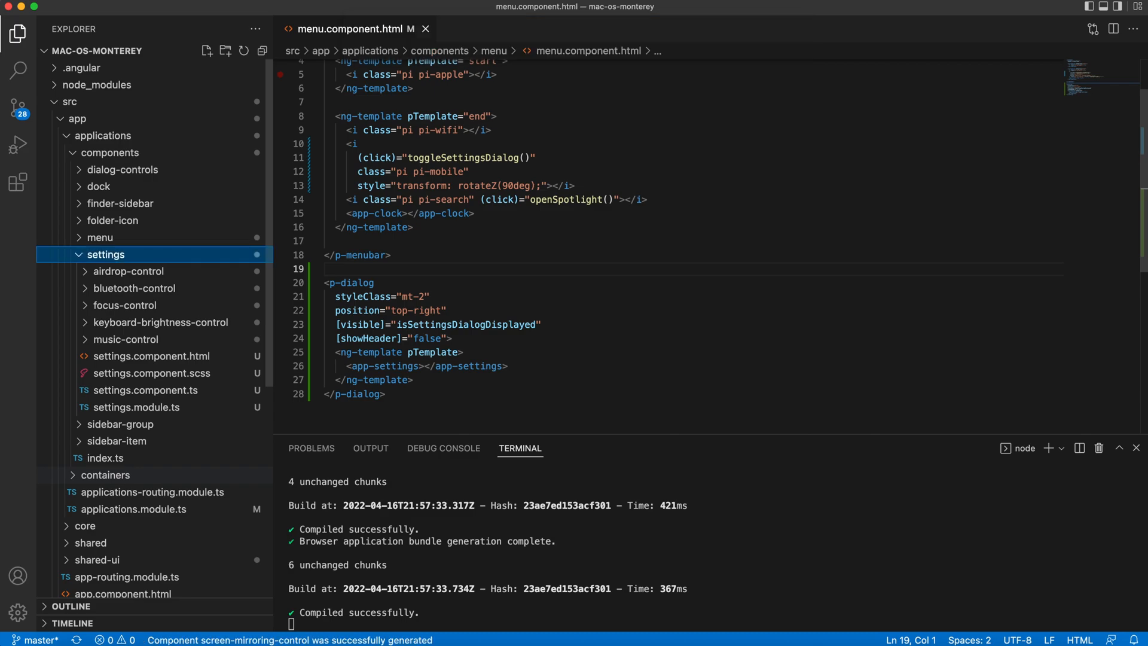
right_click(104, 254)
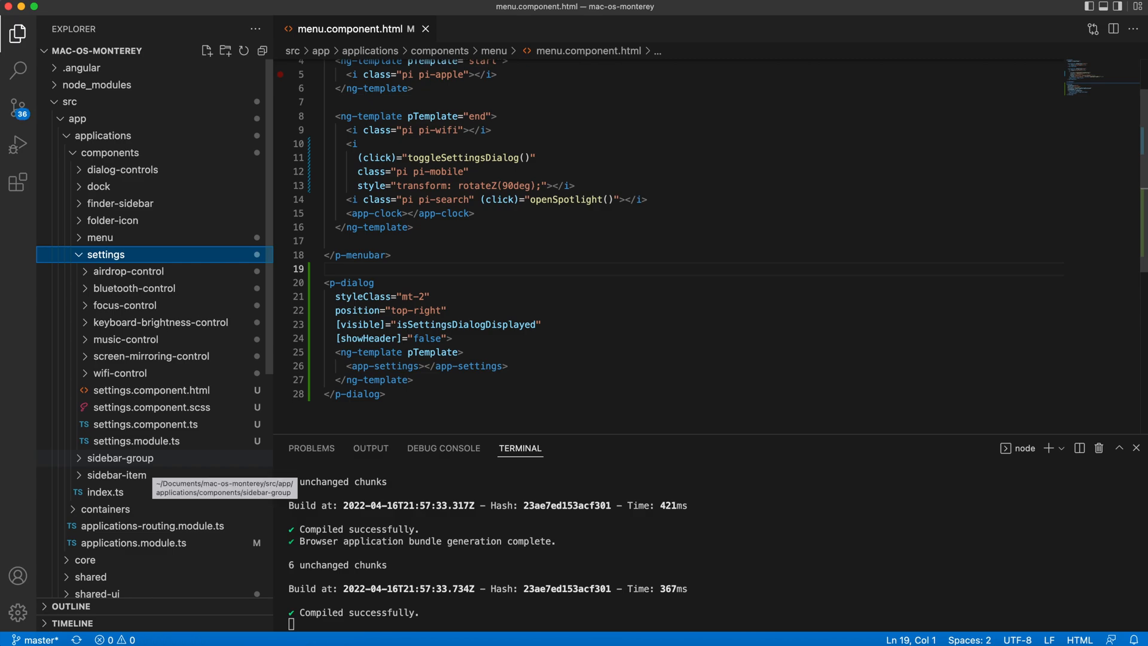
- Close all editors, remove the control components' spec files, and re-expand settings
left_click(129, 271)
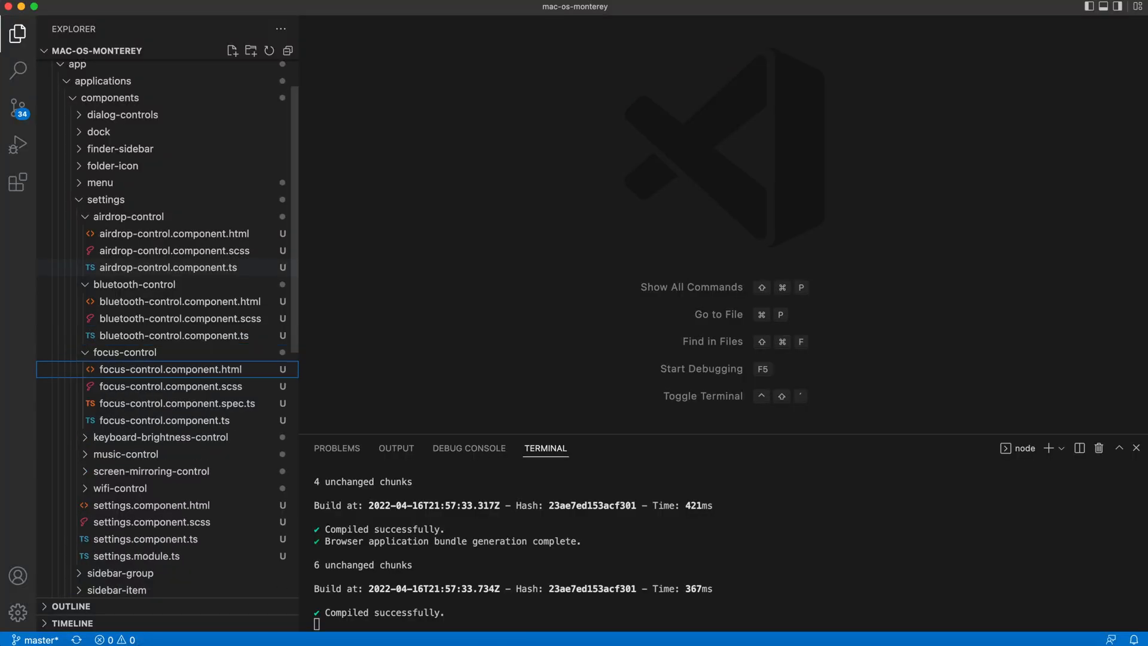
left_click(159, 436)
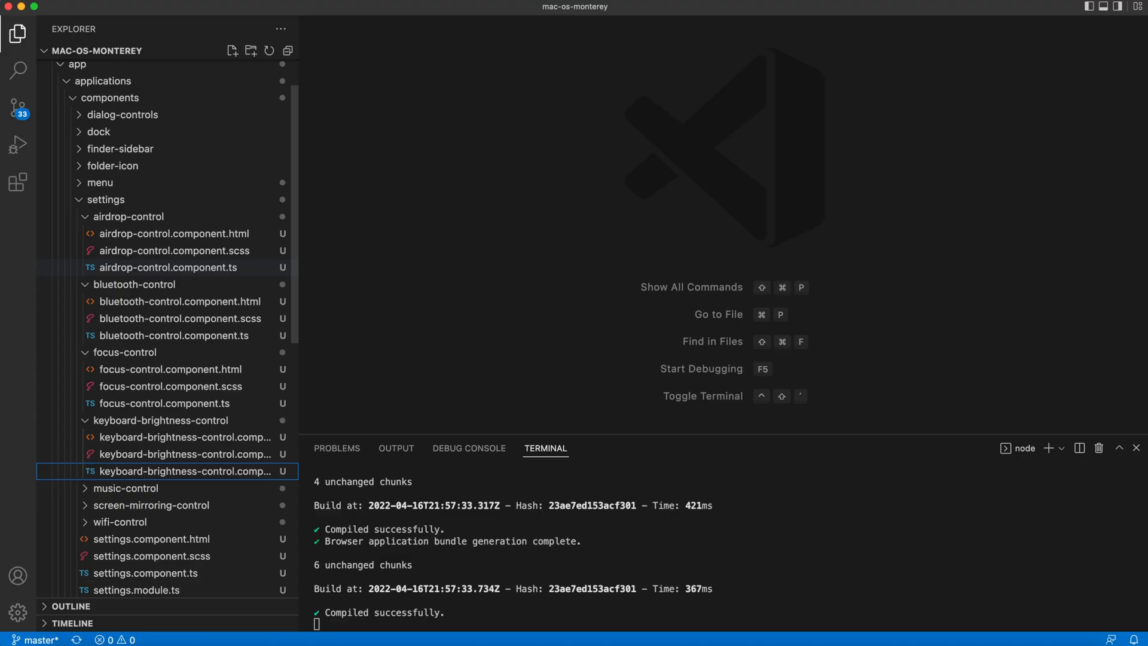
scroll("down", 3)
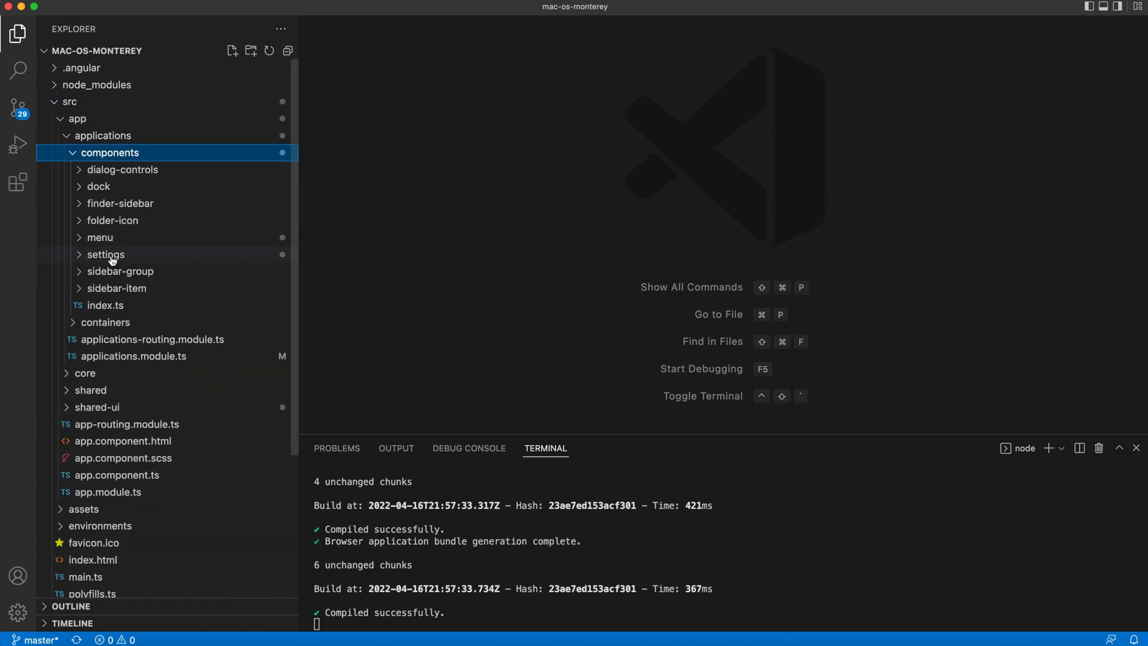
left_click(106, 254)
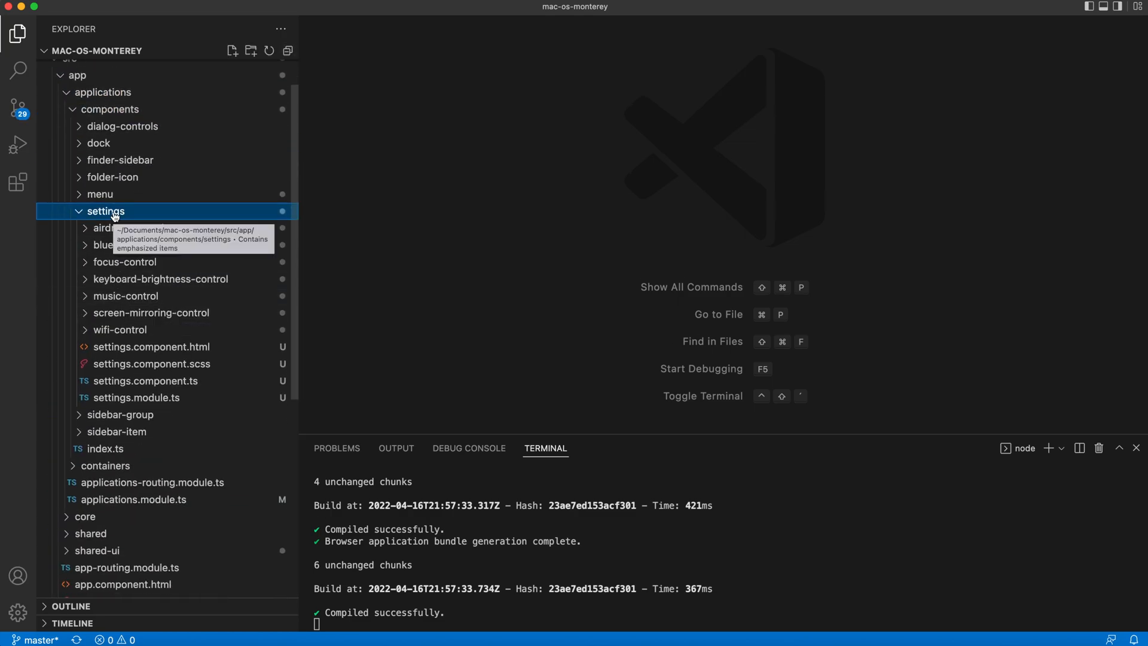
- Create settings/index.ts with export * lines for airdrop, bluetooth, focus, keyboard-brightness and music controls
left_click(232, 50)
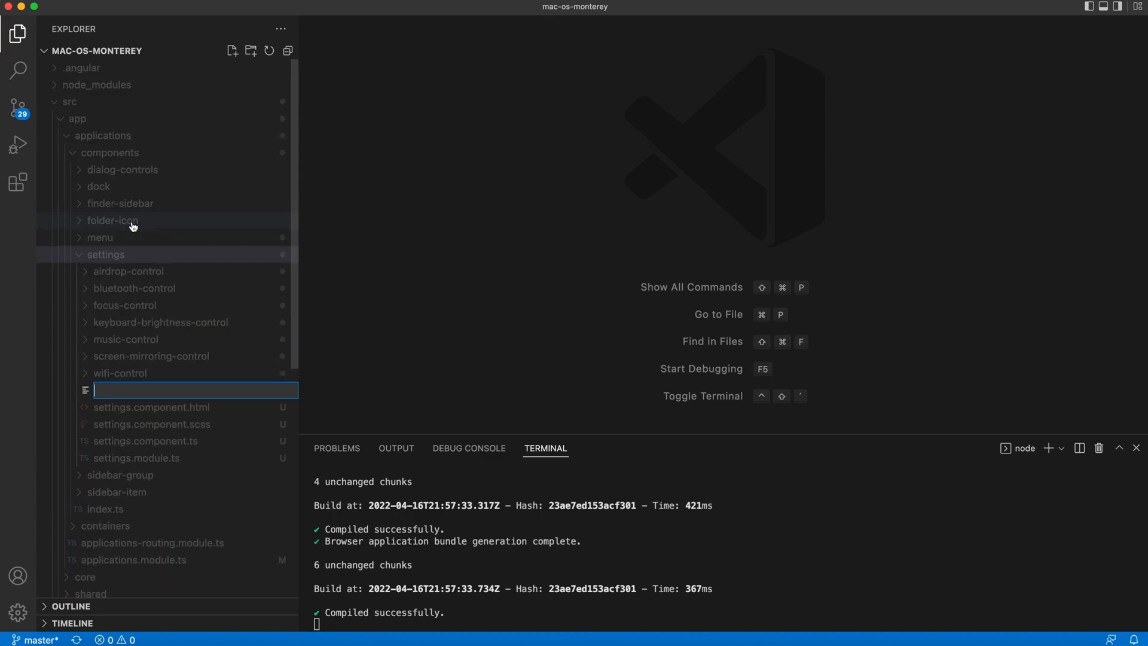
type("index.ts")
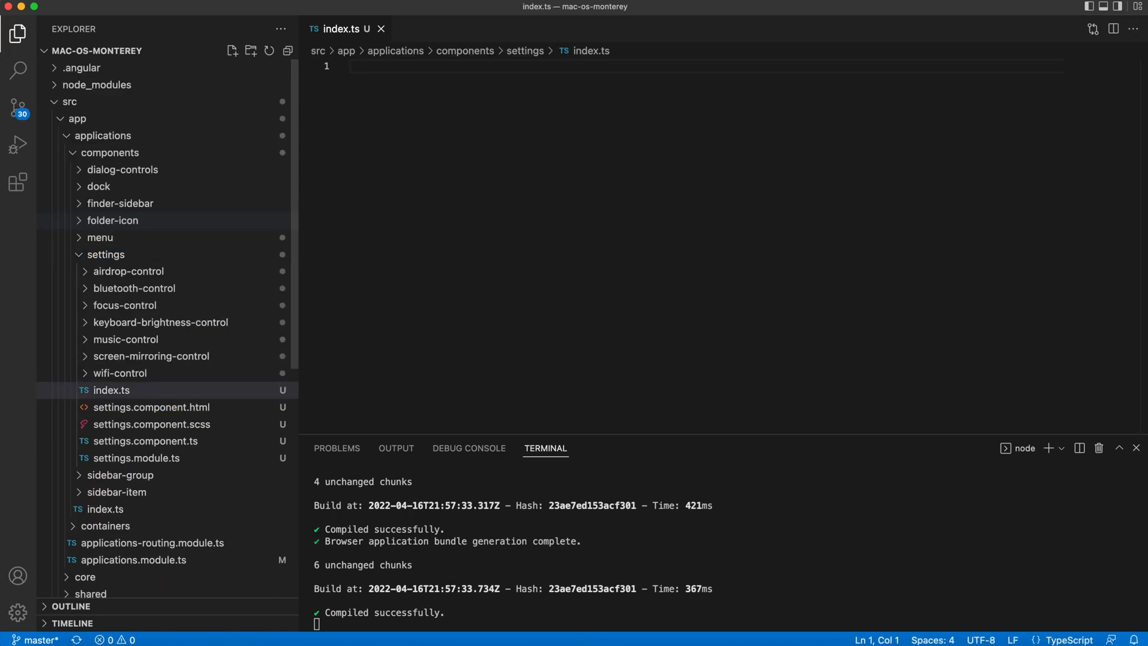
type("ex")
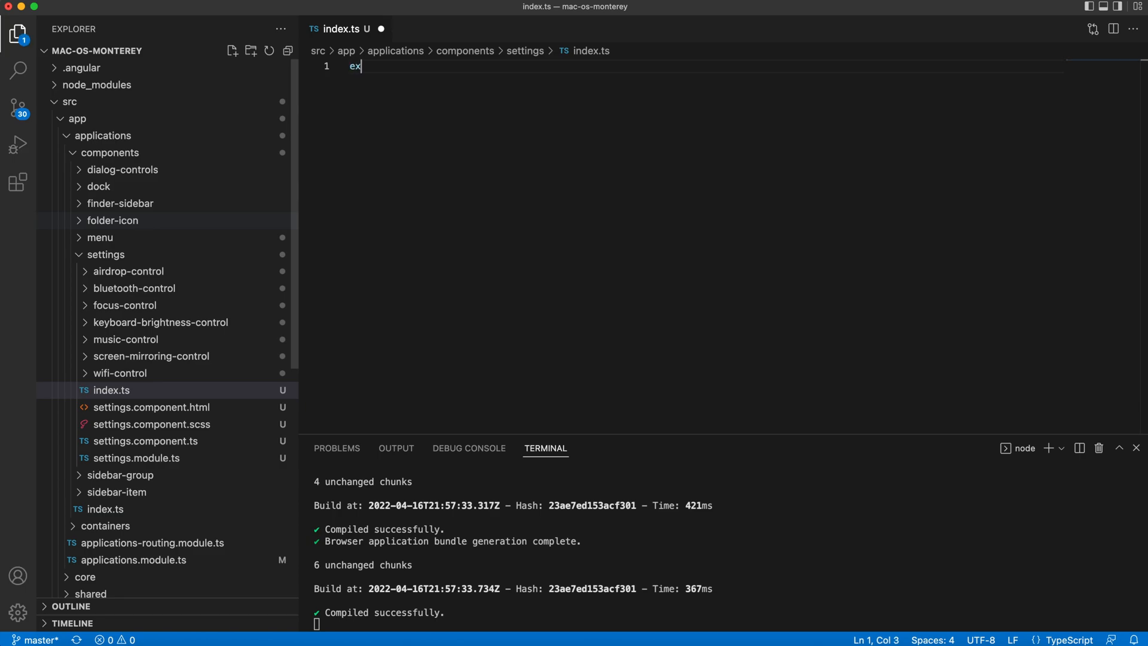
type("port")
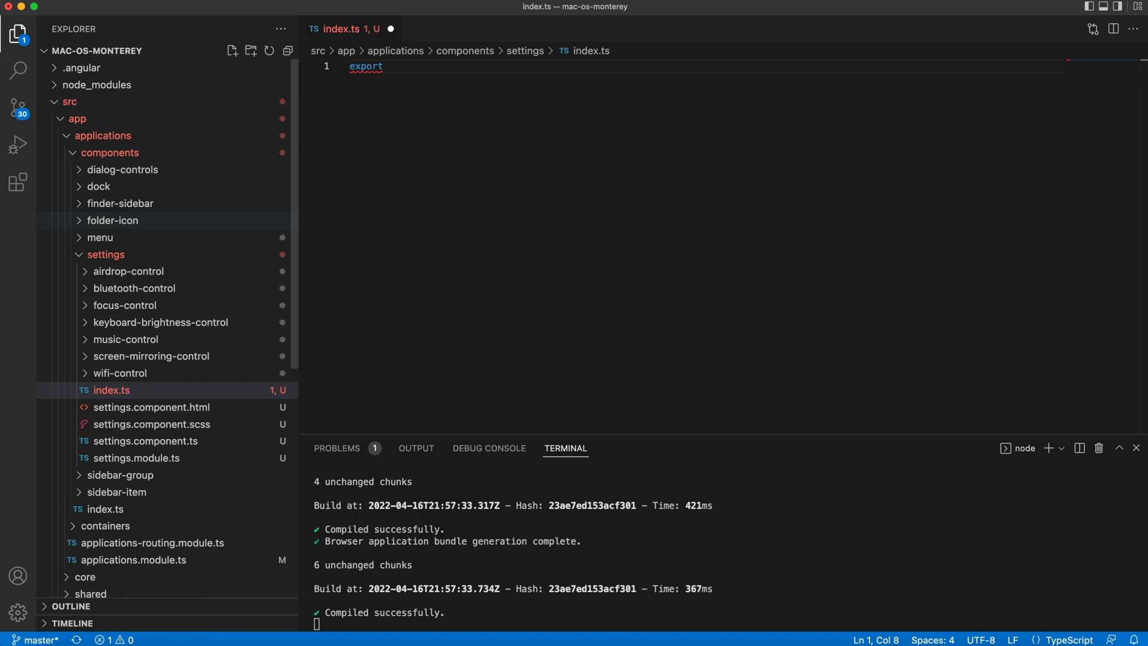
type("+")
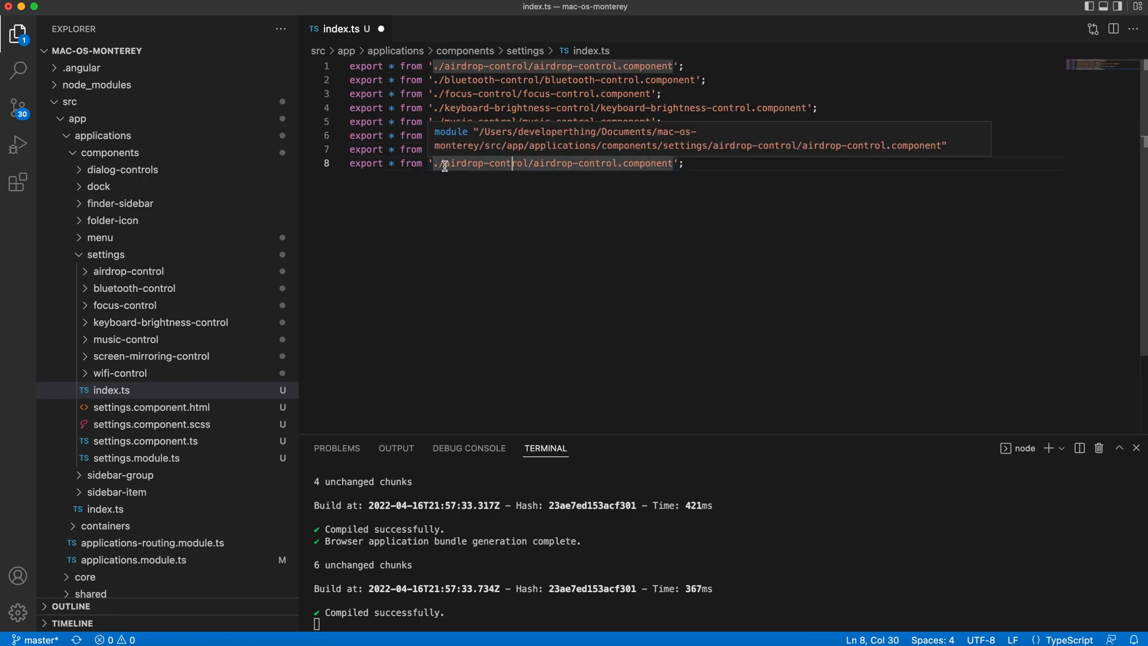
- In settings.module.ts, import the controls and SettingsComponent into a components array spread into declarations
left_click(134, 457)
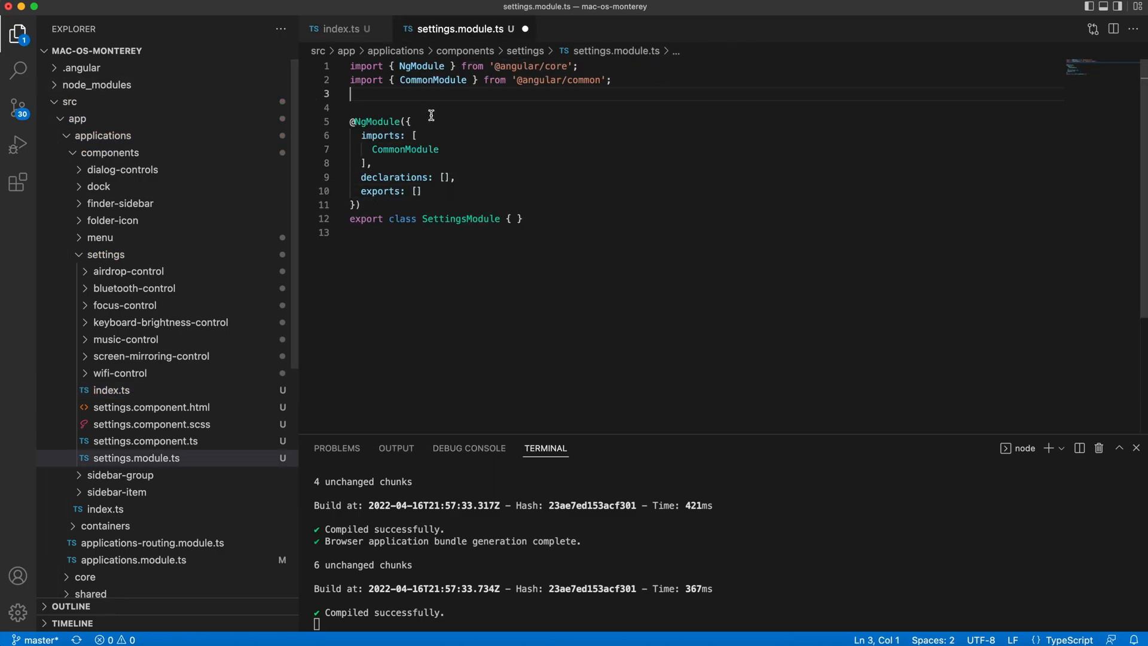
key("Enter")
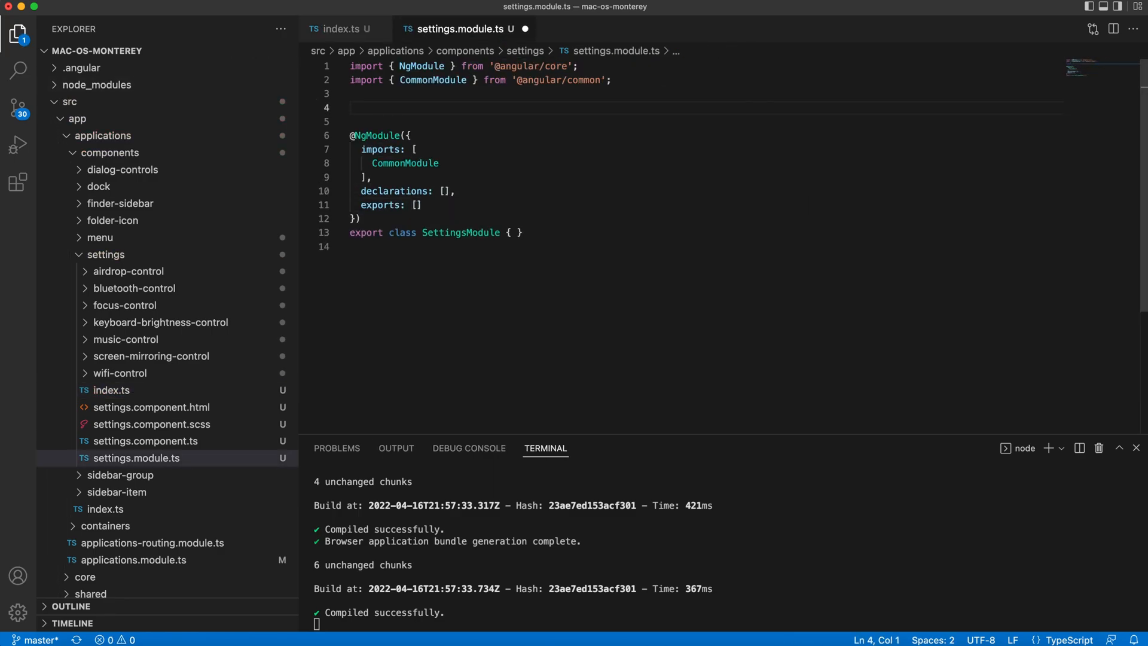
type("import {")
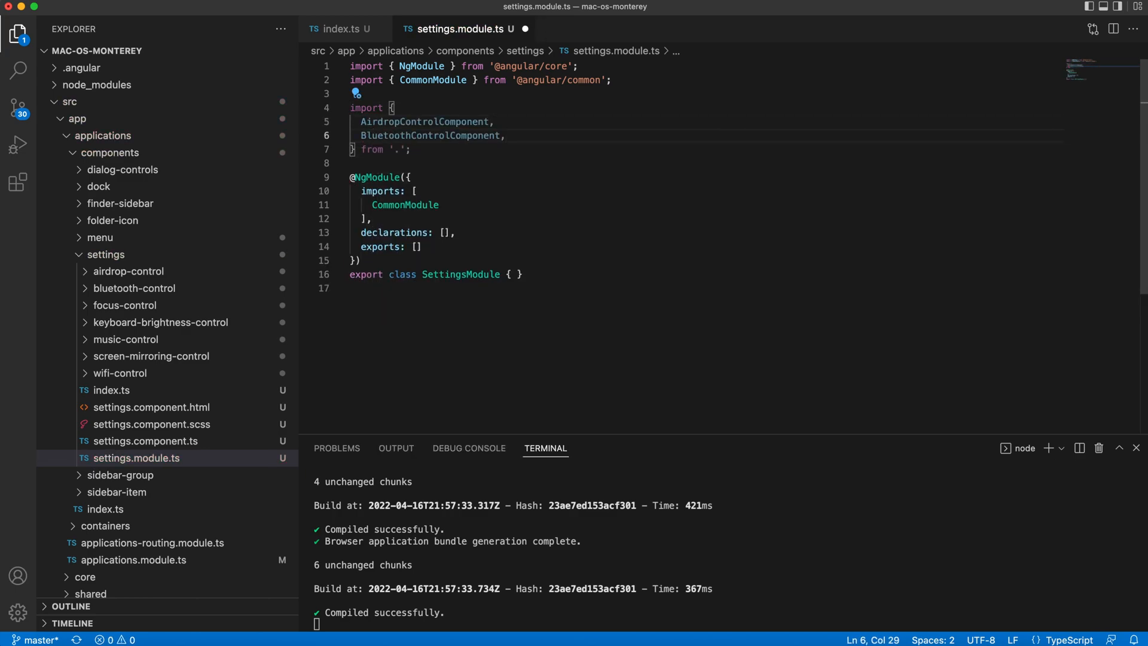
type("set")
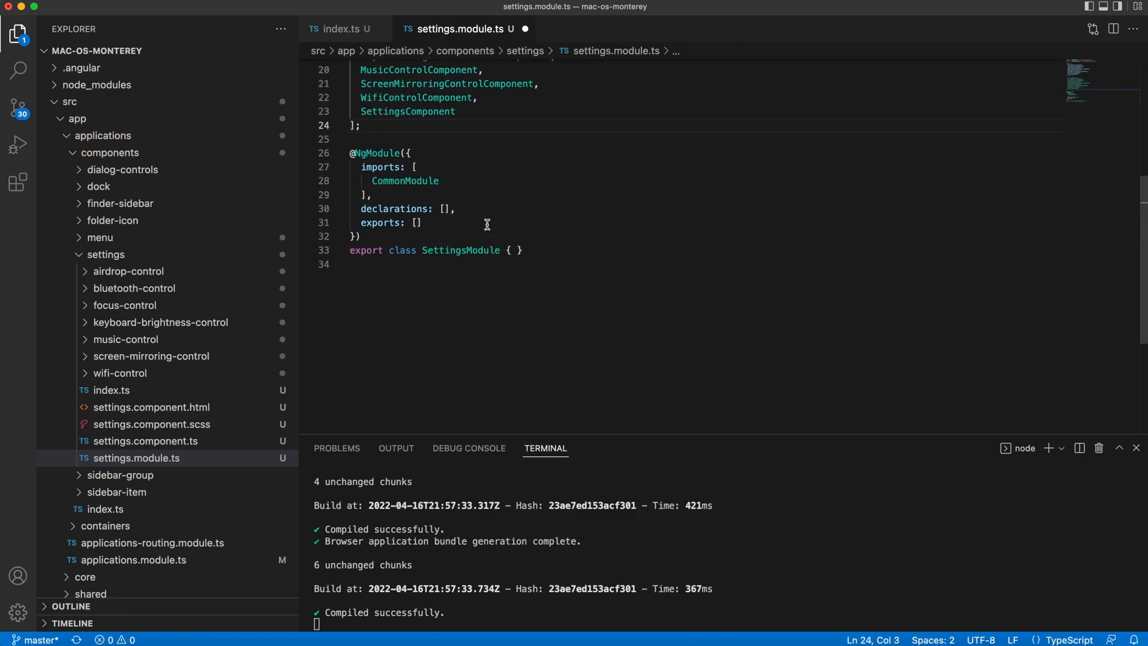
left_click(451, 209)
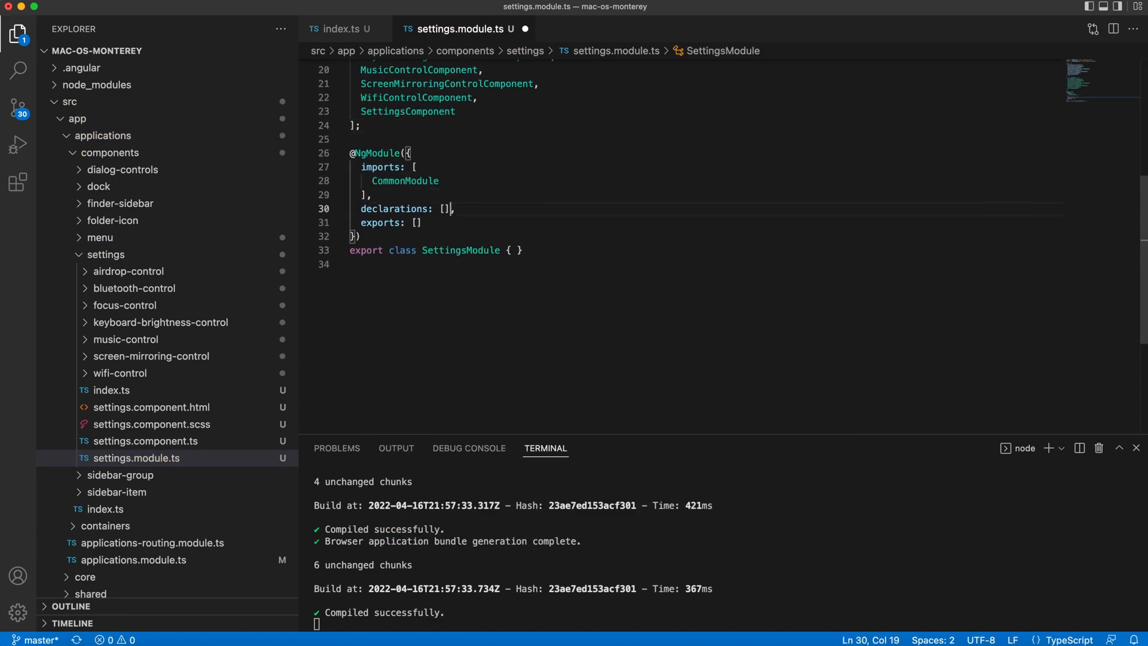
type("...components")
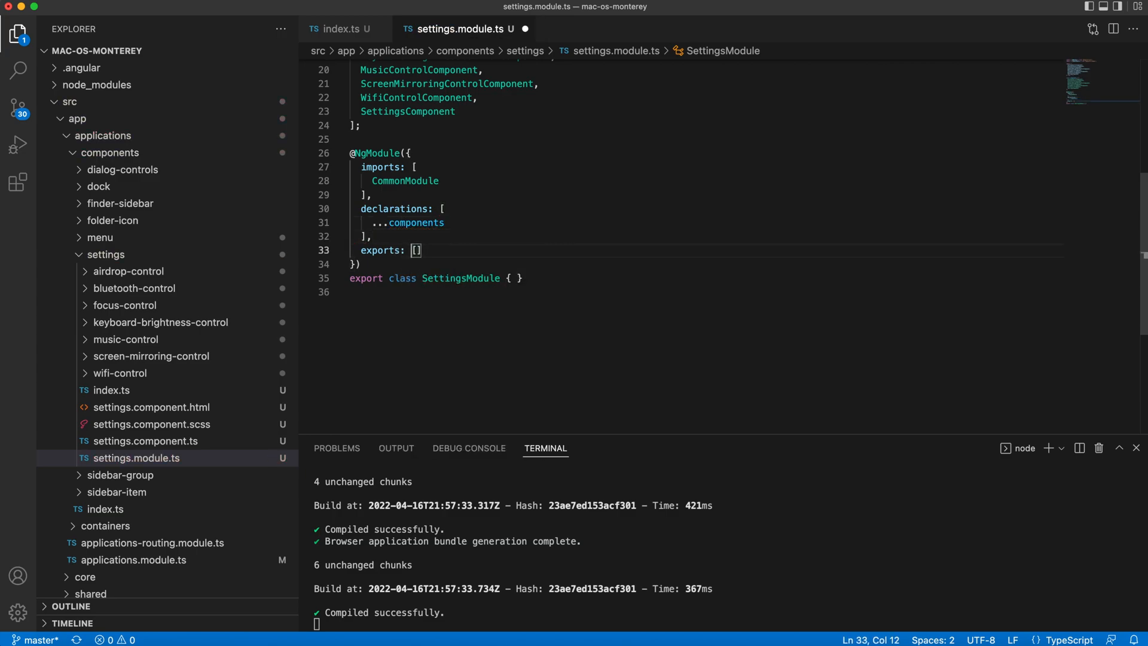
type("..")
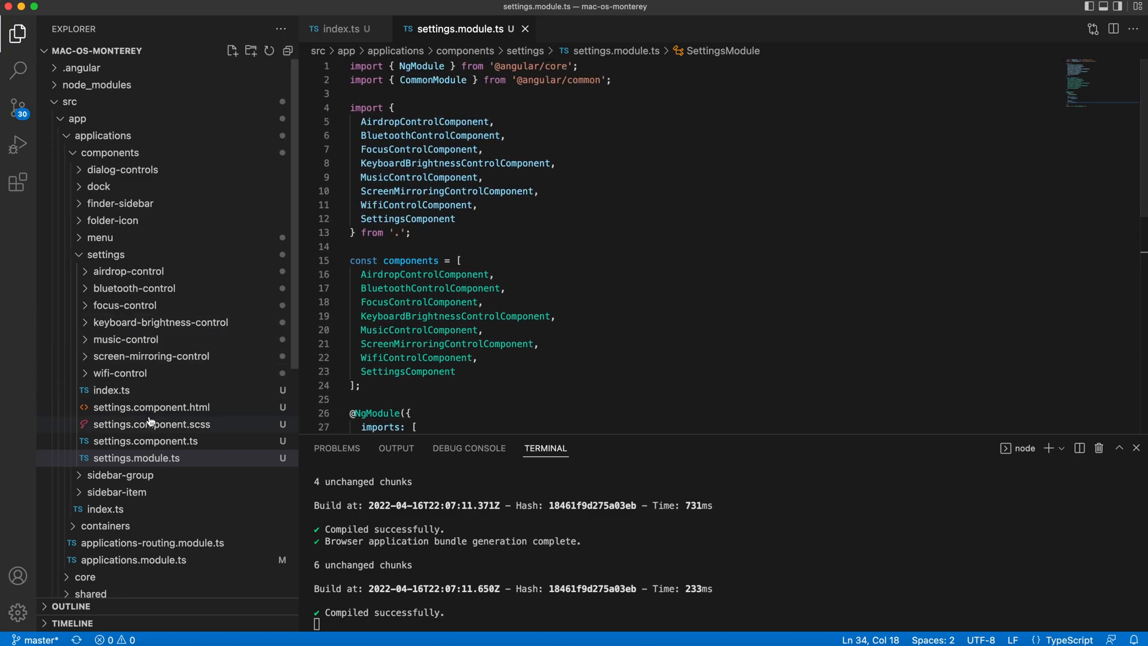
- Build div.settings wrapping div.settings__wifi-bluetooth-airdrop with app-wifi, bluetooth and airdrop controls
left_click(151, 407)
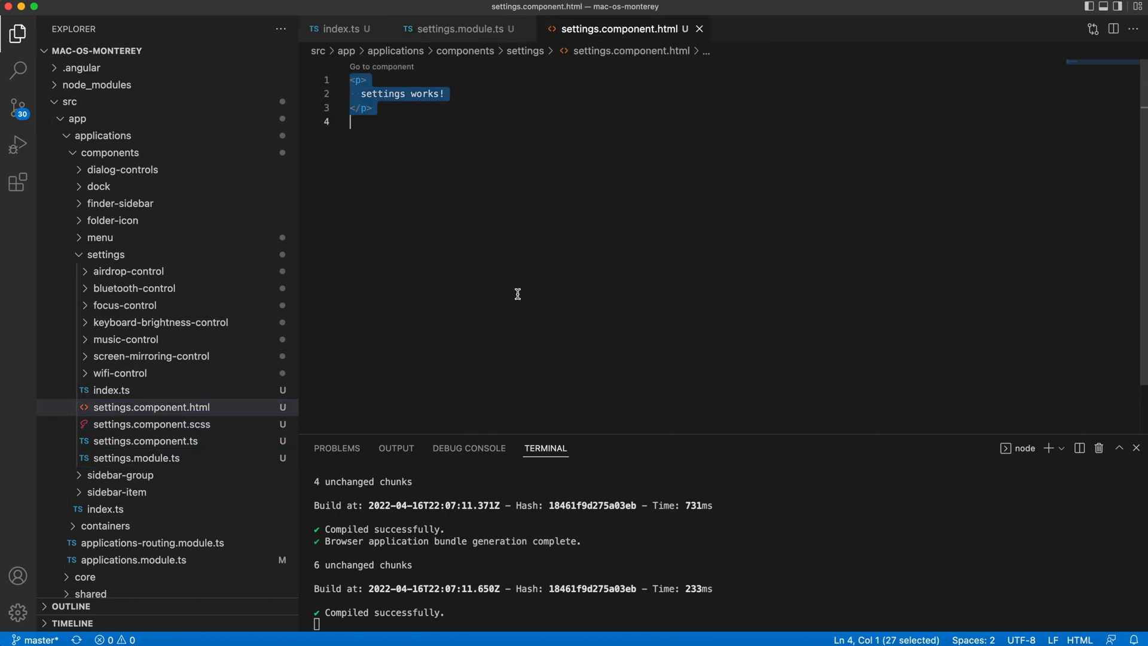
type("div.se")
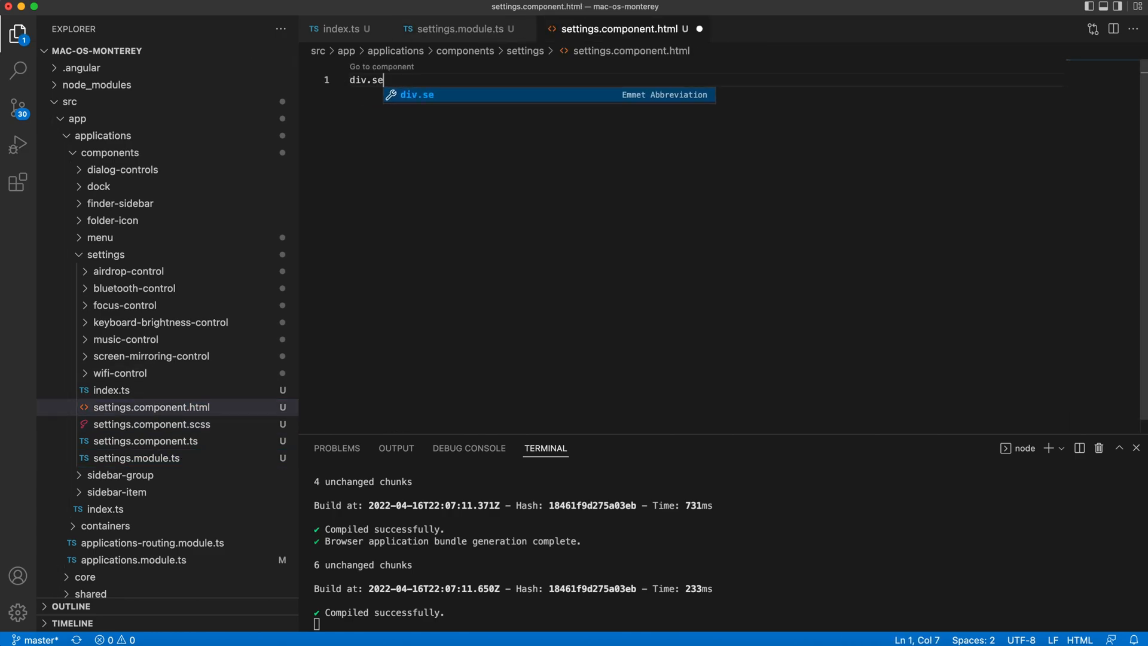
key("Tab")
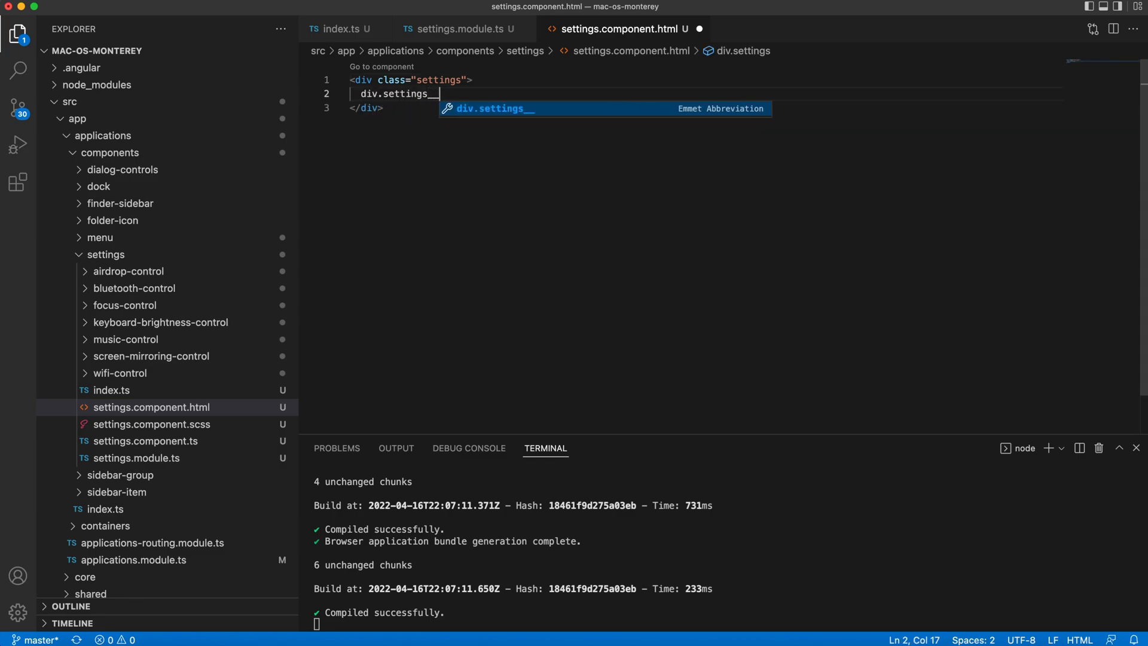
type("wifi-blue")
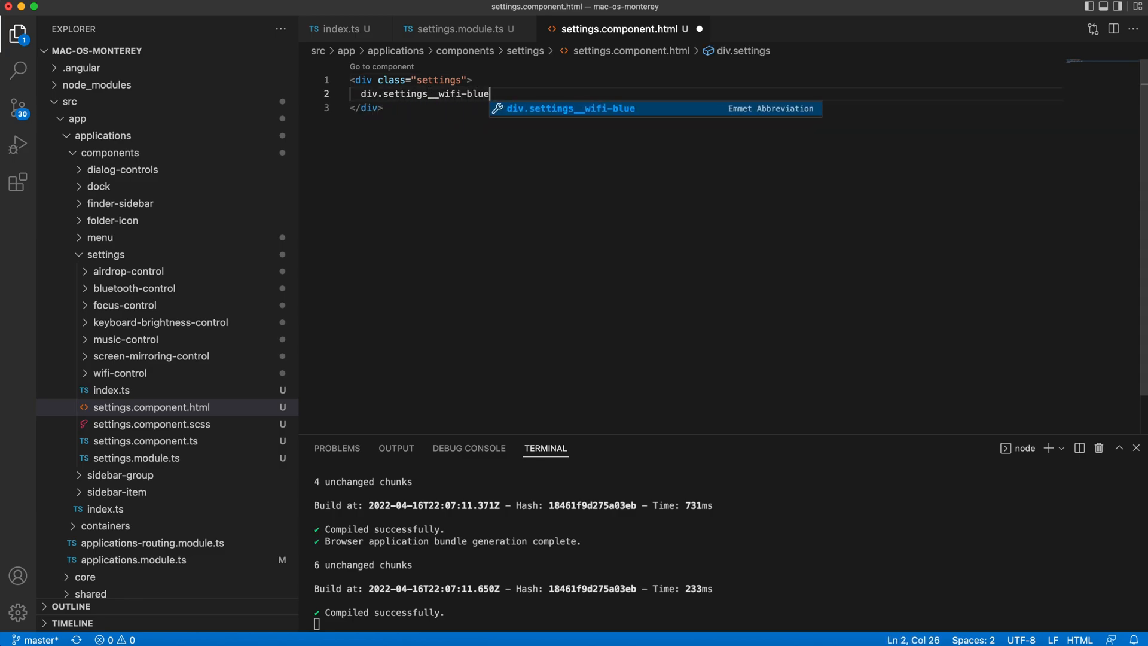
type("tooth-airdrop")
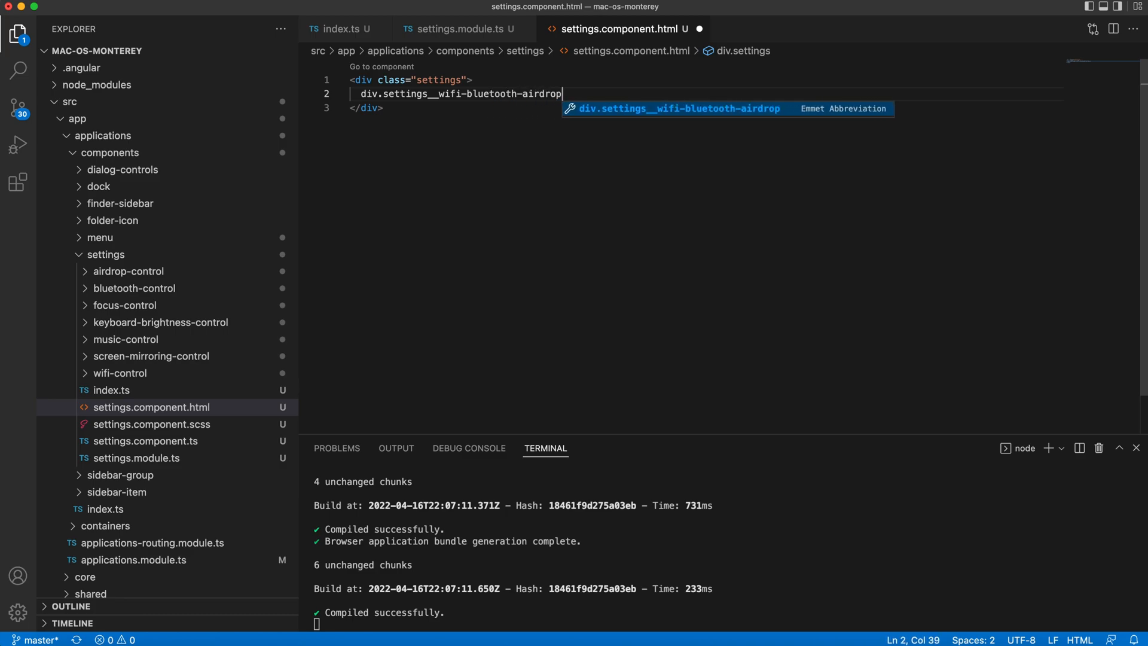
key("Tab")
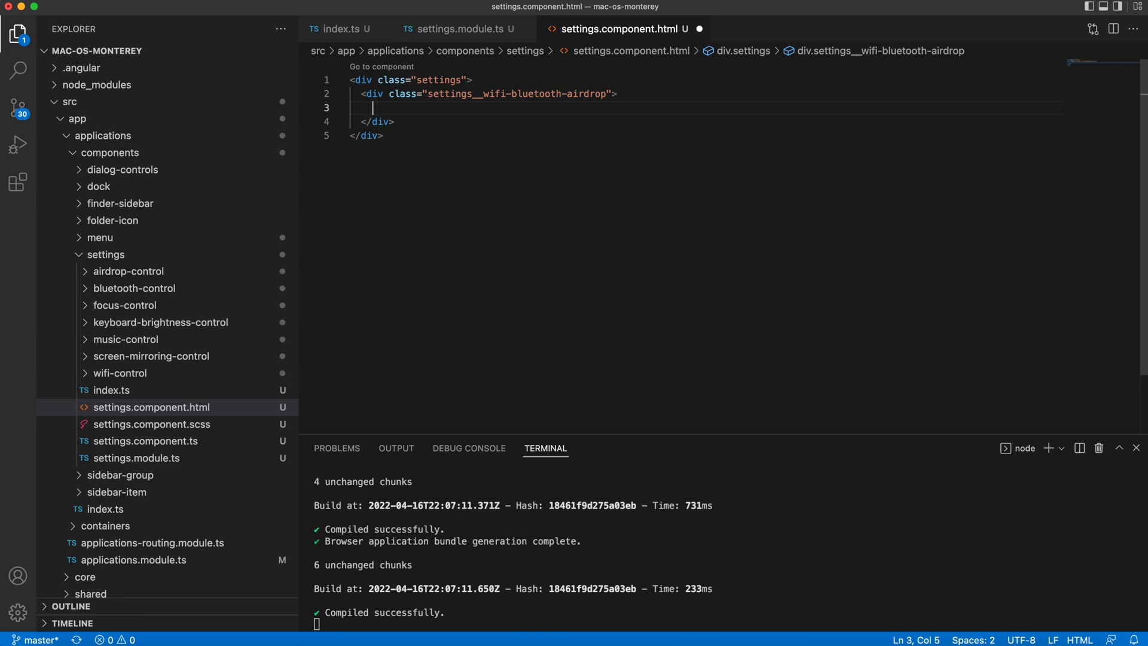
type("<")
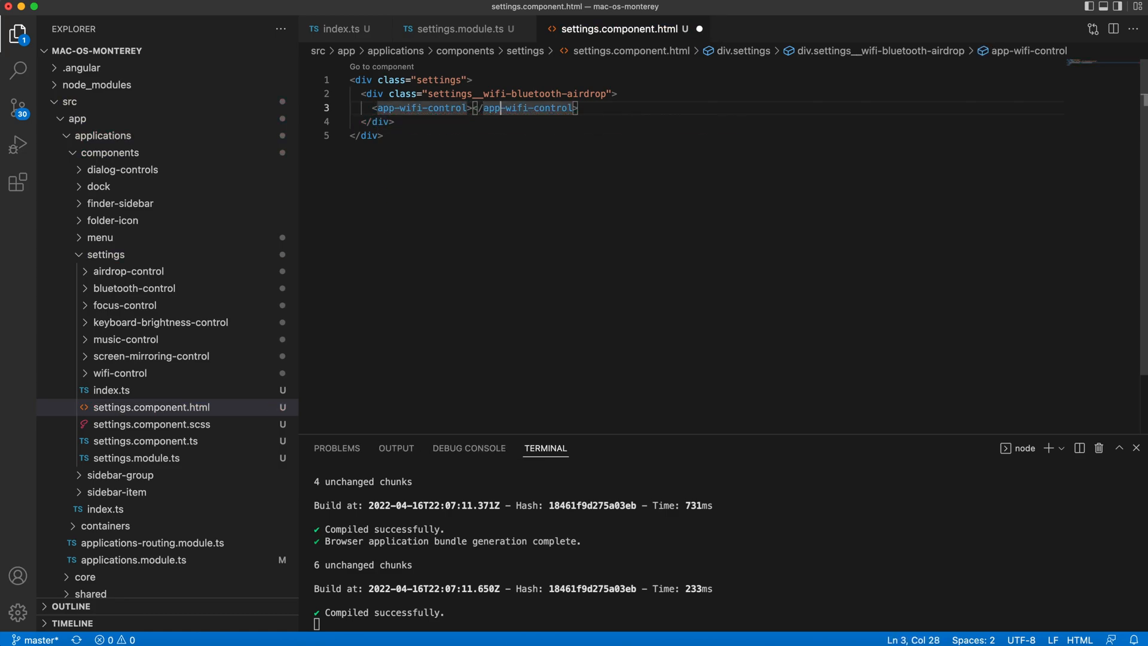
type("<app-bluetooth-control></app-bluetooth-control>")
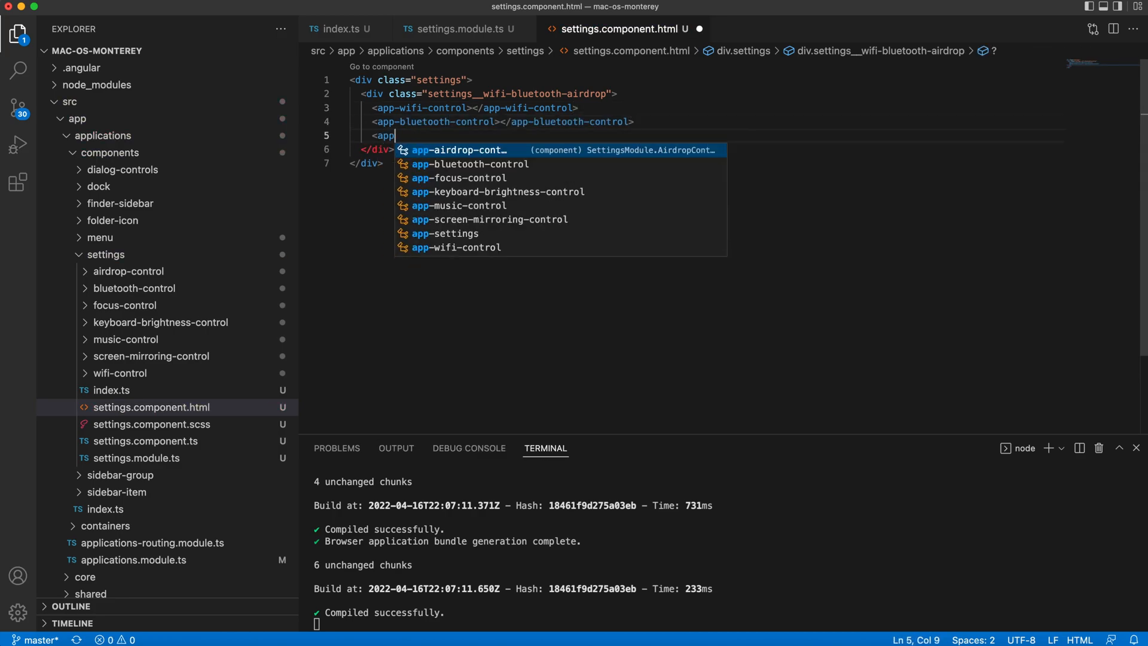
key("Tab")
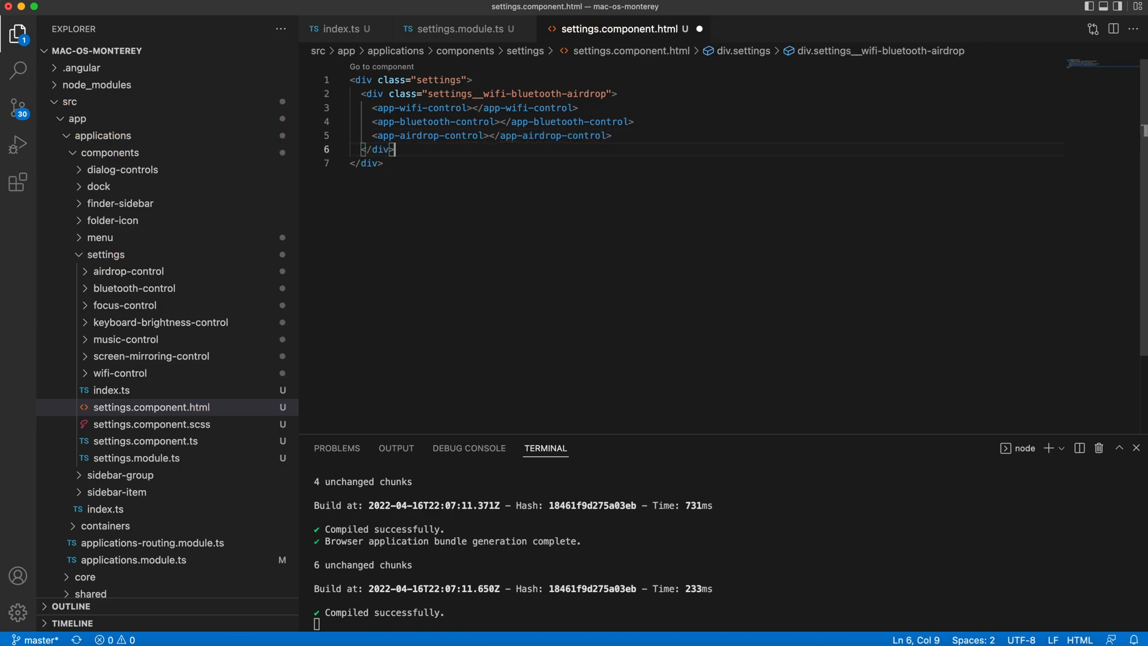
- Add settings__ wrapper divs for the focus and keyboard-brightness controls
type("div.se")
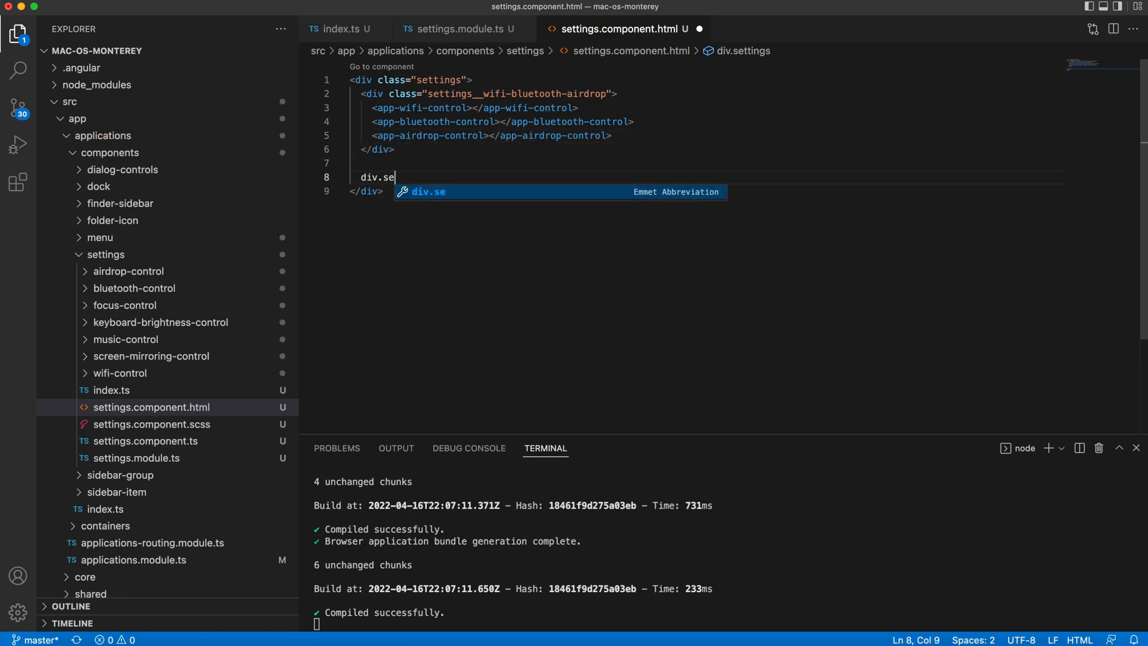
type("ttings__focus-control\">")
type("<app-focus-control></app-focus-control>")
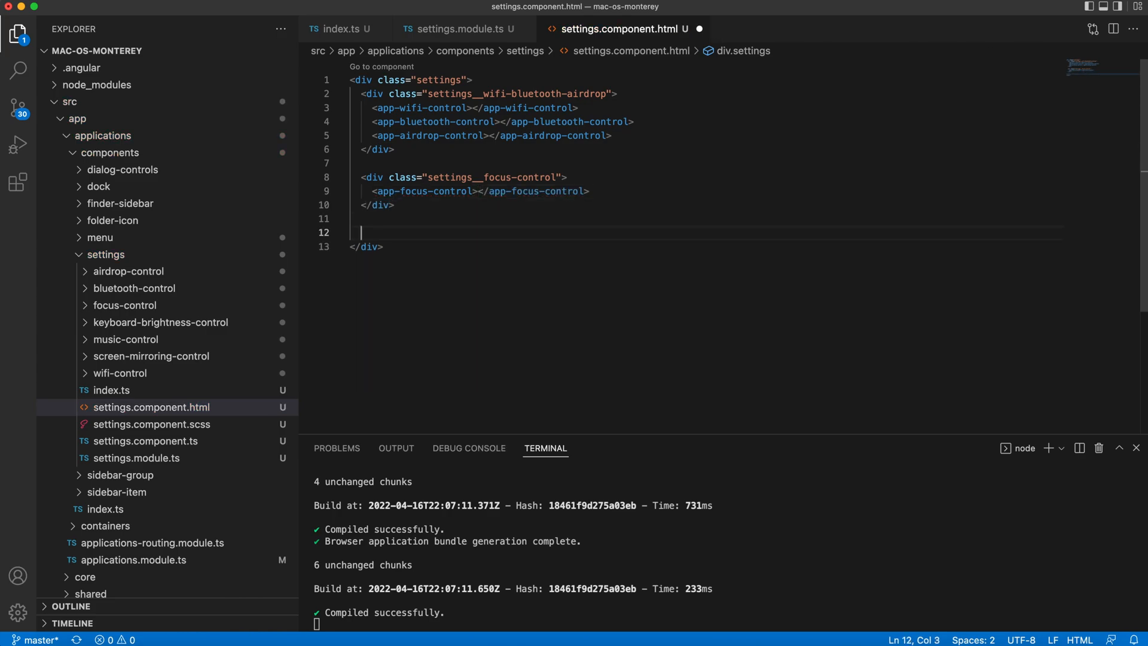
type("div.settings__k")
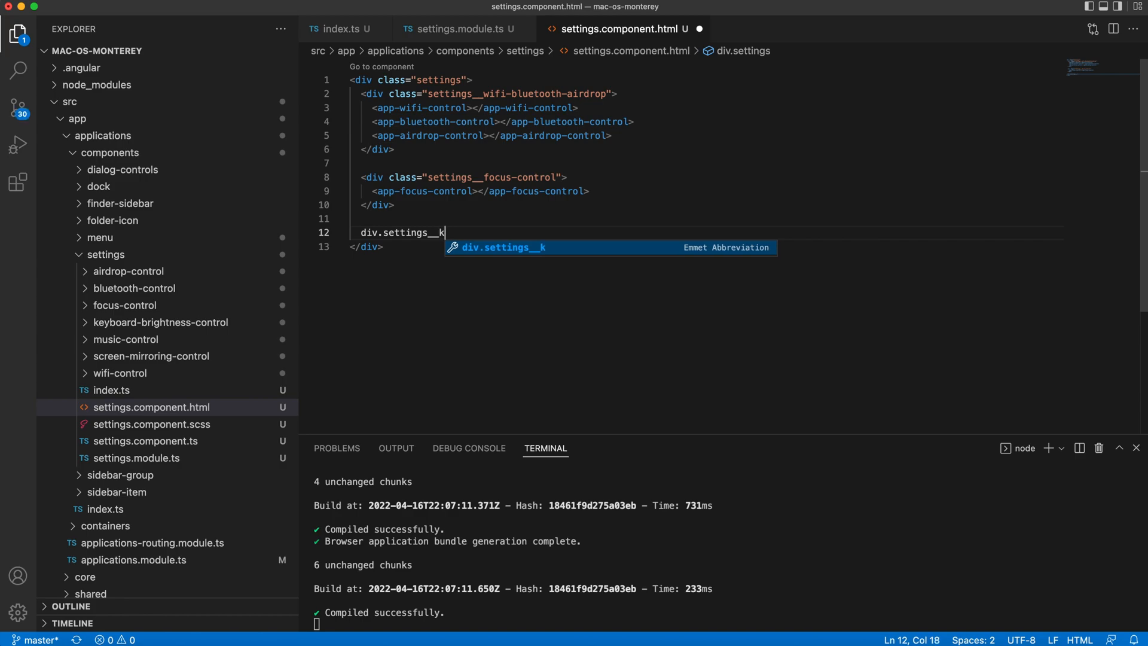
type("eyboard-brightness")
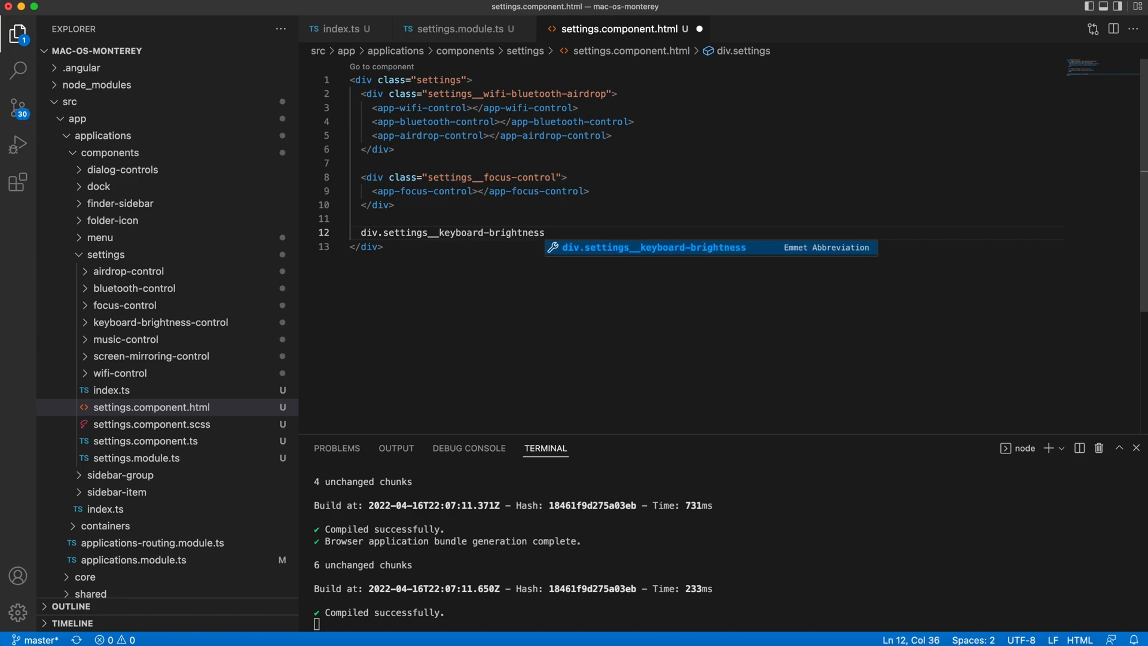
type("-control\">")
type("<")
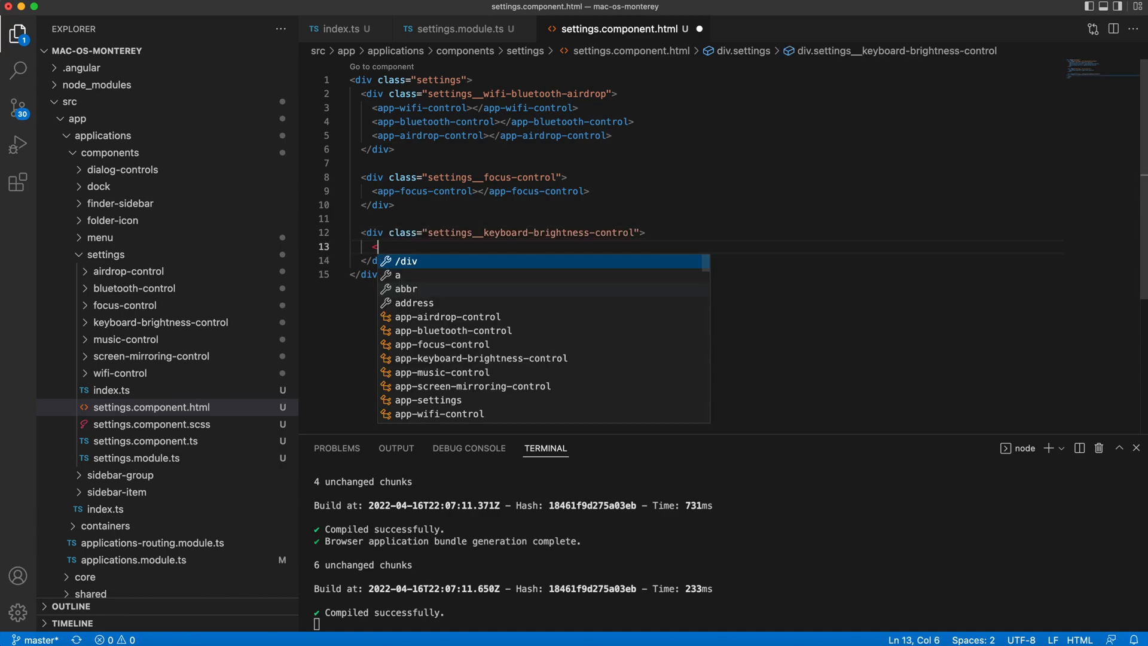
key("Enter")
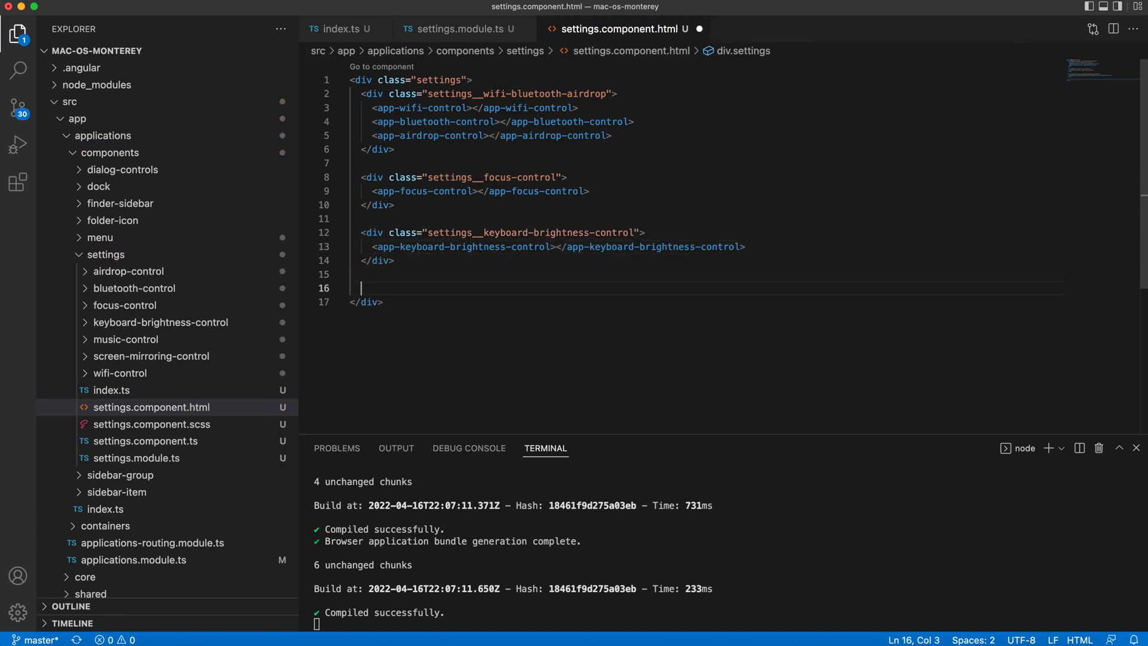
- Add settings__screen-mirroring and settings__music wrapper divs with their control elements
type("div.settings")
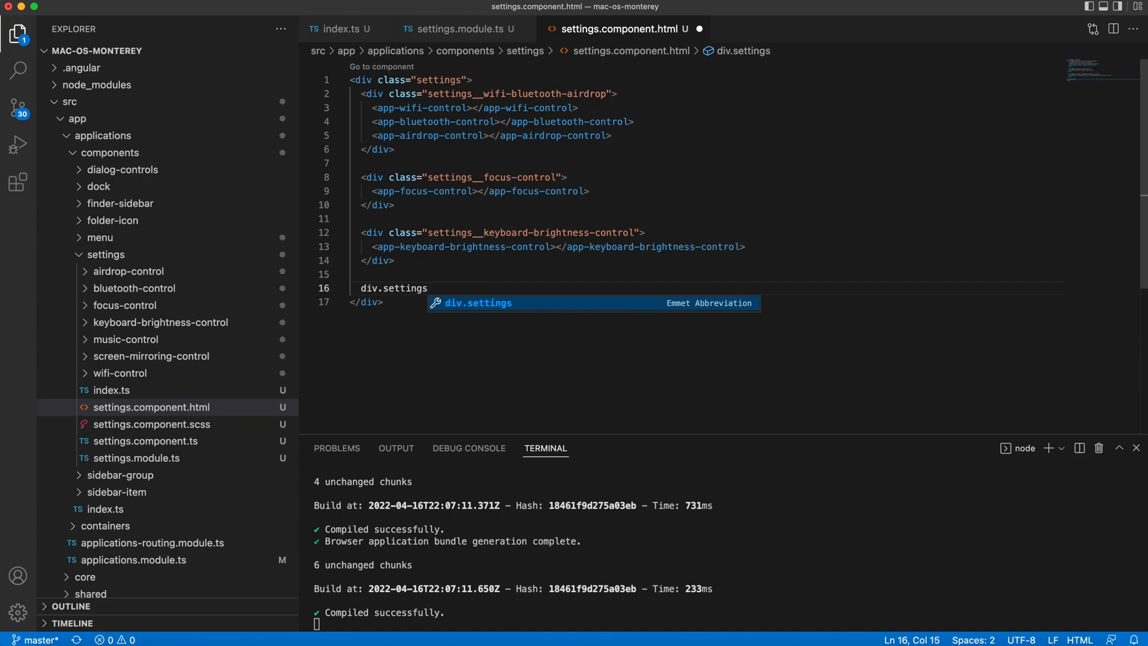
type("__screen-mir")
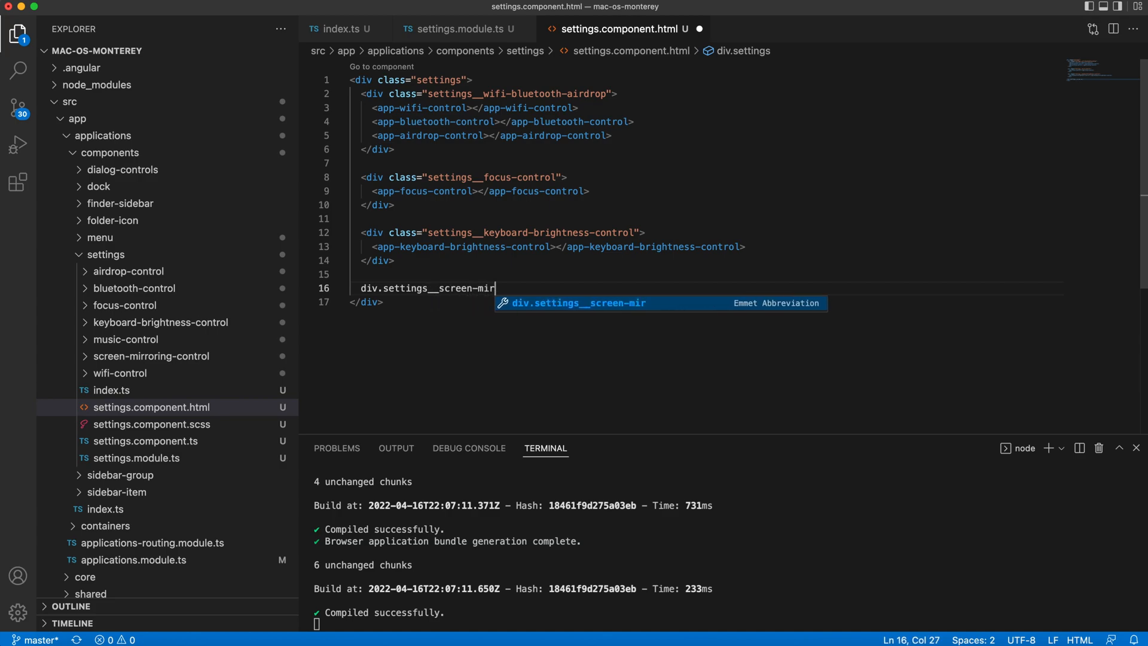
key("Tab")
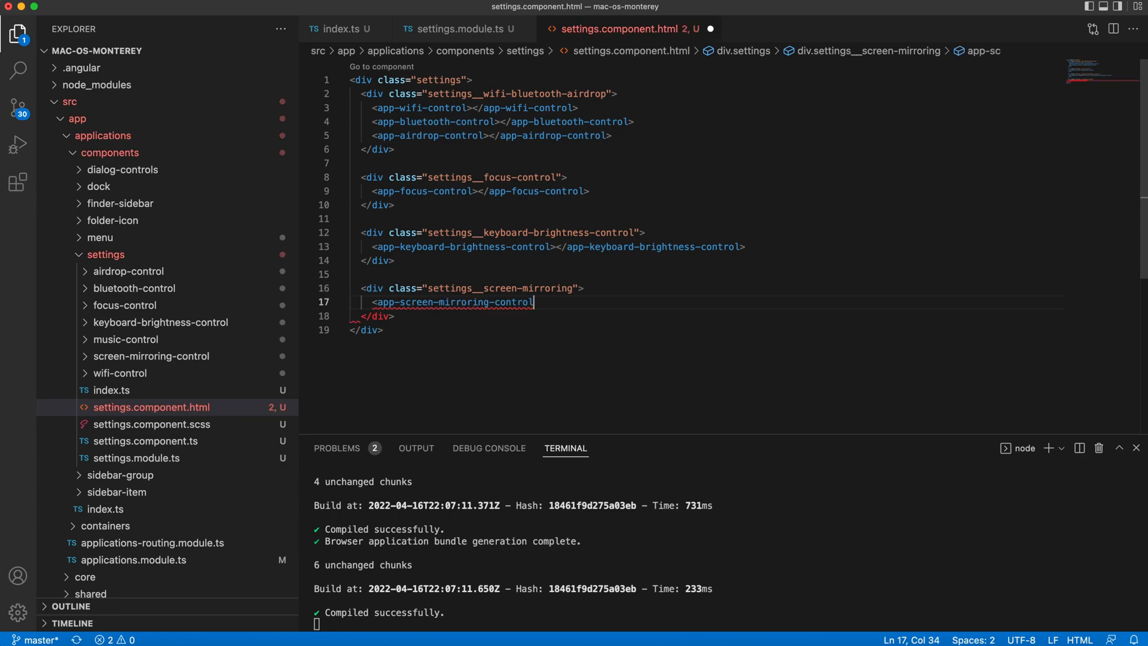
type("div.")
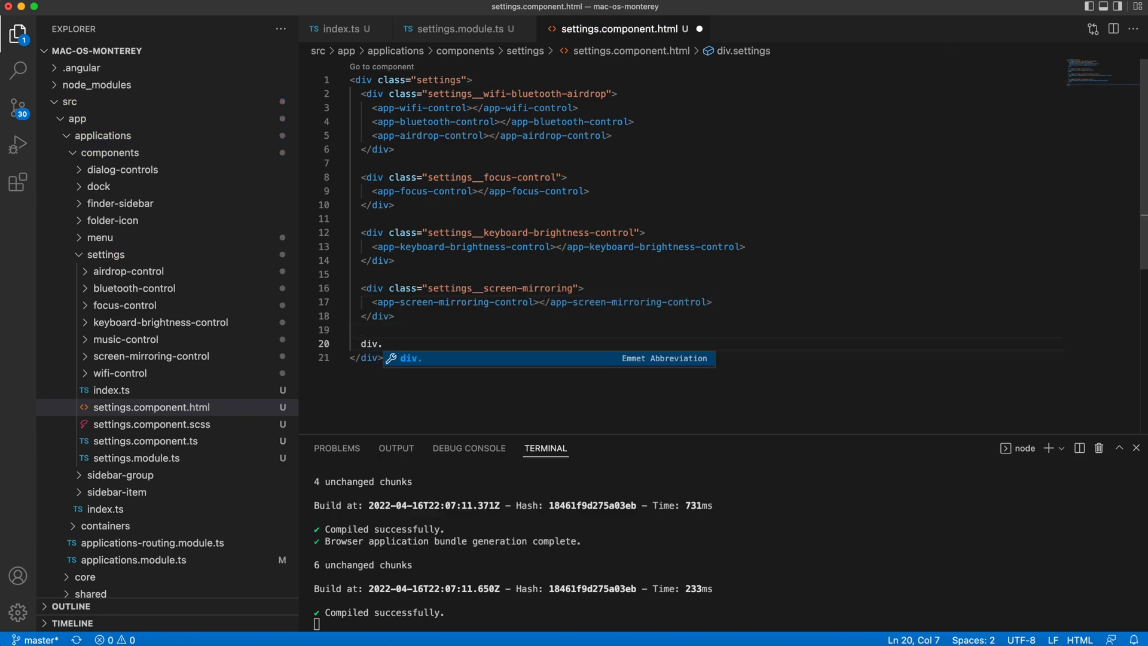
type("settings__")
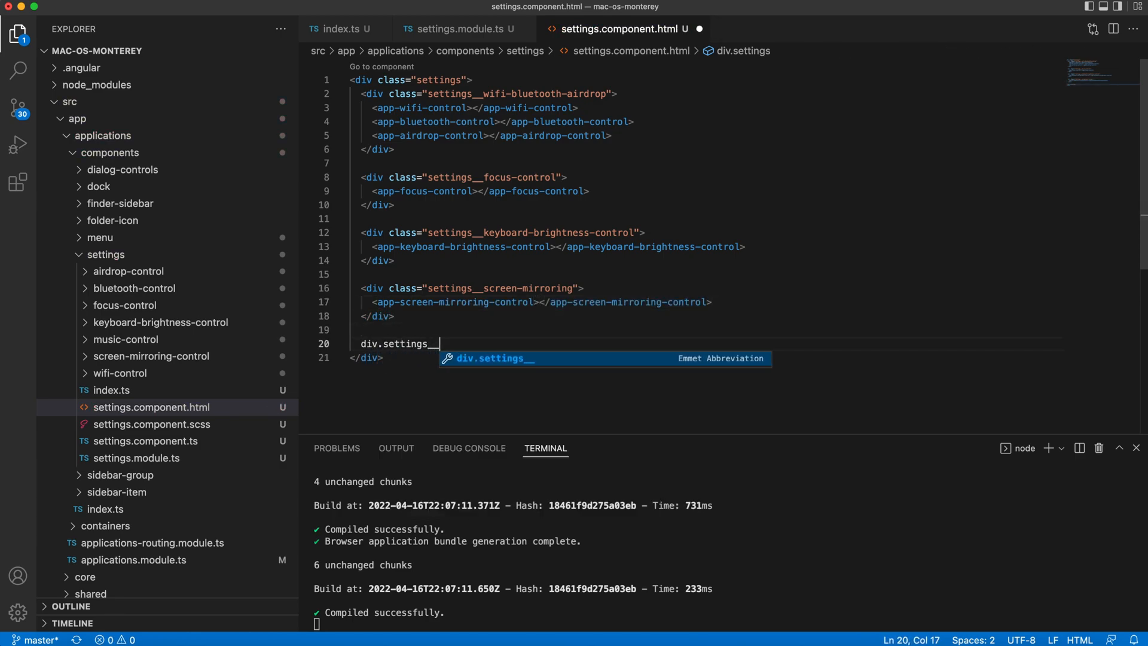
type("mu")
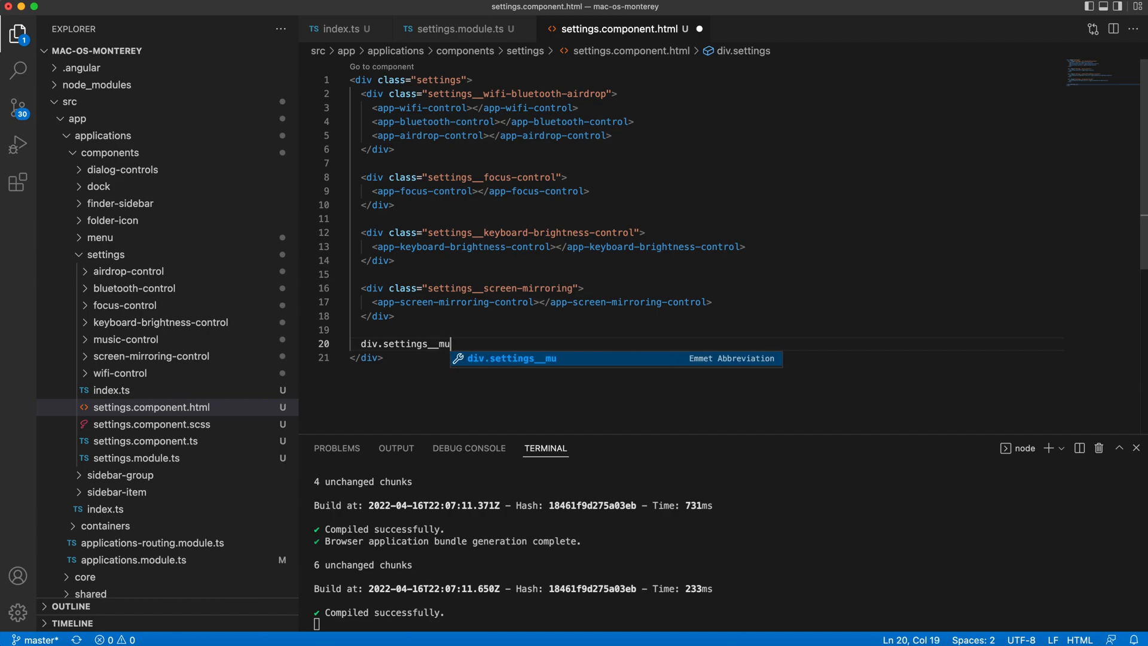
key("Tab")
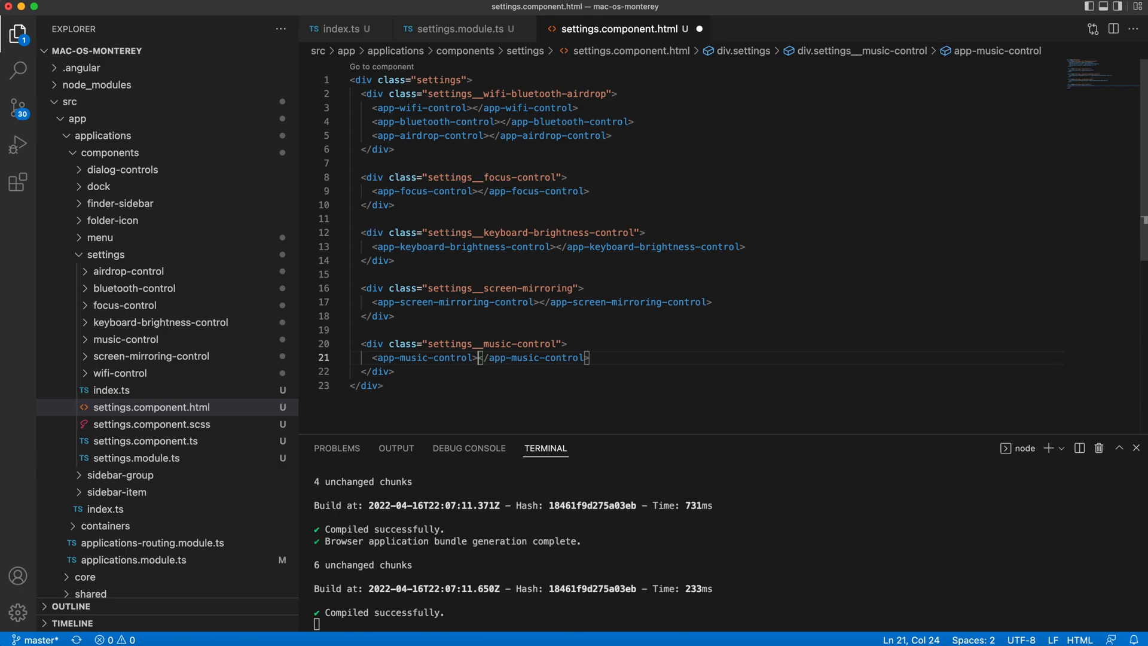
- Rename wrappers to settings__screen-mirroring-control and settings__wifi-bluetooth-airdrop-controls
left_click(578, 288)
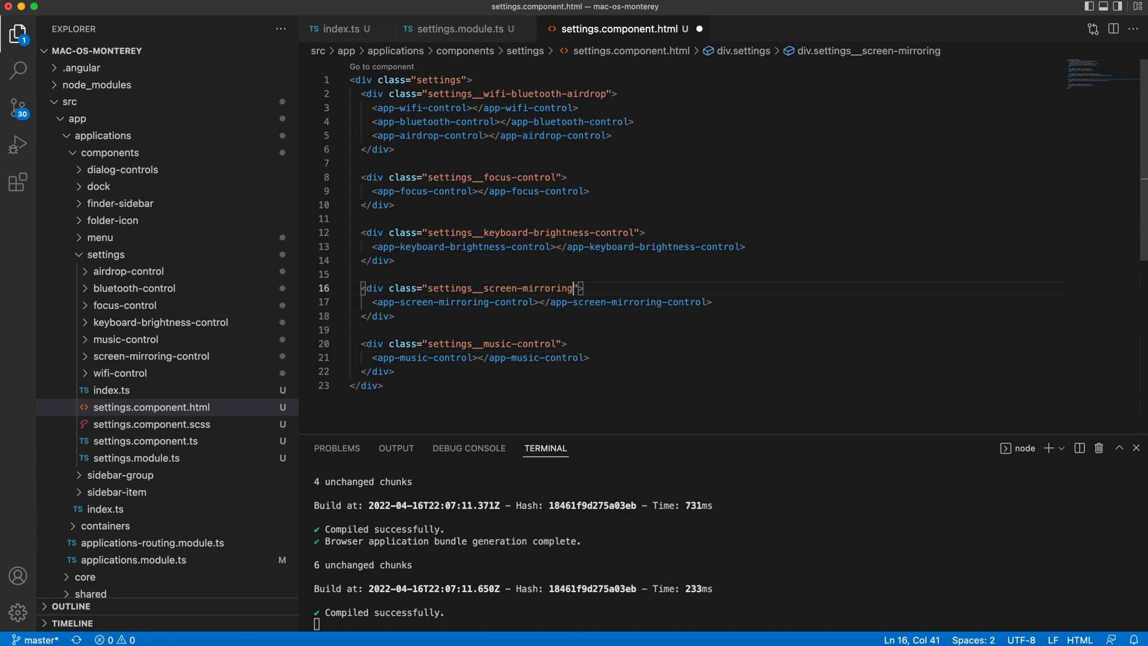
type("-control")
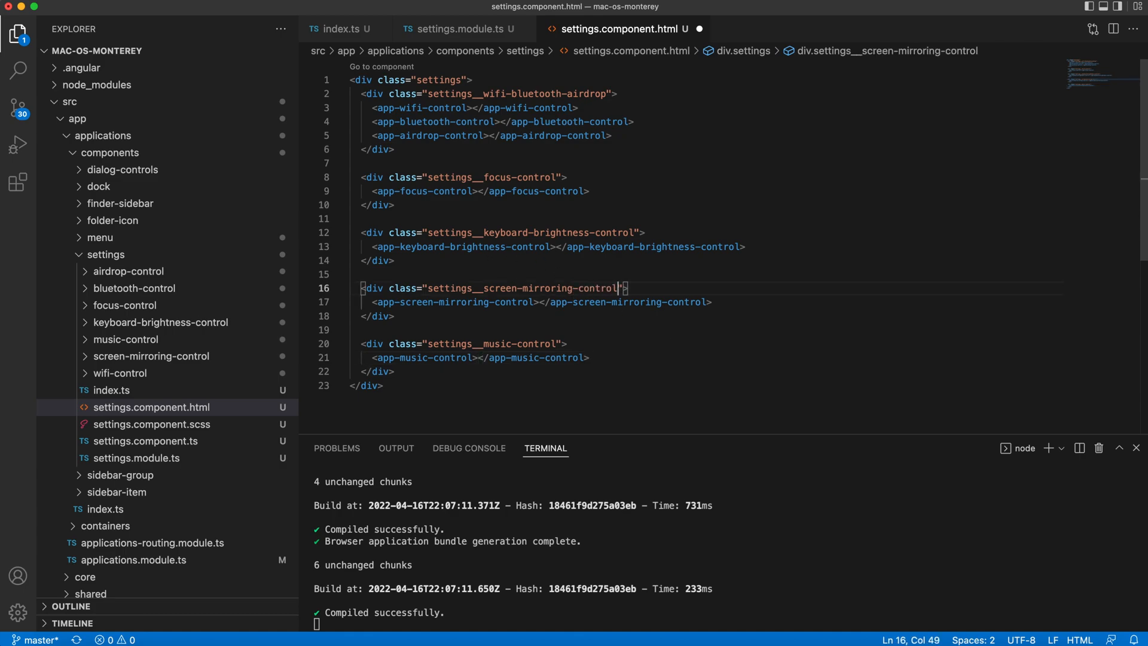
left_click(647, 93)
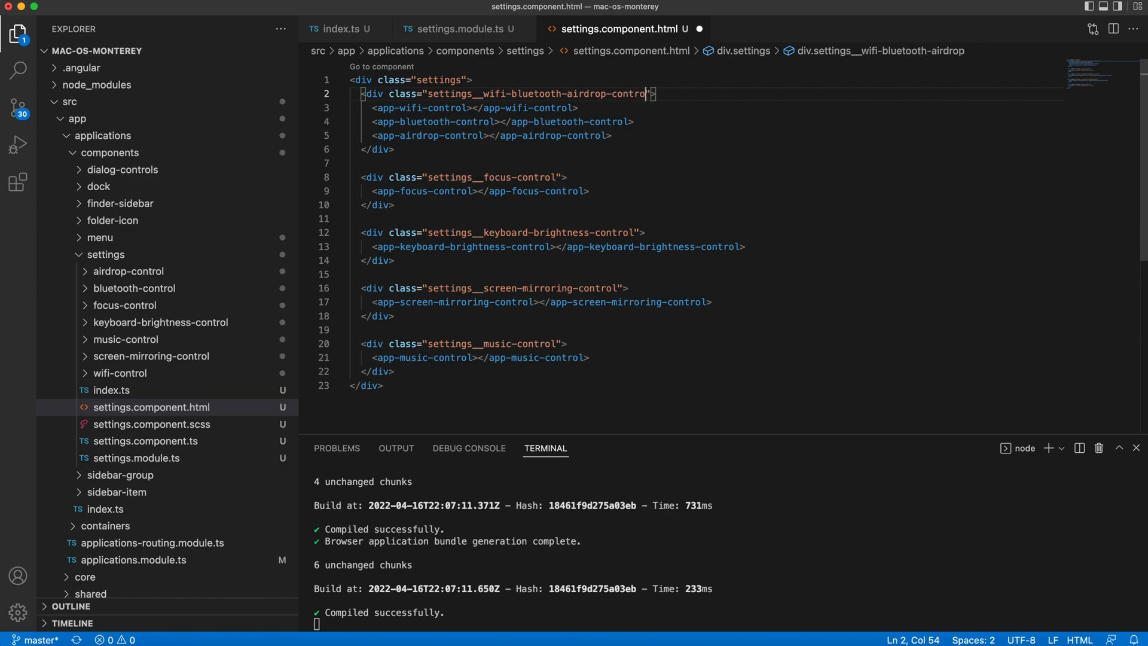
type("s")
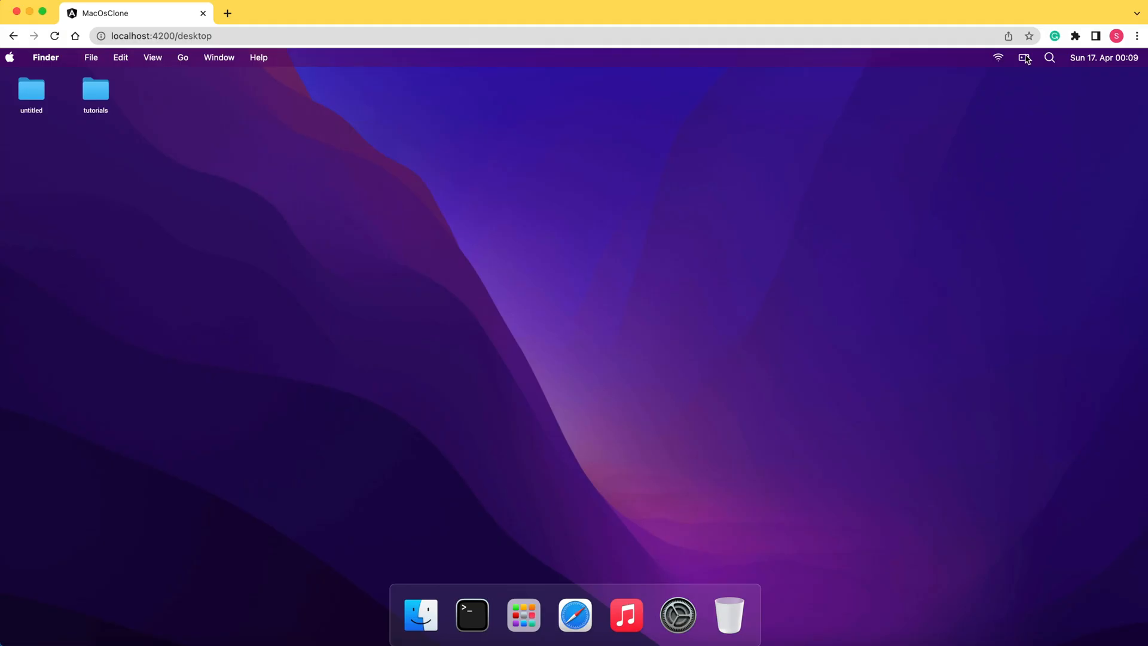
- Try the clone's control center dropdown in Chrome, then open the menu component file
left_click(1025, 57)
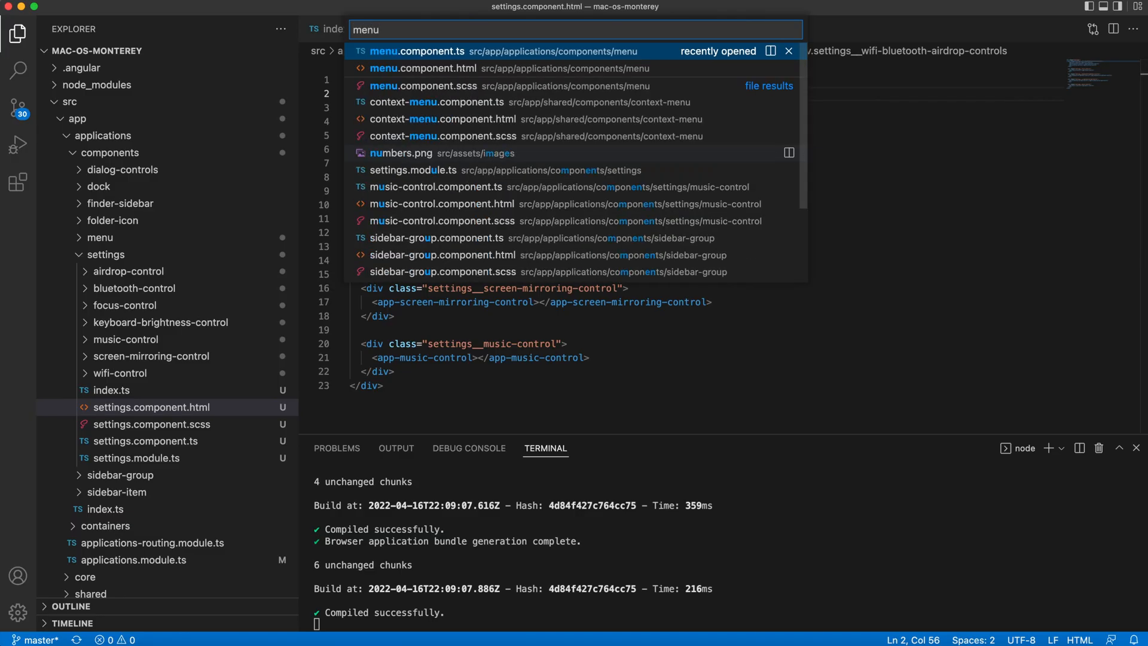
left_click(423, 68)
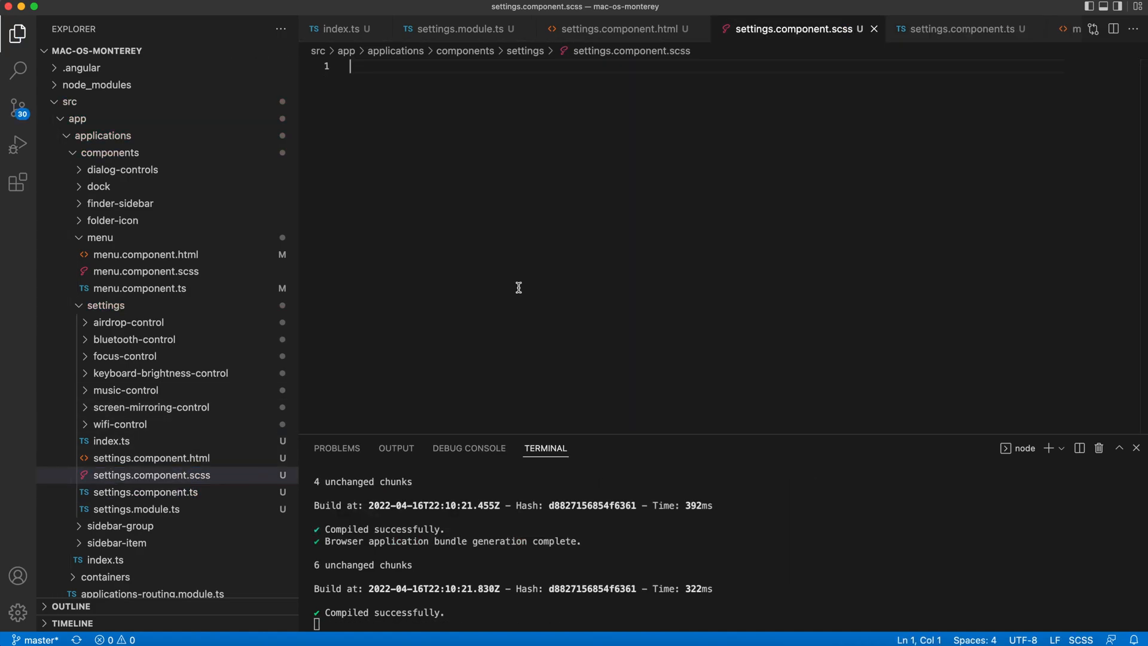
- Give .settings display: grid with repeat(4, 1fr) columns and a 1rem gap
type(".settings {")
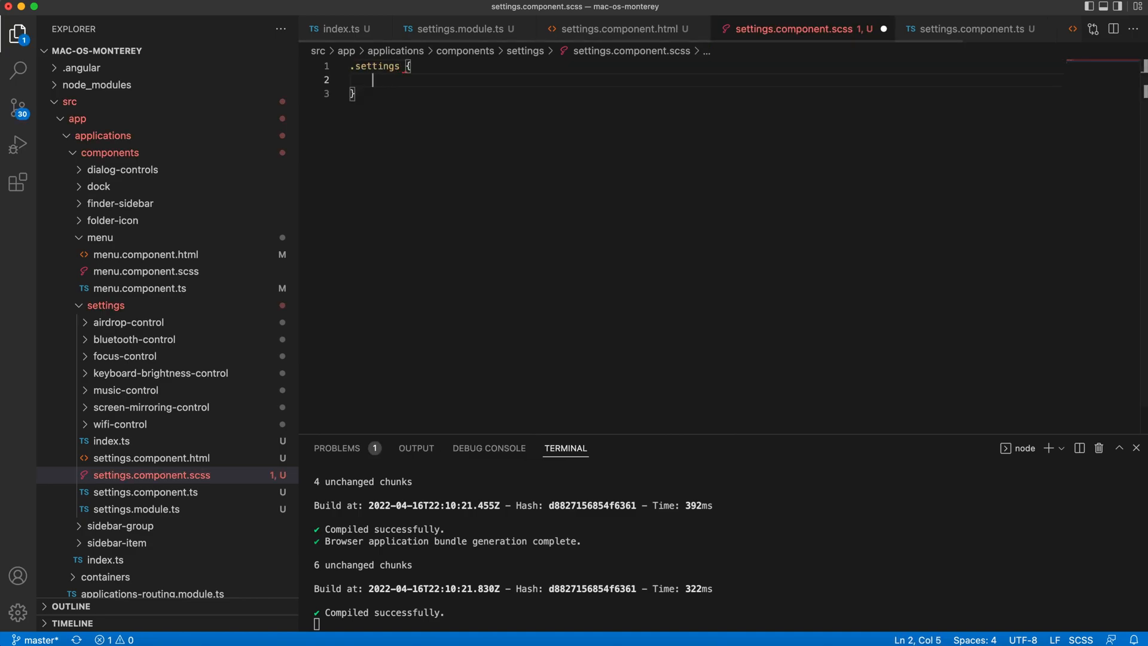
type("display: grid;")
type("grid-template-columns: repeat();")
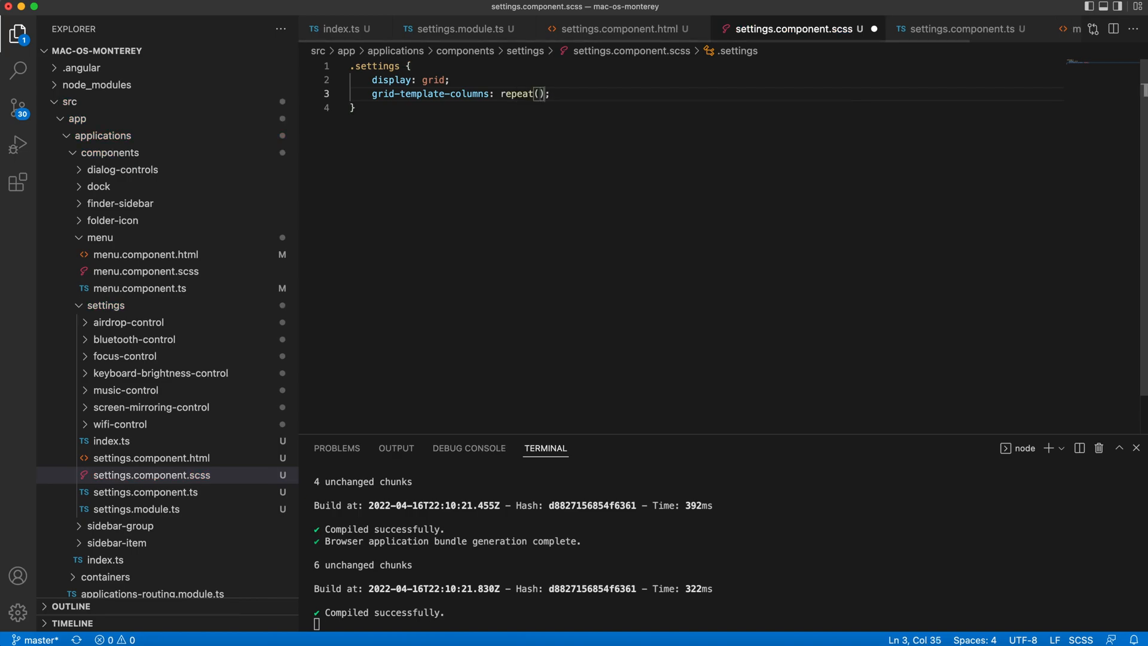
type("4, 1fr")
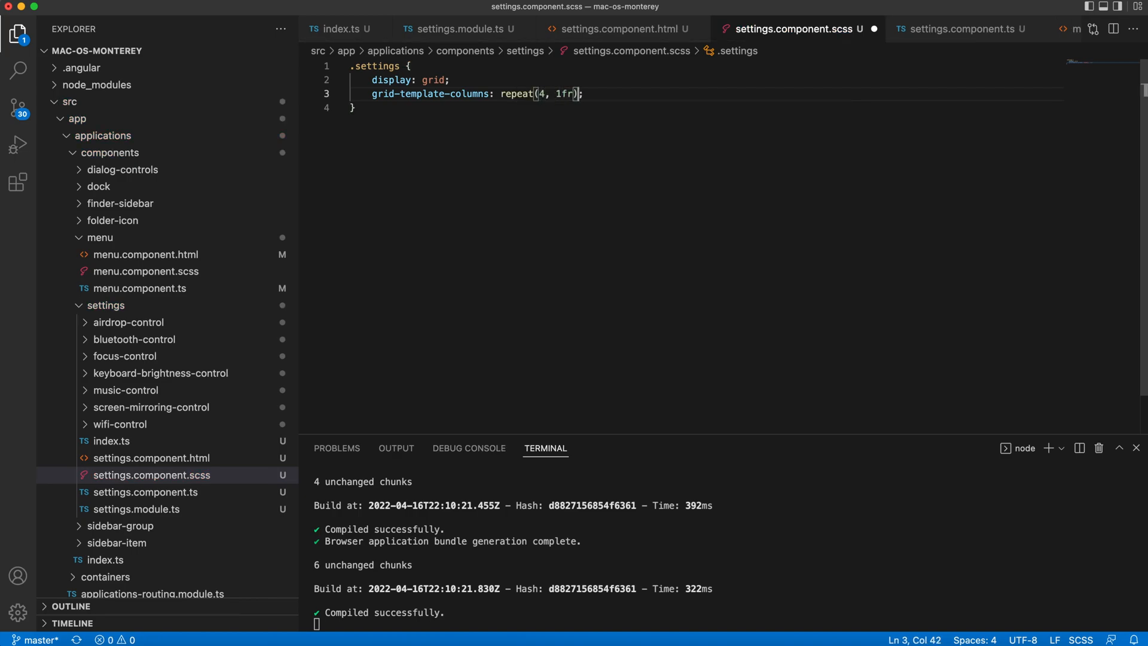
type("gap: 1")
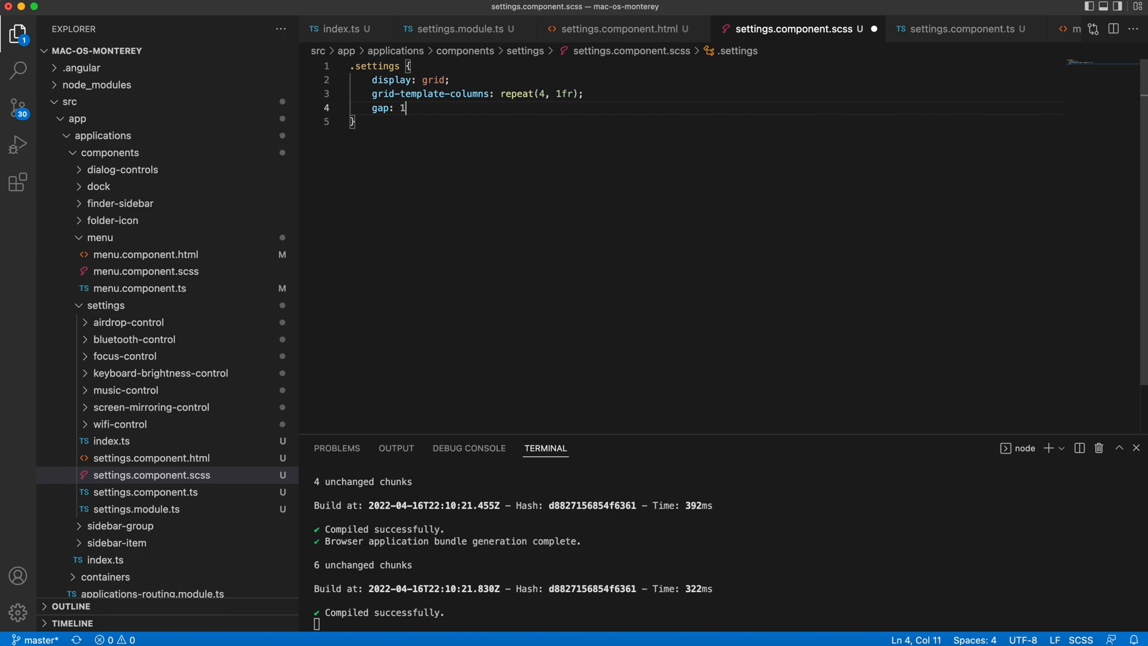
type("rem;")
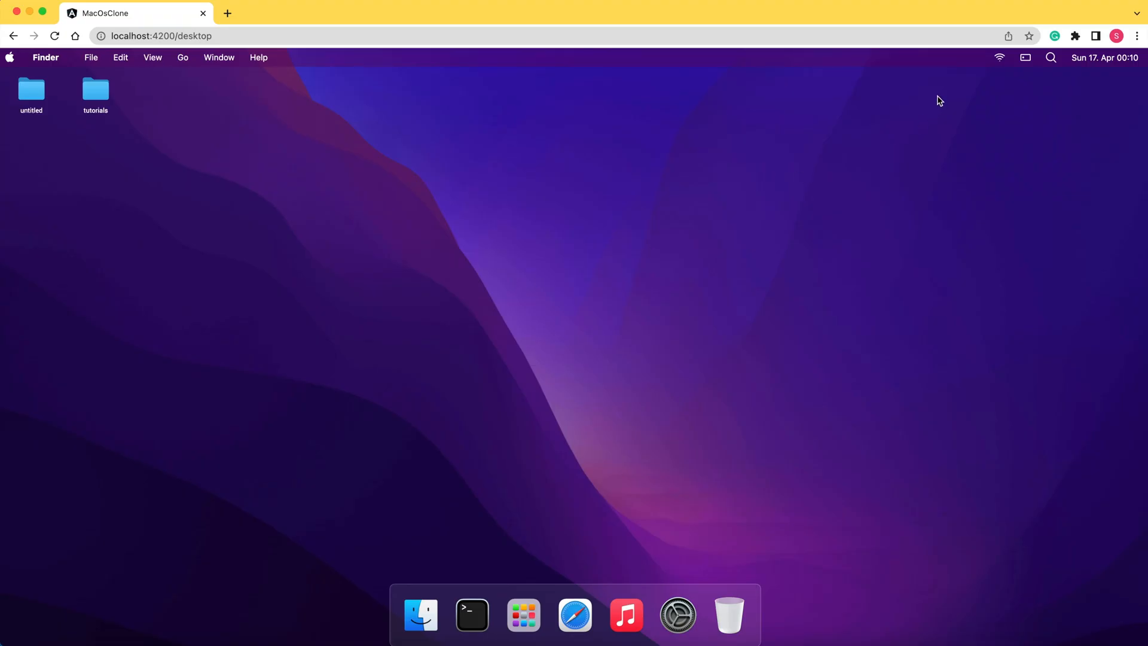
- Try opening the MacOsClone control center dropdown in Chrome
left_click(1024, 58)
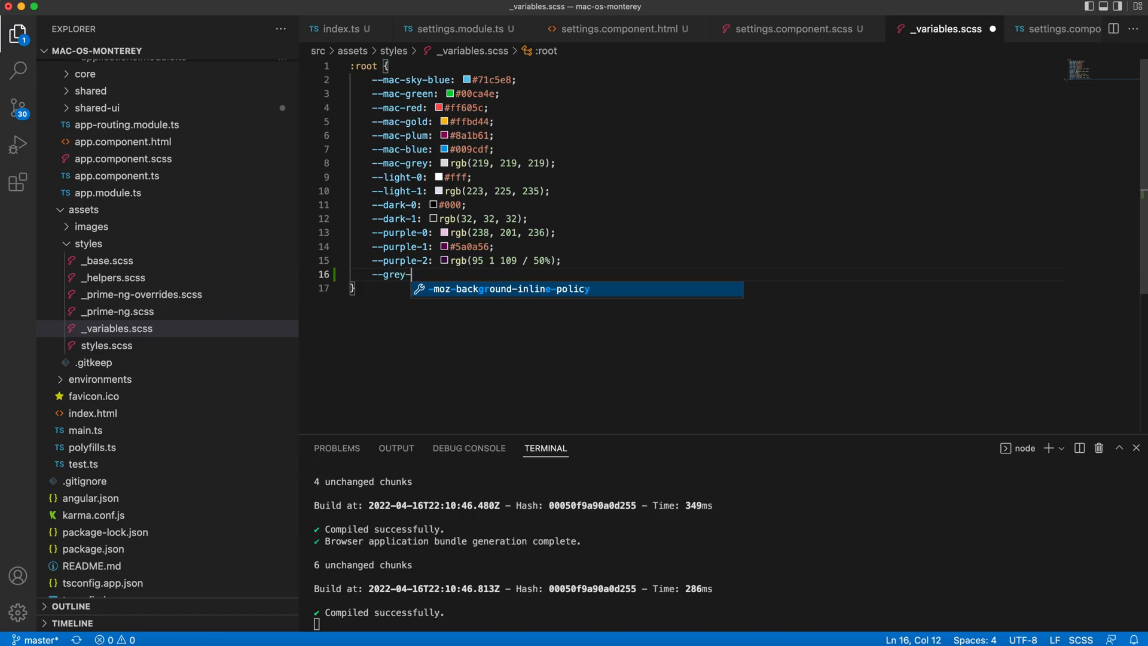
- Add grey shades from --grey-0: #e5e1ed through --grey-5: #ddd to :root
type("0:")
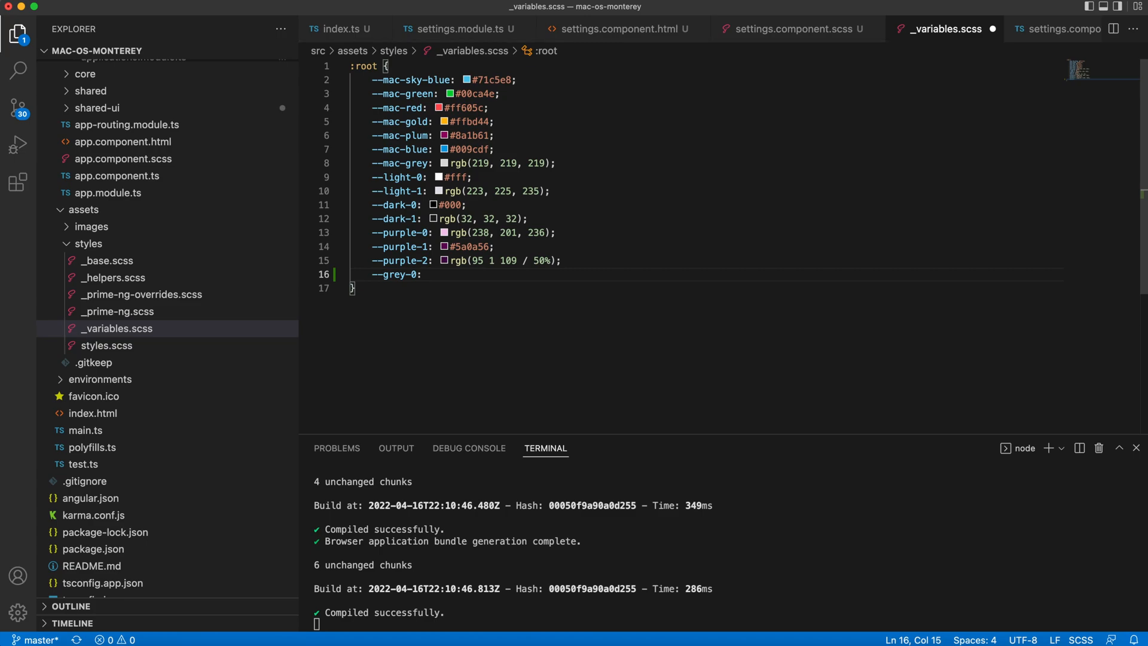
type("#")
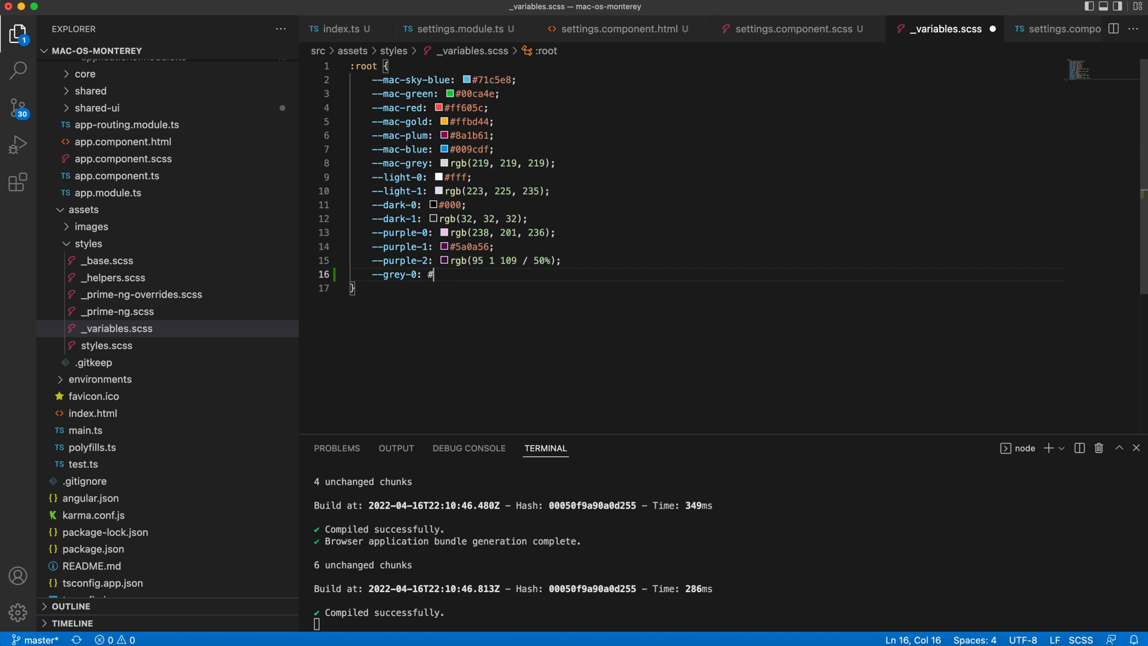
type("e5e1ed;")
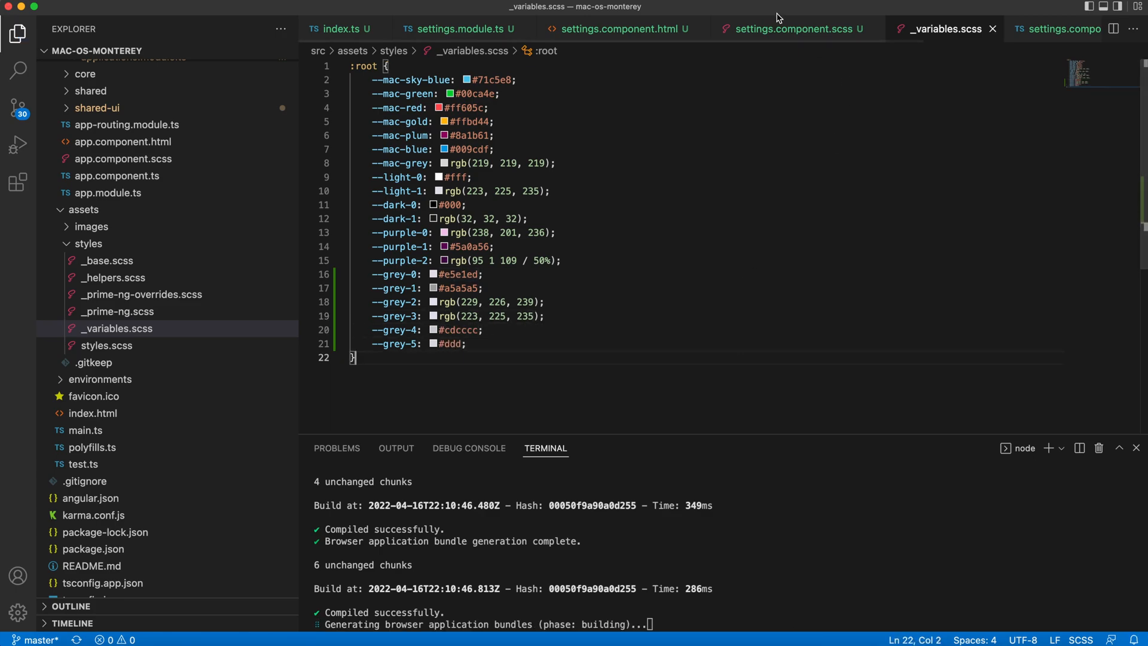
- Give .settings 10px padding, 20rem width and a var(--grey-2) background, then preview in Chrome
left_click(790, 29)
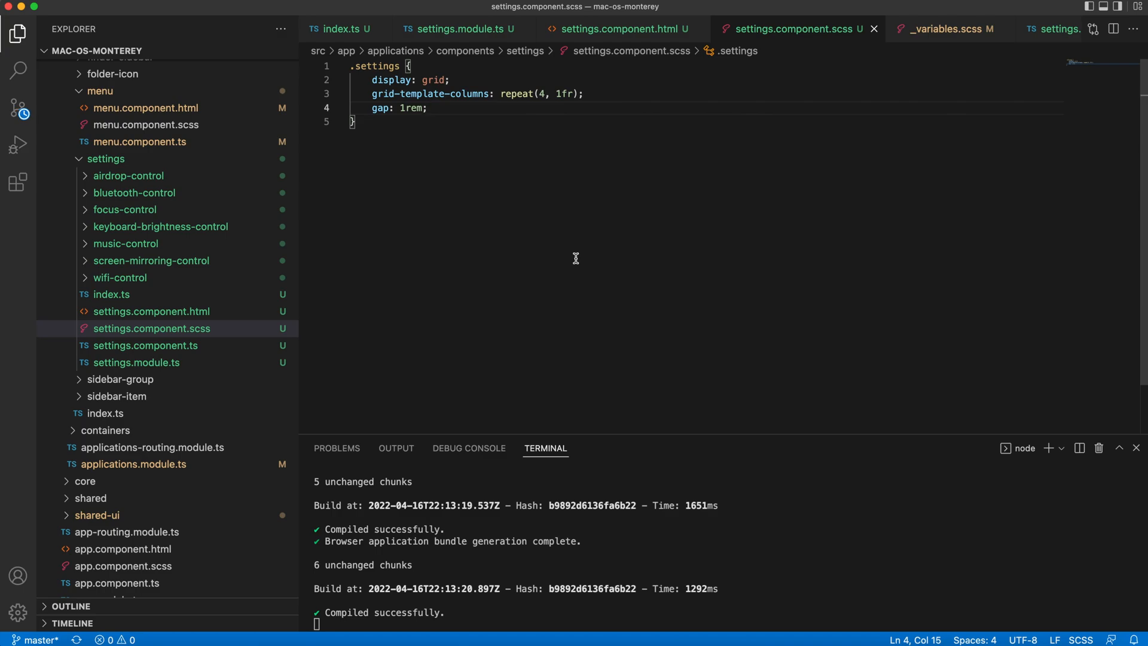
type("padding: 10px;")
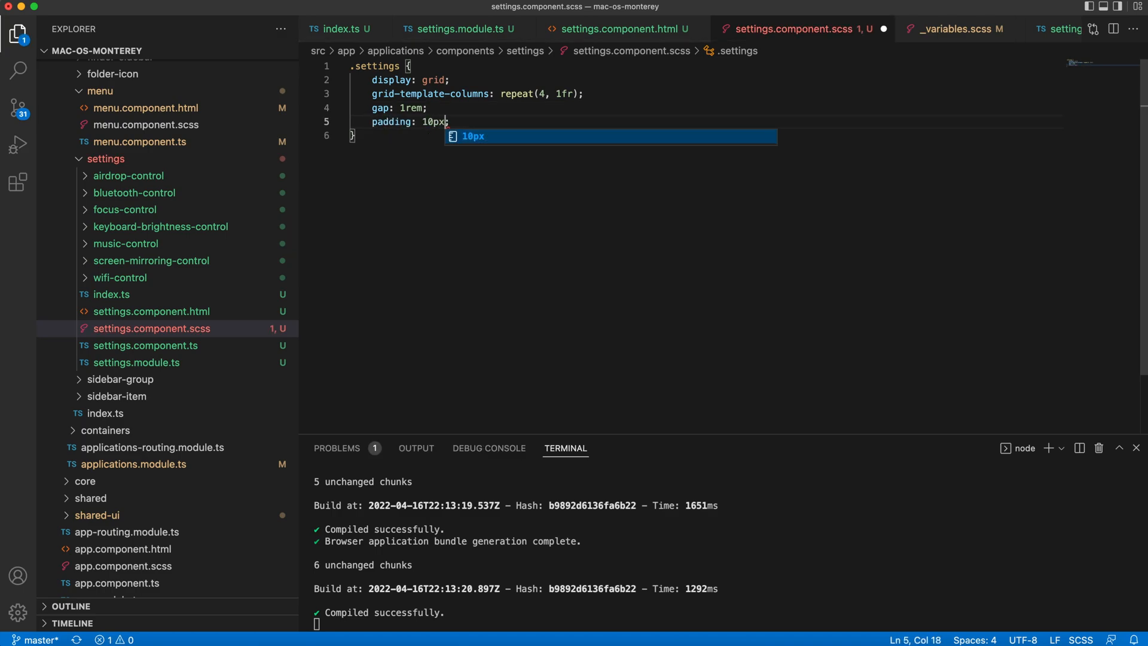
type("width: 20rem;")
type("background-color: var();")
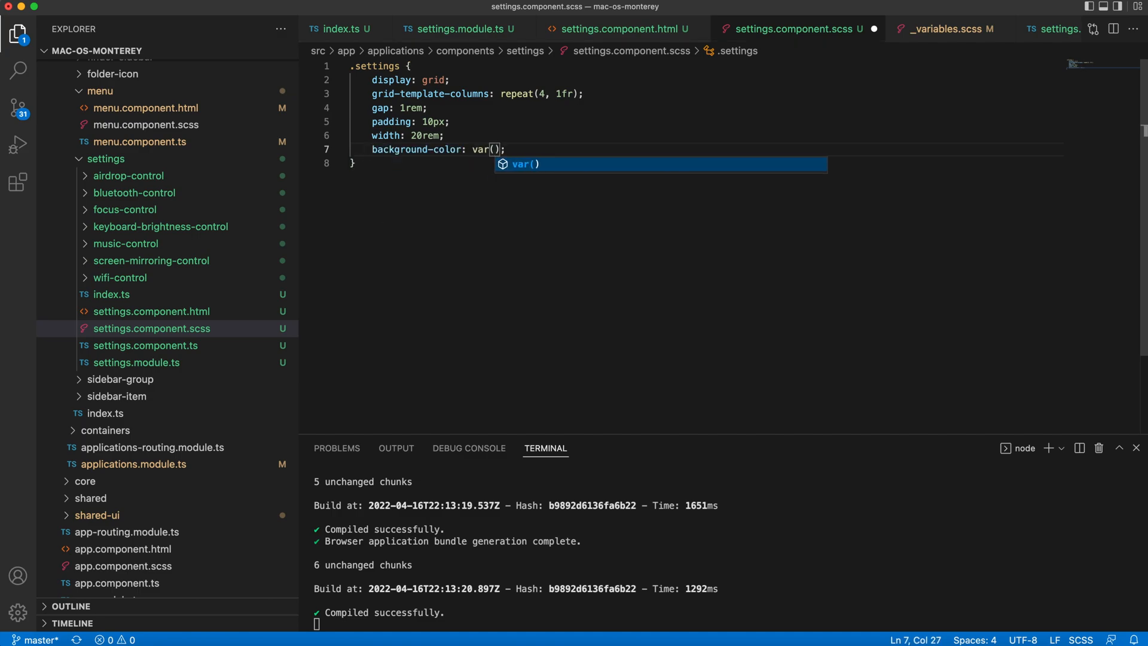
type("--grey-2);")
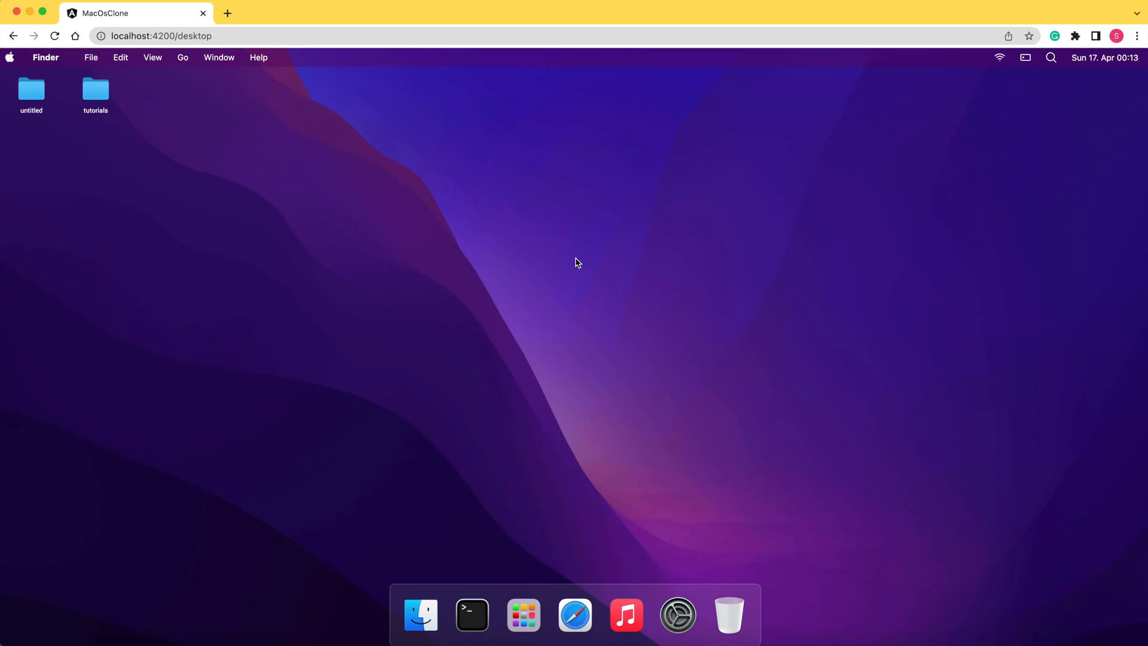
left_click(1024, 57)
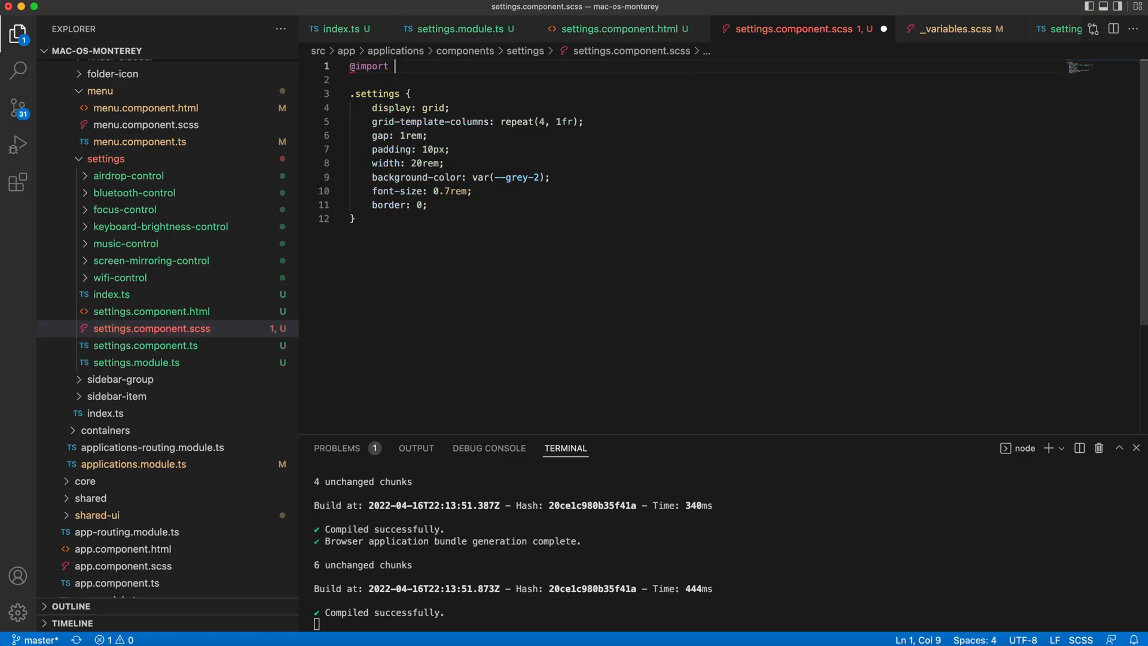
- Import 'helpers' and give child divs grey-3 background, 5px padding, rounded corners, grey-4 shadow
type("'j")
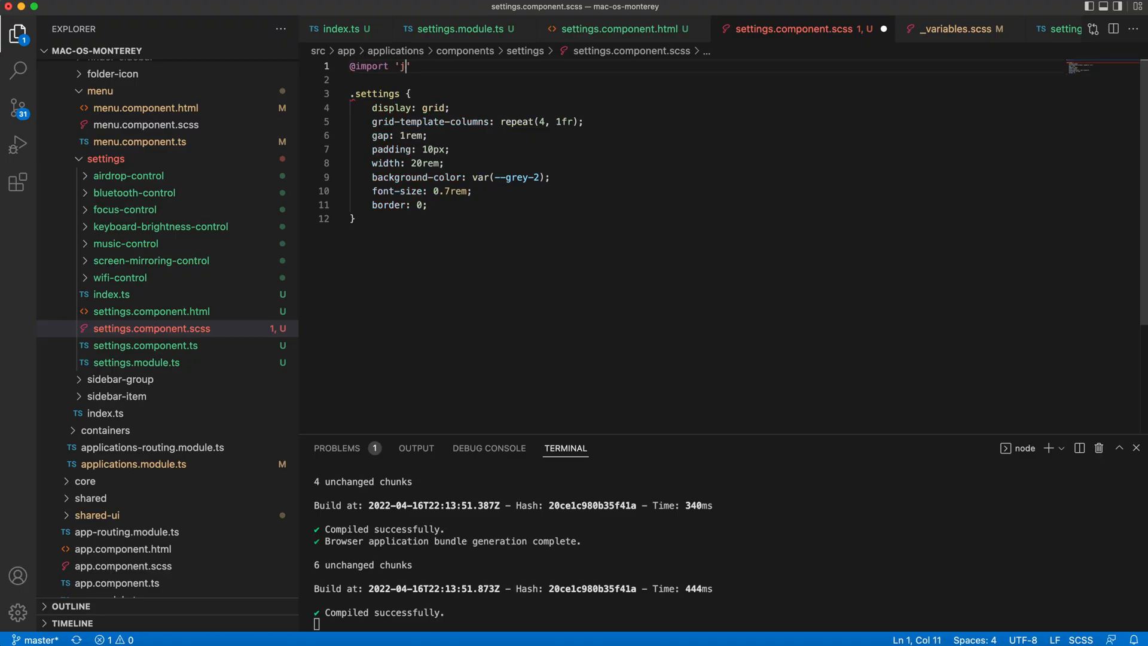
type("helpers'")
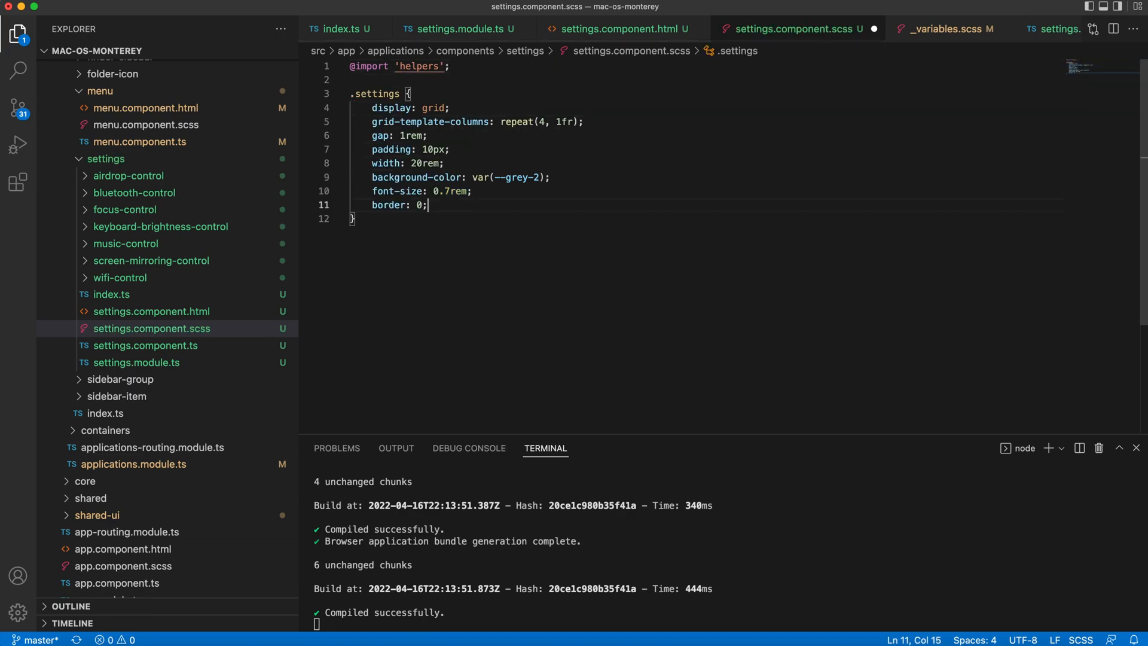
key("Enter")
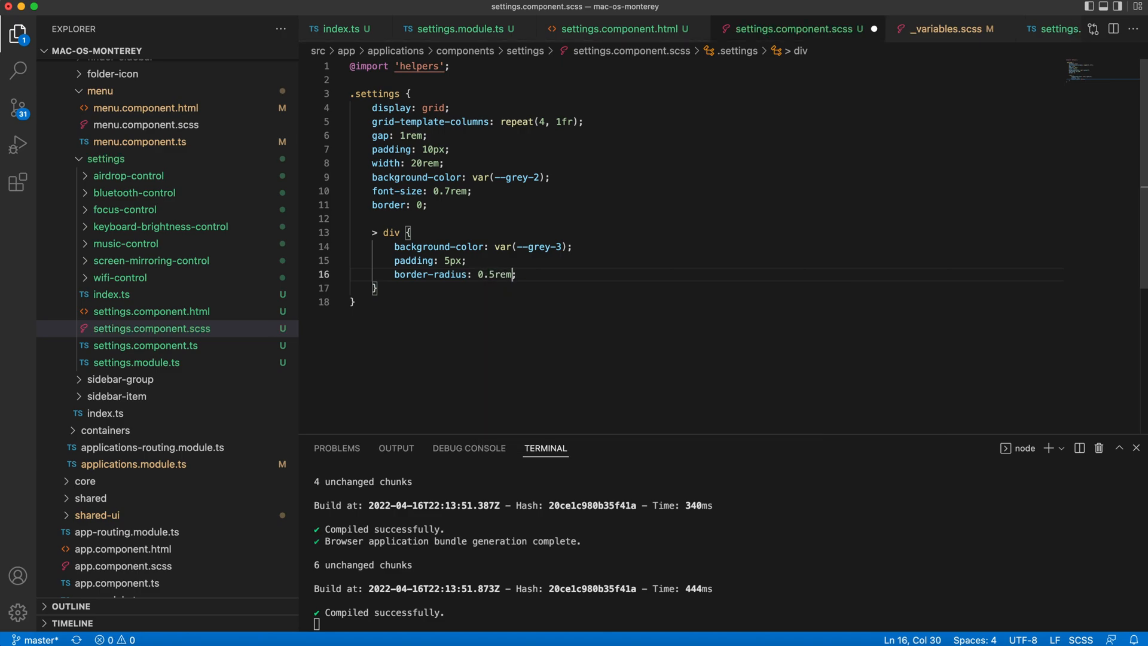
type("box-shadow: 0 0 1px 1")
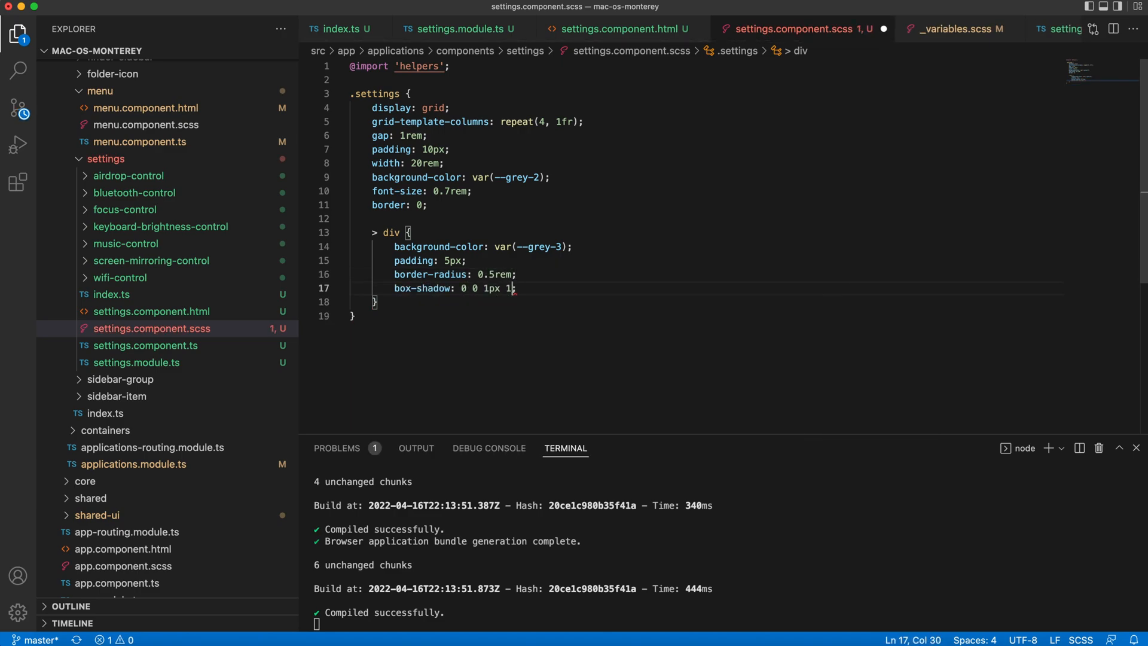
type("px var(--grey-4);")
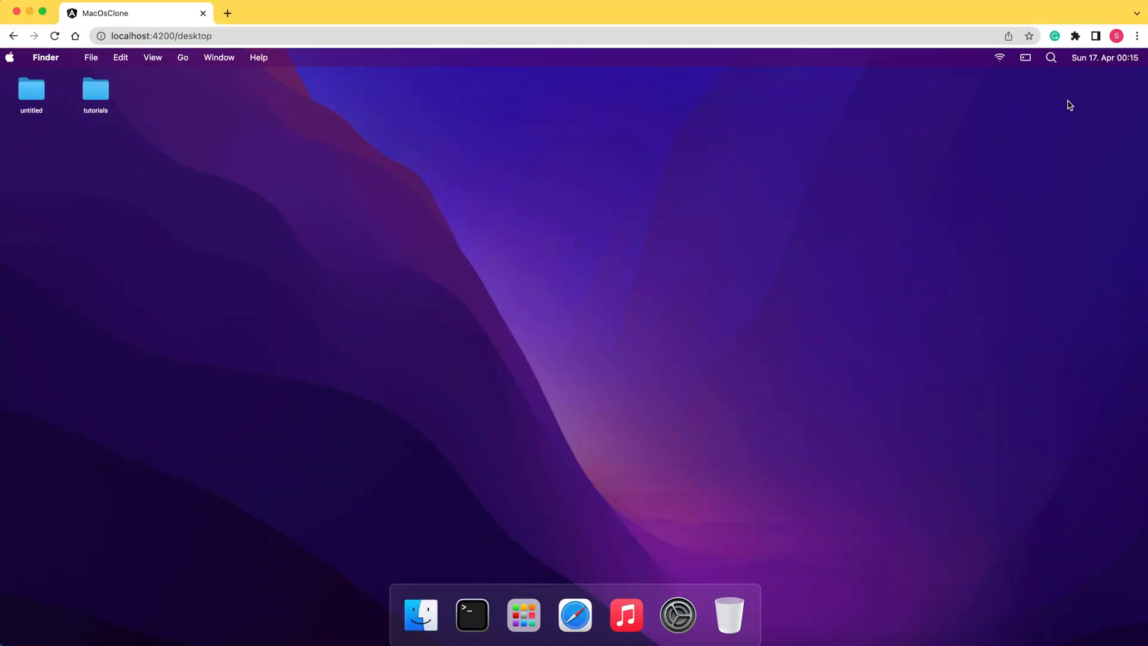
left_click(1025, 58)
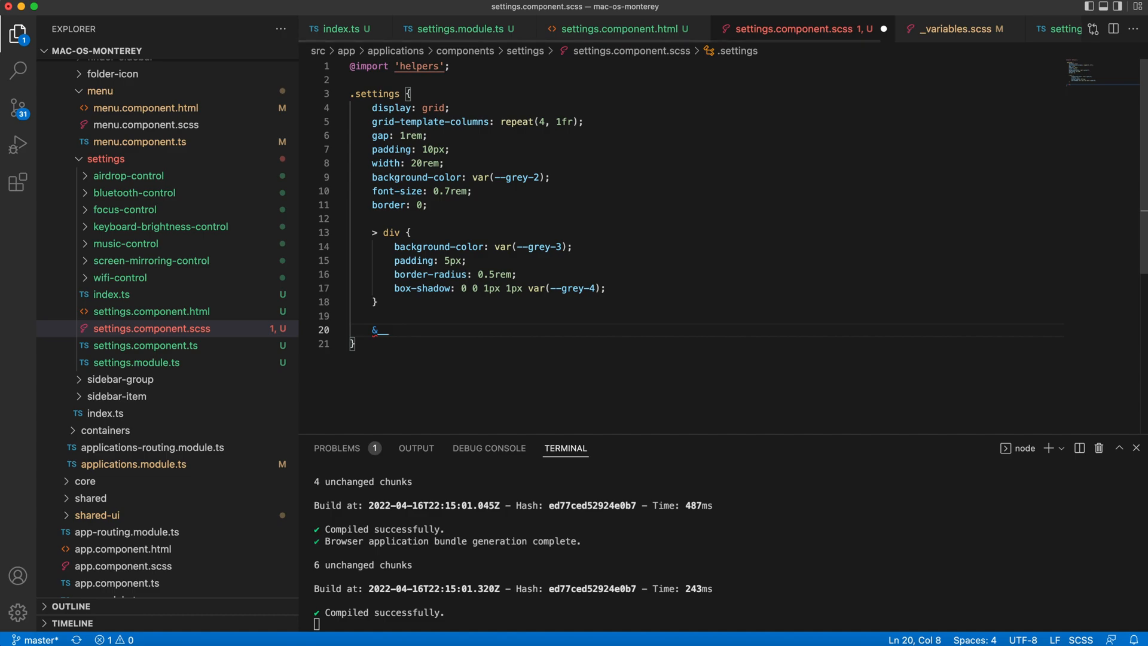
- Add grid-column ending at 3 and grid-row 1 / 3 to the wifi-bluetooth-airdrop and music-control rules
type("wifi-bluetoot")
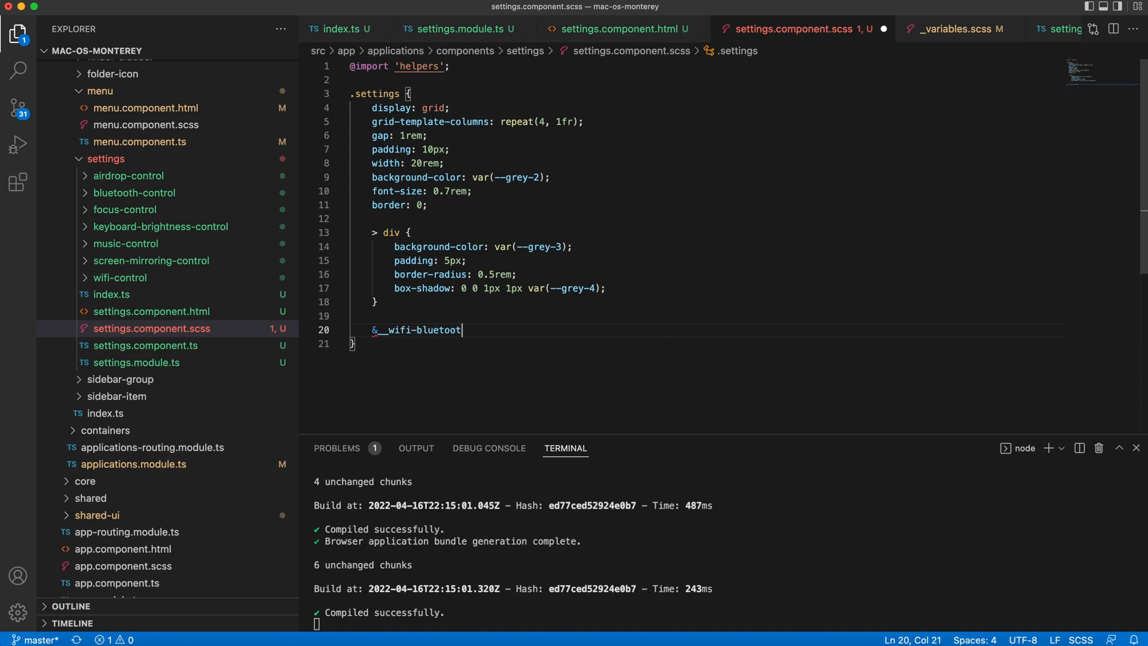
type("-airdrop")
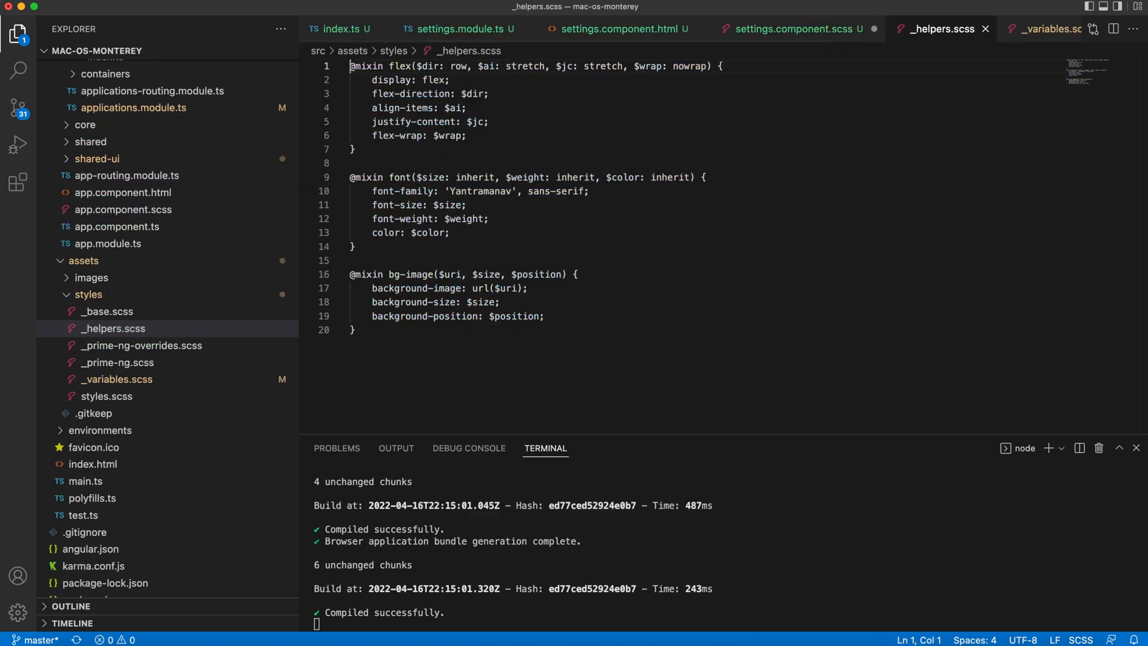
left_click(790, 29)
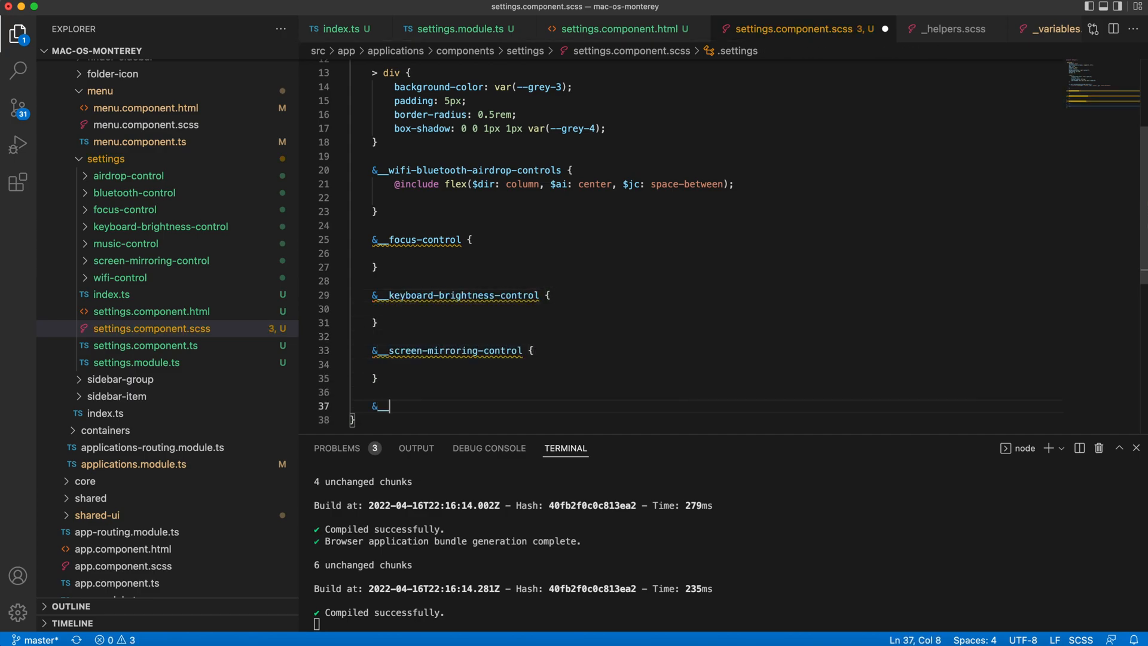
type("music-control {")
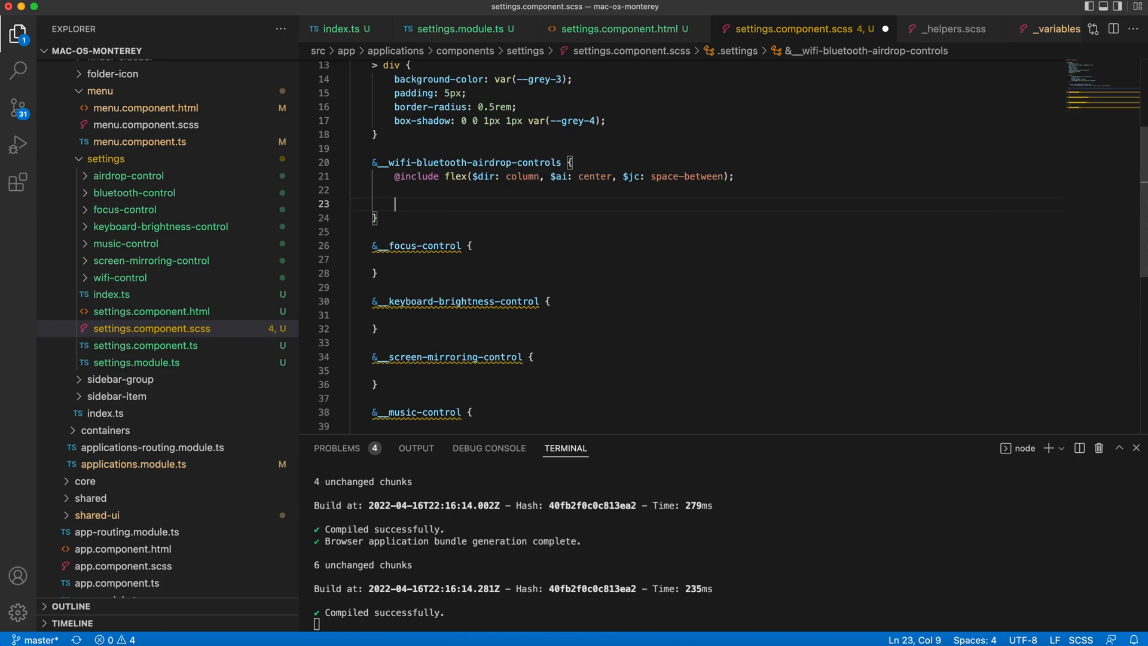
type("grid-column: 1 ;")
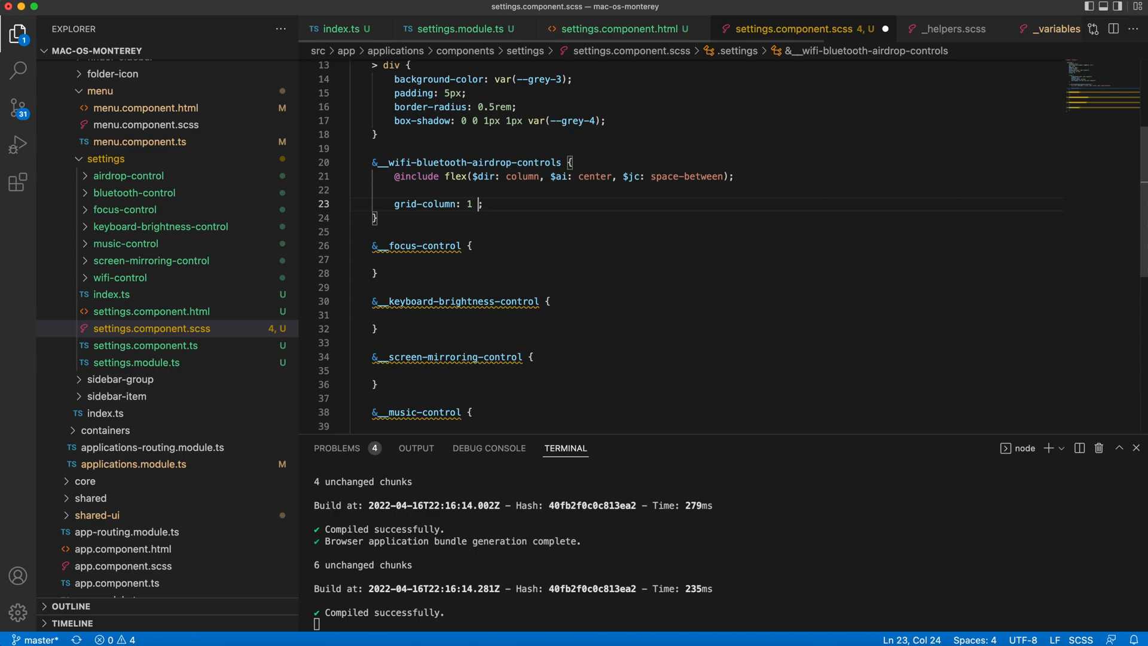
type("/")
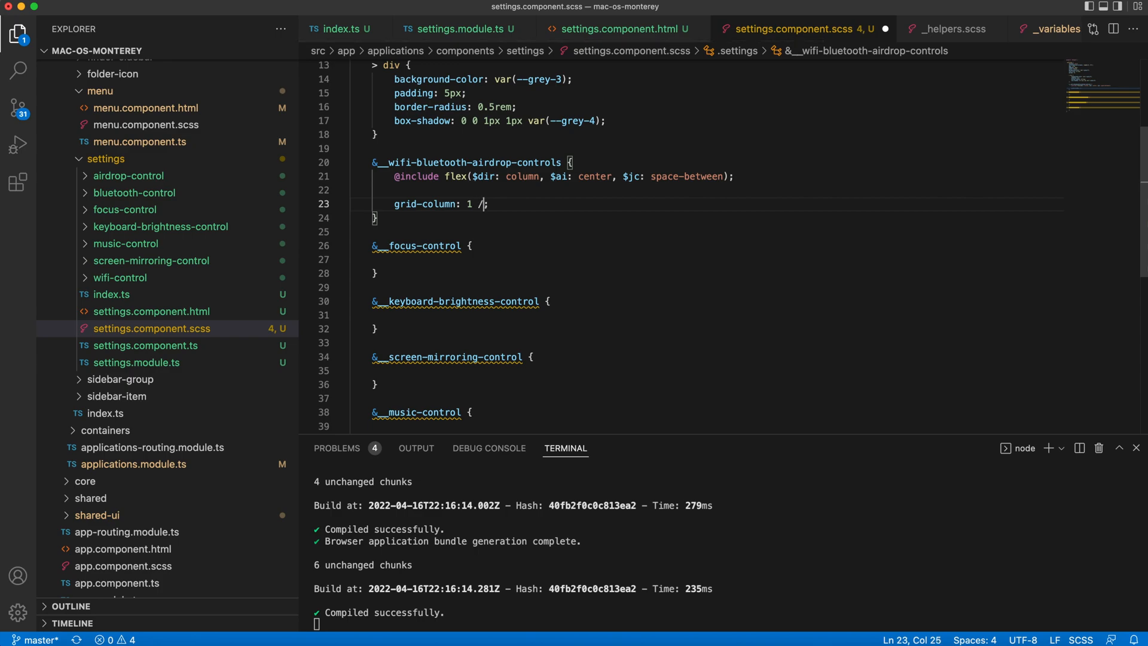
type("3;")
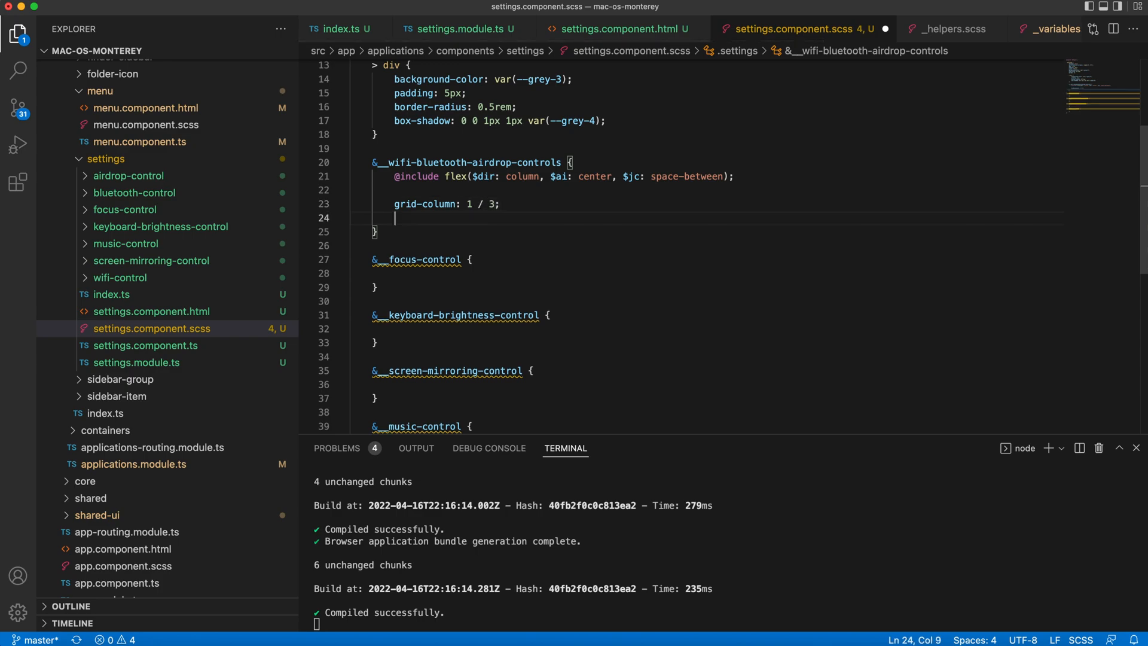
type("grid-row")
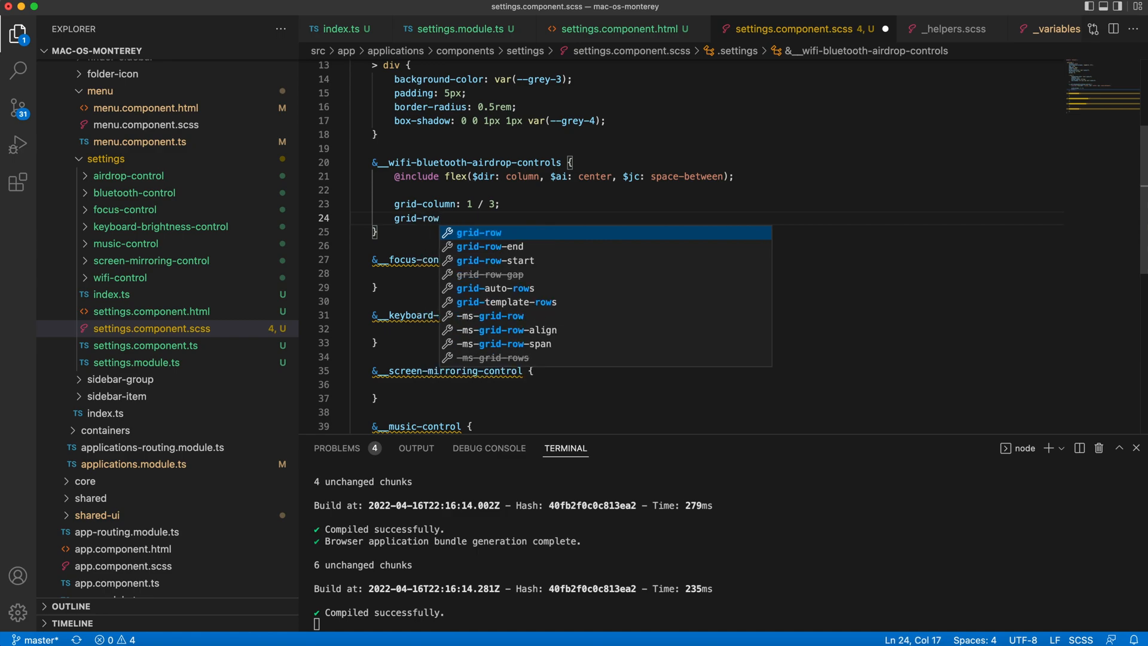
type(": 1")
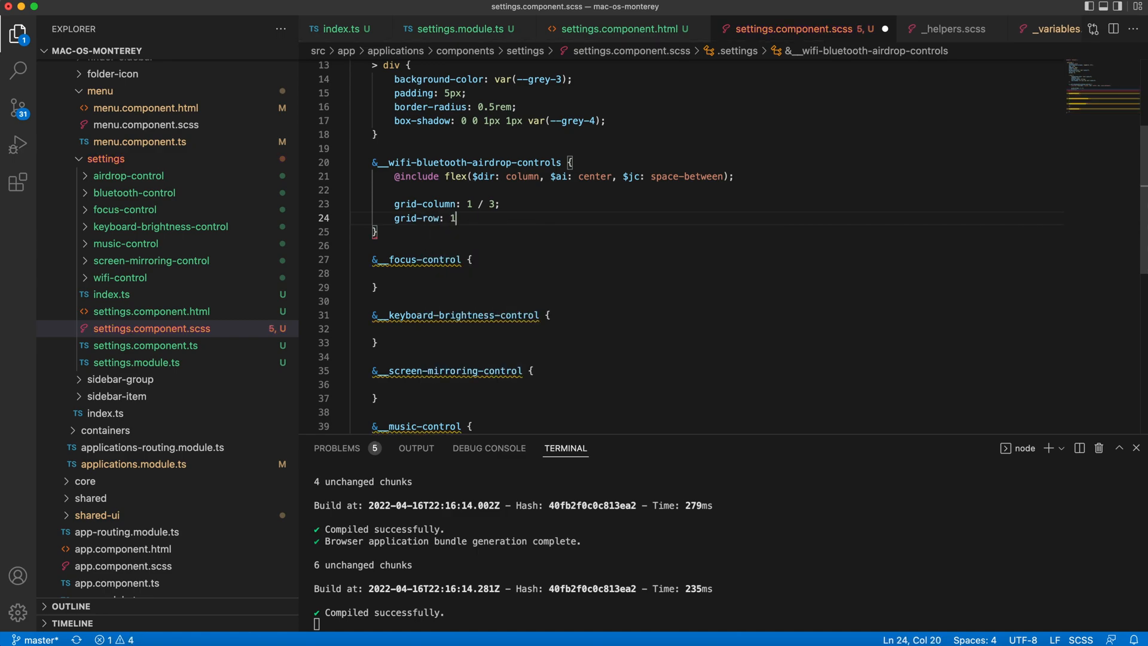
type("/ 3")
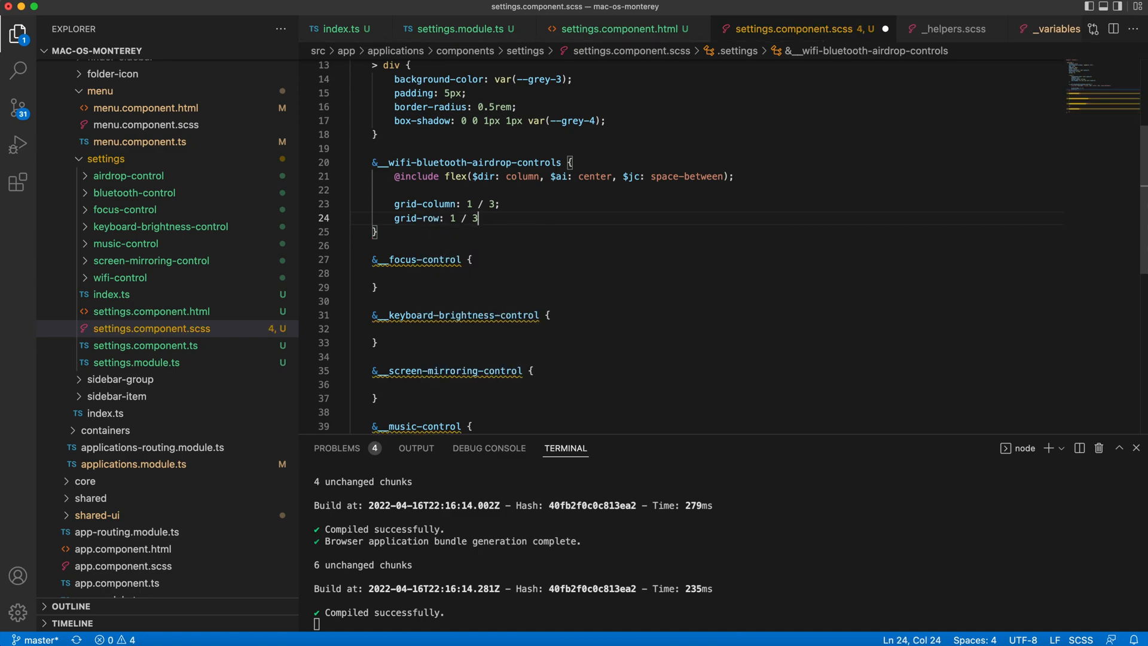
type(";")
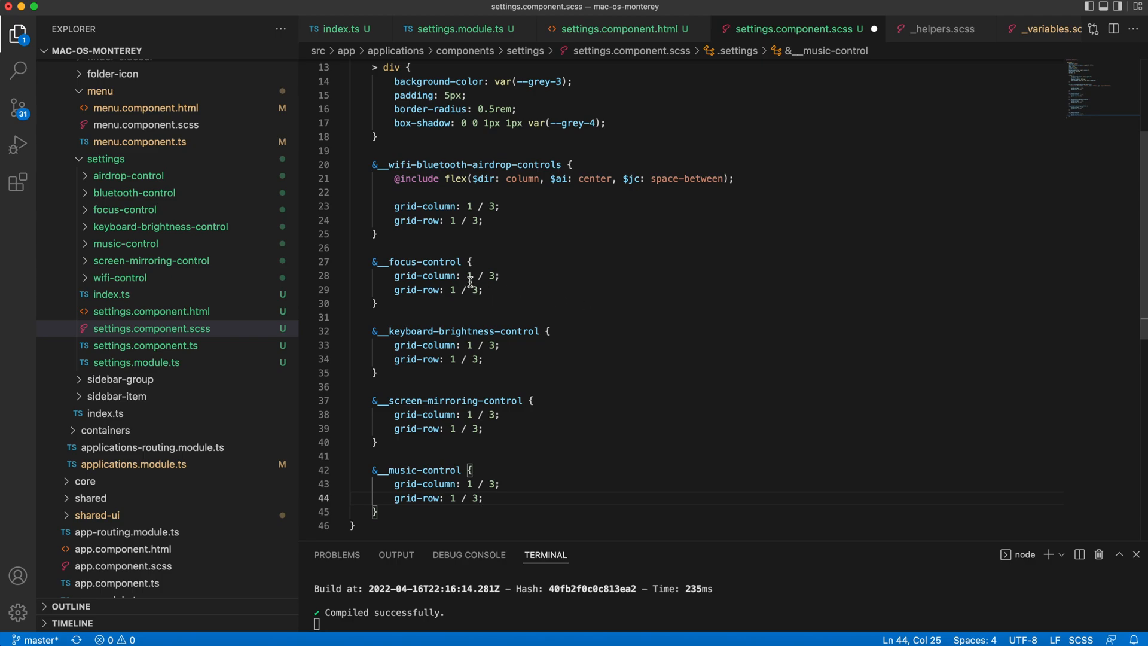
- Adjust the focus and other tiles' grid start/end values to 3, 5 and 2
type("3")
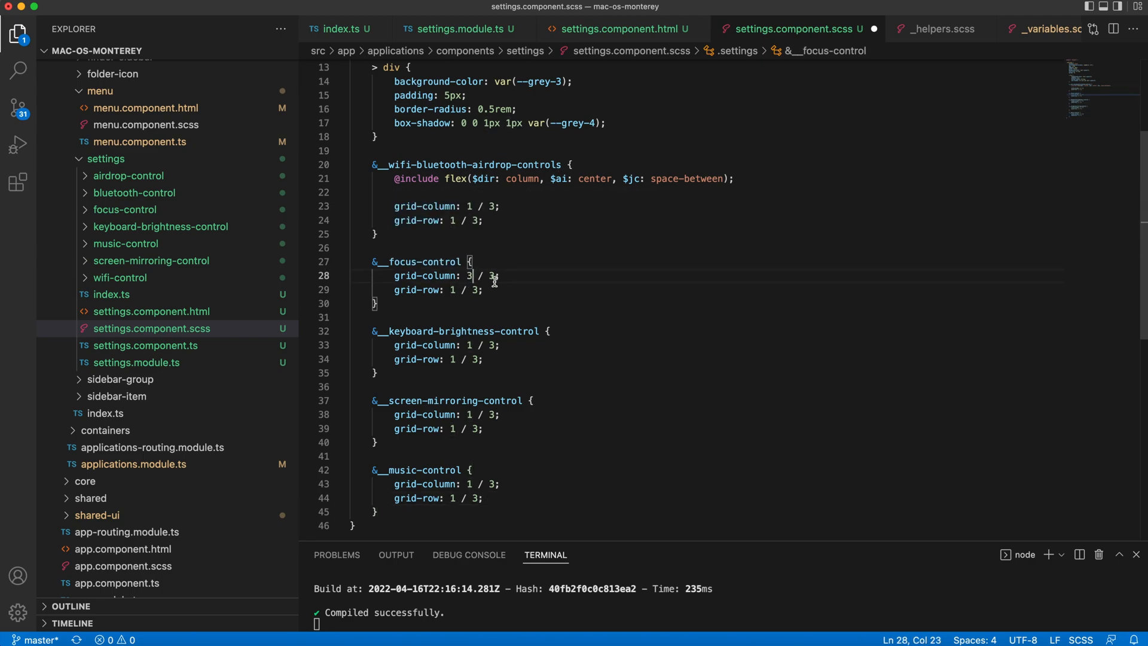
type("5")
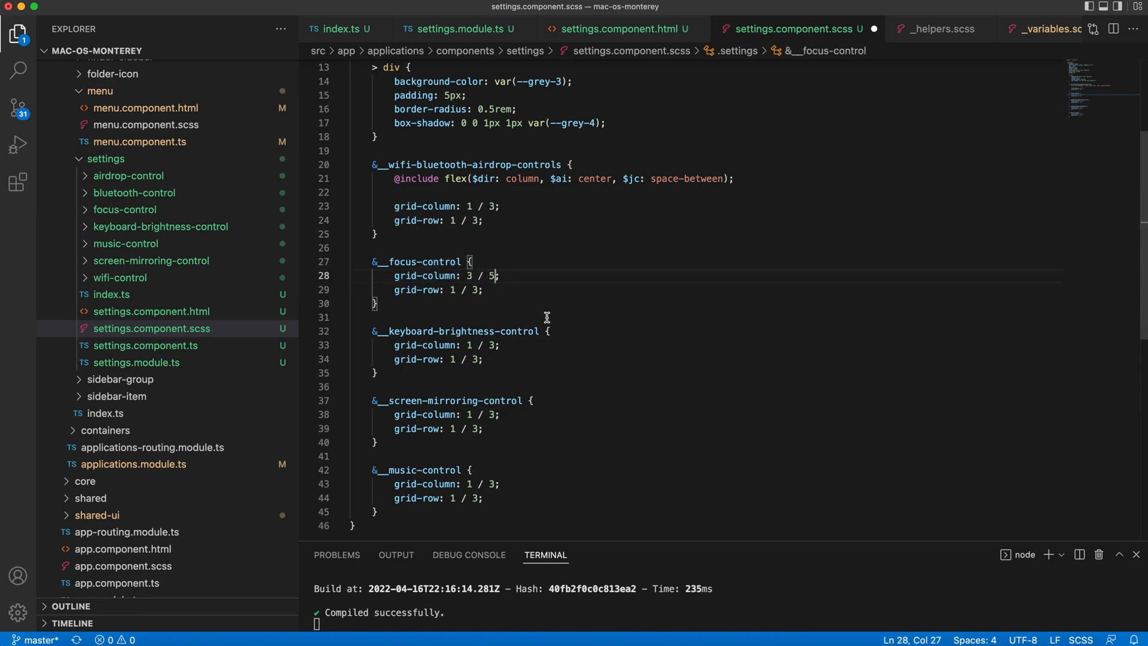
double_click(478, 289)
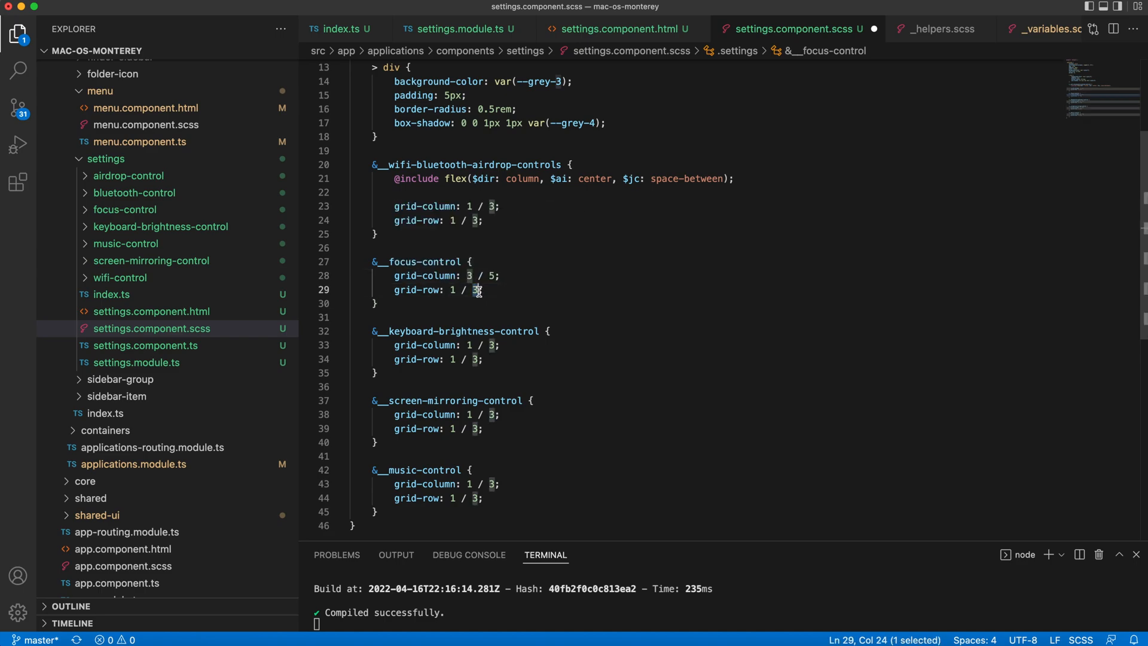
type("2")
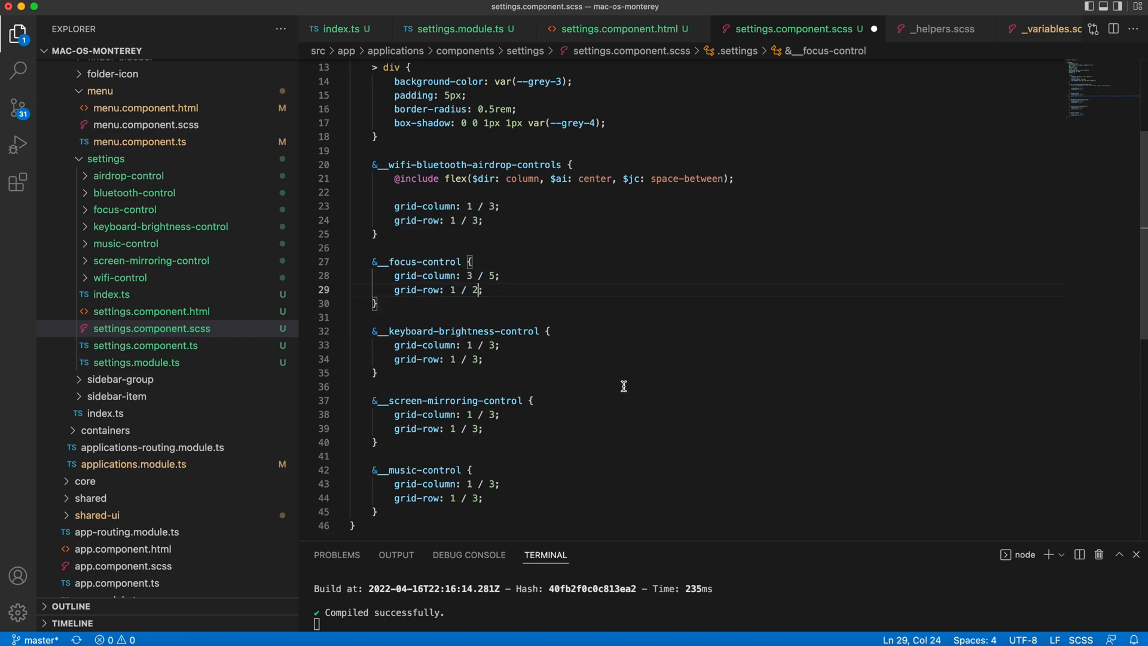
mouse_move(542, 387)
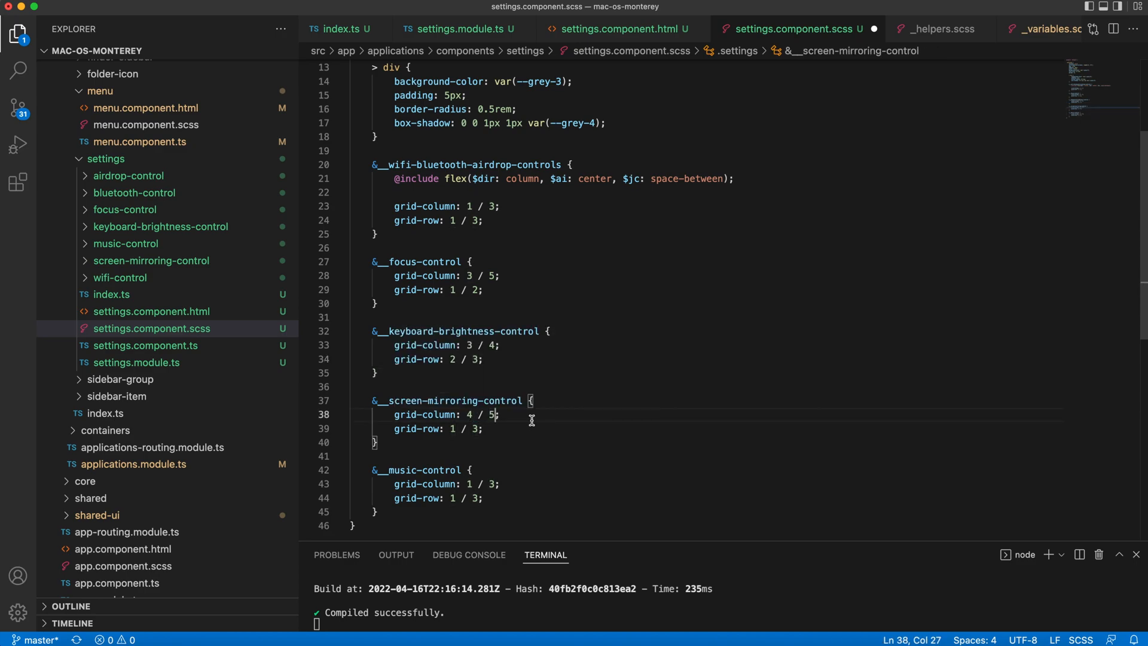
type("2")
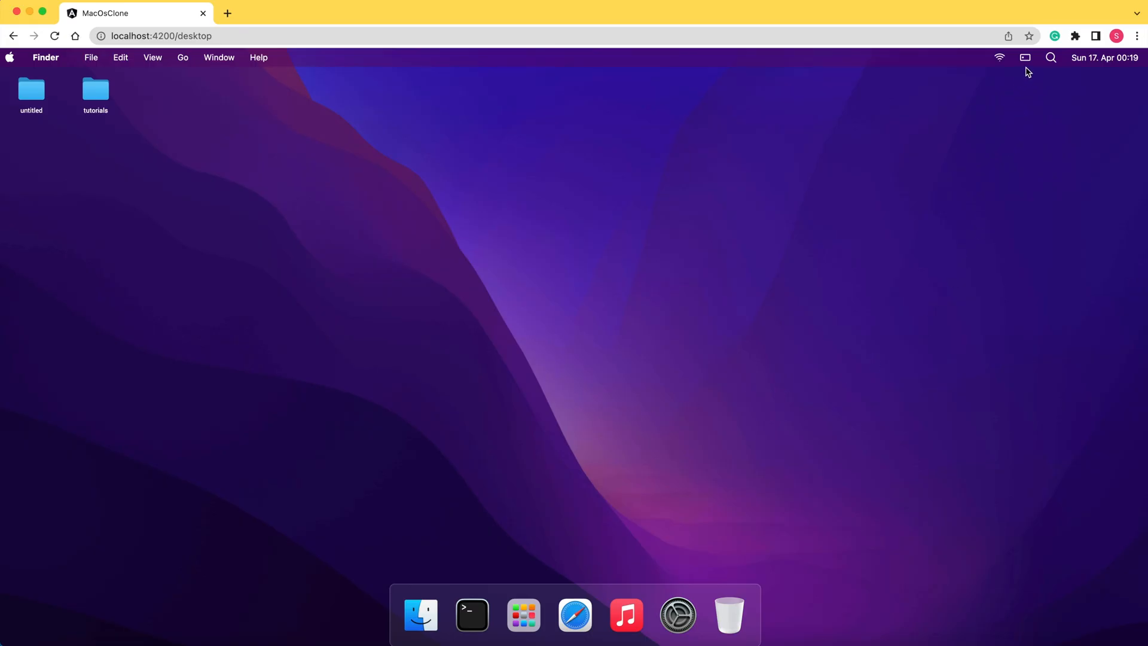
- Compare the clone's grid-arranged control center tiles against the Monterey OS reference control center
left_click(1024, 57)
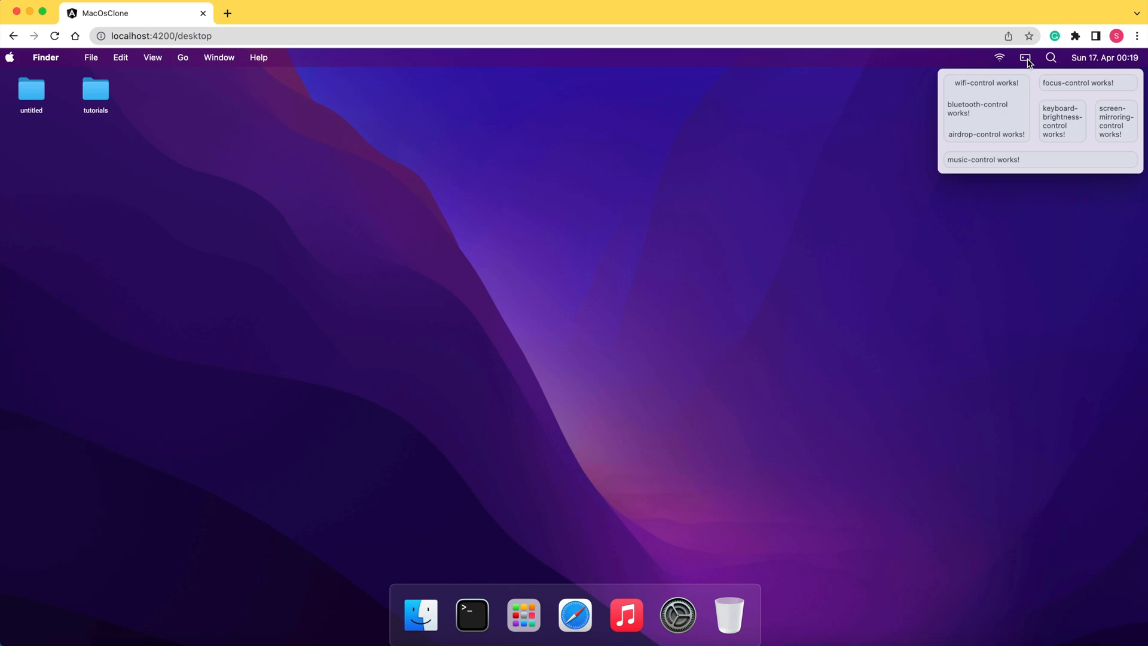
left_click(227, 13)
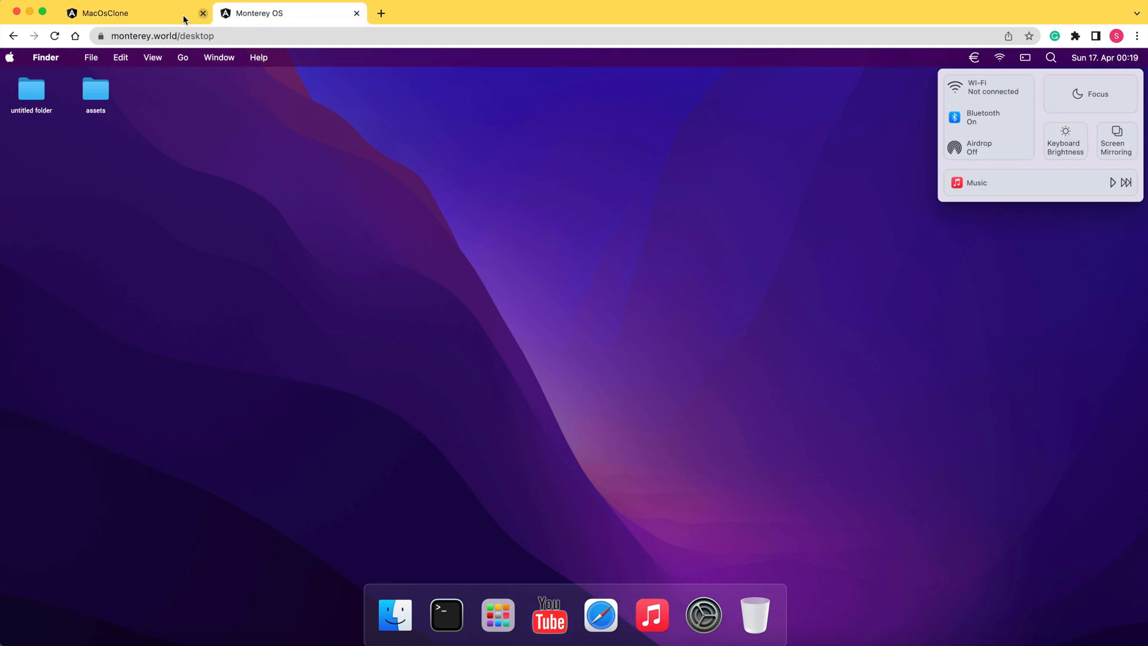
left_click(131, 13)
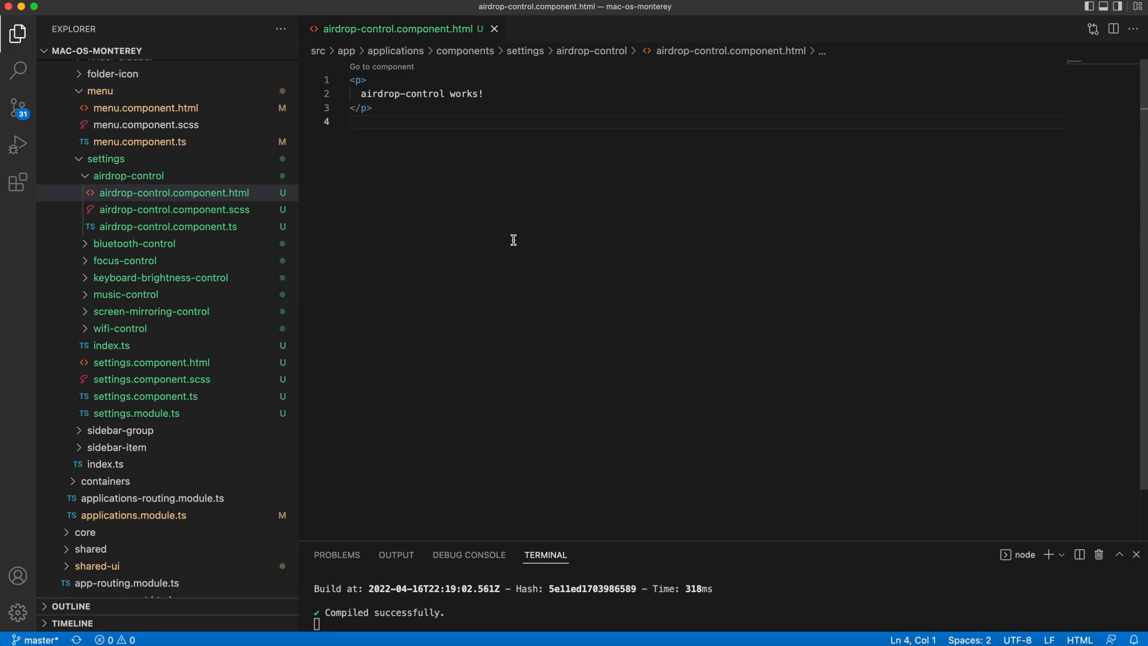
- Replace the airdrop template with a flex div using align-items-center and justify-content-center
key("cmd+a")
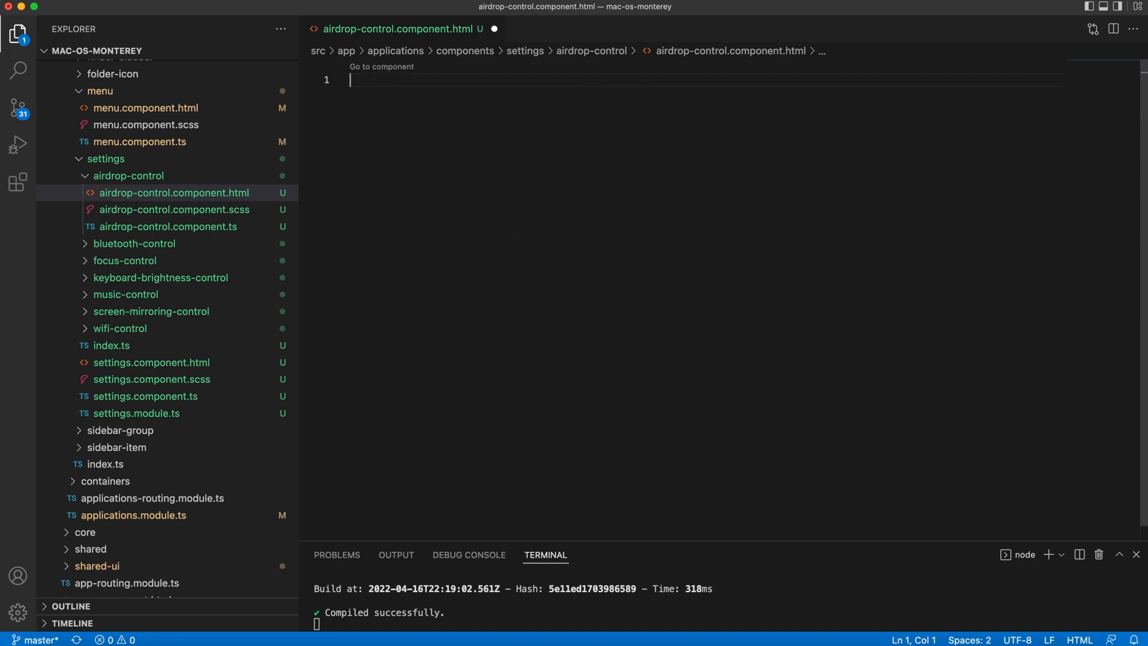
type("div.")
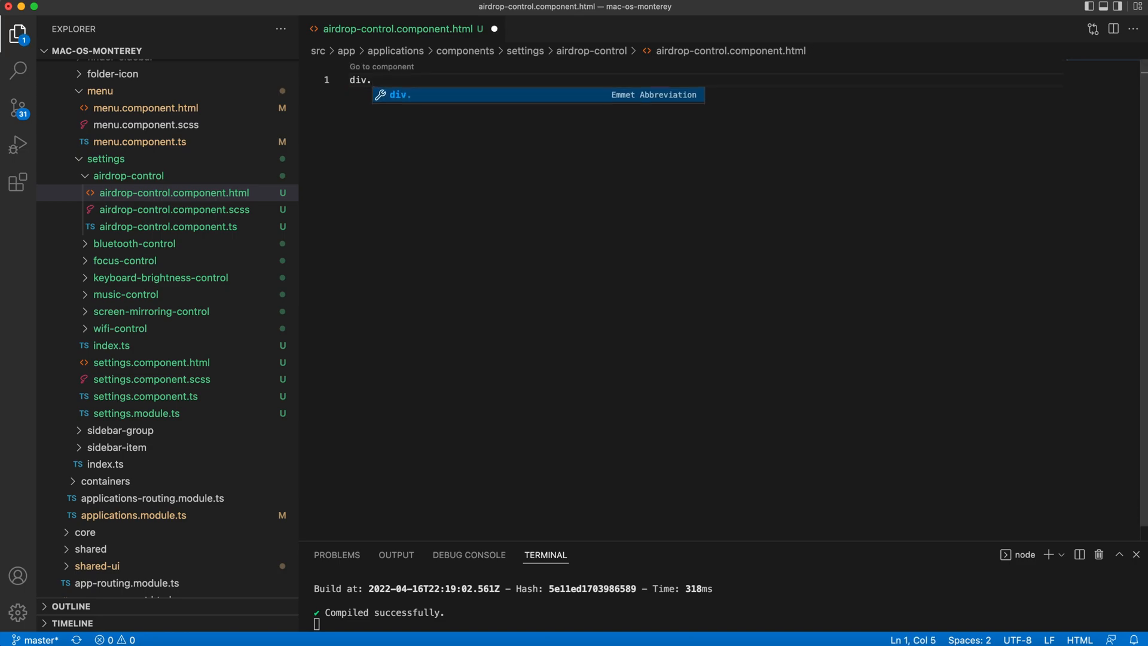
type("flex.align")
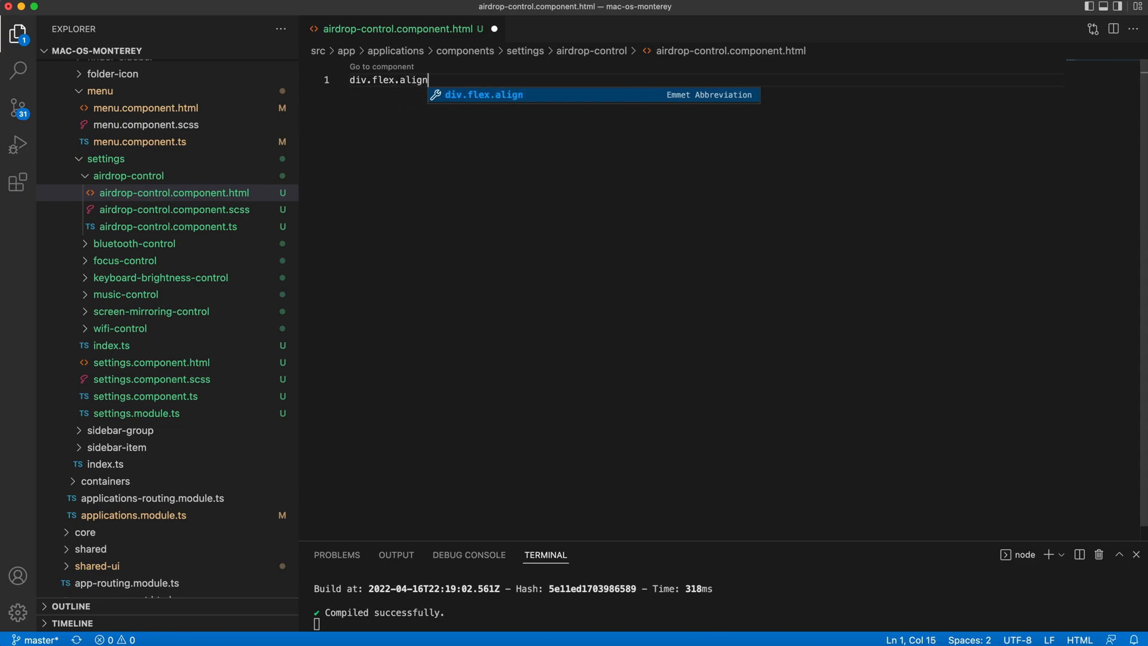
type("-items")
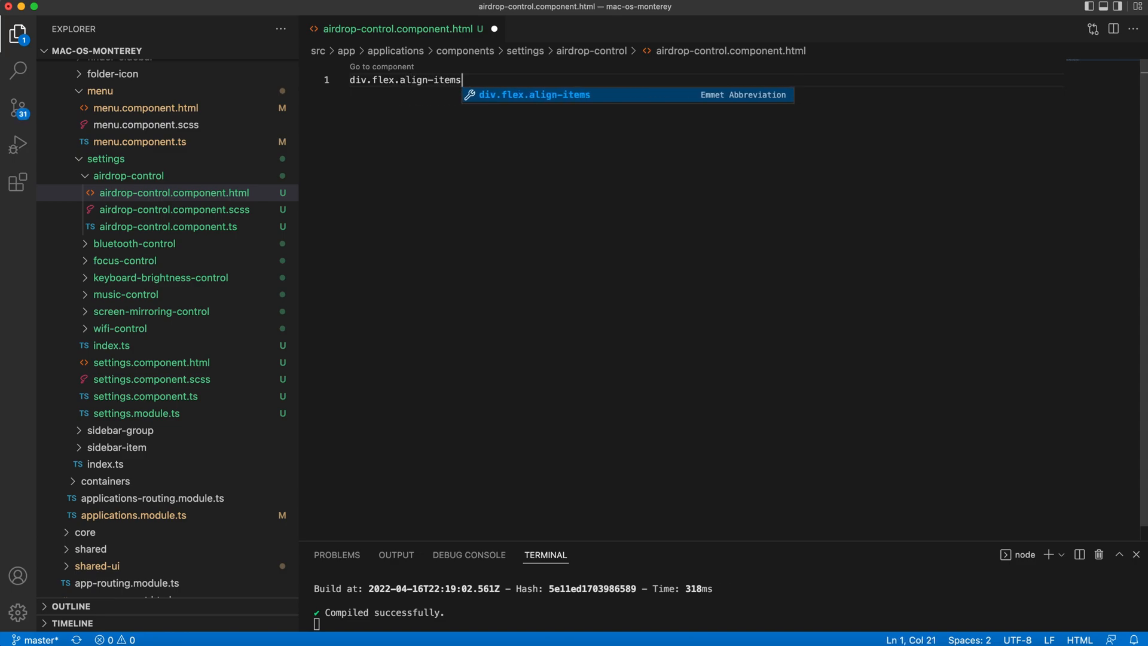
type("-ce")
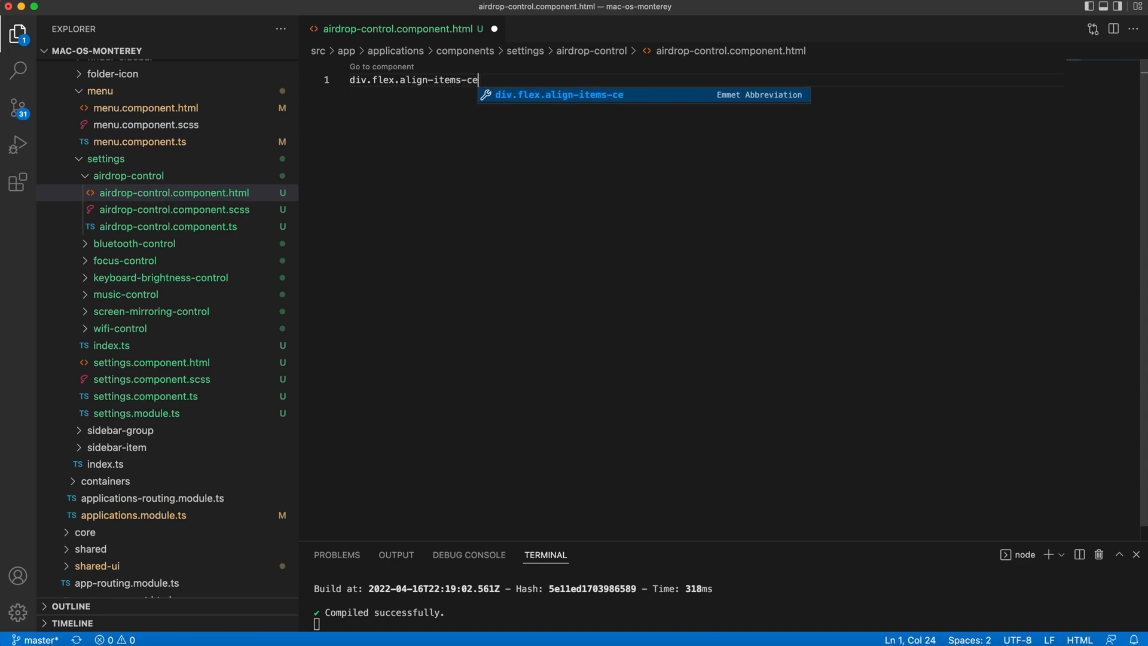
type("nter")
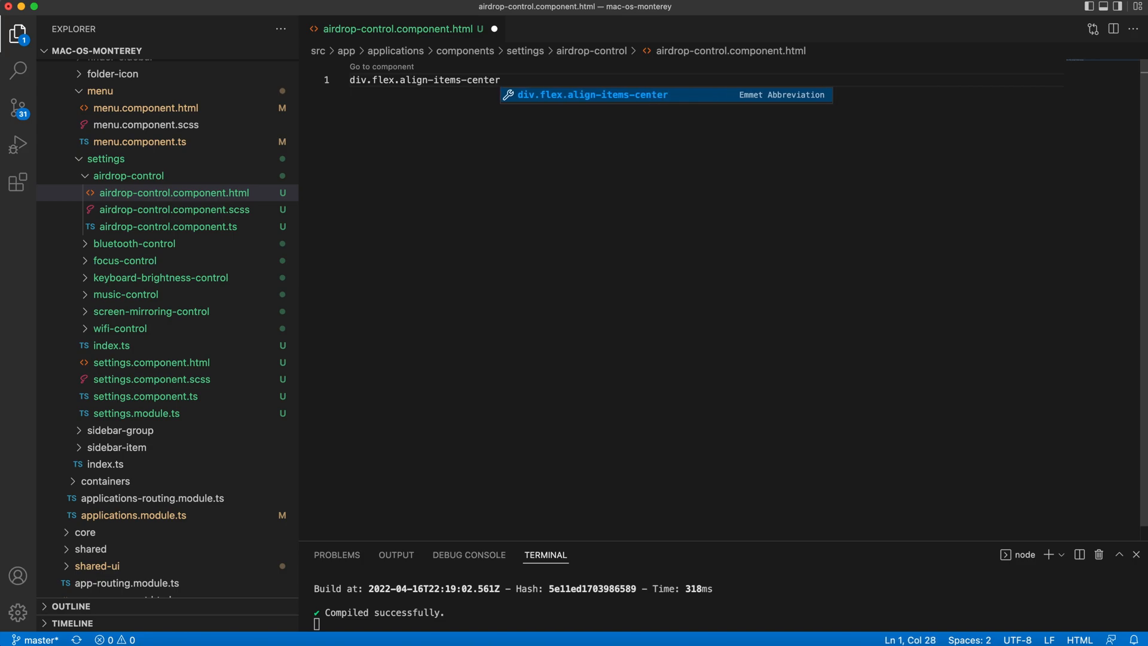
type(".justify-")
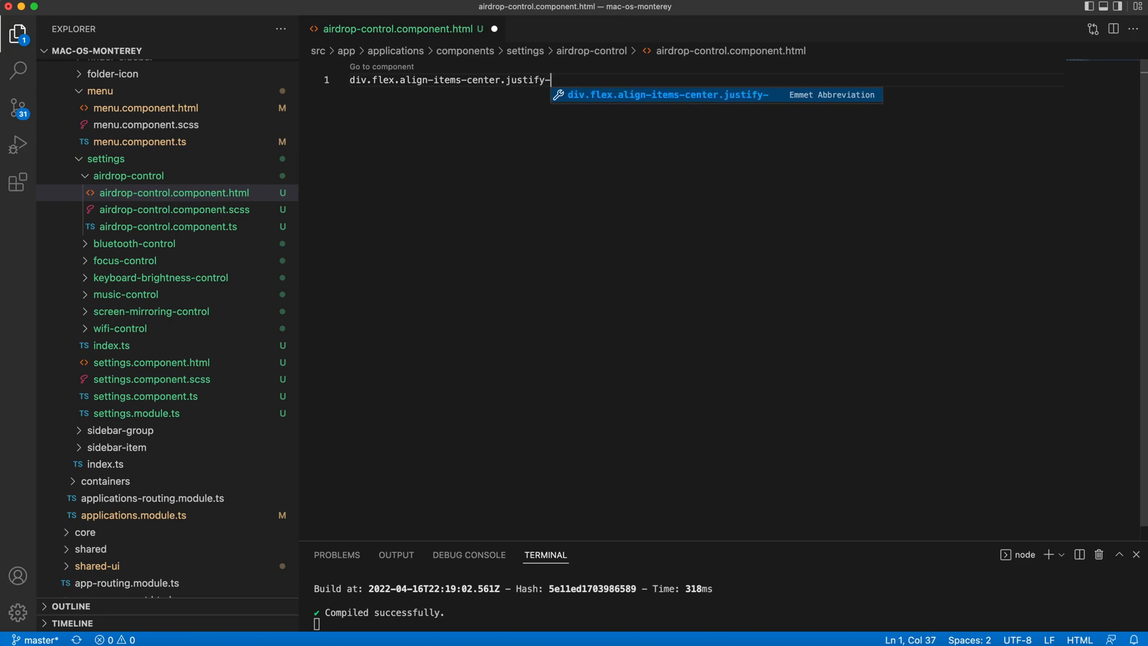
type("content-cent")
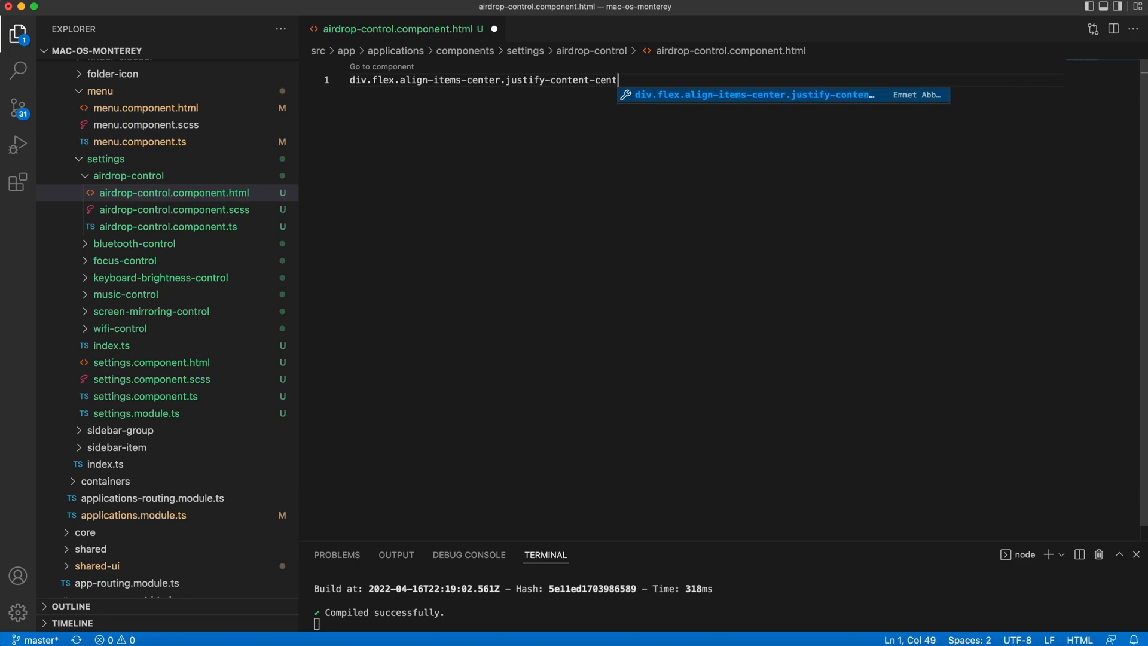
key("Tab")
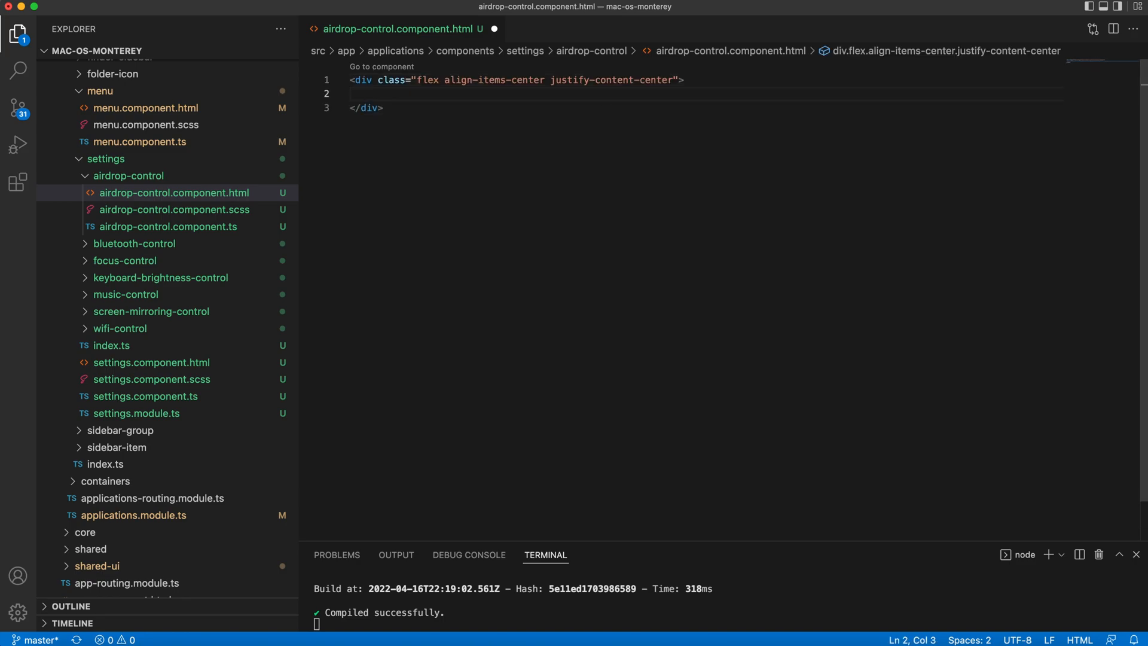
- Add the assets/images/airdrop.png image with an Airdrop span label, then preview the tile
type("img.")
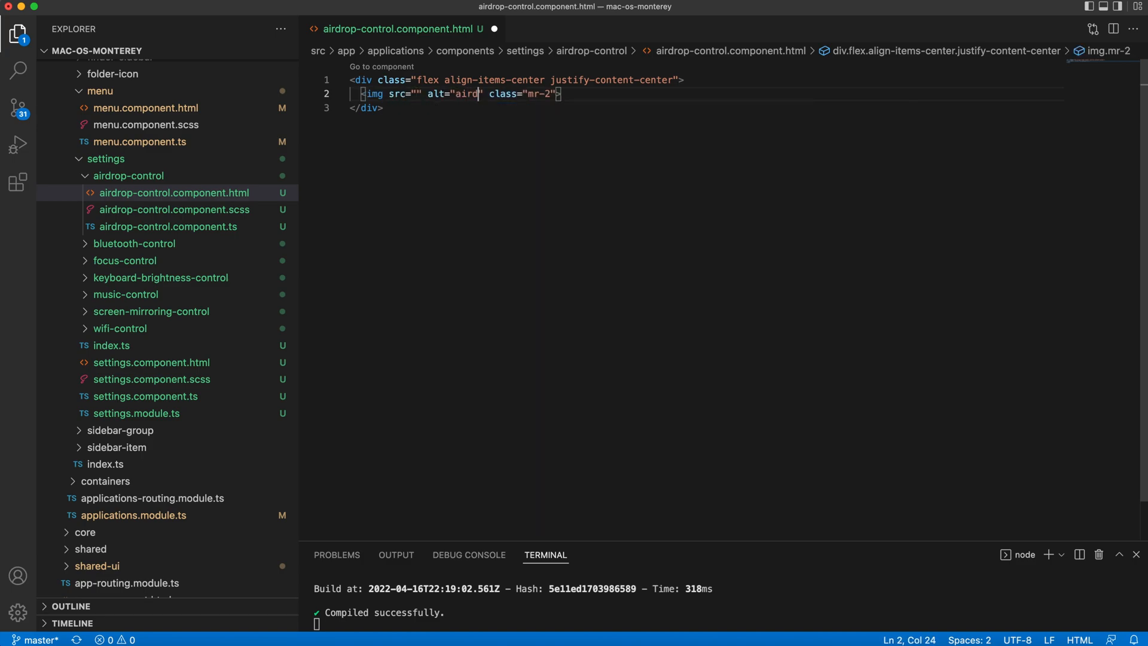
type("assets/images")
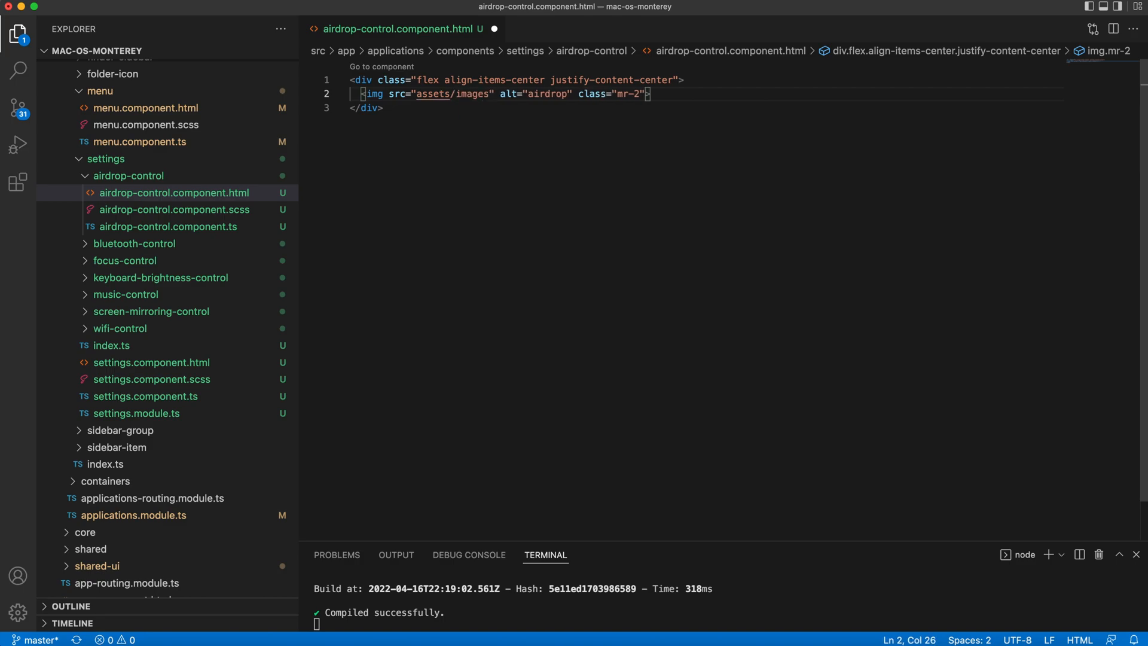
type("/airdrop.png\" alt=\"airdrop\" class=\"mr-2\" width=\"22\"")
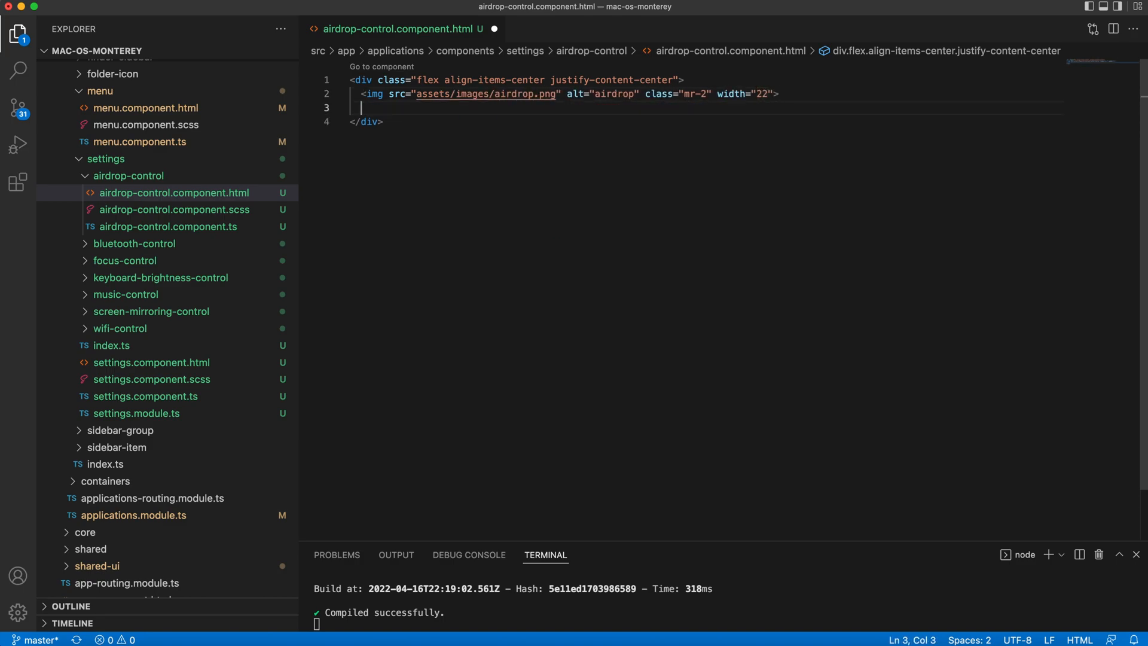
type("<div>")
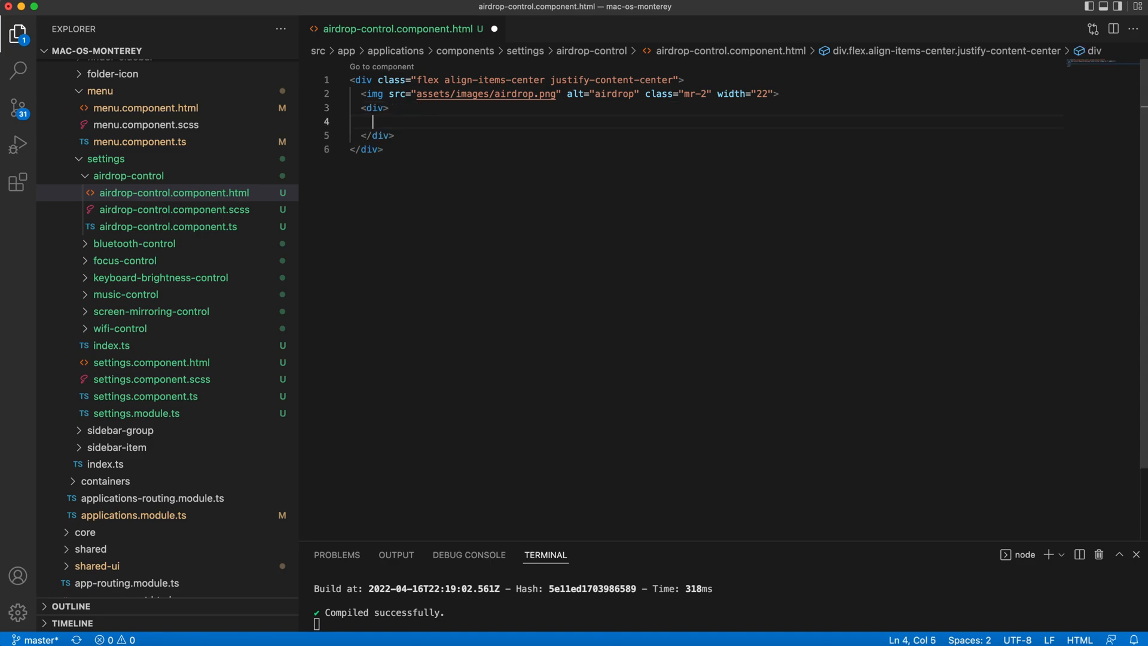
type("s")
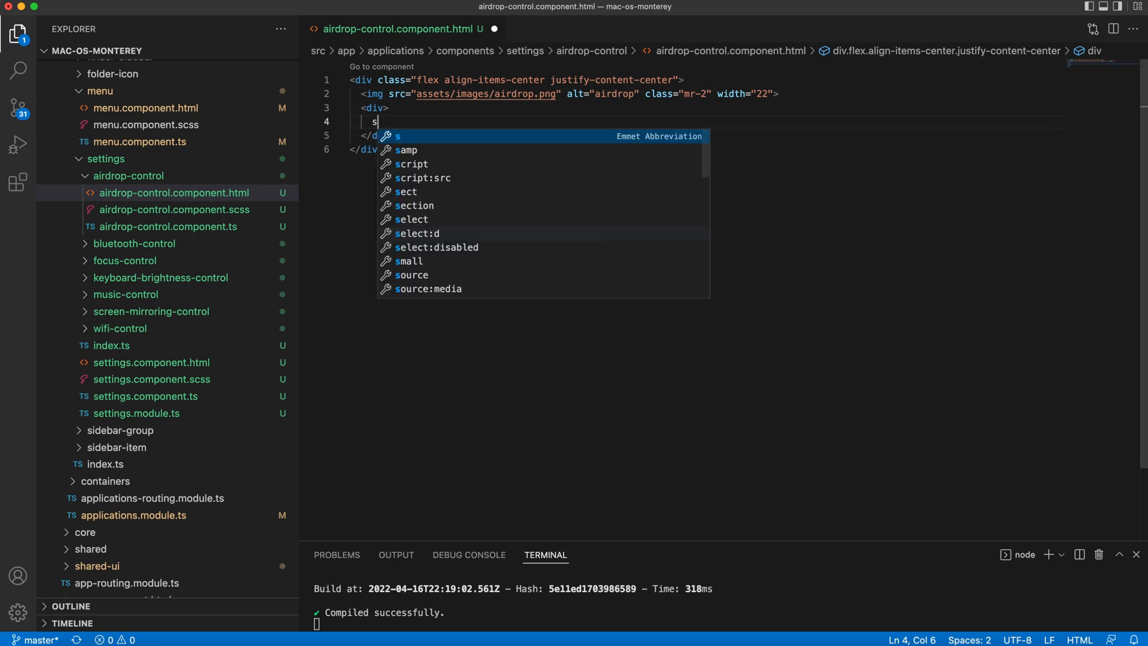
type("pan>Airdrop</")
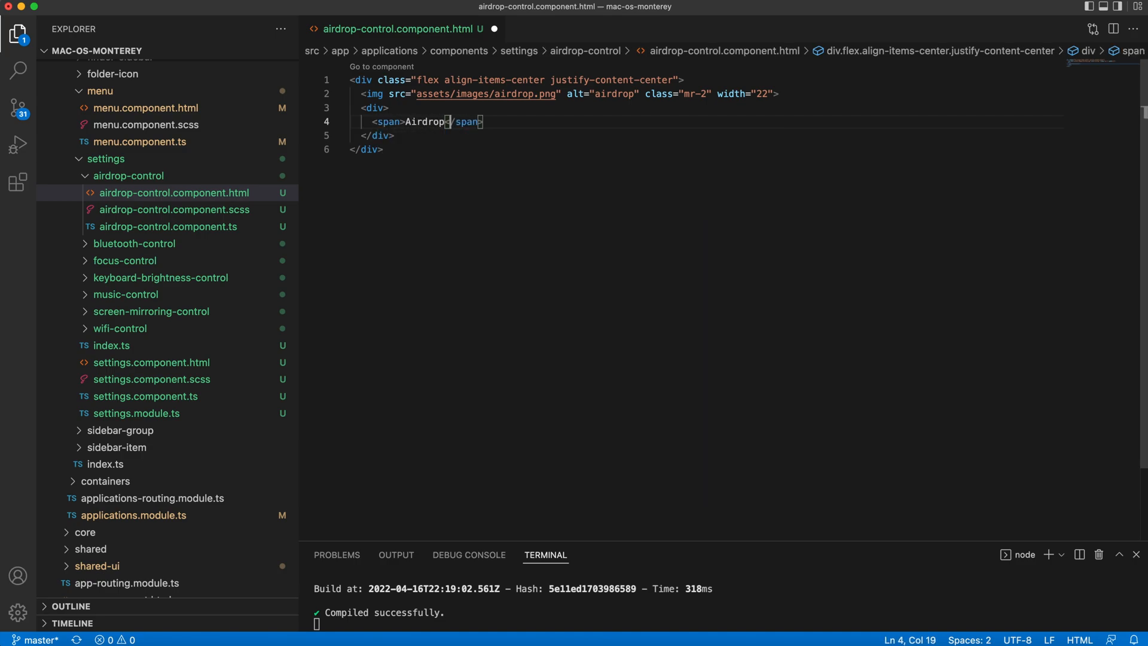
type("span")
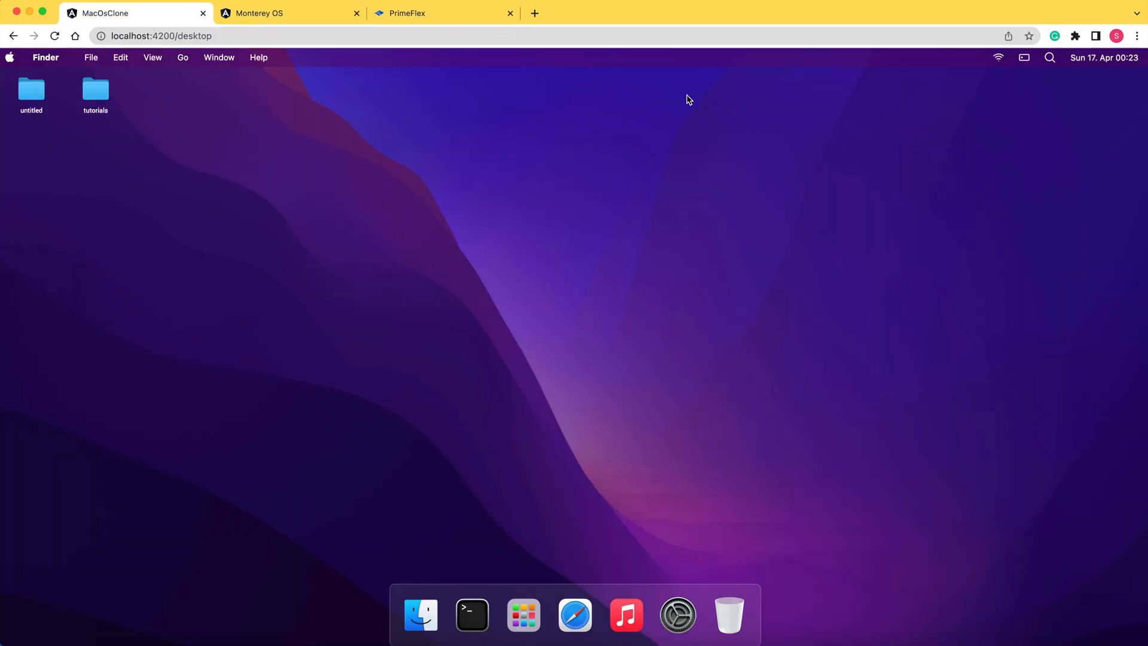
left_click(1023, 57)
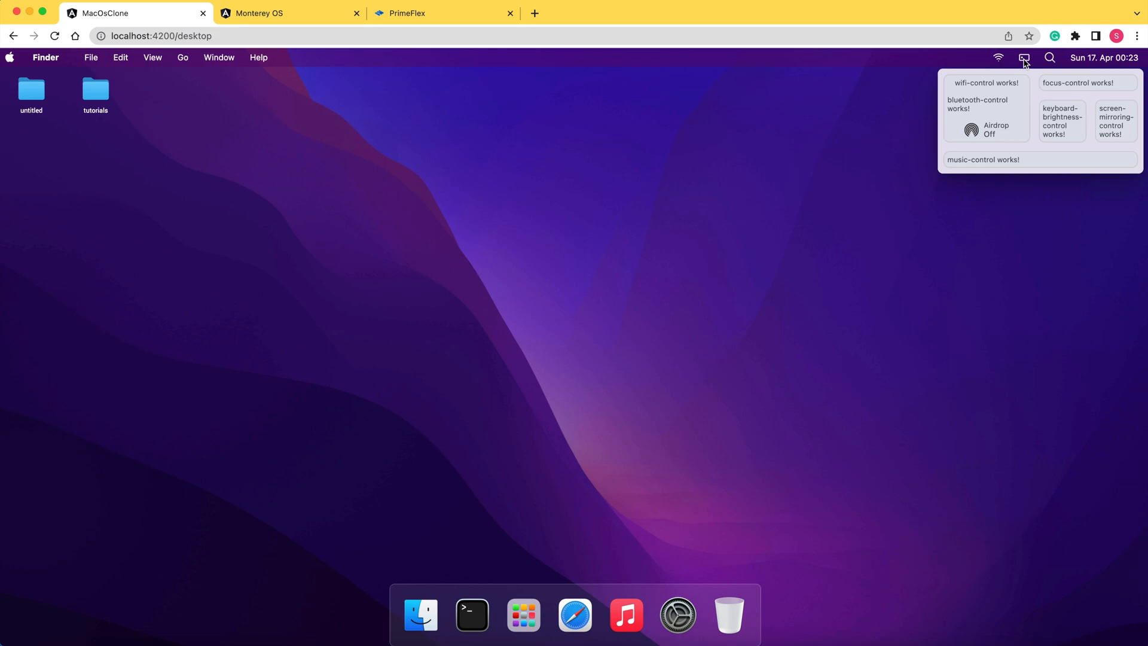
mouse_move(984, 138)
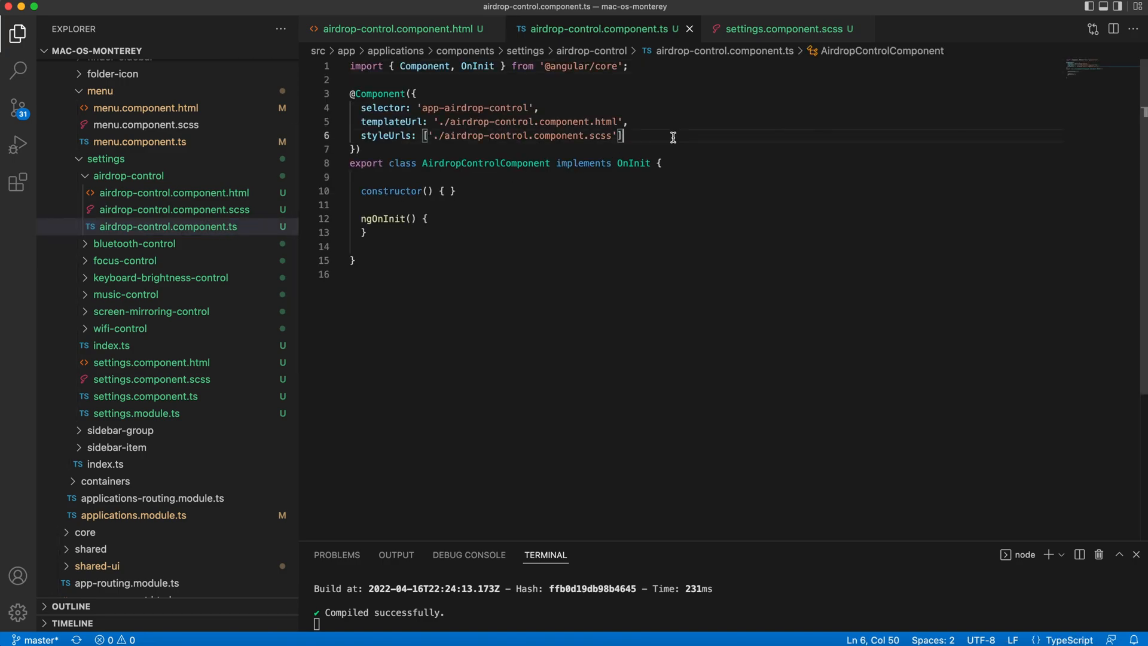
type("changeDetection:")
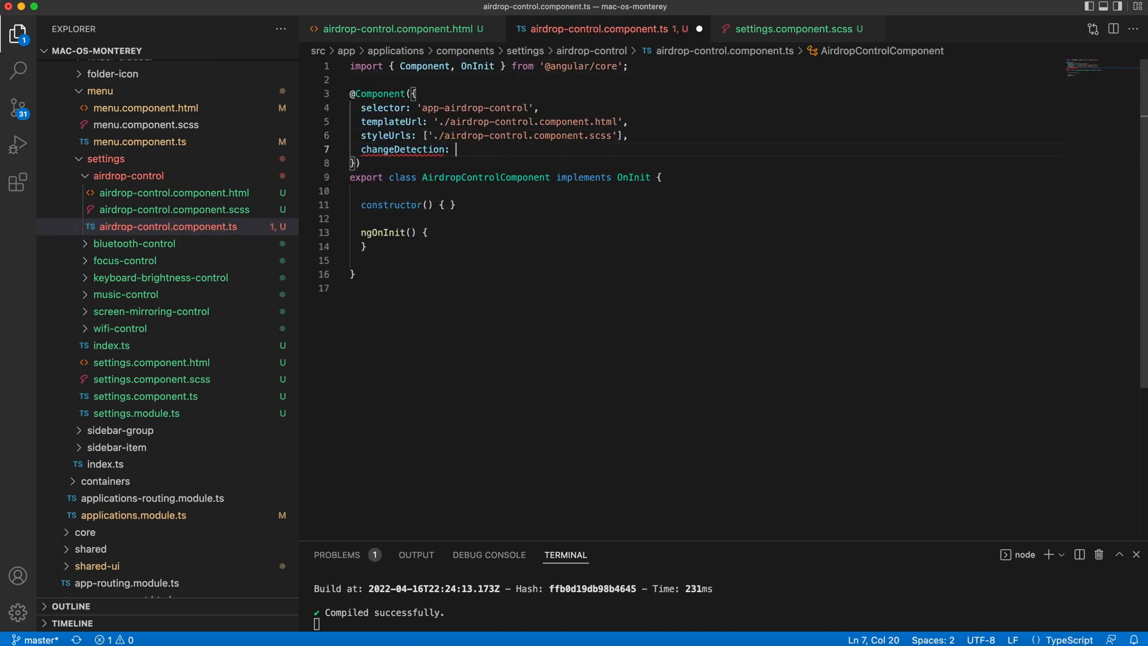
type("ChangeDetectionStrategy.on")
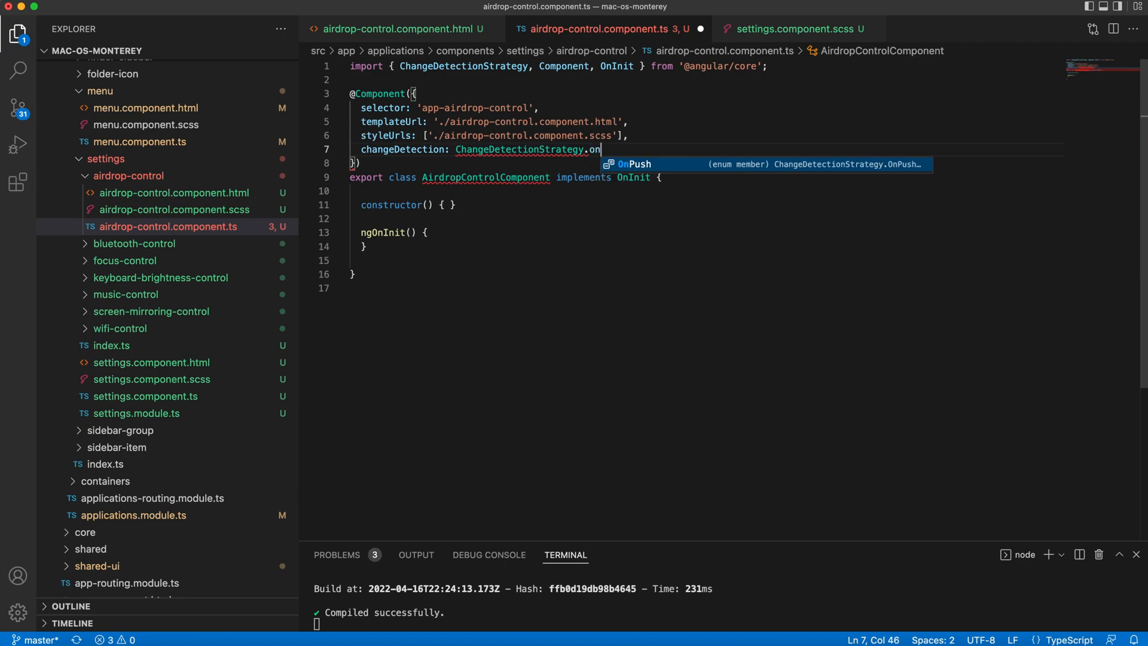
key("Enter")
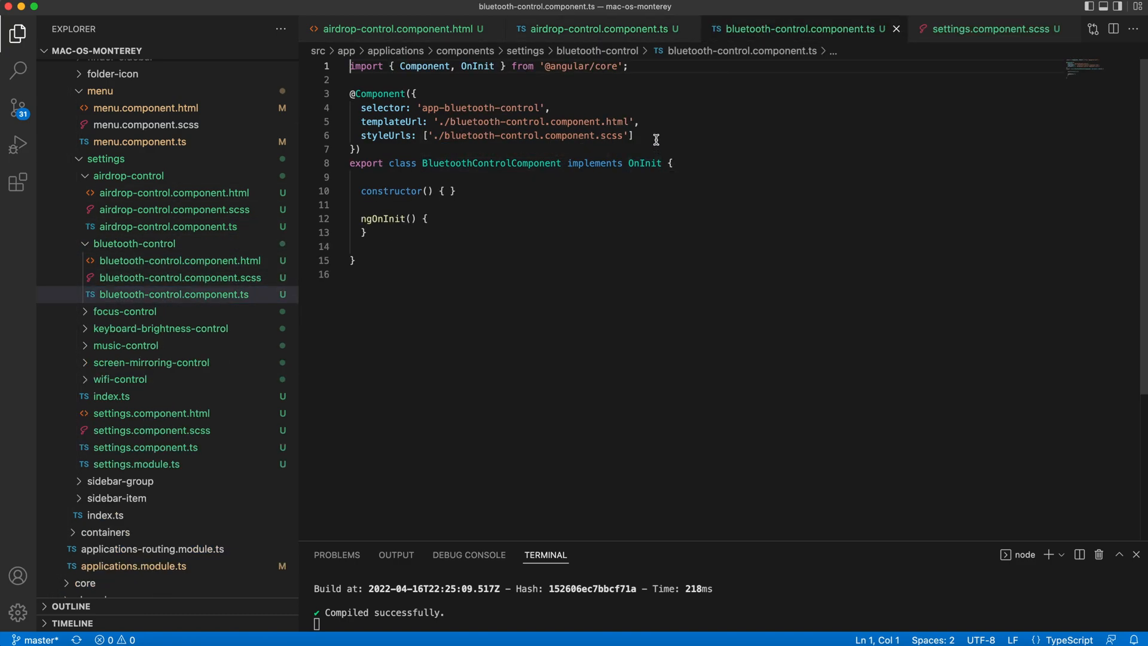
- Give the Bluetooth control OnPush detection and a bluetooth image labelled Bluetooth, On
type("changeDetection: ChangeDetectionStrategy.OnPush")
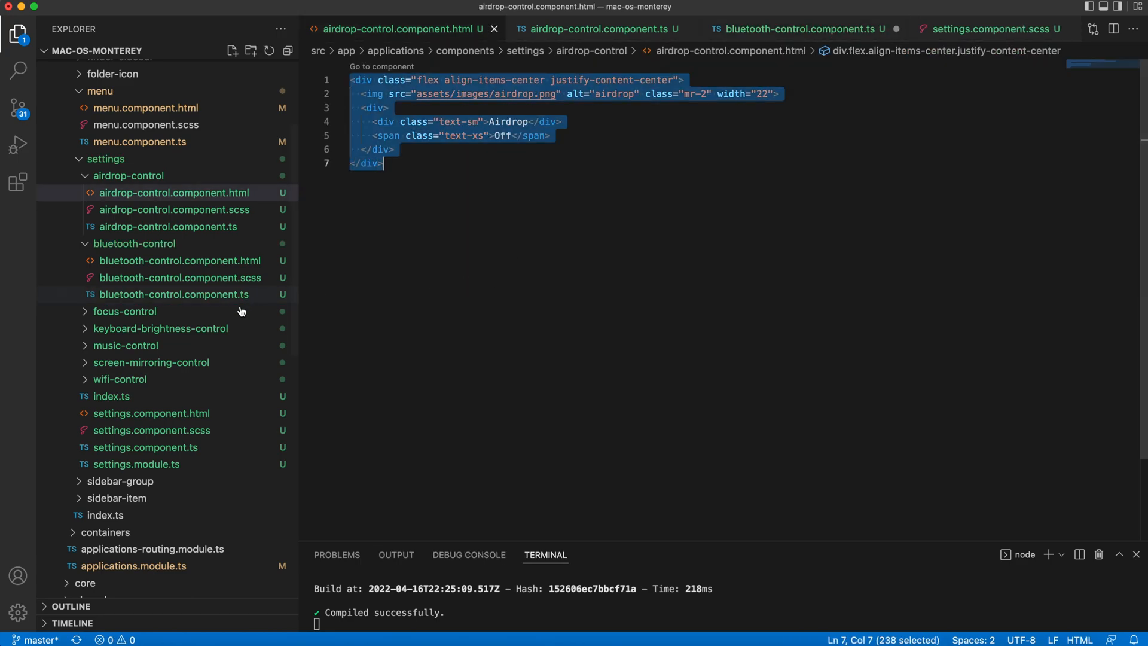
left_click(179, 260)
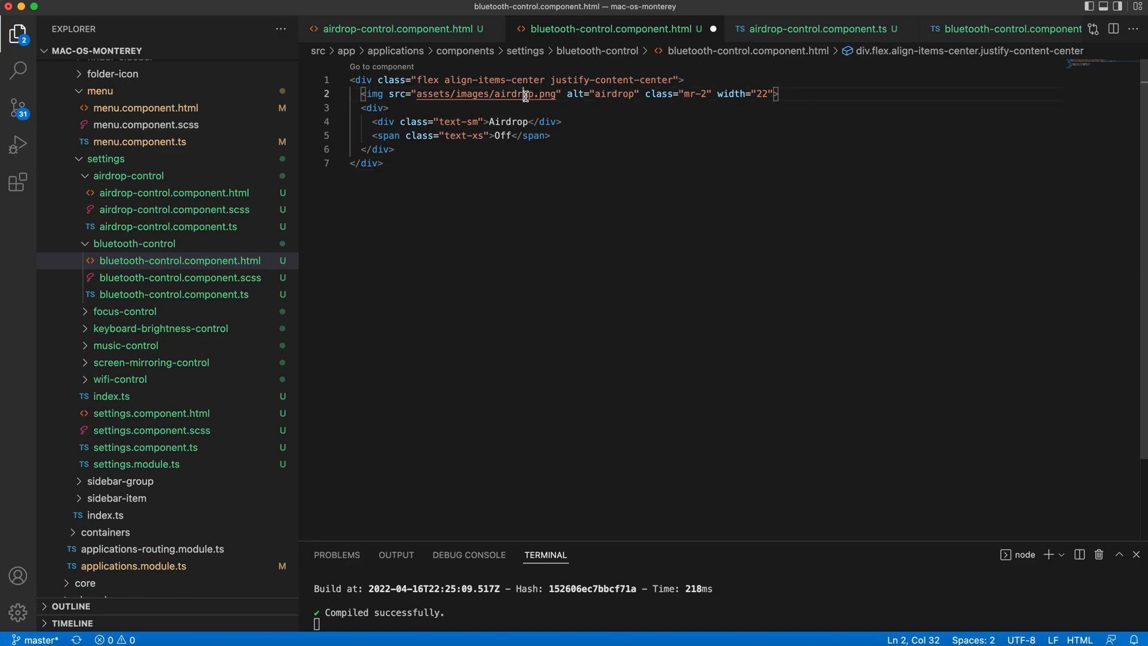
type("bluetooth")
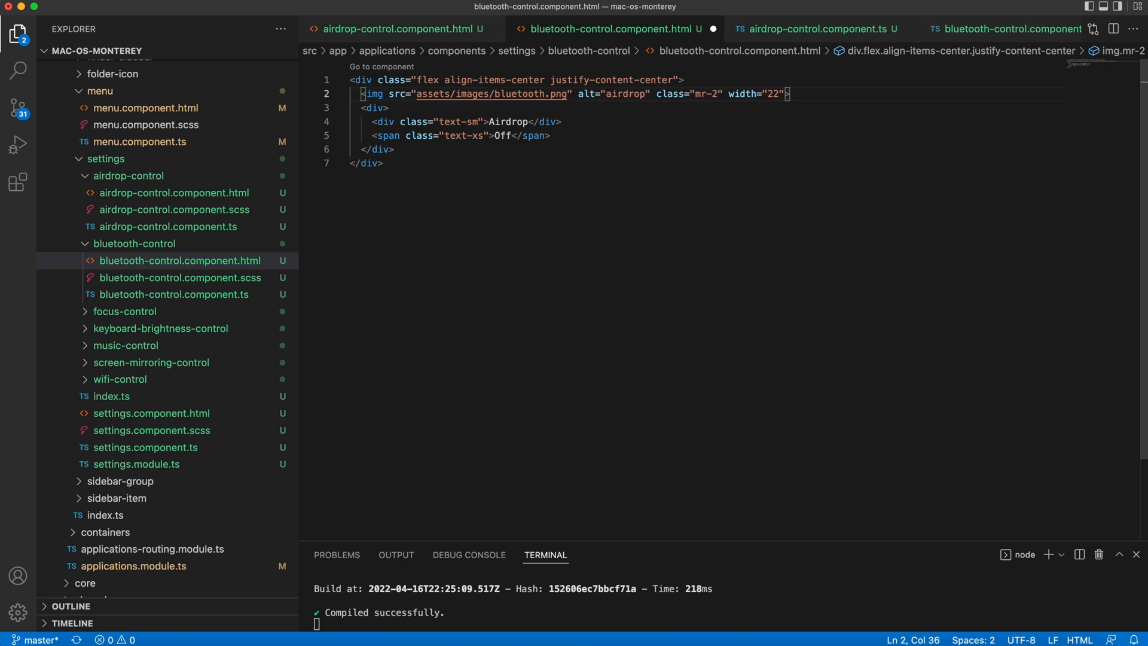
type("Bluetooth")
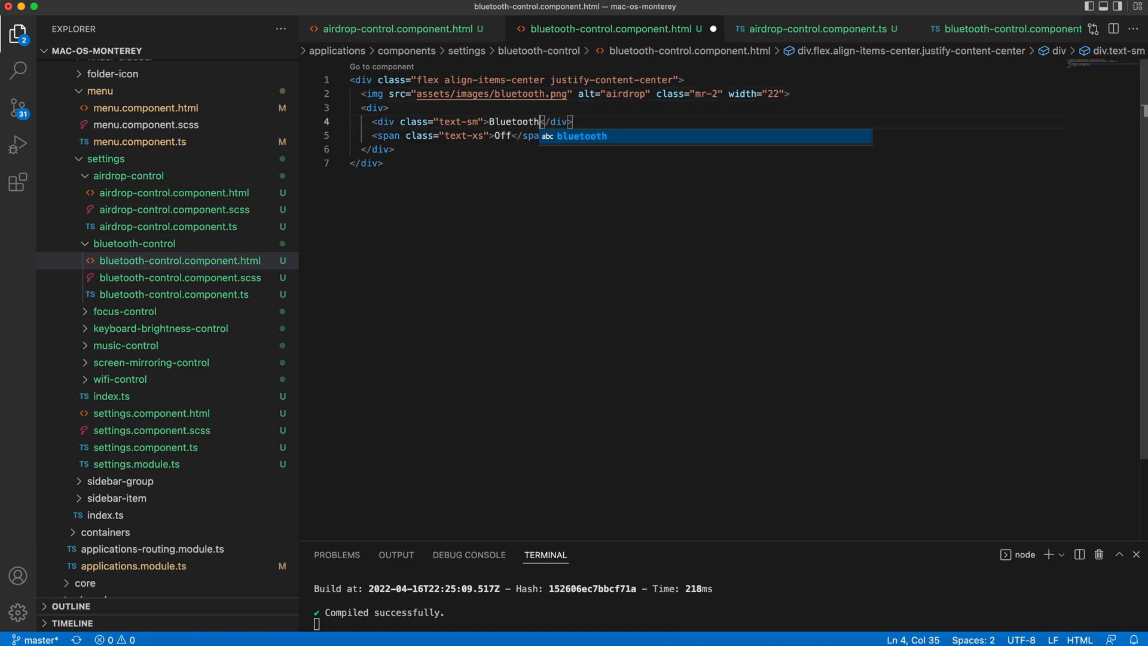
type("On")
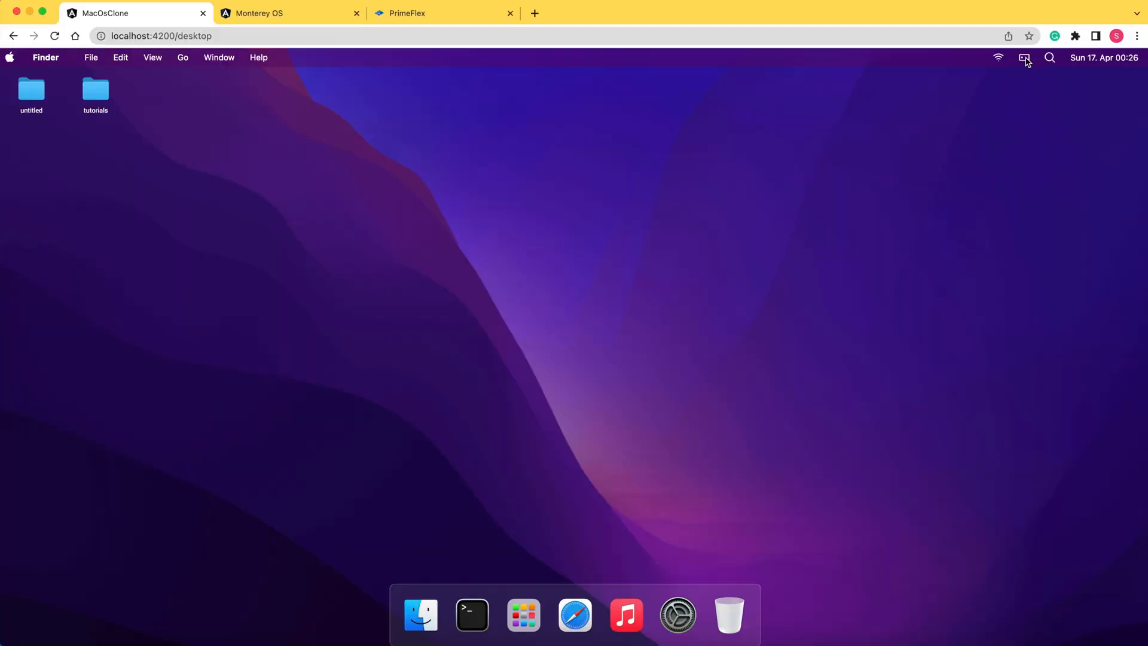
left_click(1024, 57)
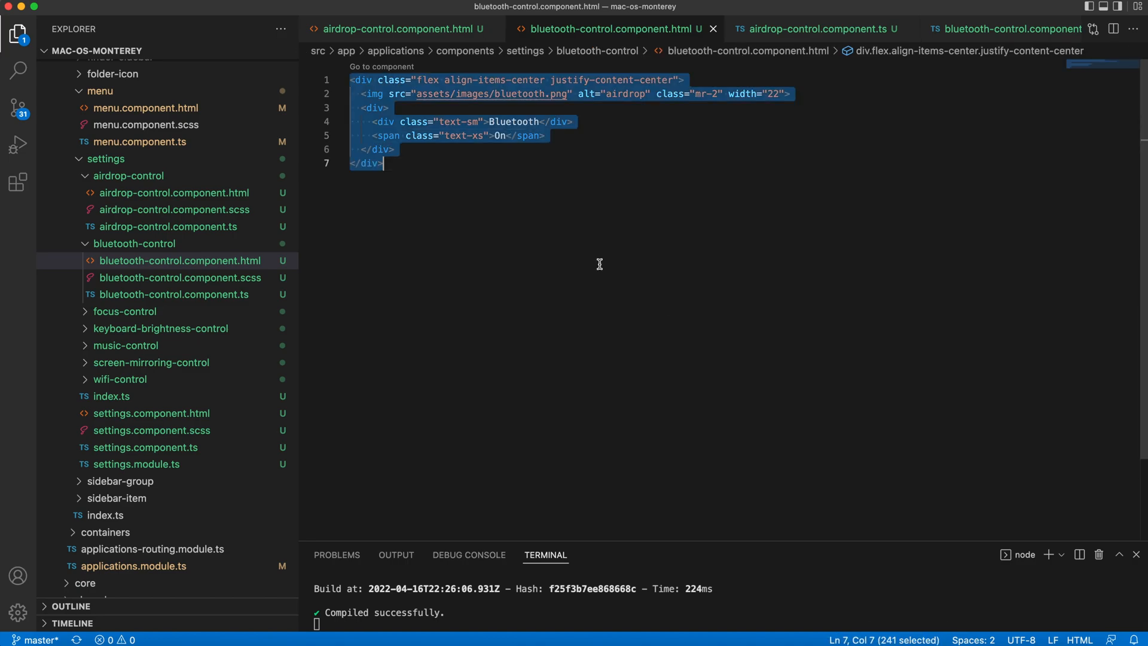
- Make the Wi-Fi template use a pi pi-wifi text-2xl mr-2 icon labelled WI-FI, Not connected
left_click(120, 378)
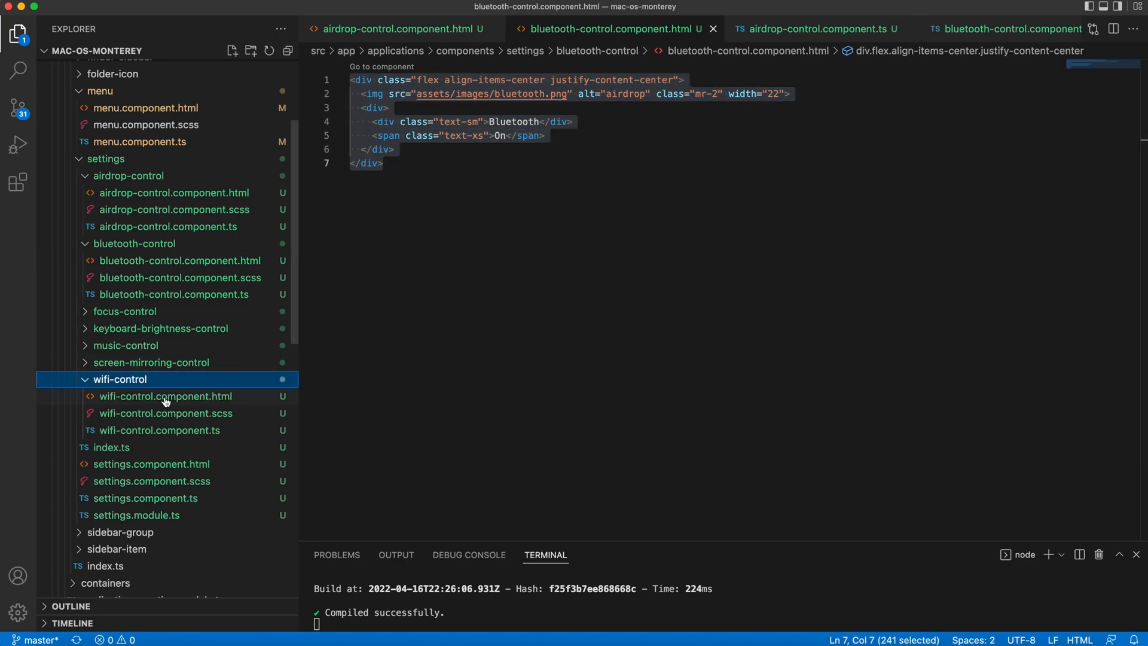
left_click(164, 396)
type("<i></i>")
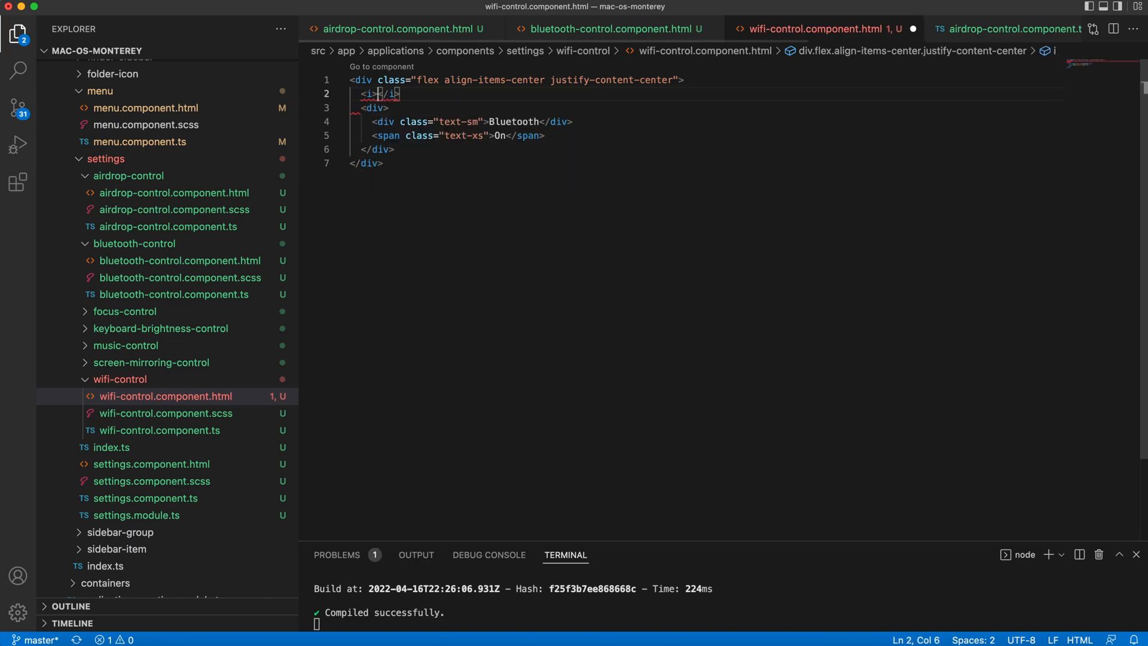
type("class=\"pi pi-wifi text-2\"")
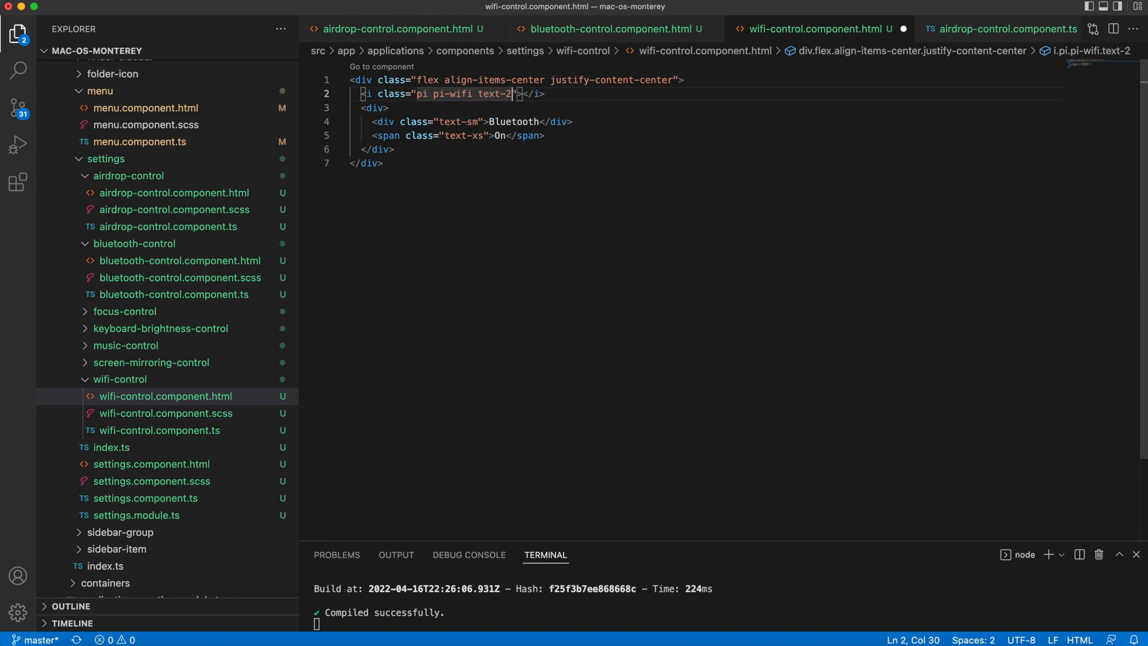
type("xl")
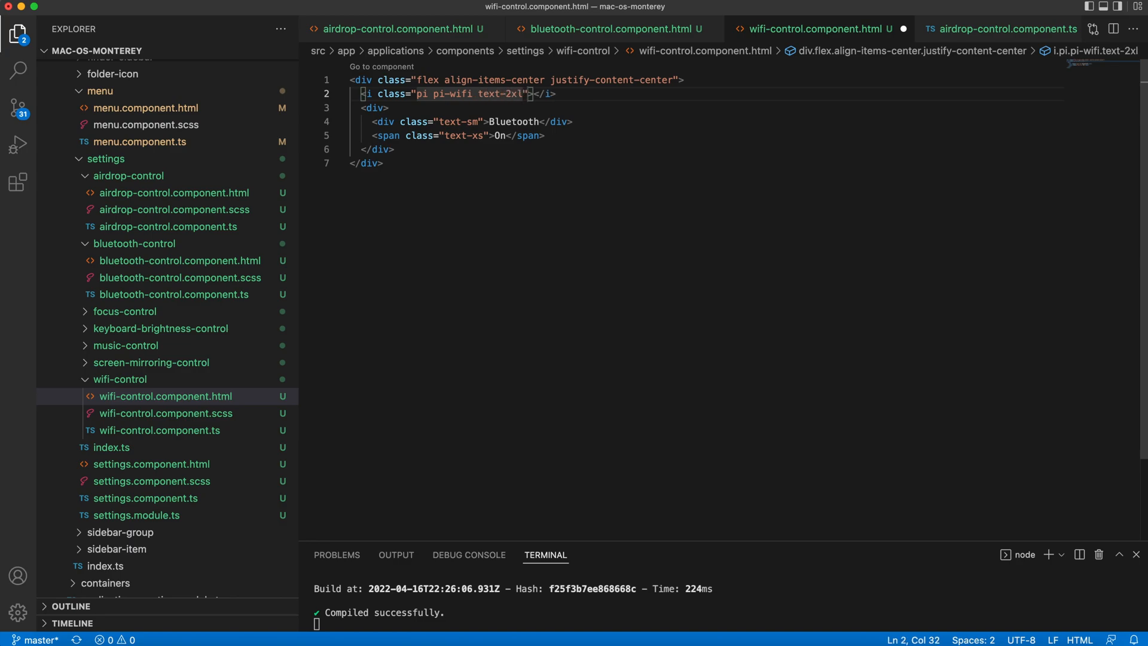
type("mr-2")
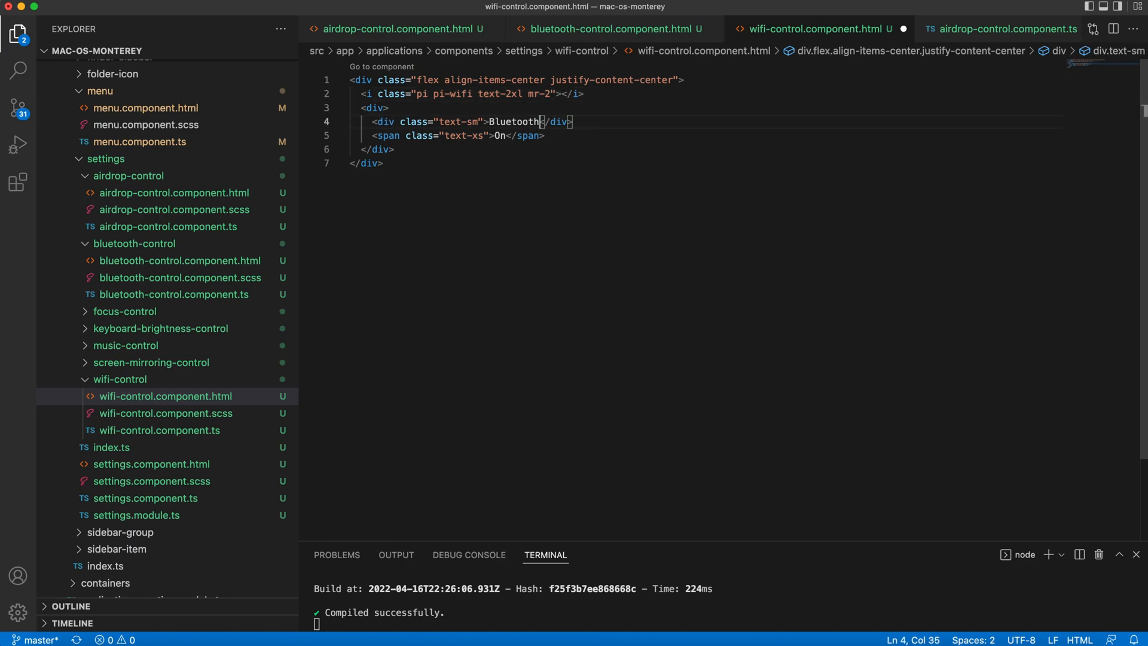
double_click(514, 121)
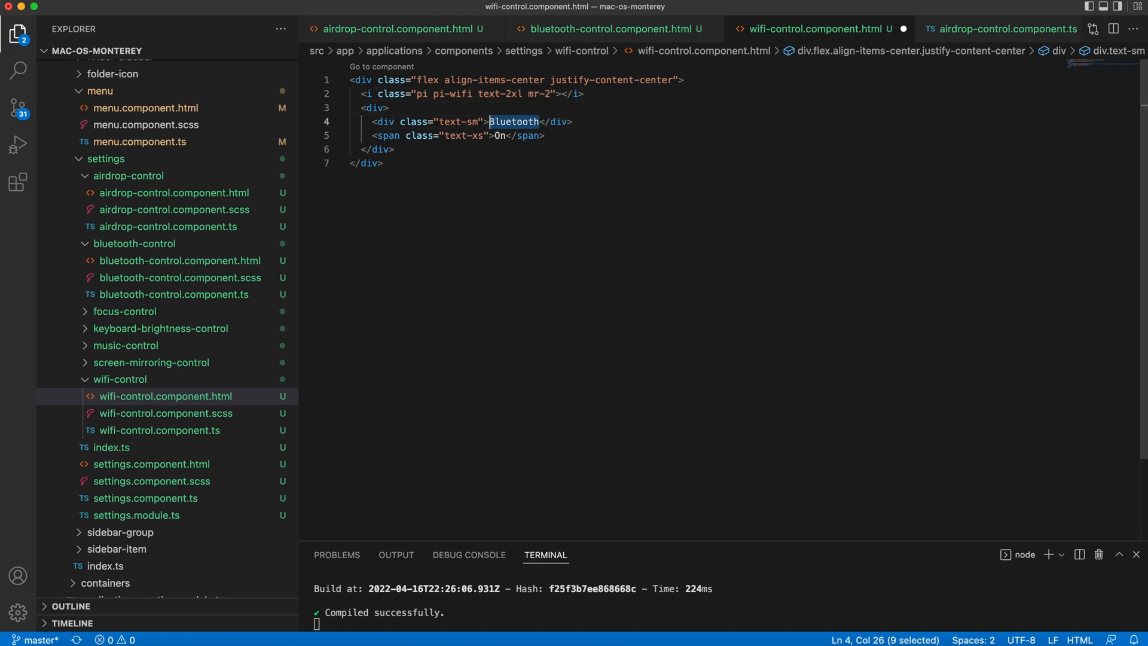
type("WI-FI")
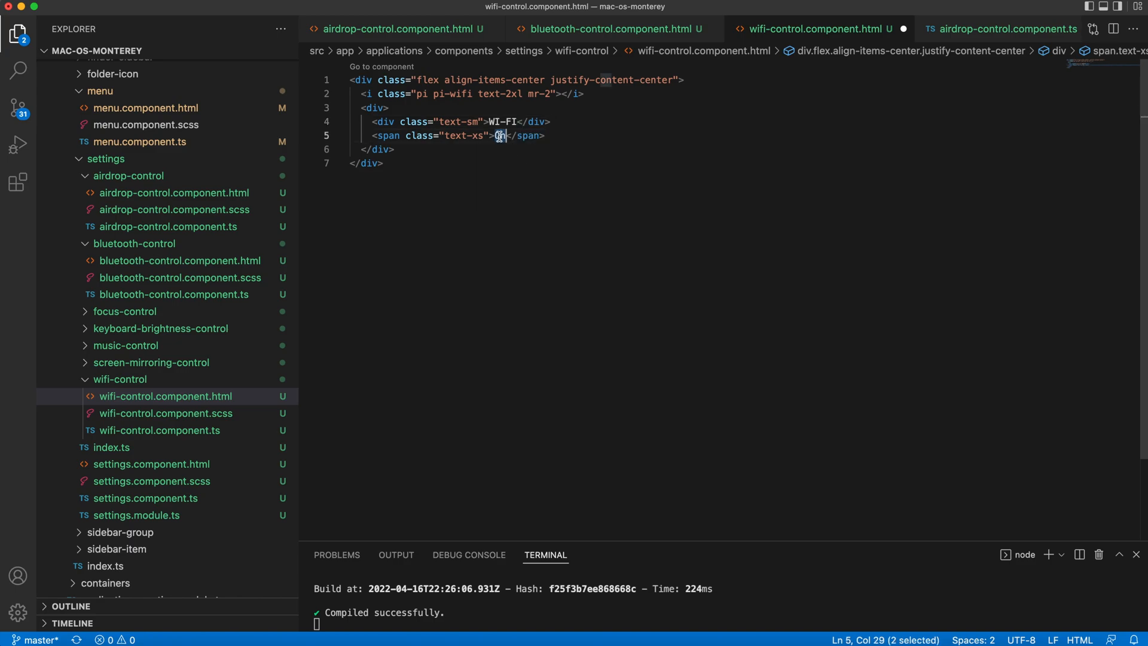
type("Not")
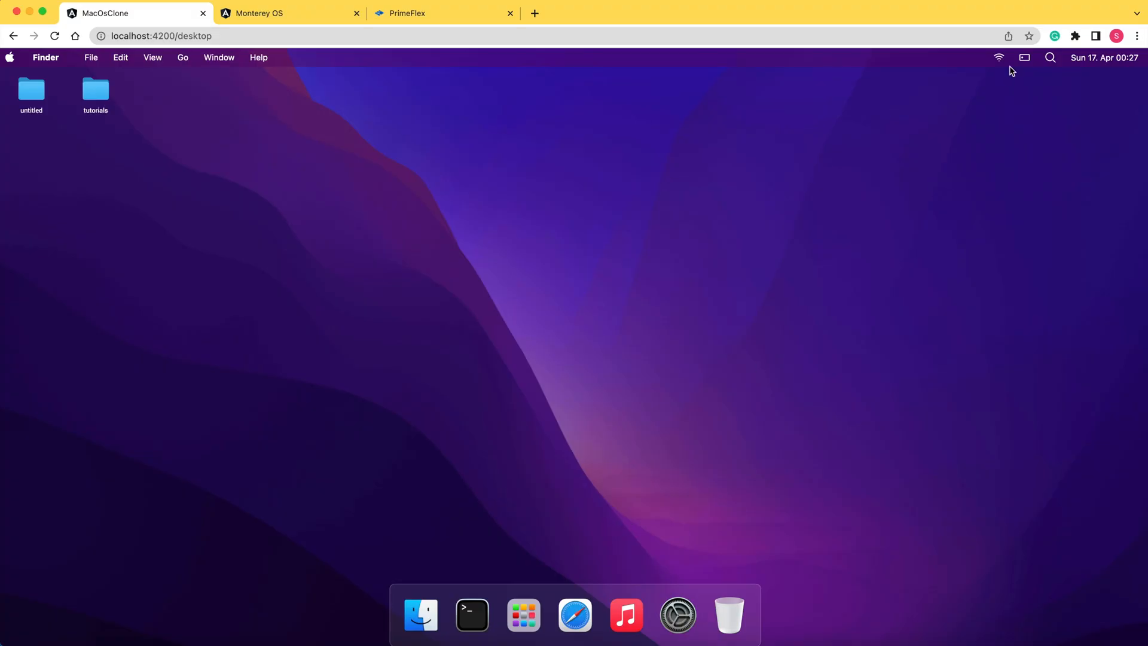
left_click(1024, 57)
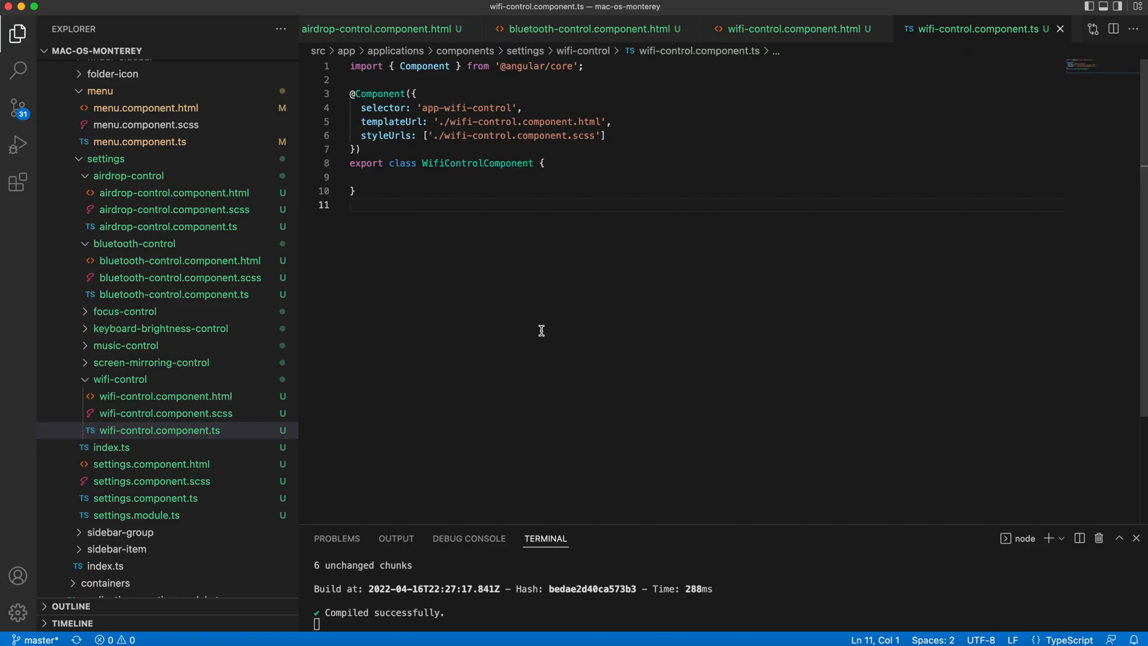
- Build the Focus template with m-3 margin, a pi-moon icon and a single Focus label
left_click(125, 311)
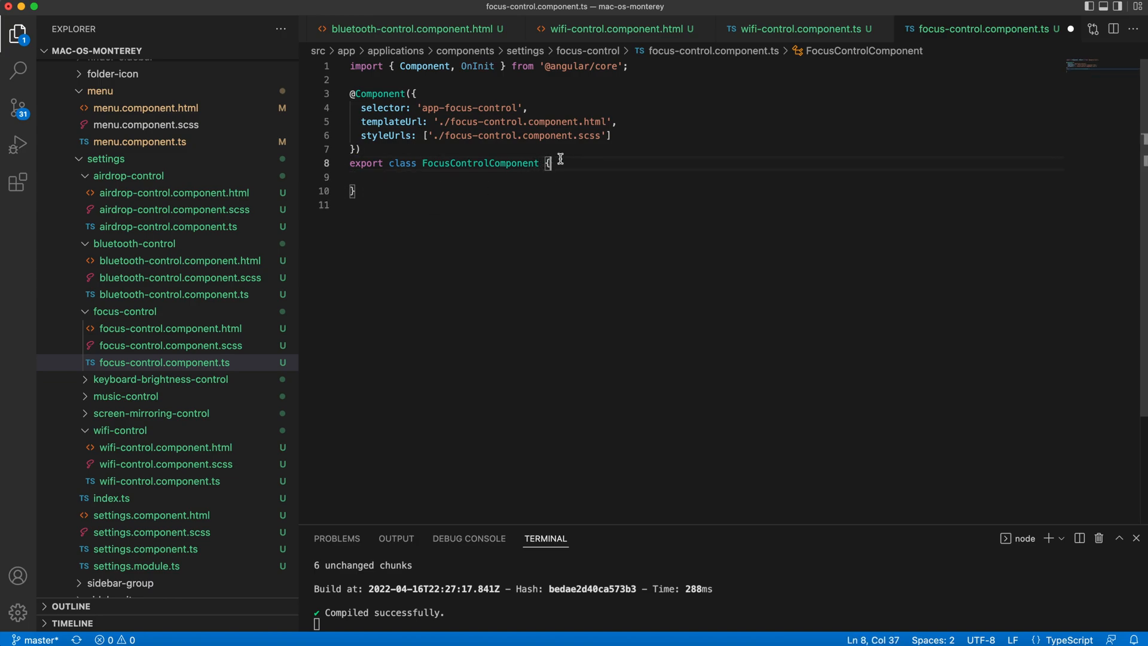
left_click(169, 328)
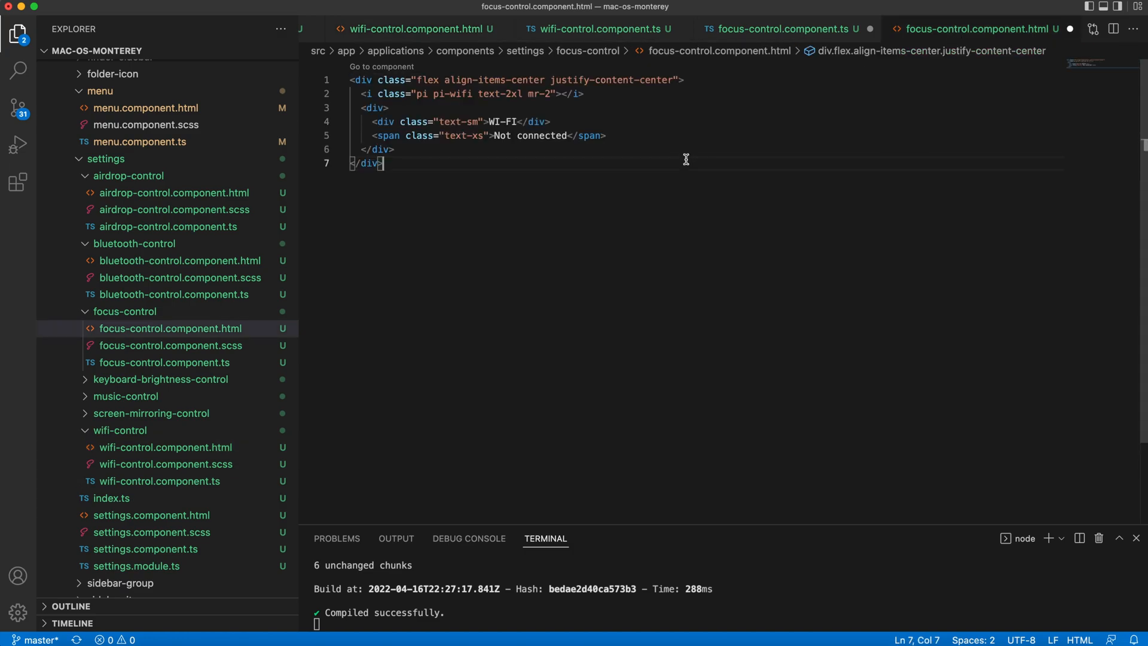
type("m-3")
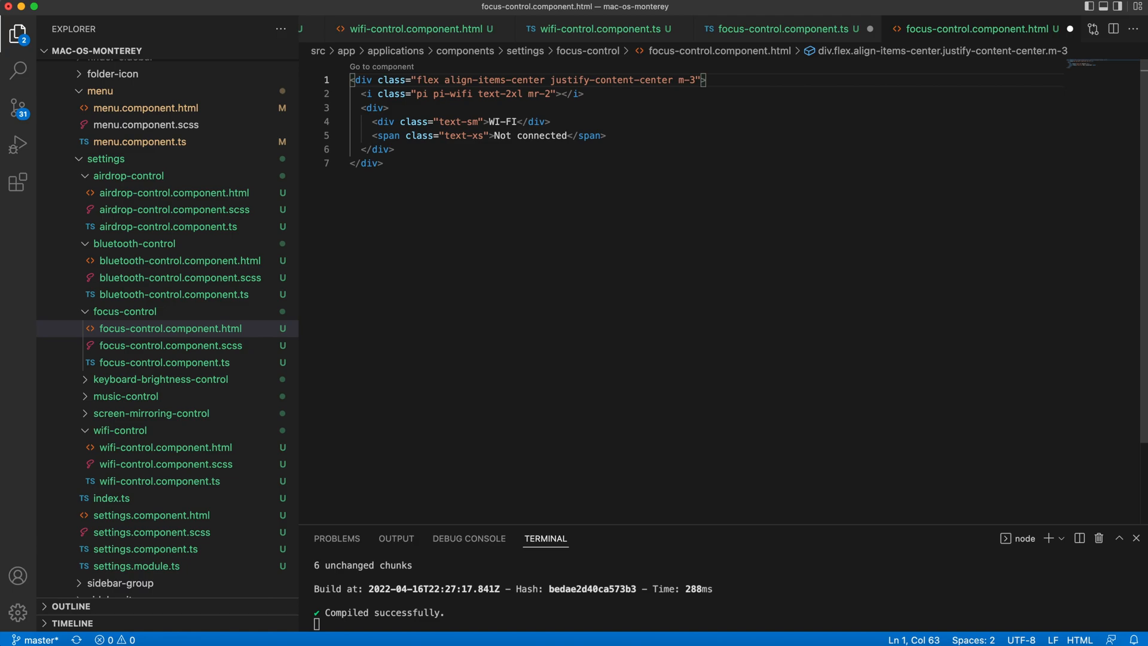
left_click(399, 149)
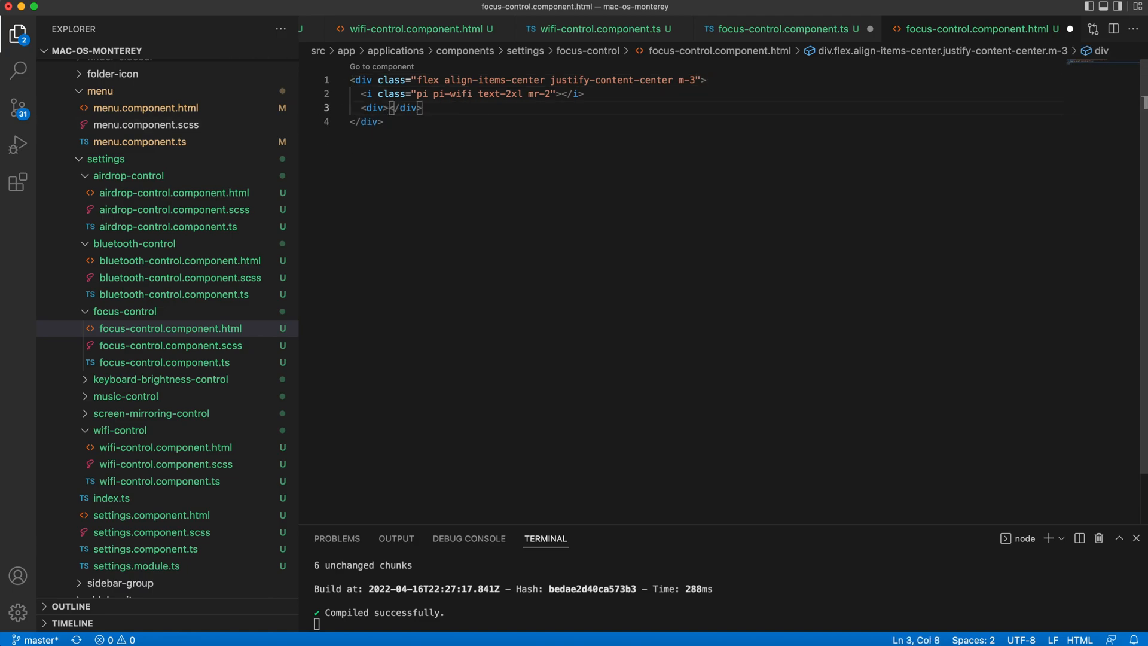
type("Focus")
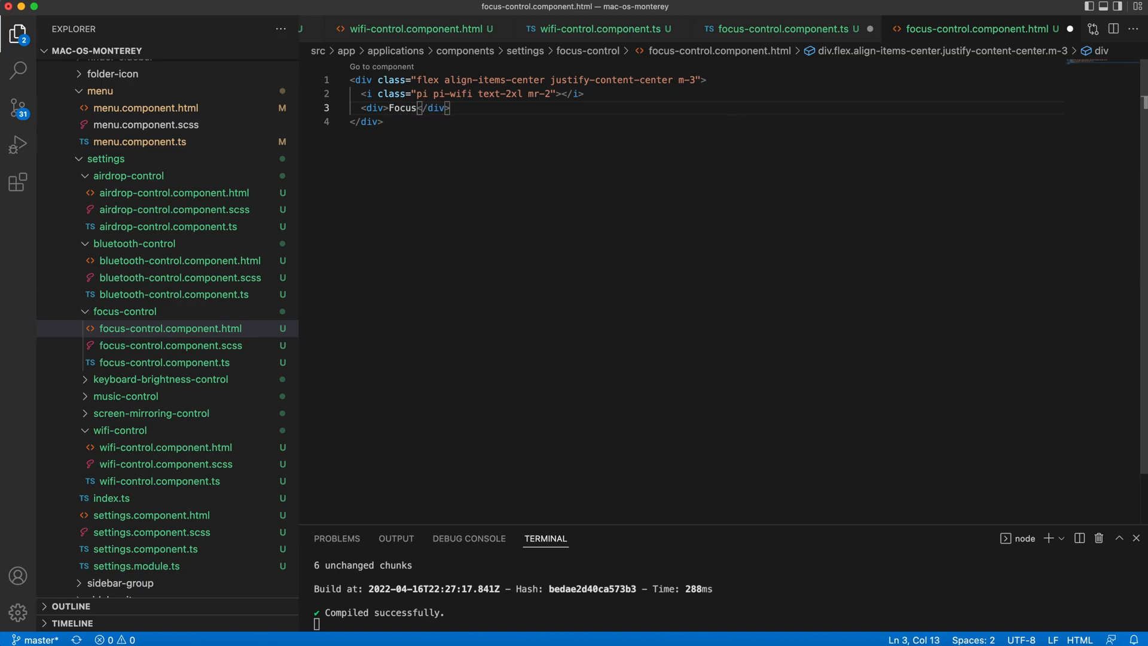
double_click(463, 94)
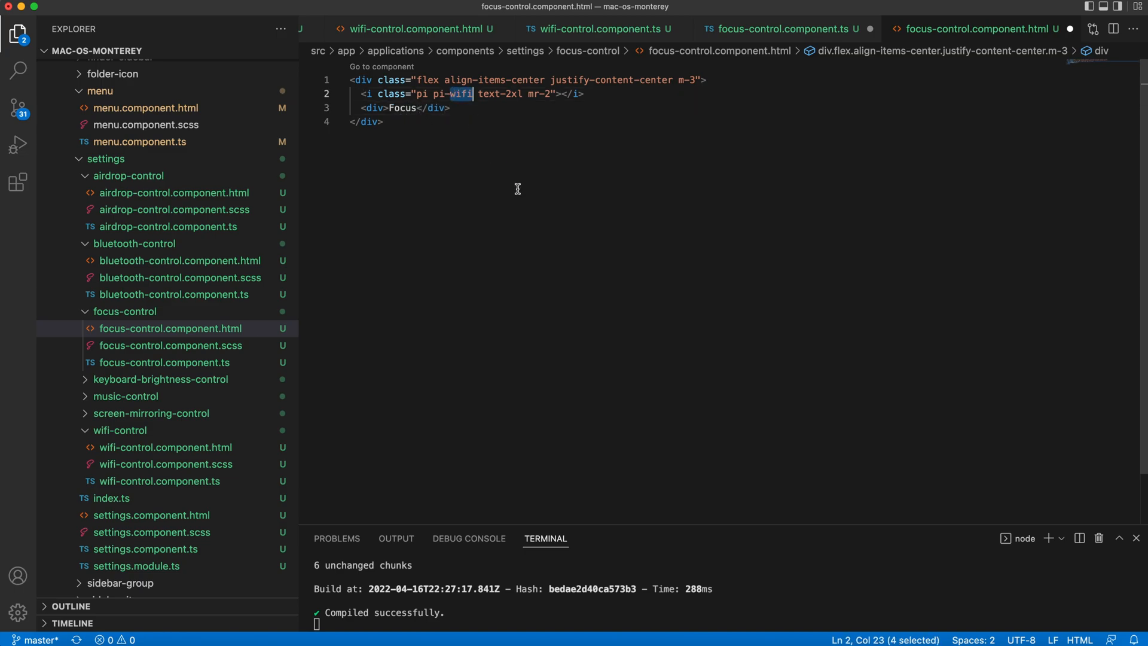
type("moon")
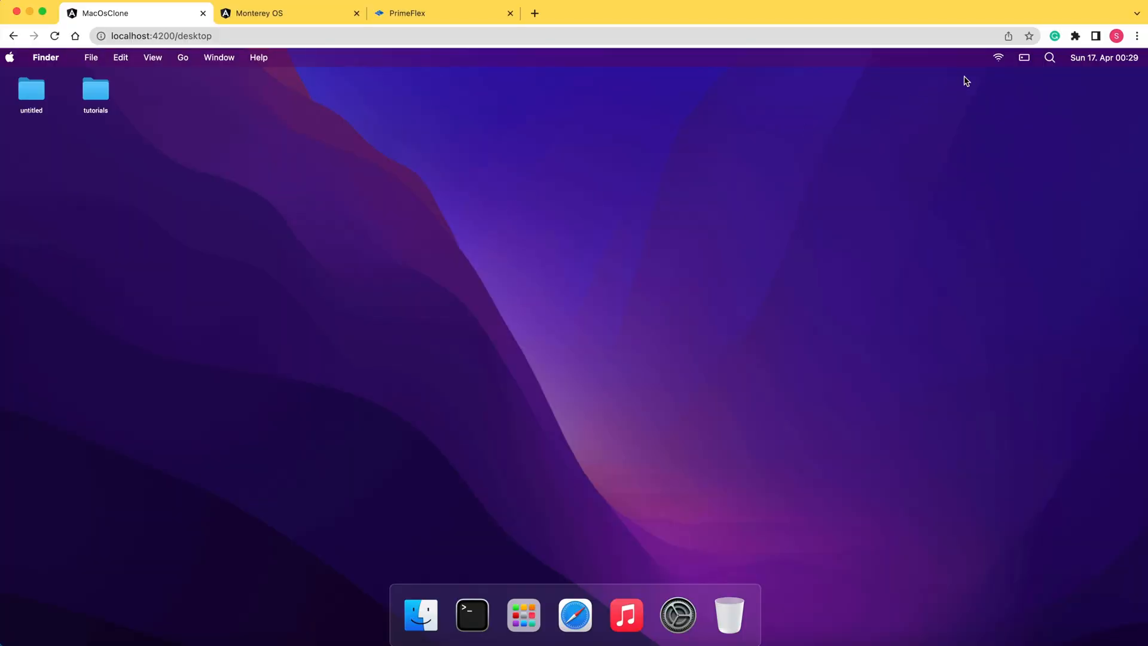
left_click(1024, 58)
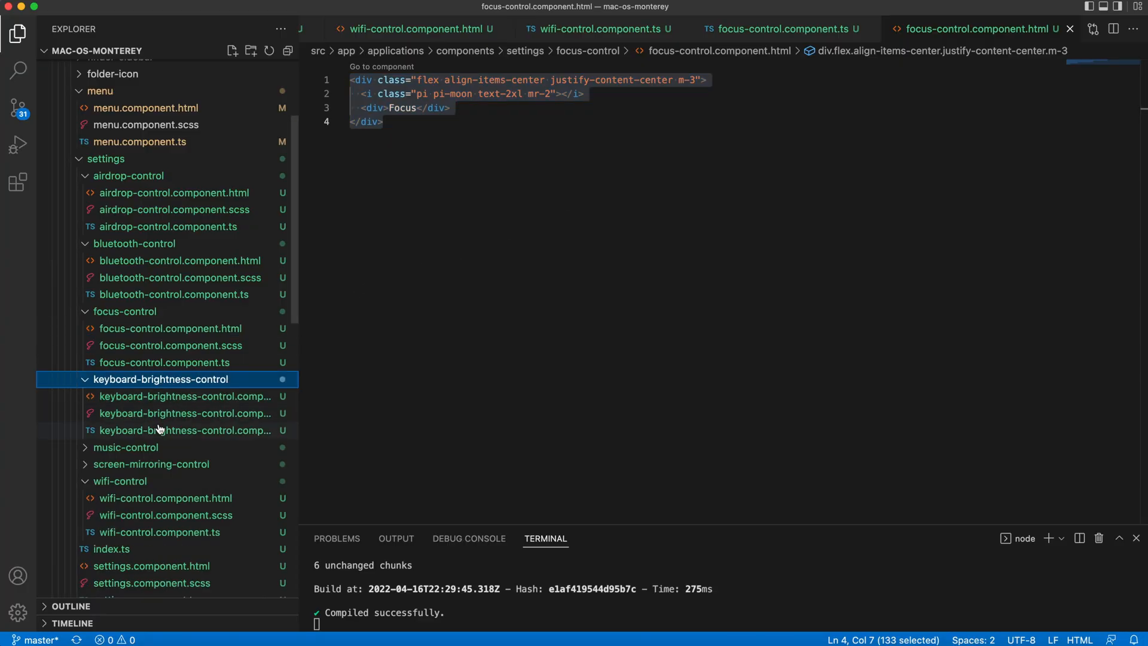
- Build the Keyboard Brightness template with a pi-sun icon above its label in a flex-column div
left_click(184, 396)
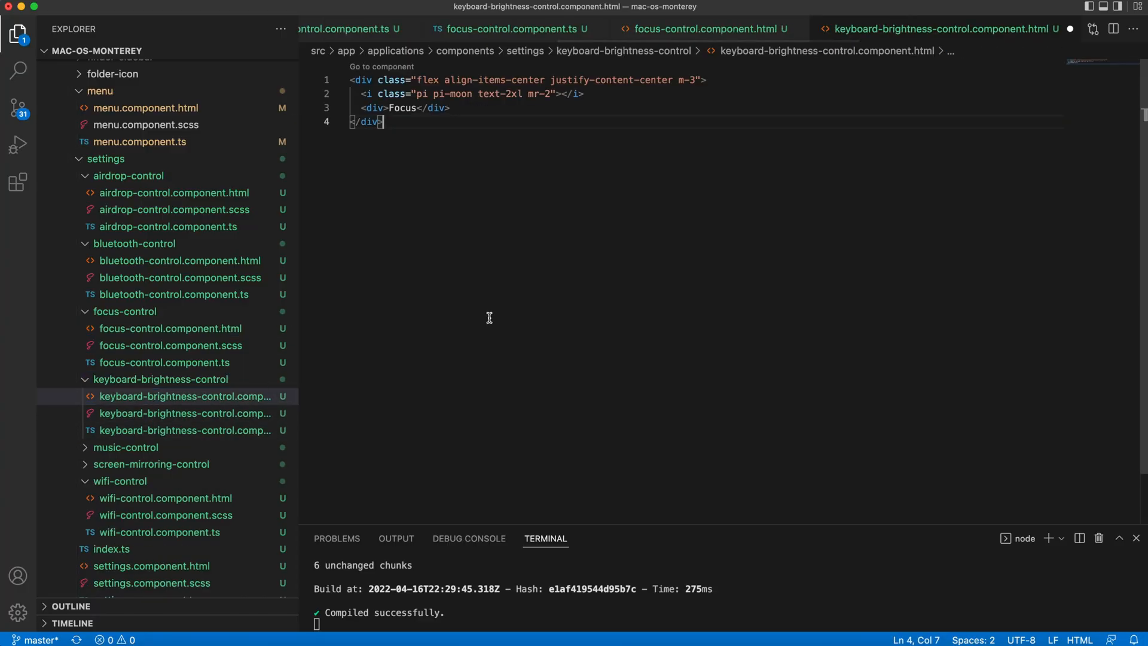
double_click(461, 93)
type("Ke")
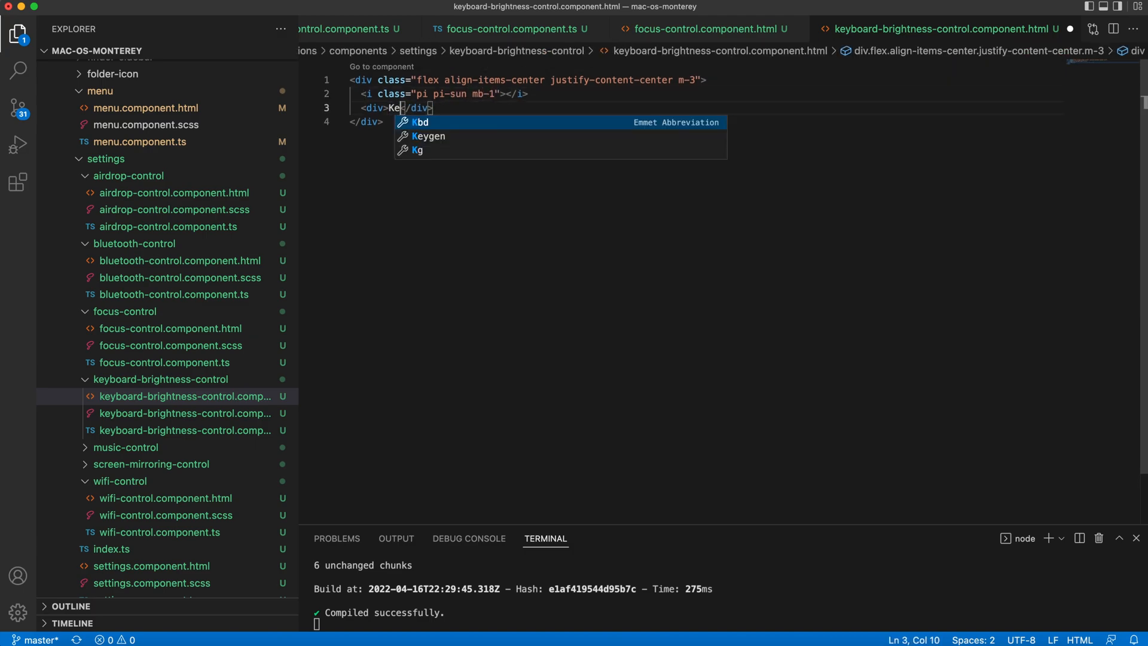
left_click(943, 28)
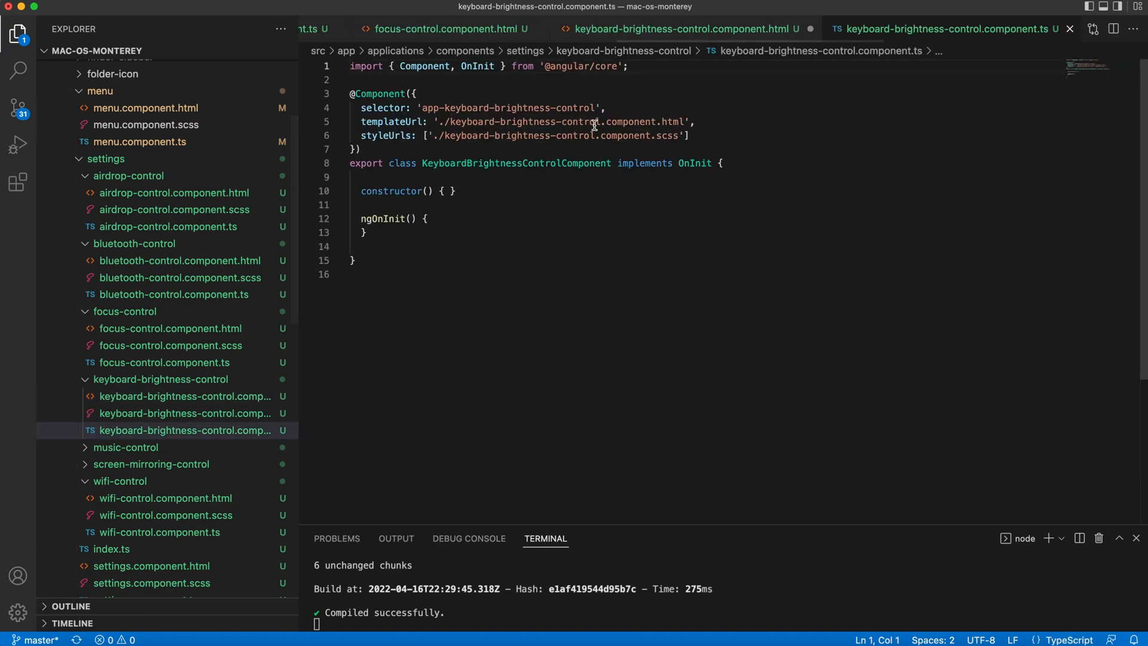
left_click_drag(617, 162, 711, 163)
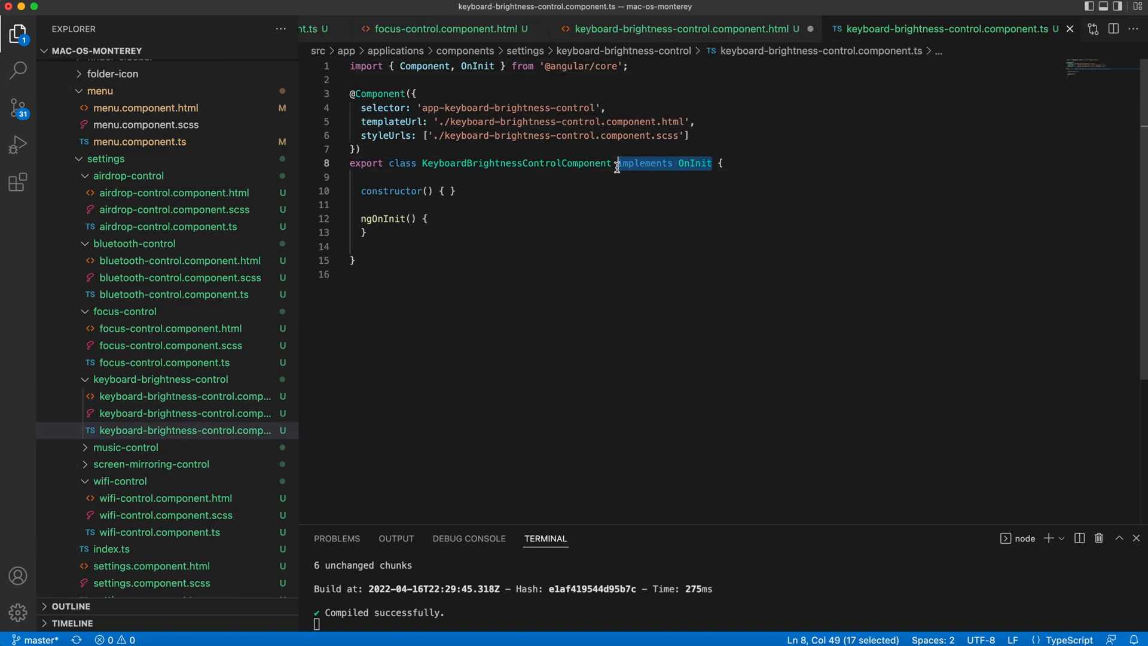
type("ch")
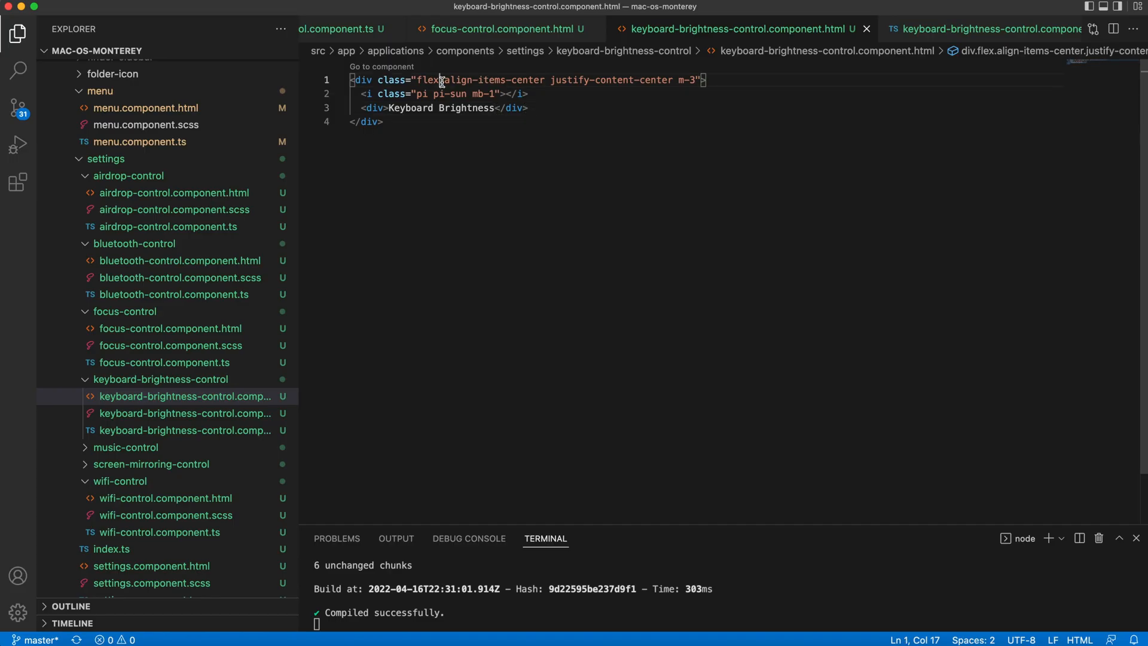
type("flex")
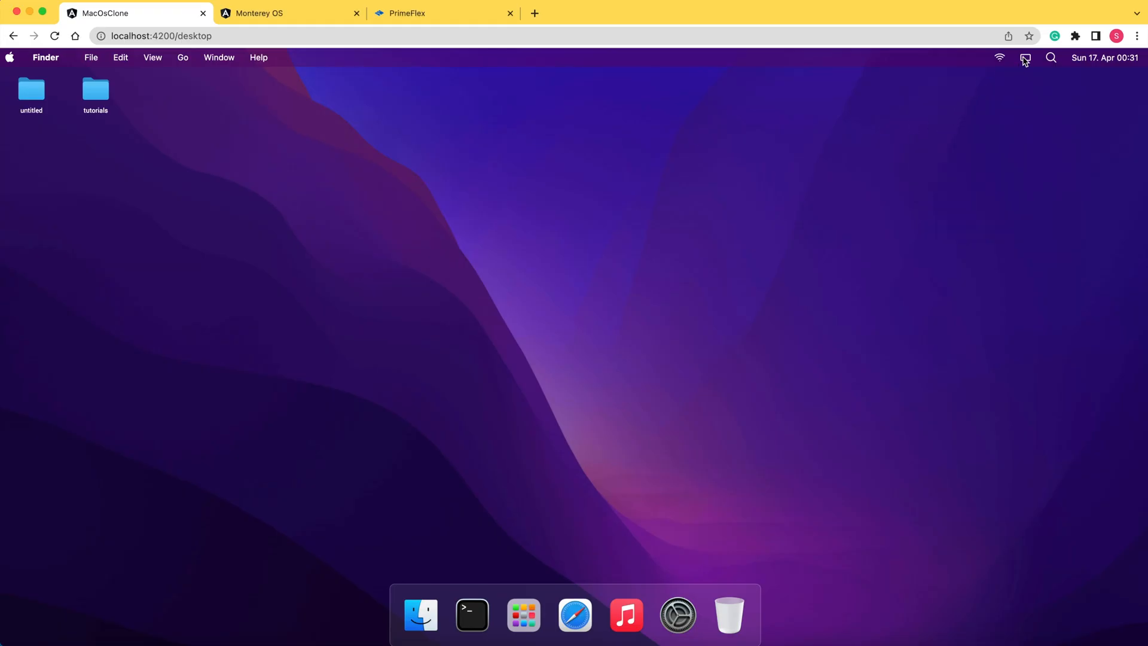
left_click(1024, 57)
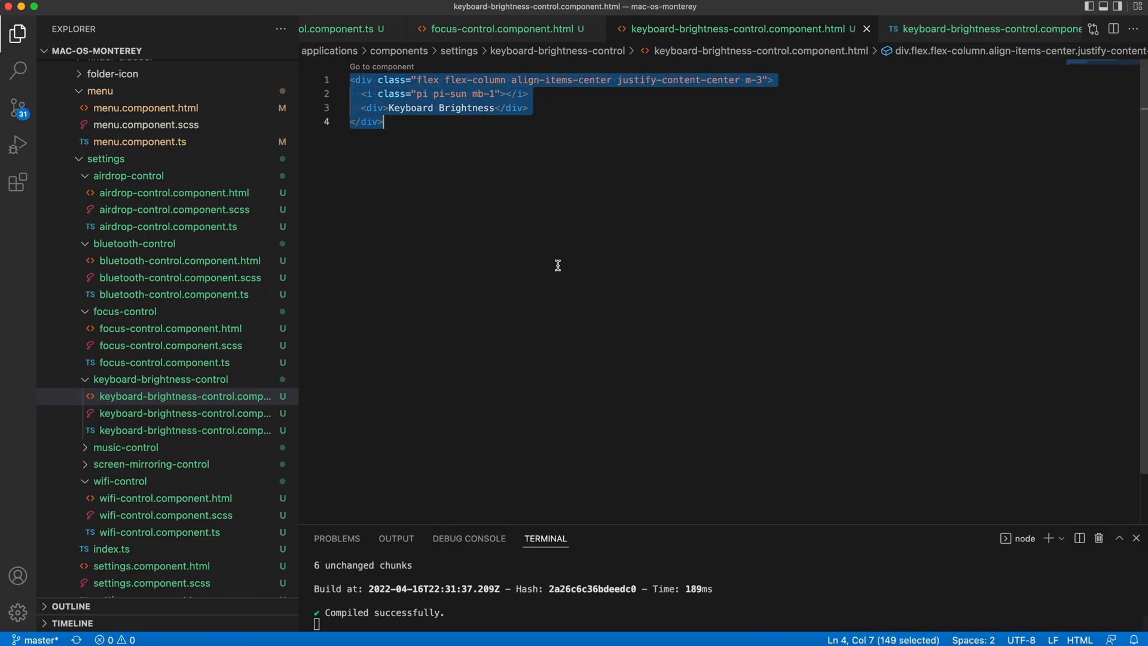
scroll("down", 3)
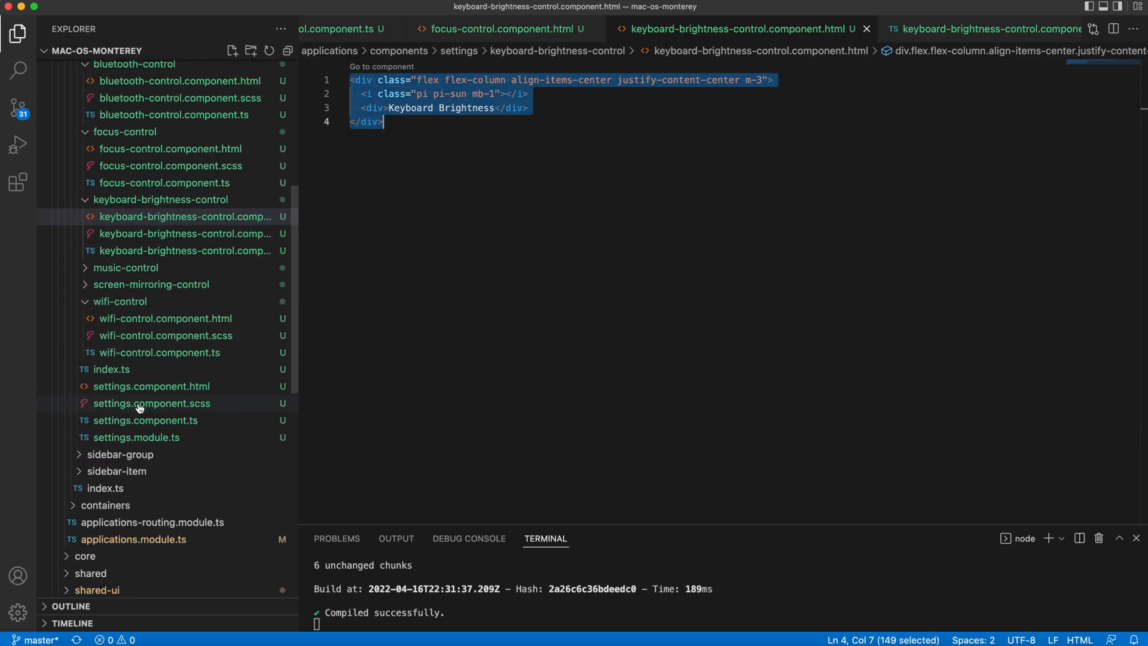
- Adapt the pasted markup to a pi-clone icon labelled Screen Mirroring
left_click(151, 284)
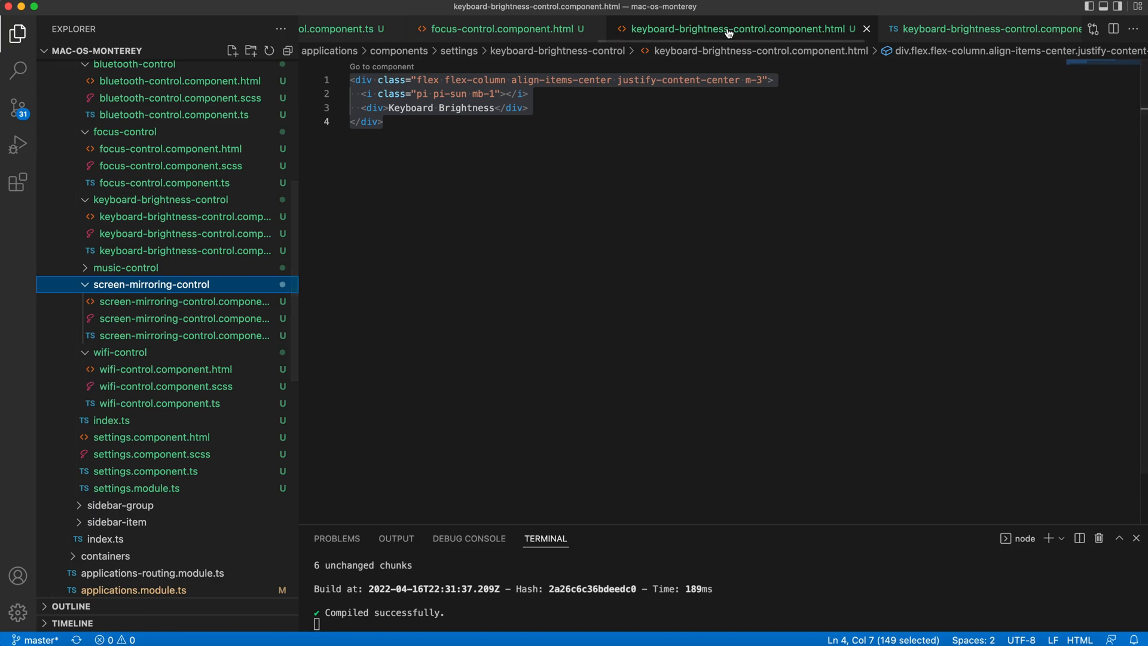
left_click(866, 29)
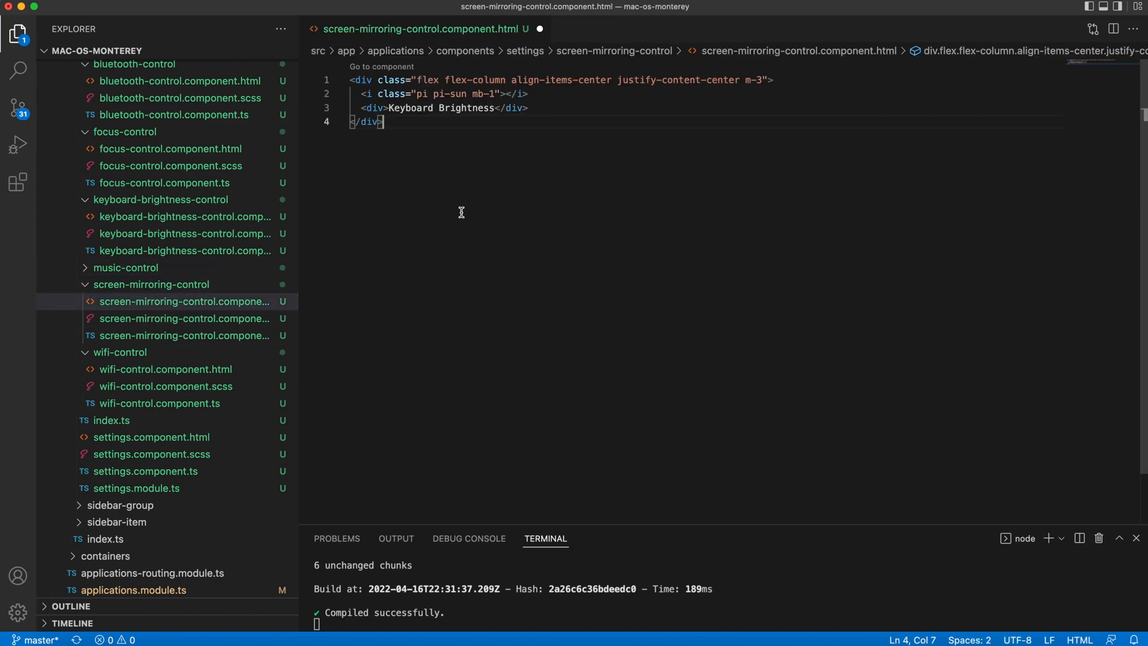
double_click(459, 93)
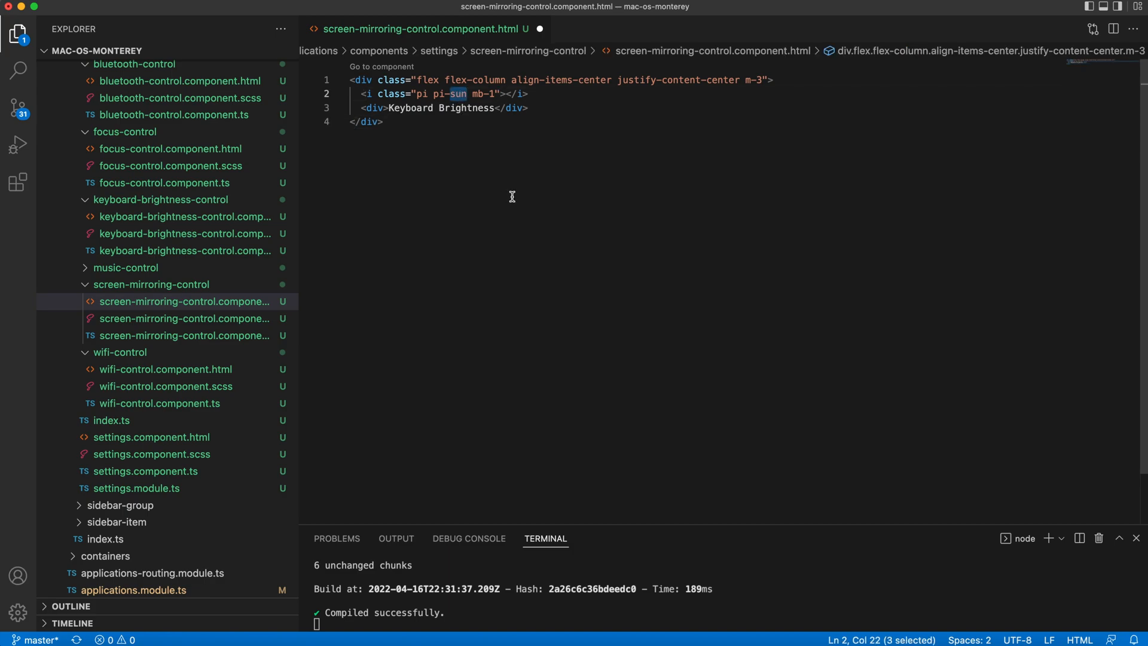
type("clone")
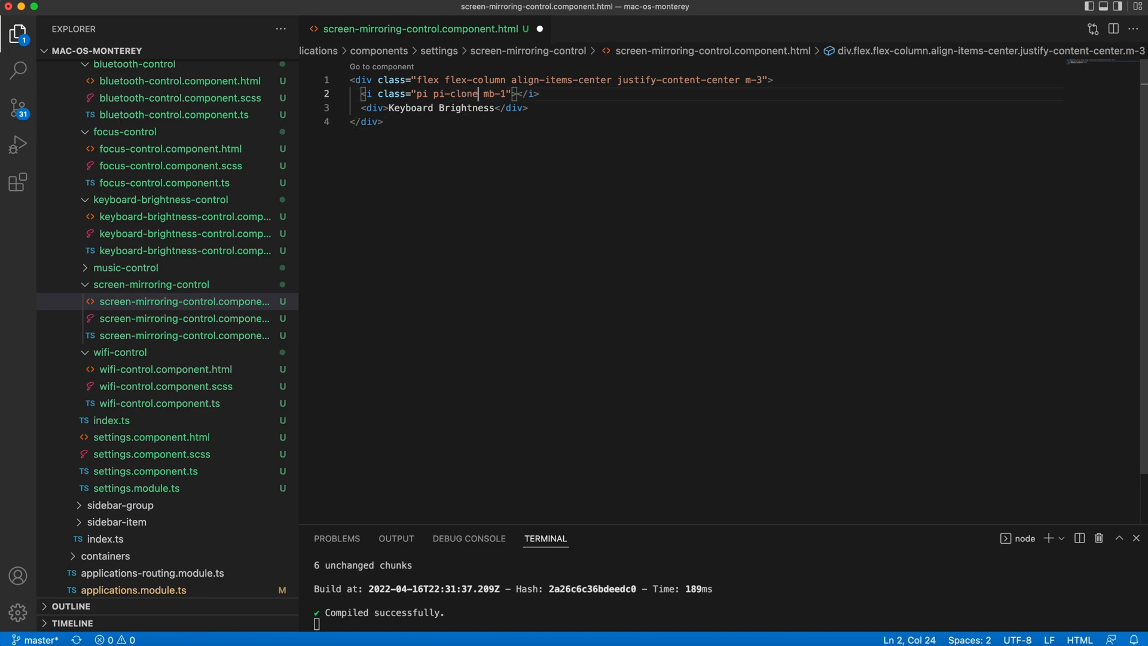
double_click(454, 107)
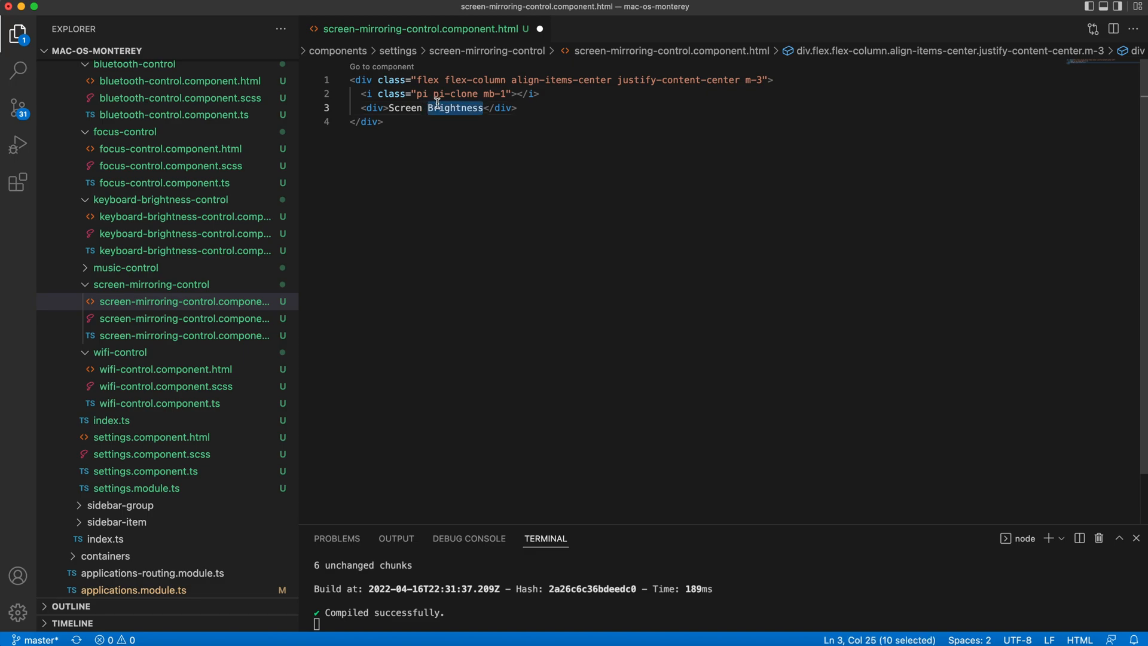
type("Mirroring")
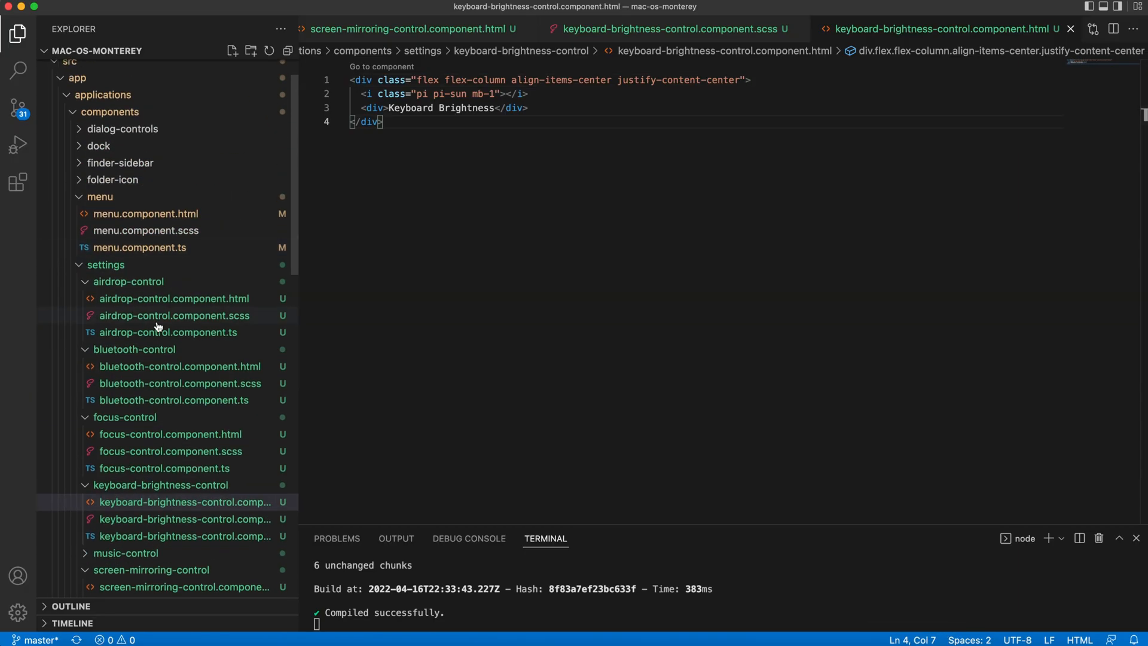
- Open music-control.component.html and add a p-1 wrapper with a flex div
type("music")
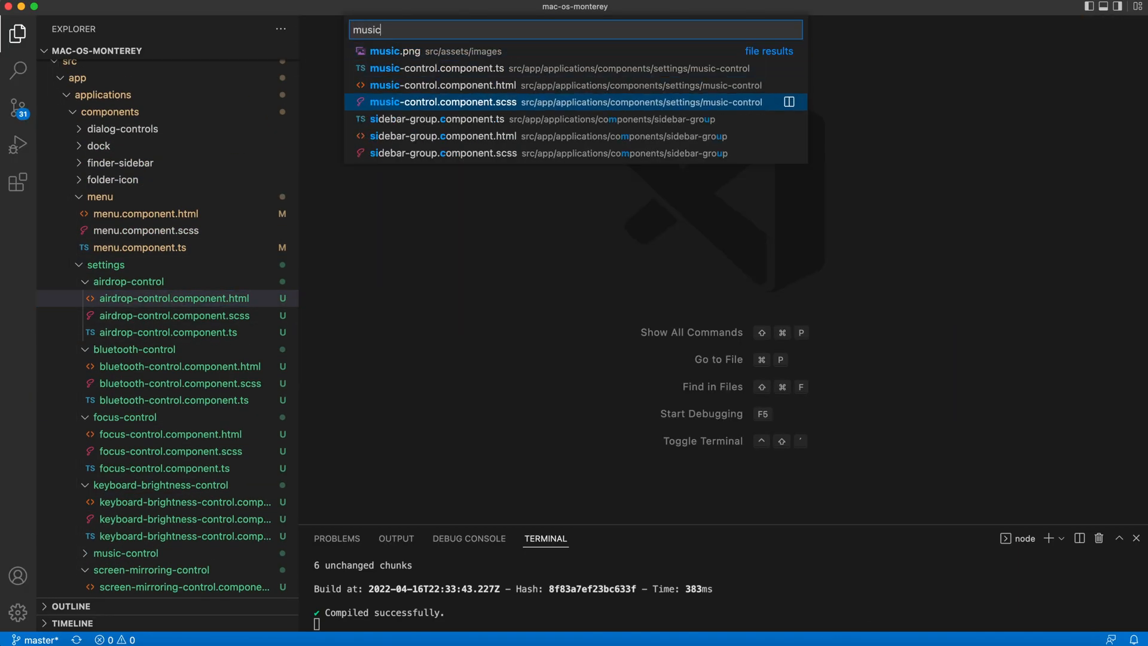
left_click(442, 85)
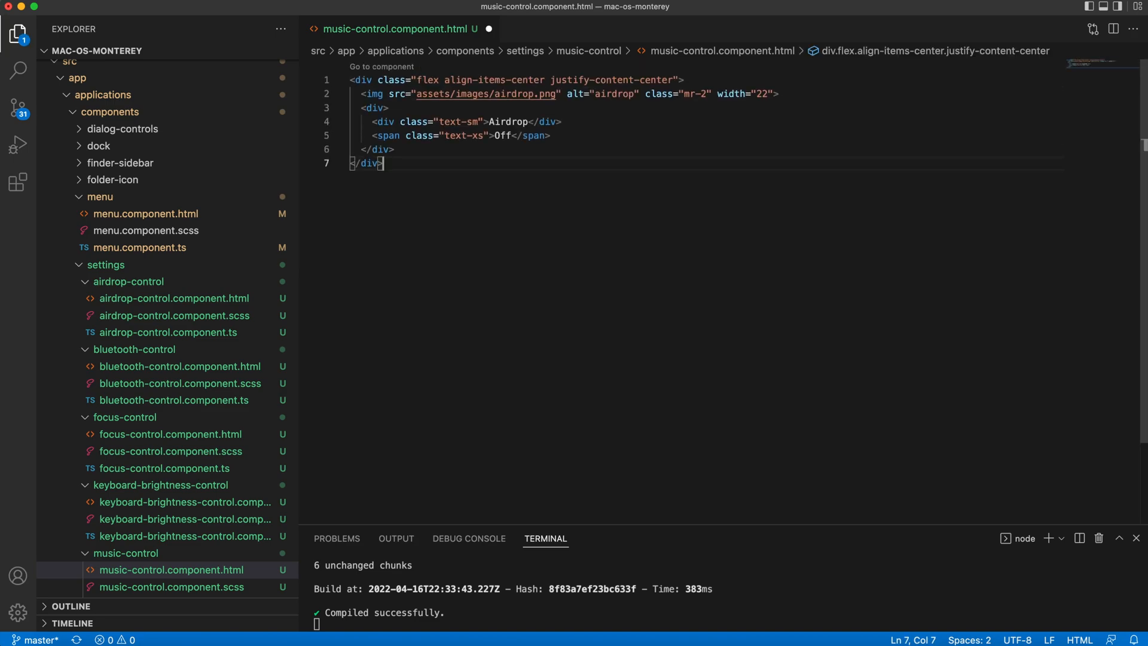
mouse_move(722, 187)
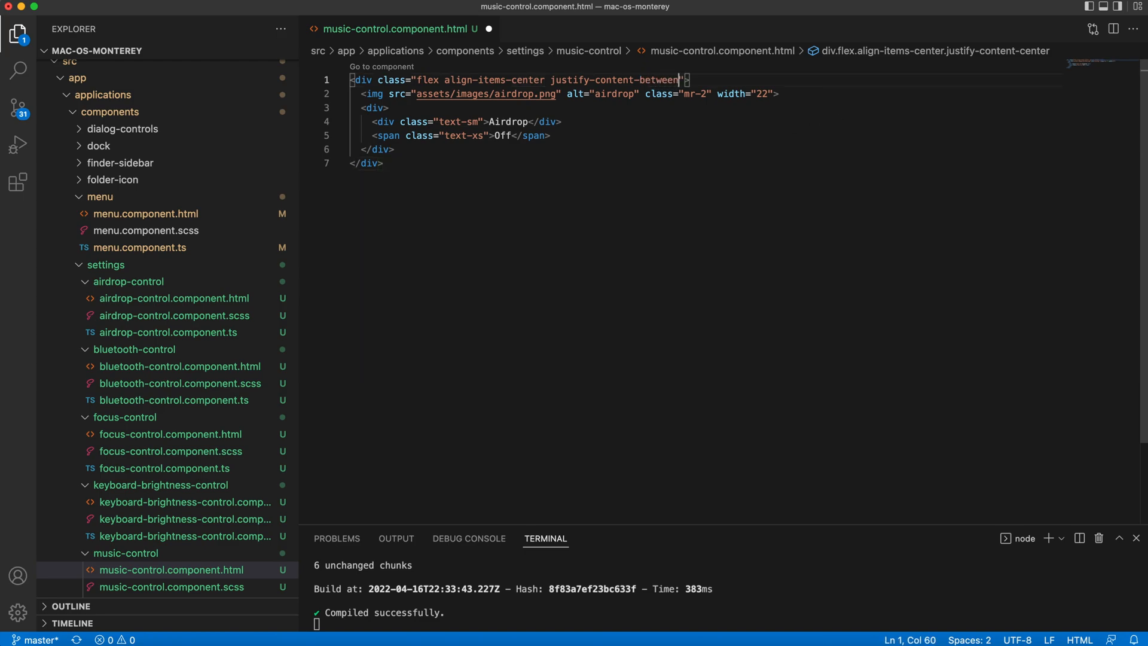
type("p-1")
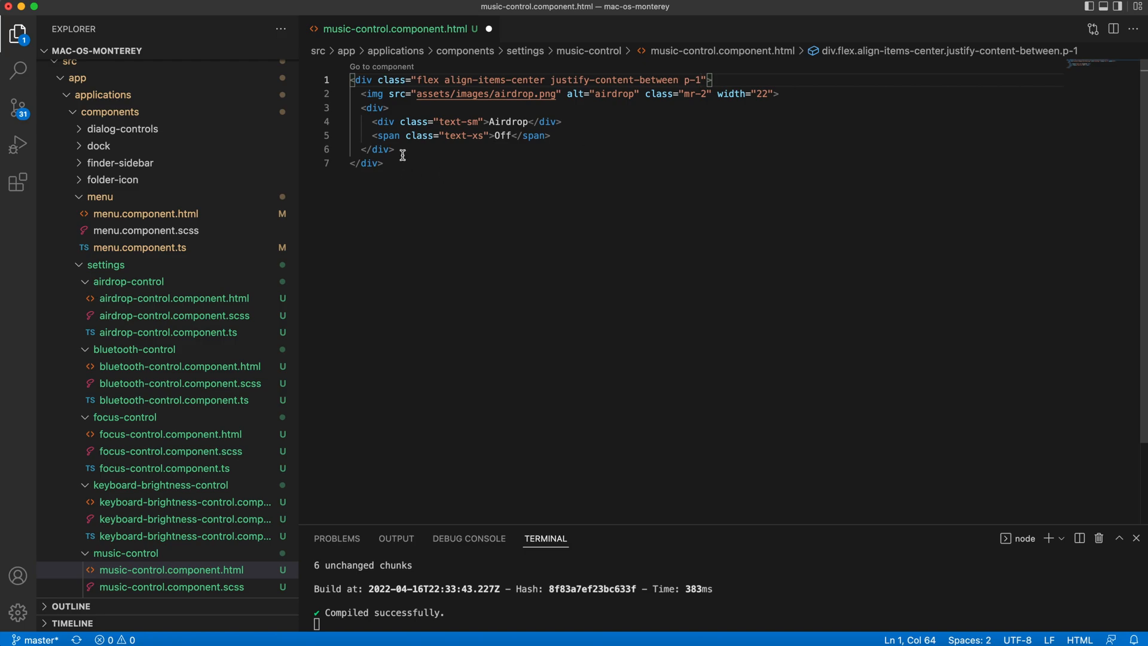
type("div.")
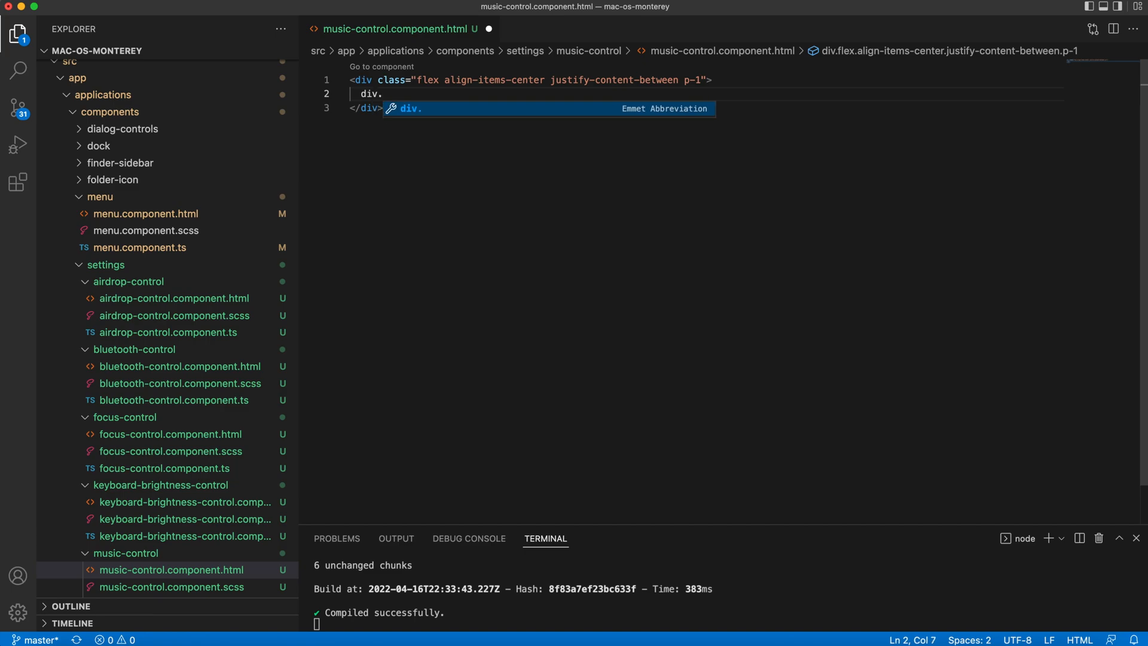
type("flex.align")
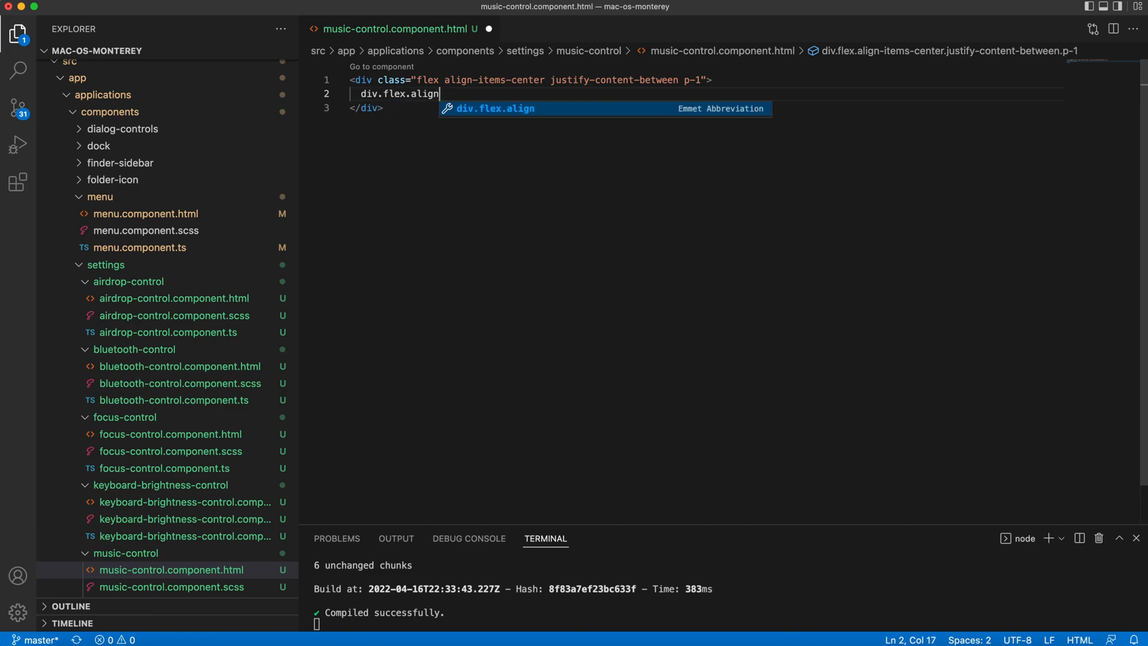
key("Tab")
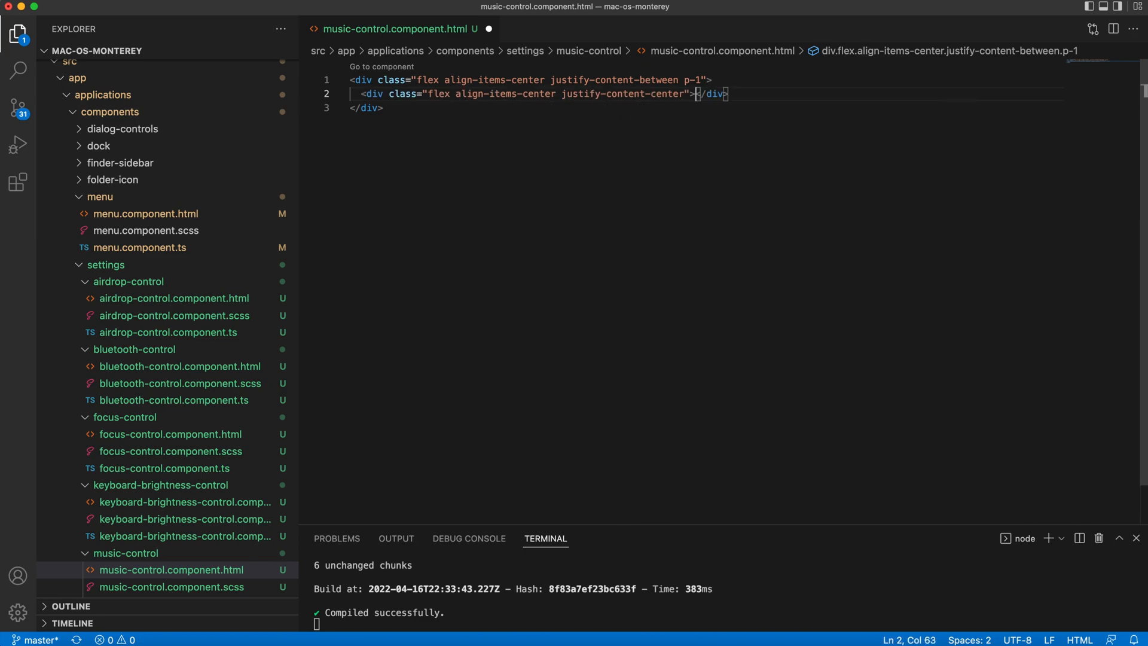
- Add the image copied from the airdrop template, changed to music.png, with a Music span
left_click(174, 298)
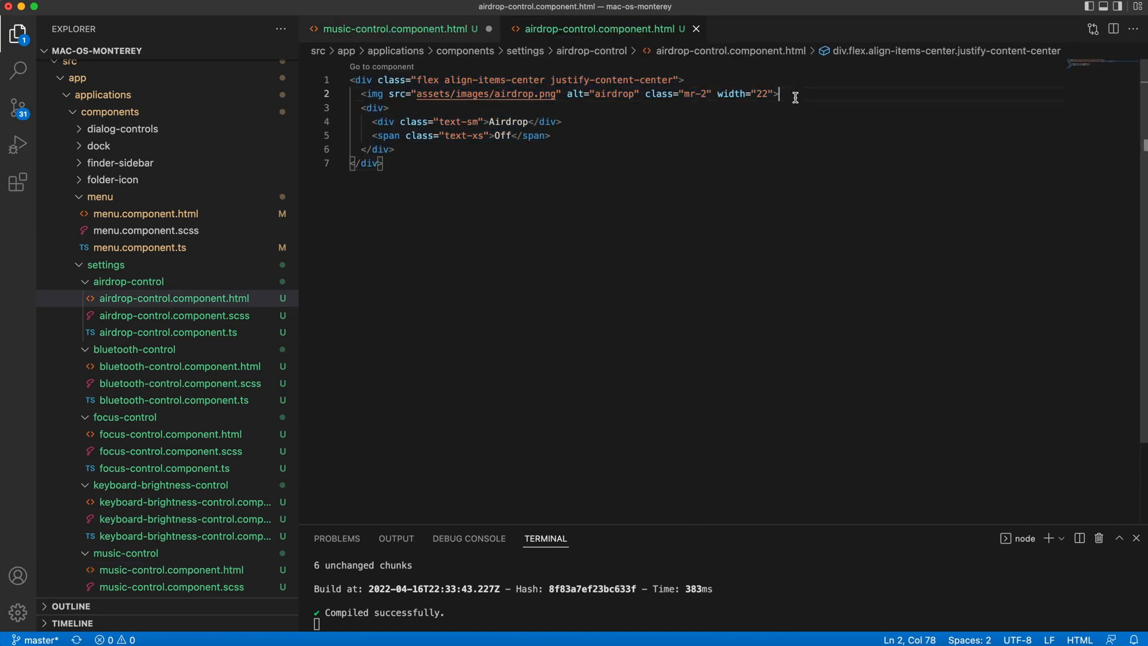
left_click(399, 29)
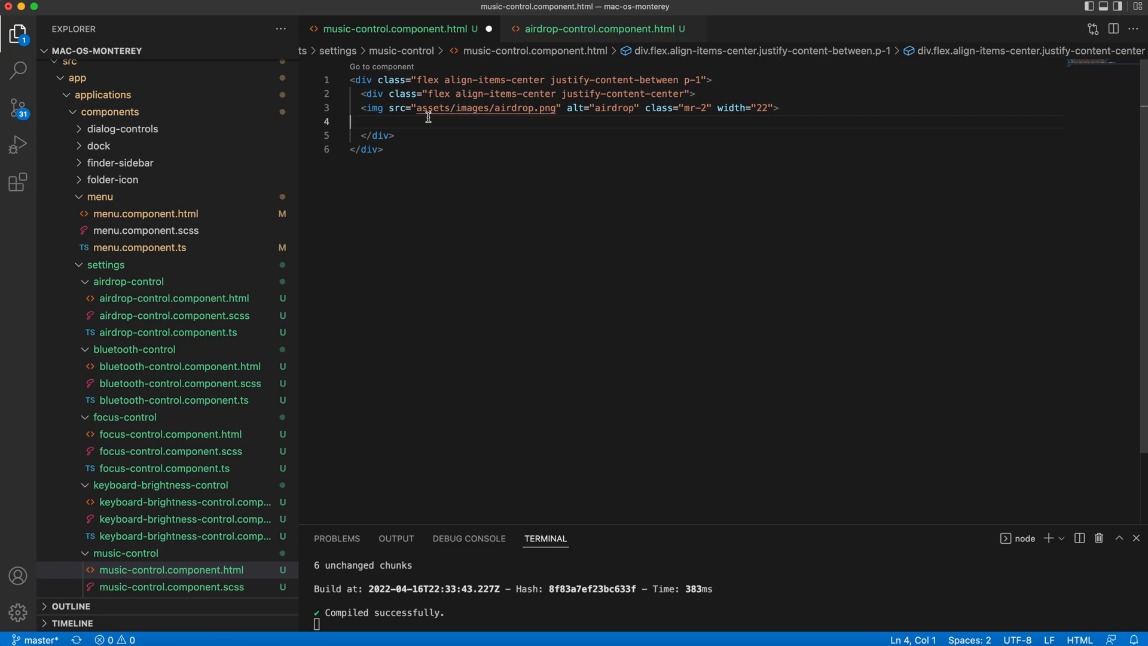
key("Backspace")
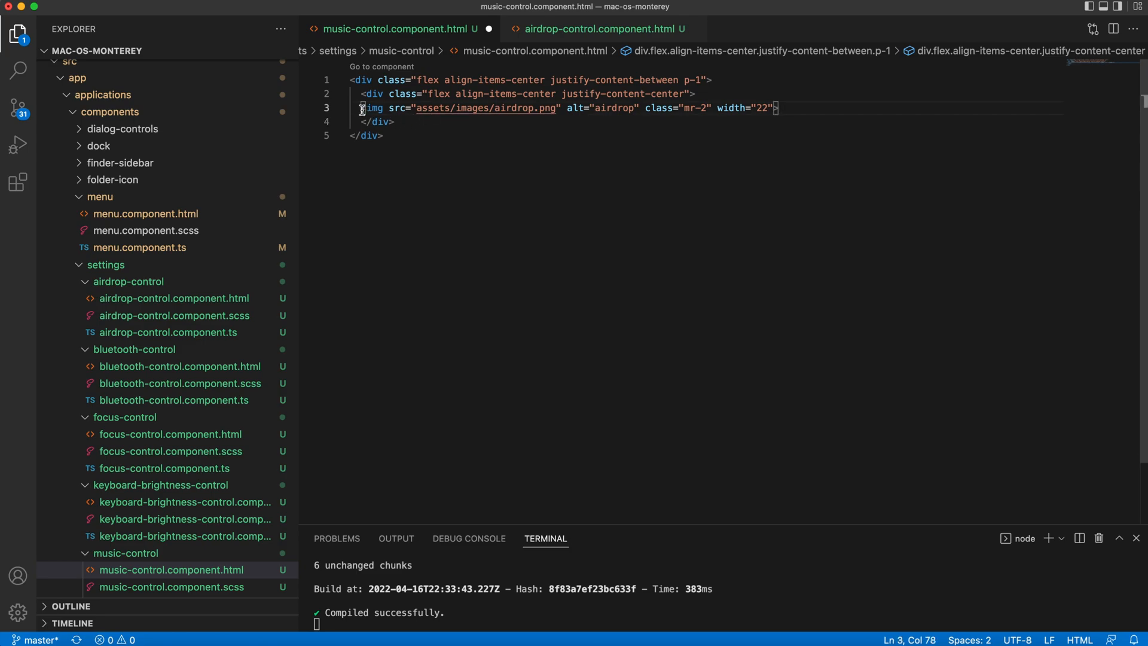
double_click(521, 108)
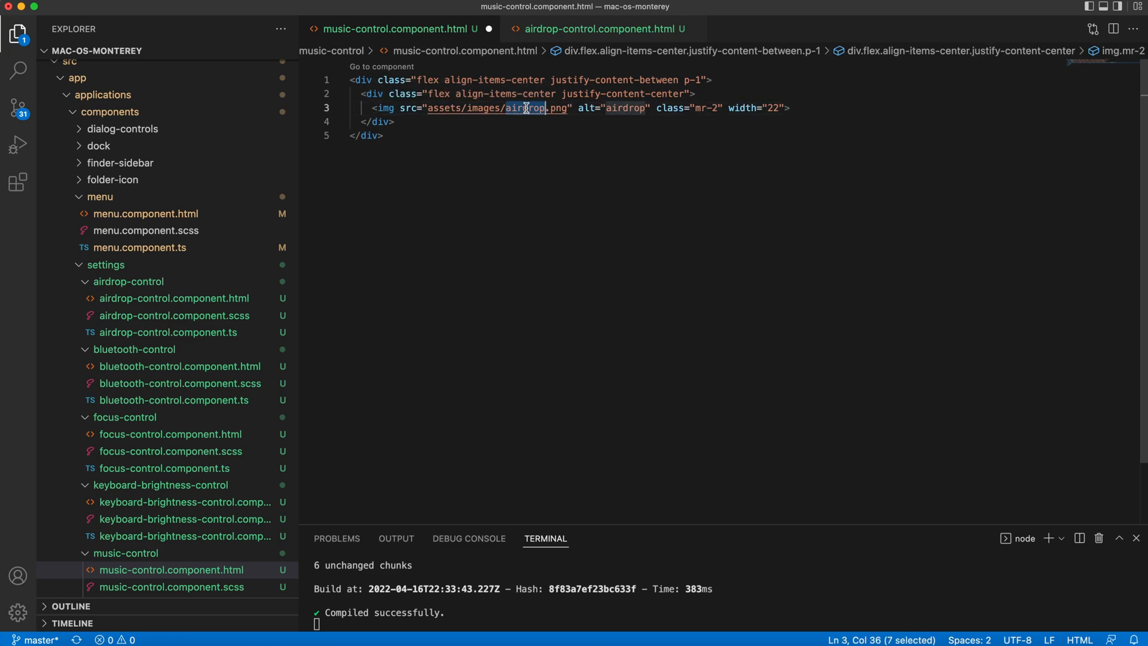
type("music")
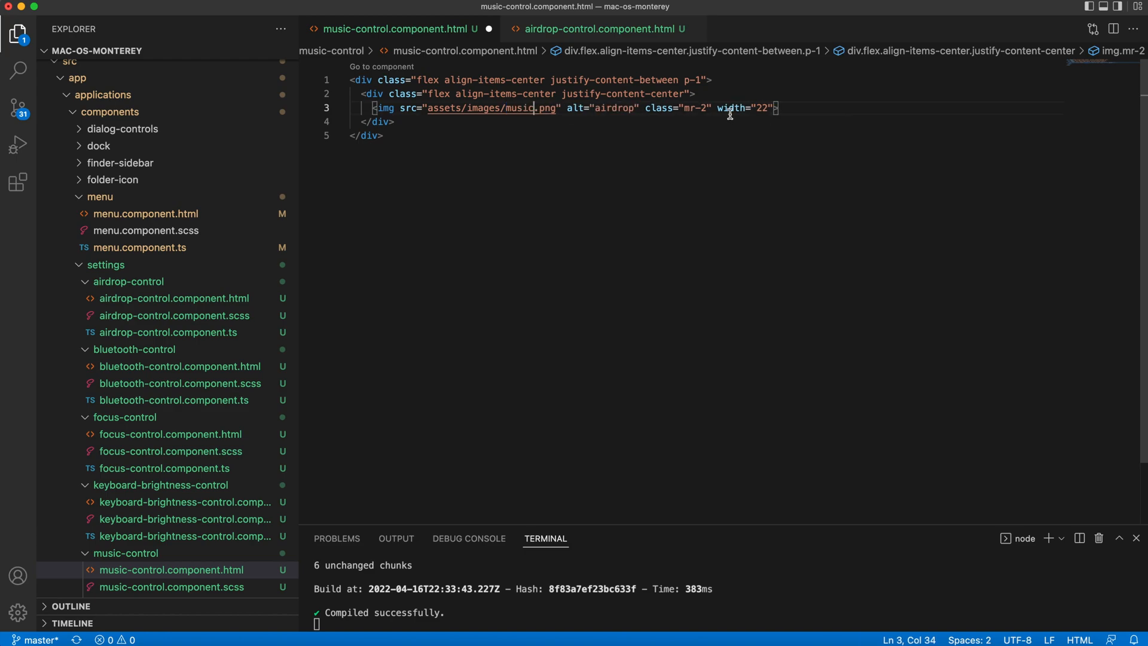
type("spa")
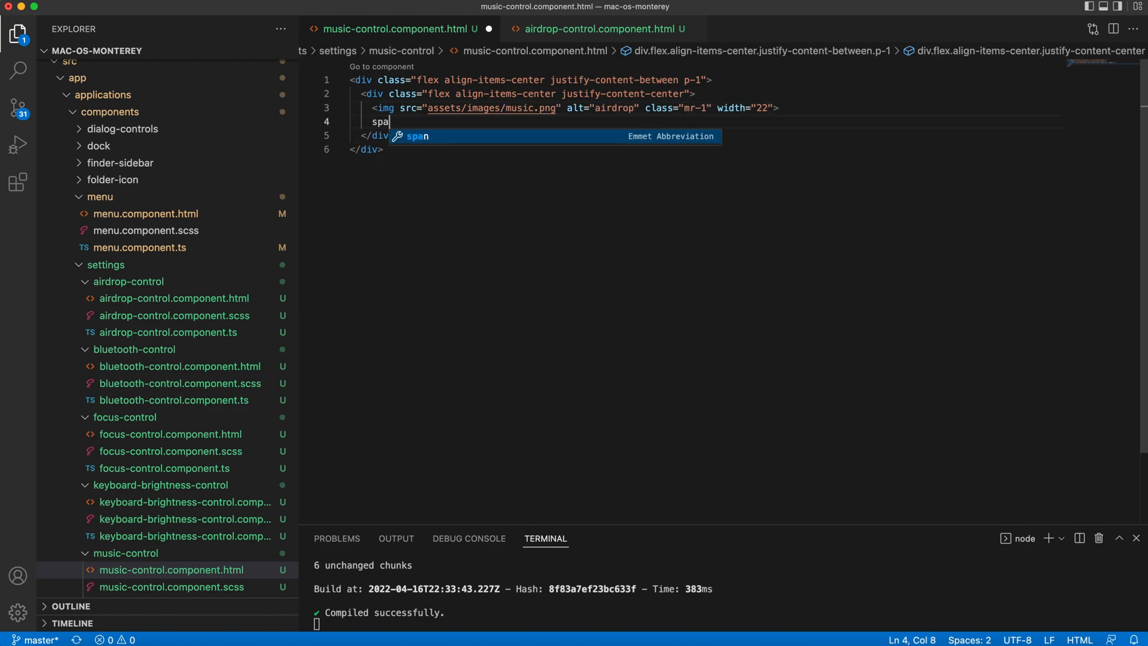
type(">Music</span>")
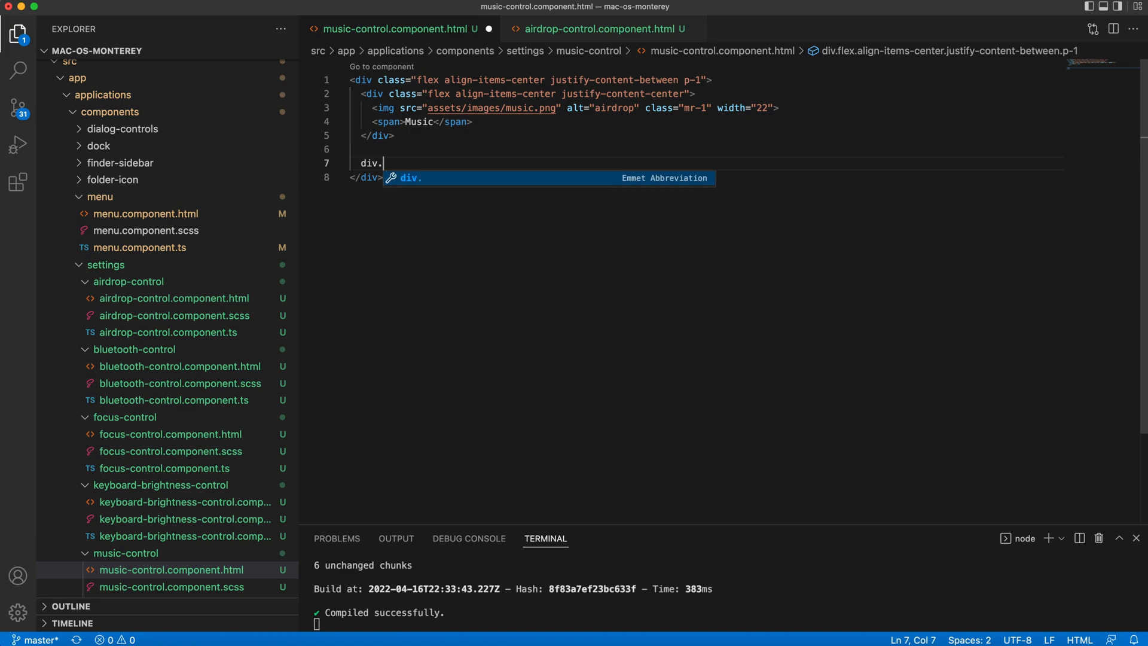
- Add a second align-items-center flex div holding play and pi-fast-forward icons
type("flex-align")
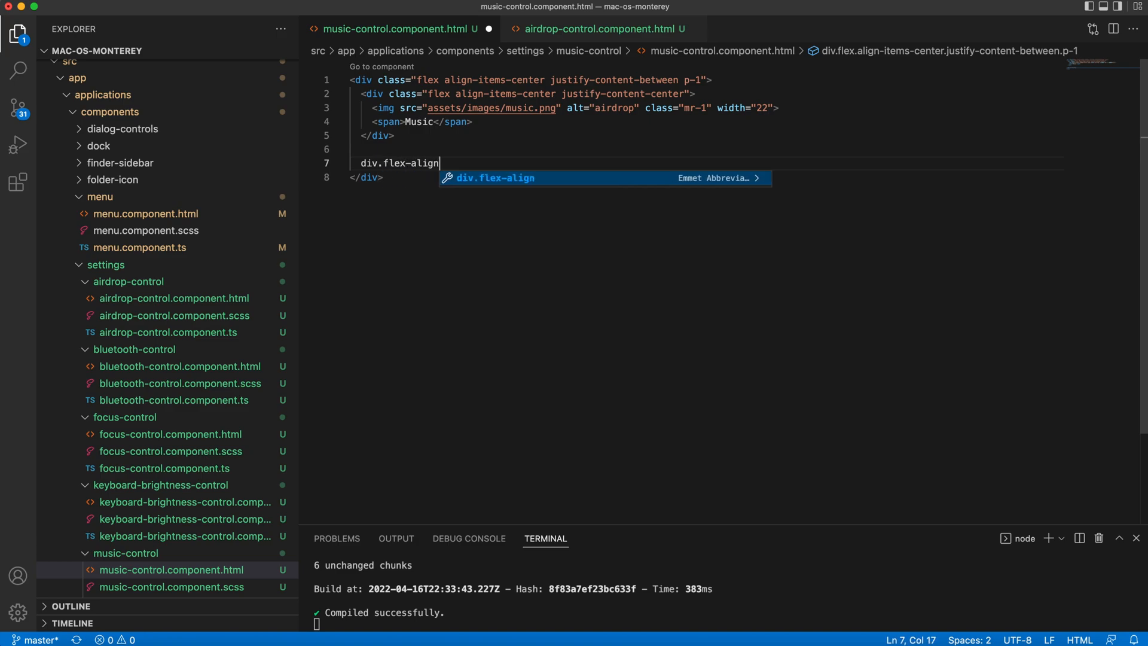
type("-items-center")
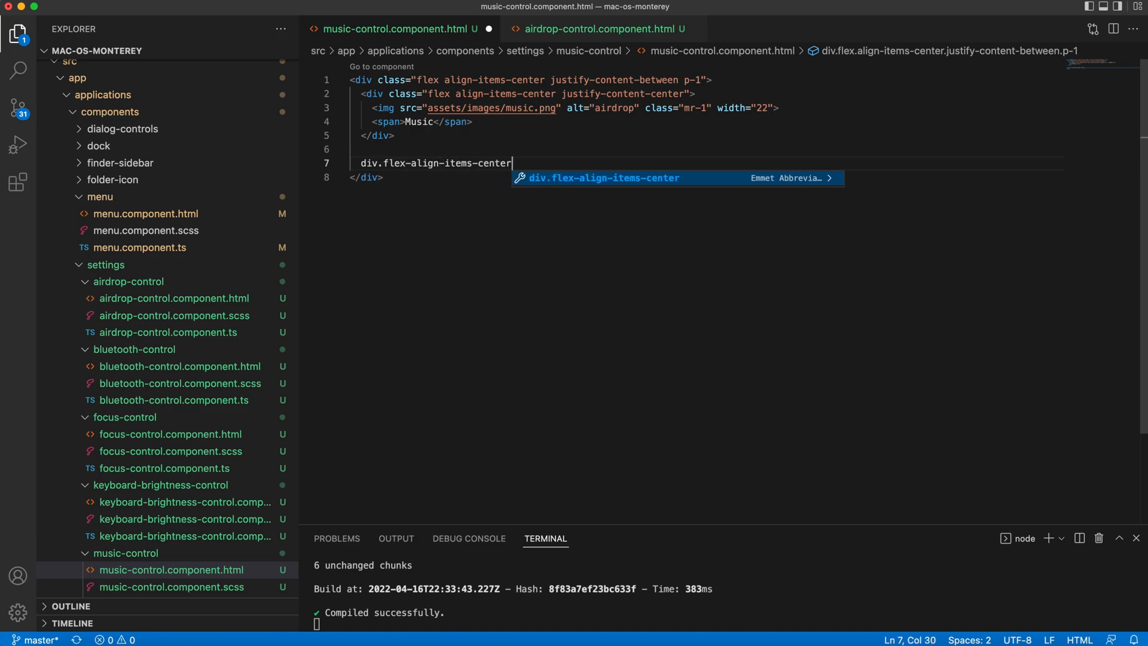
key("Tab")
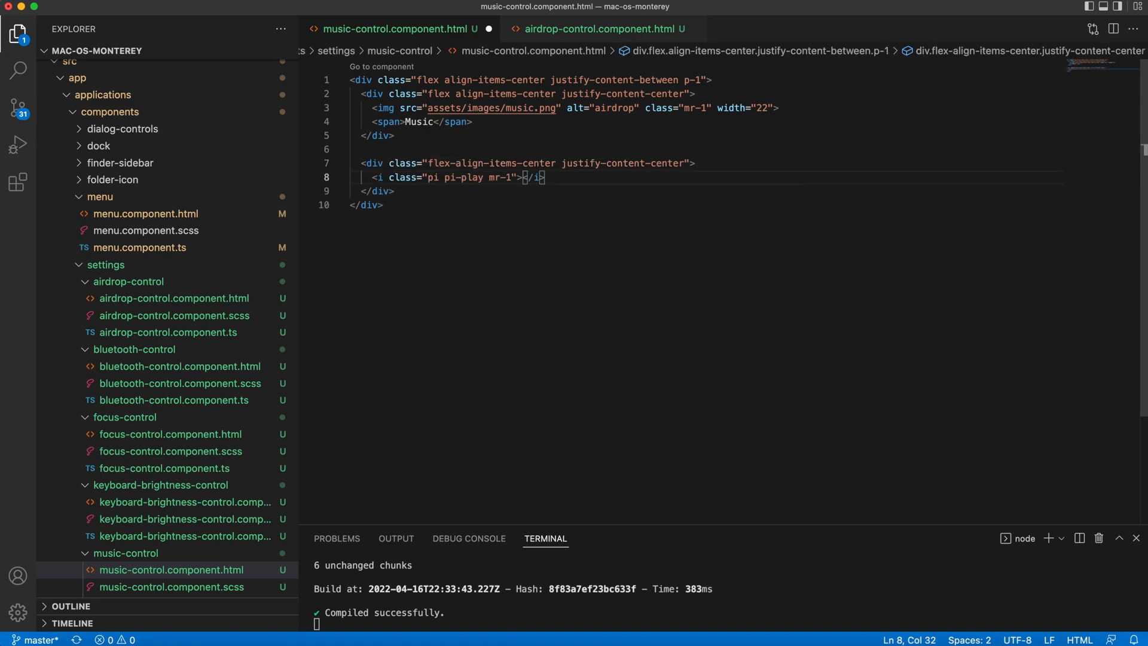
type("<i class=\"pi pi-fast-forward\"></i>")
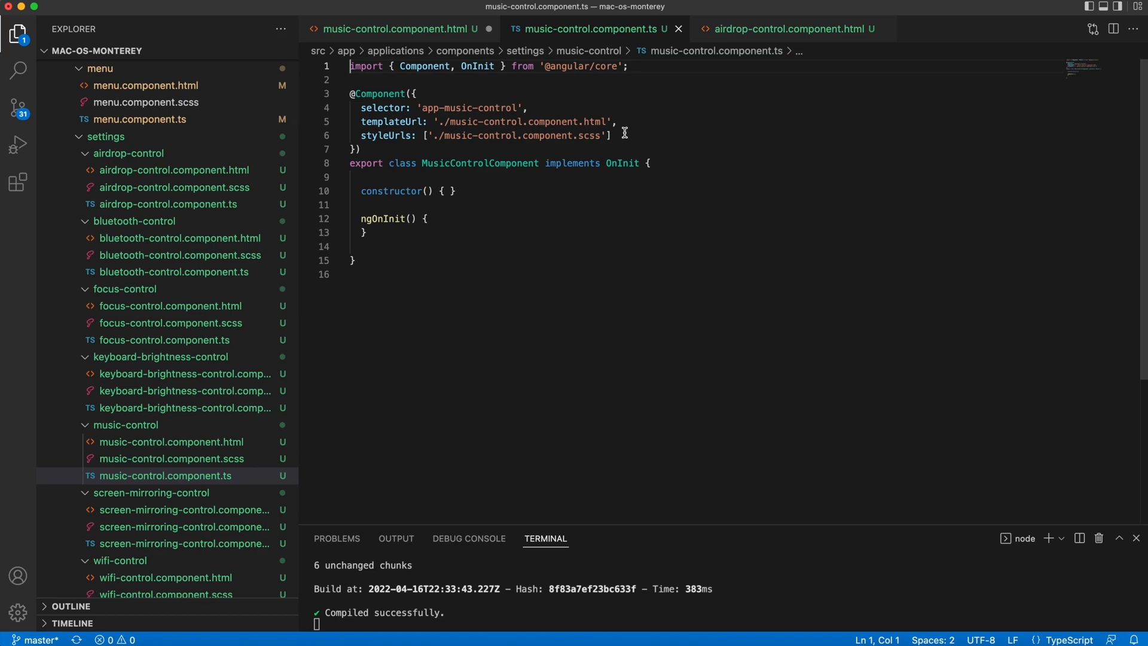
- Set the wifi-bluetooth-airdrop group's $ai to flex-start and view all tiles including Music
type("changeDetection")
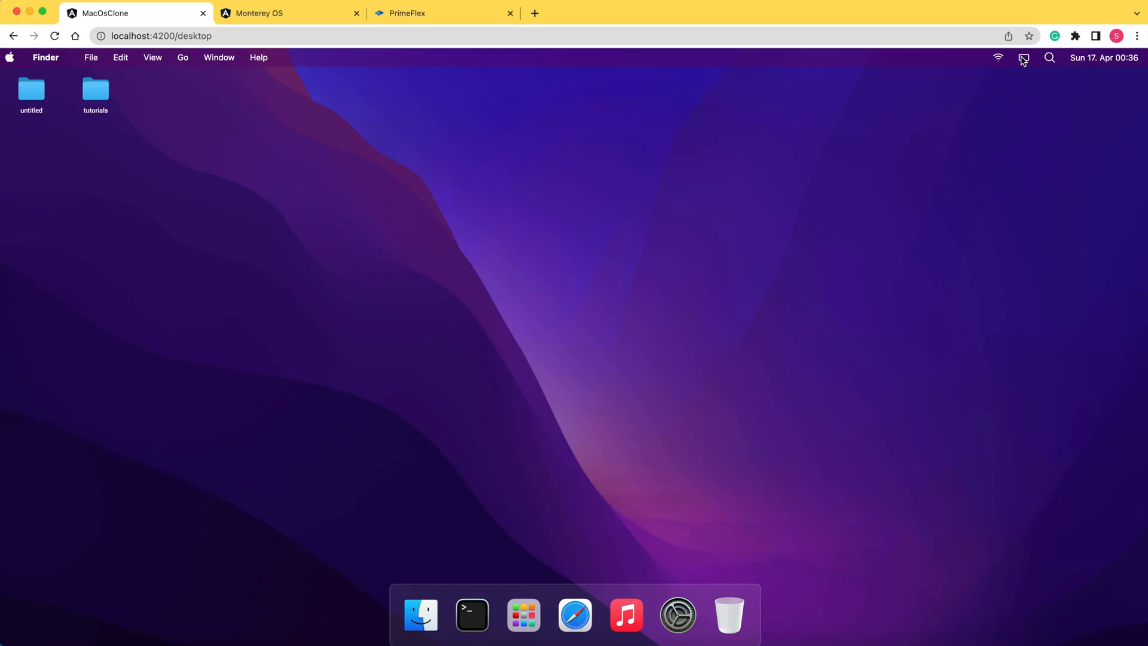
left_click(1023, 57)
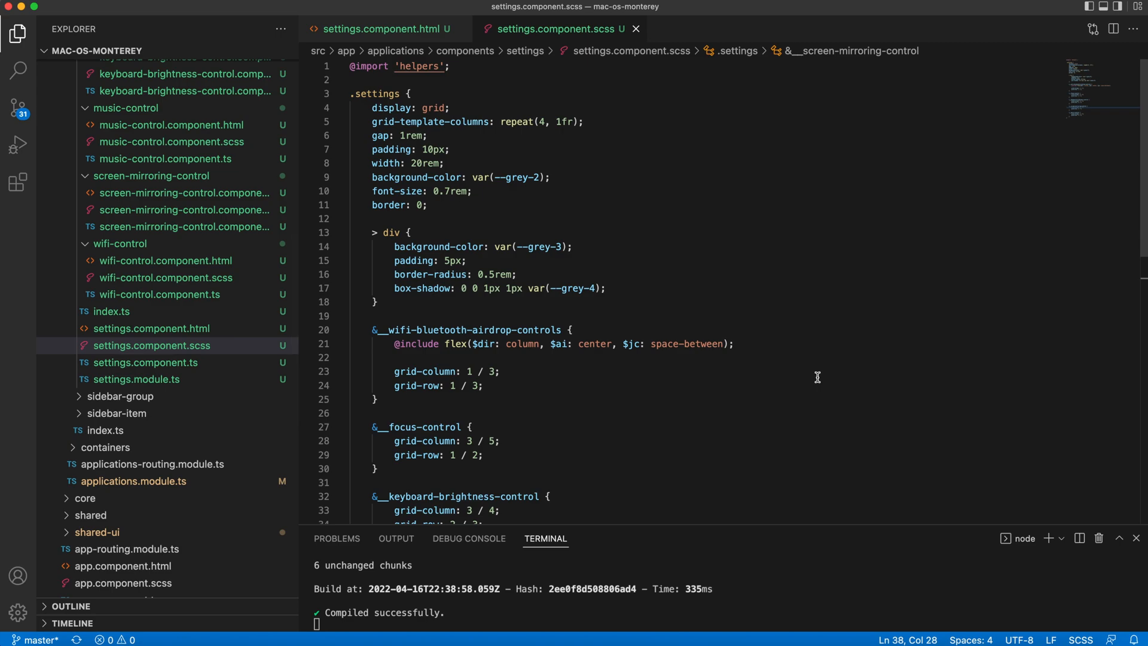
left_click(597, 343)
type("start")
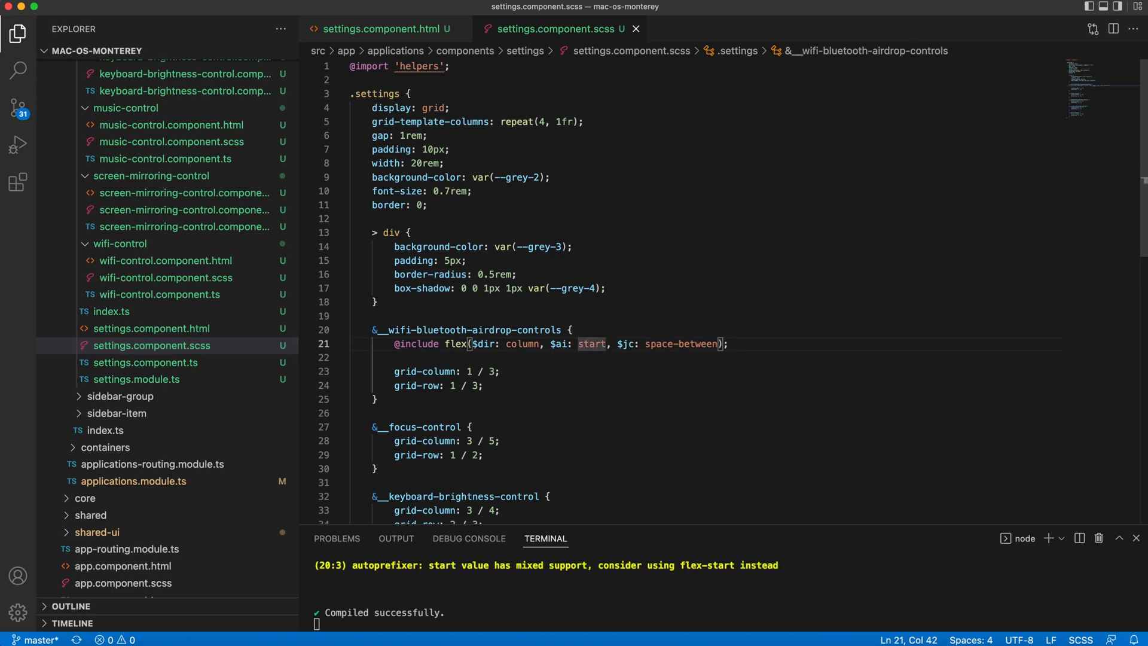
type("flex-start")
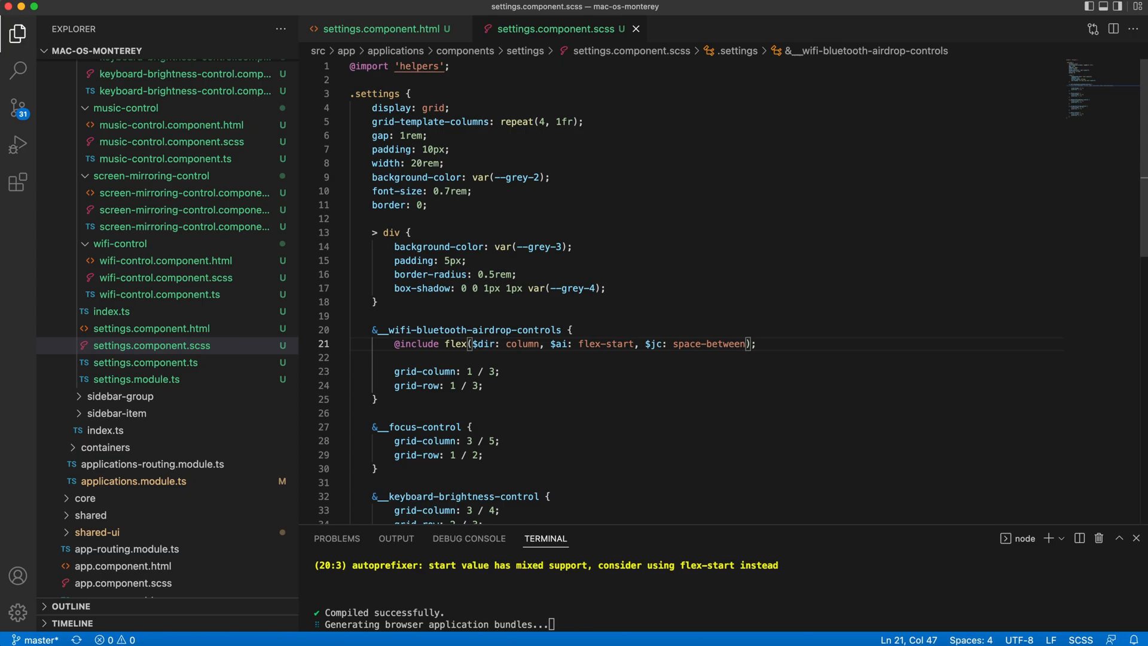
left_click(1024, 58)
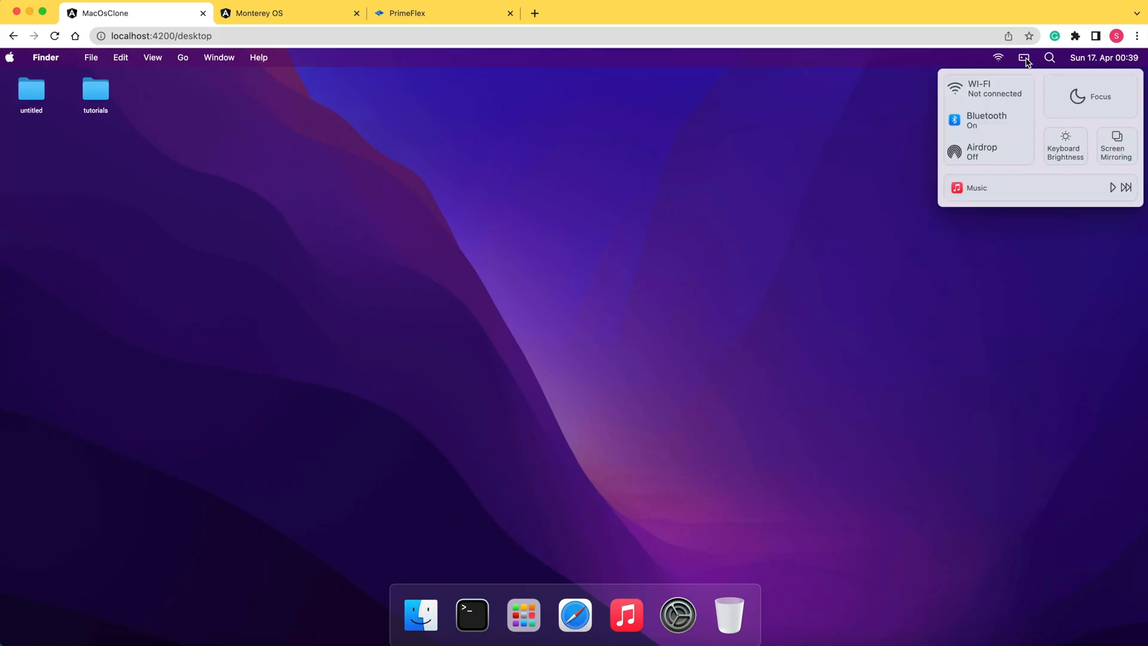